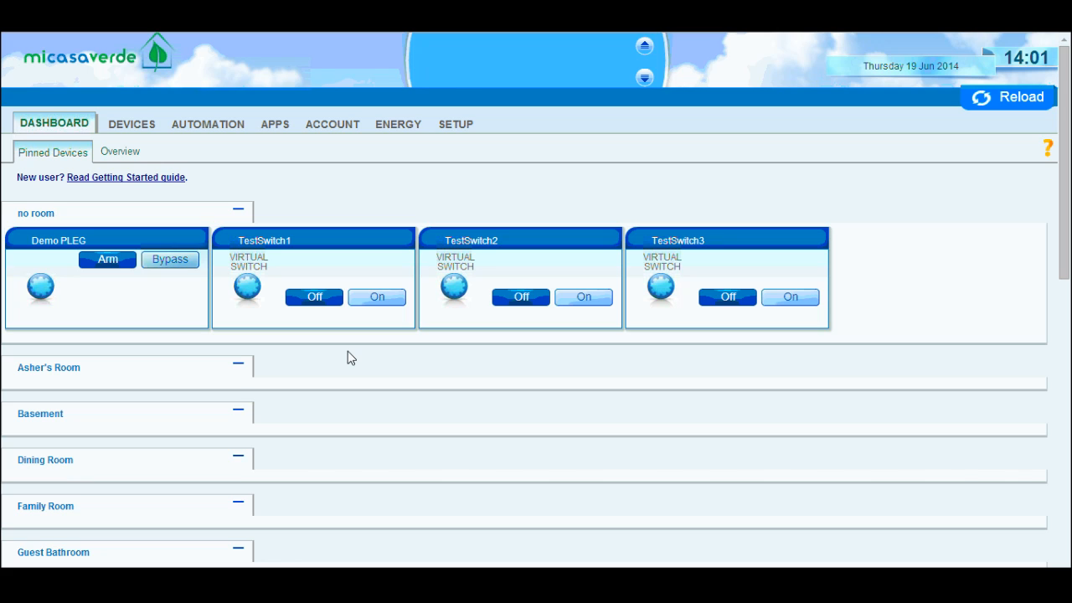
mouse_move(412, 402)
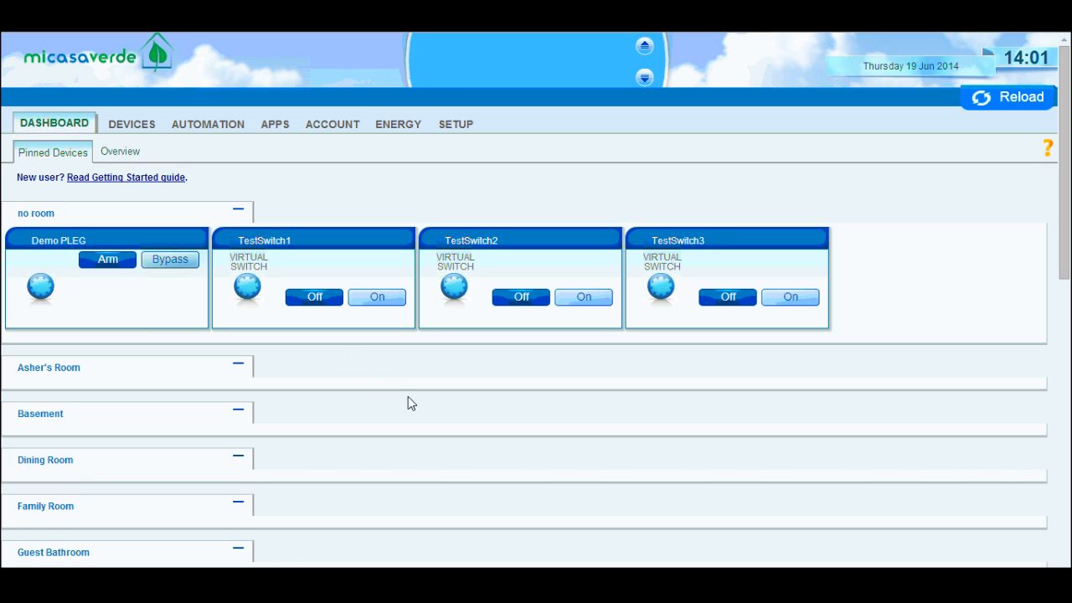
mouse_move(432, 403)
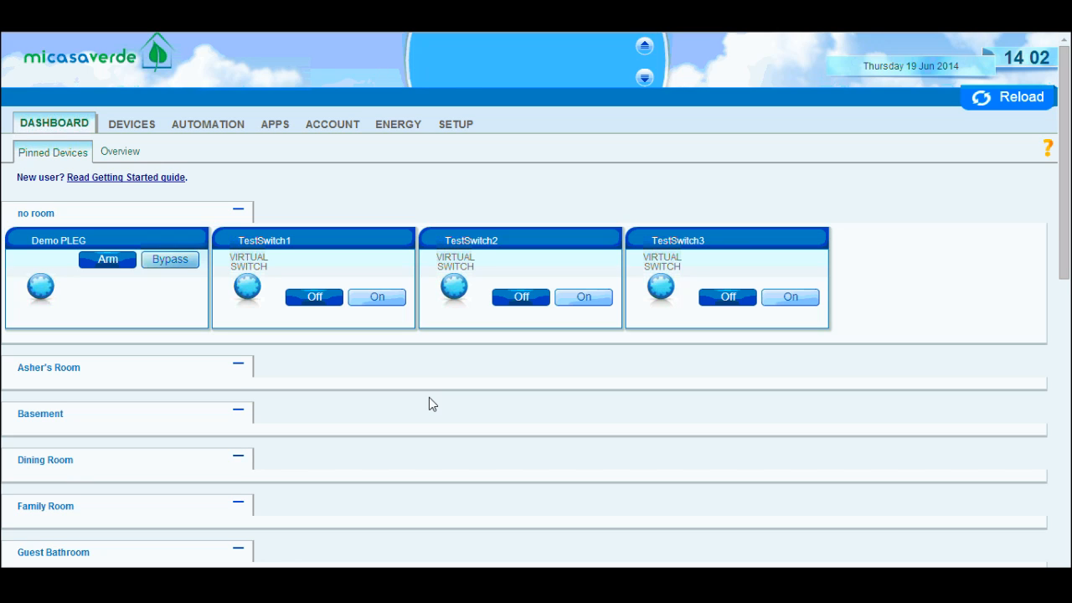
mouse_move(278, 127)
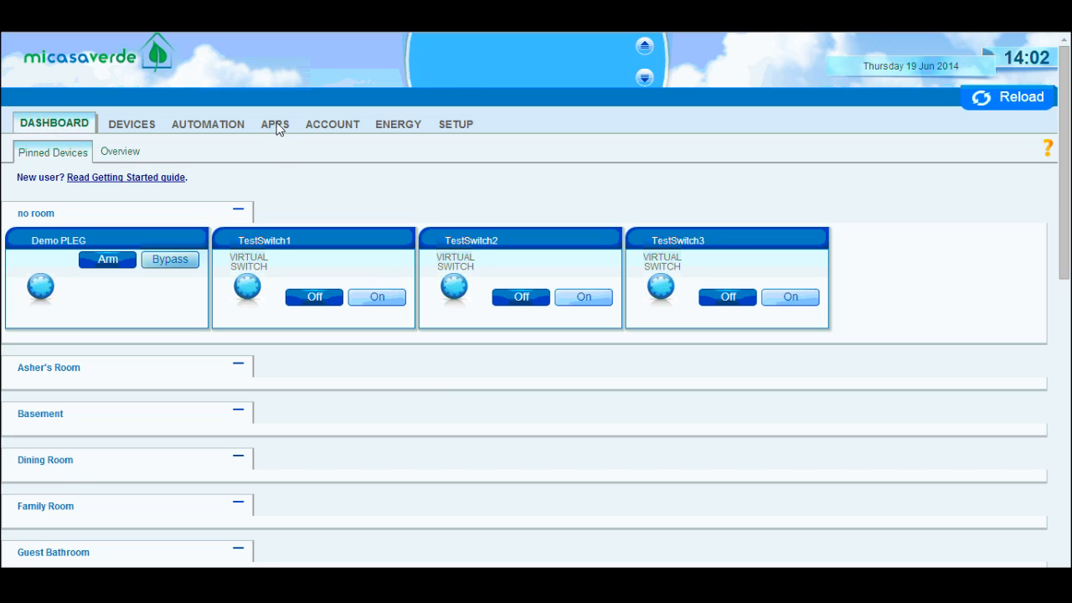
Show the Install apps catalogue under the APPS tab.
click(275, 123)
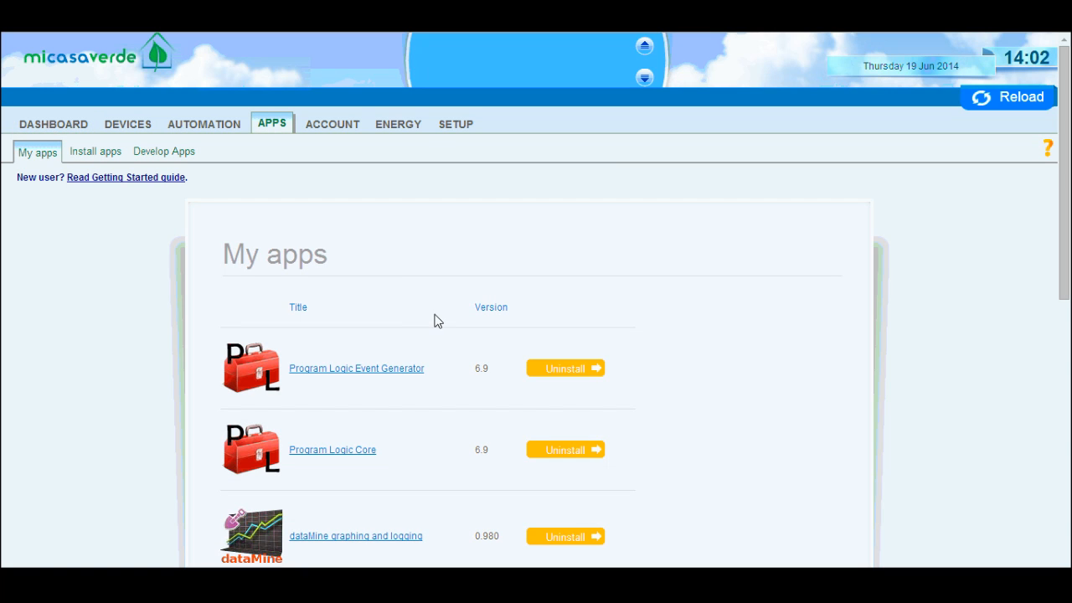
click(94, 150)
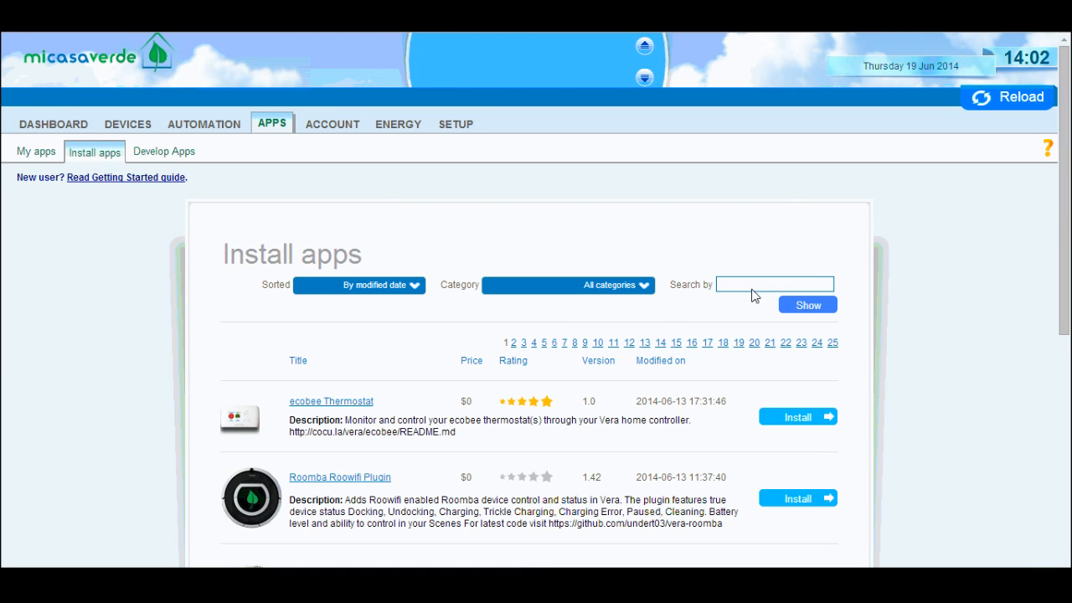
mouse_move(633, 362)
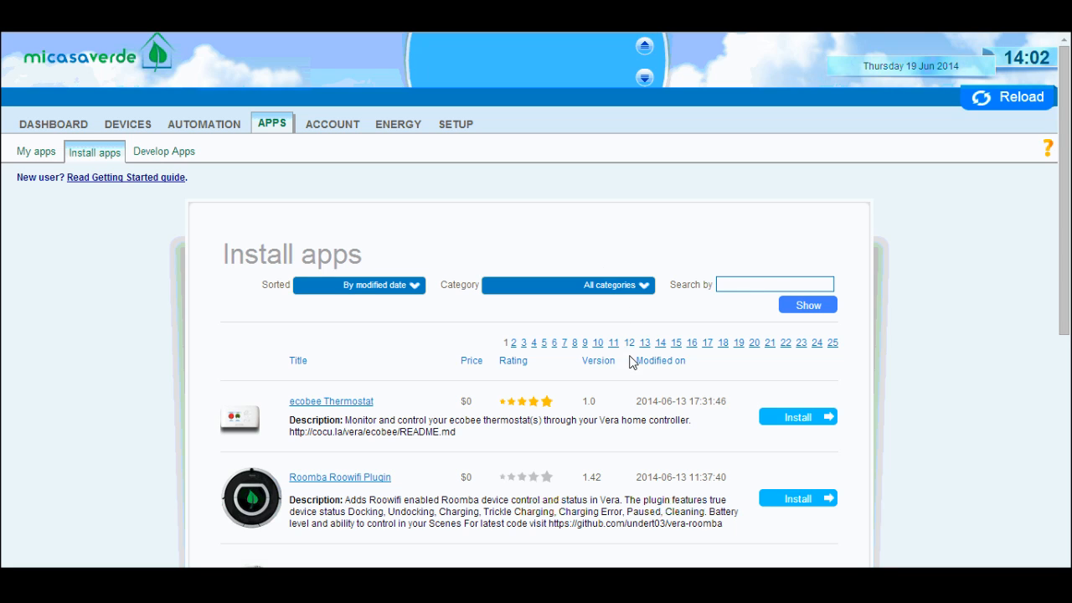
mouse_move(710, 293)
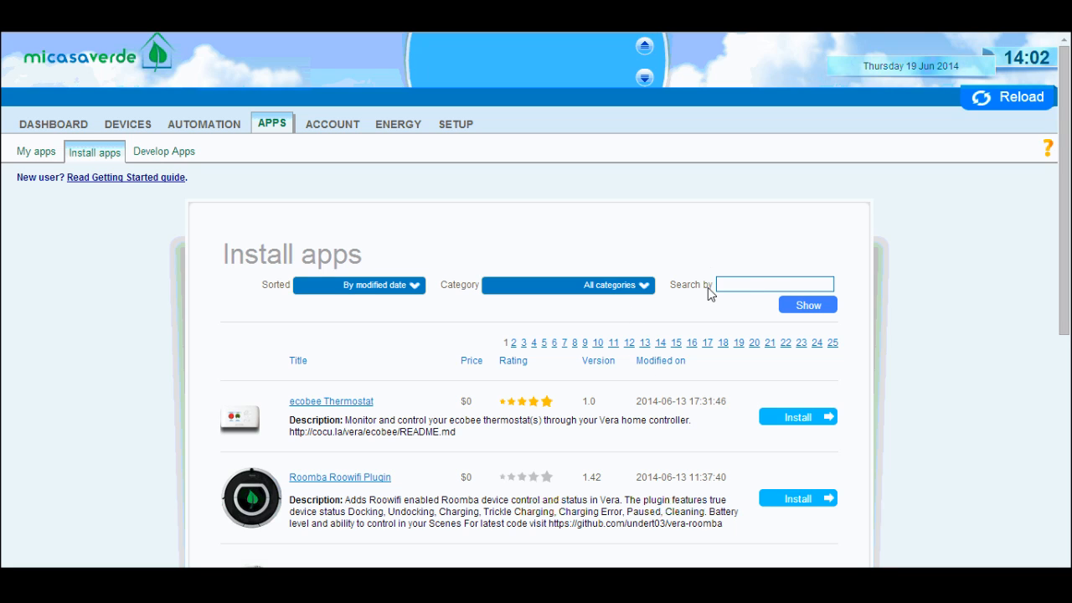
mouse_move(67, 183)
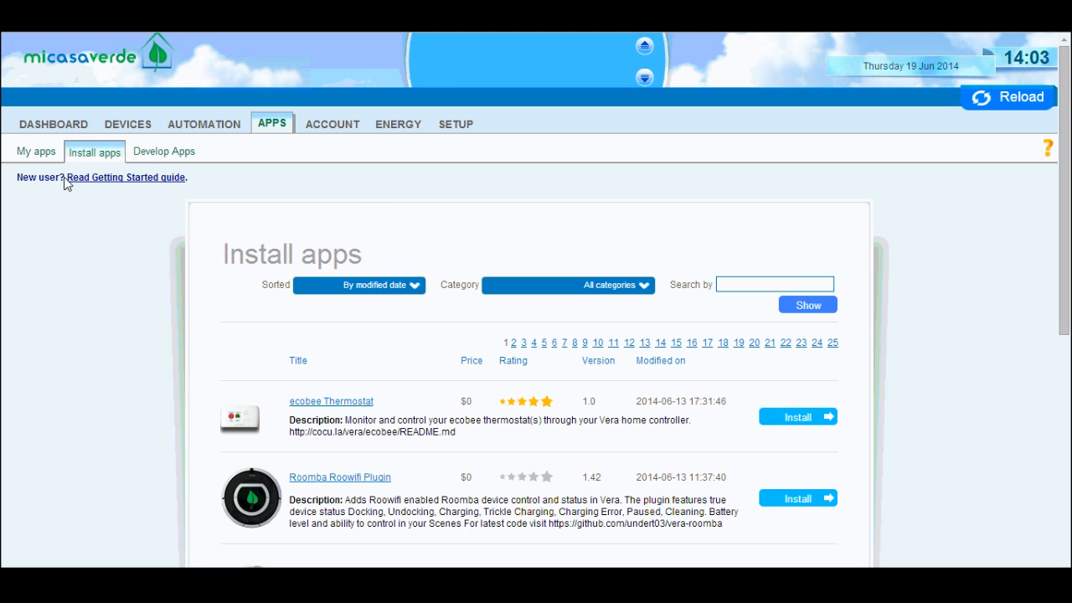
Return to the My apps list of installed plugins.
click(37, 150)
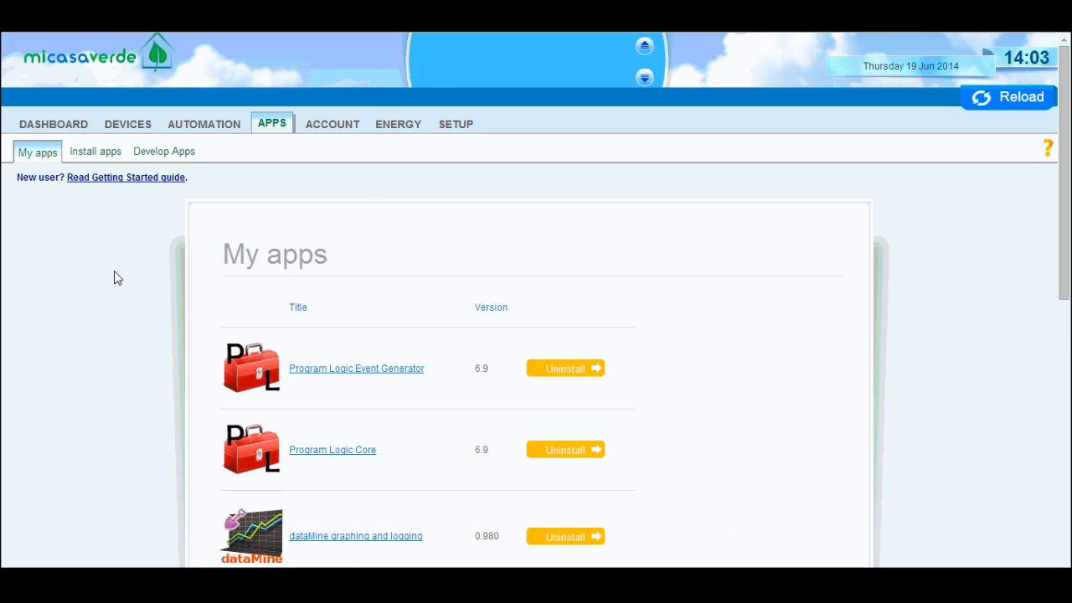
mouse_move(401, 376)
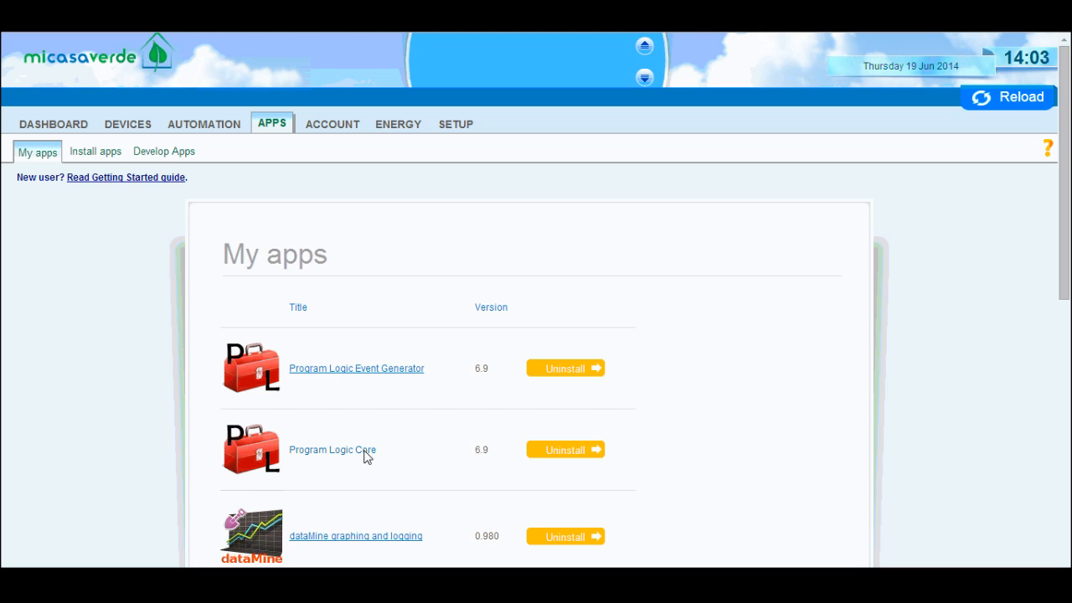
mouse_move(351, 427)
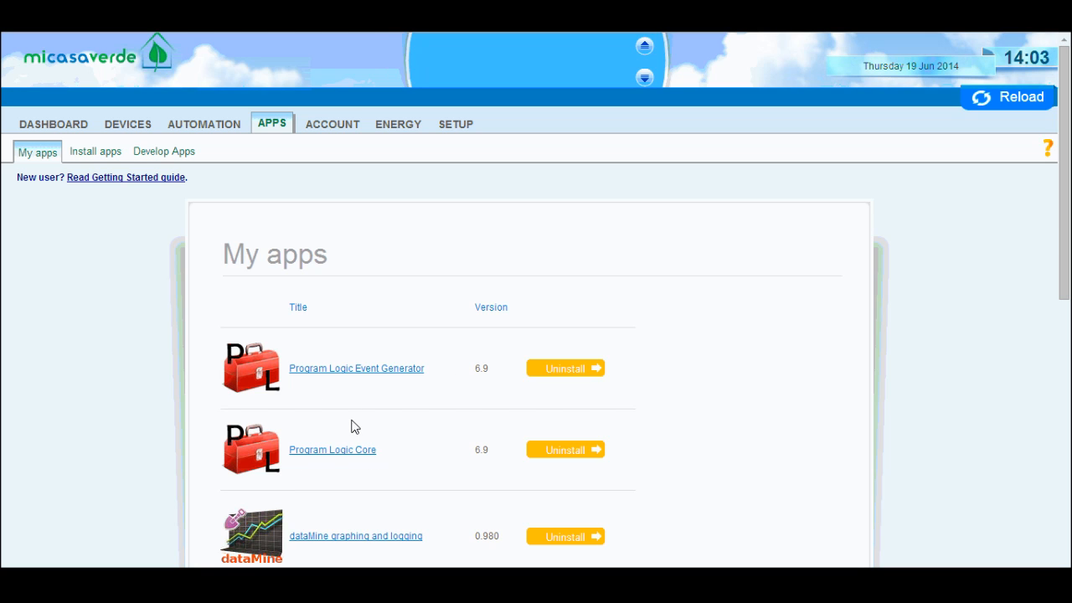
mouse_move(328, 501)
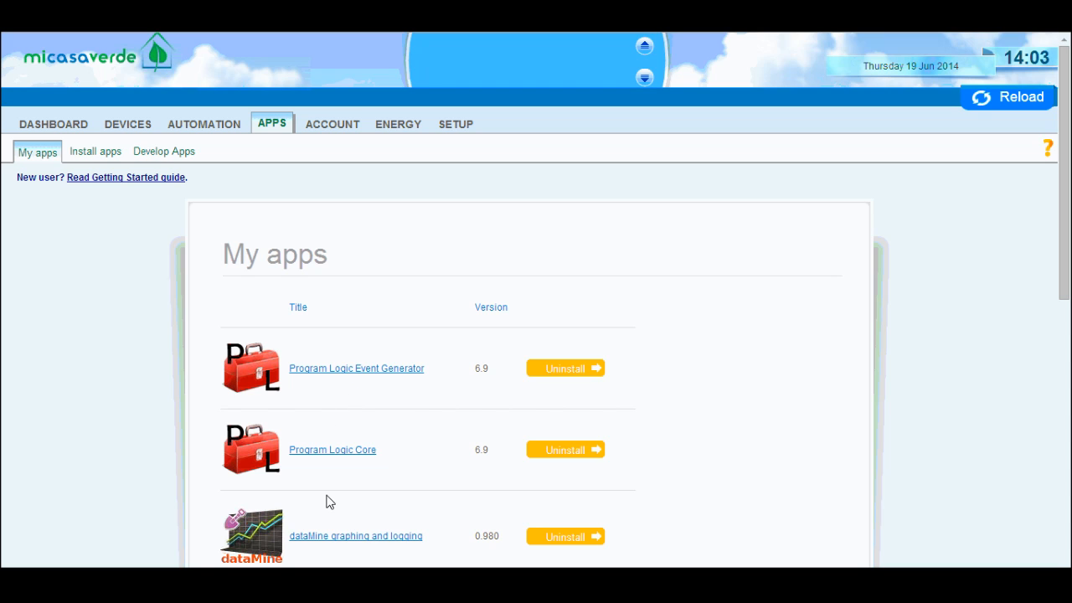
mouse_move(375, 425)
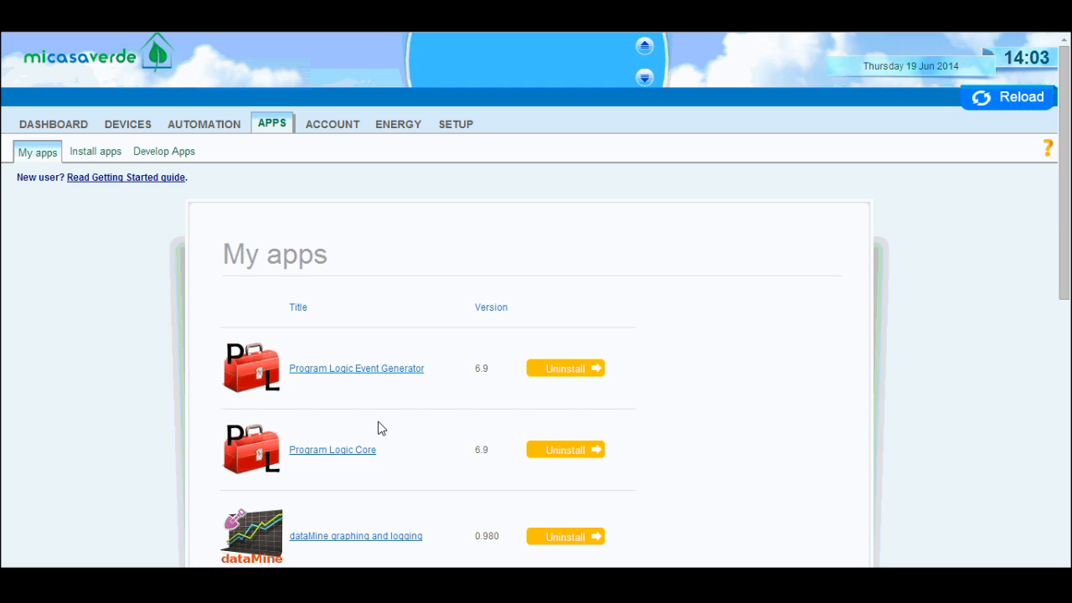
mouse_move(154, 348)
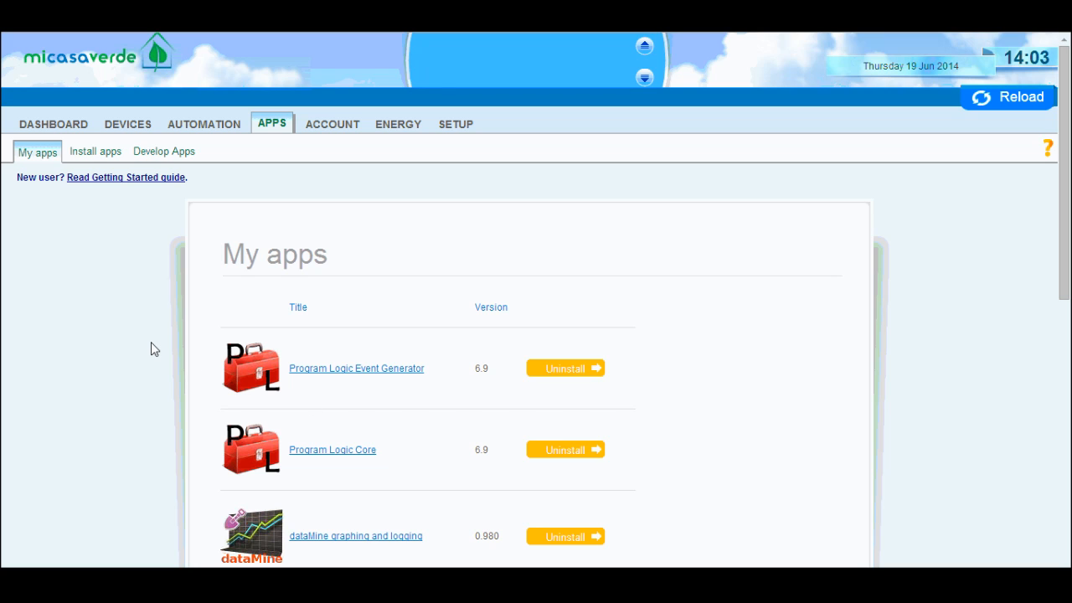
mouse_move(148, 350)
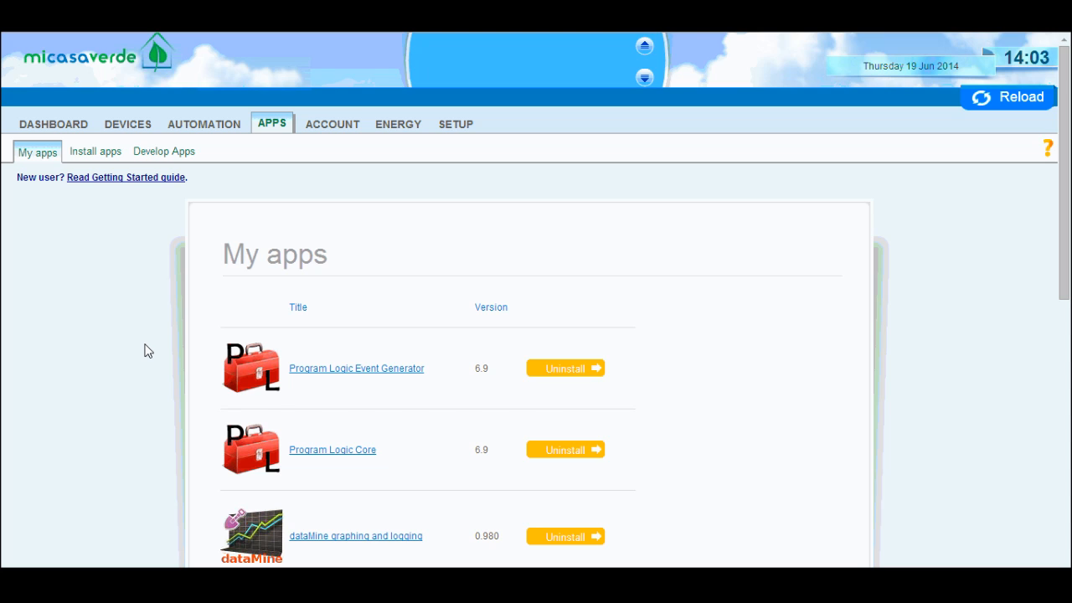
mouse_move(109, 224)
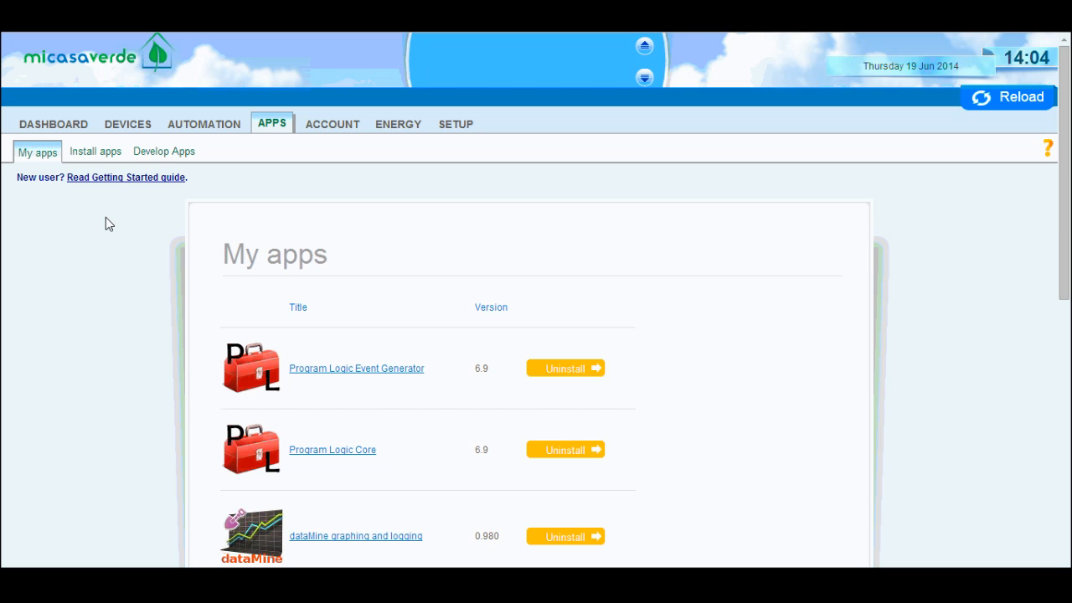
mouse_move(121, 208)
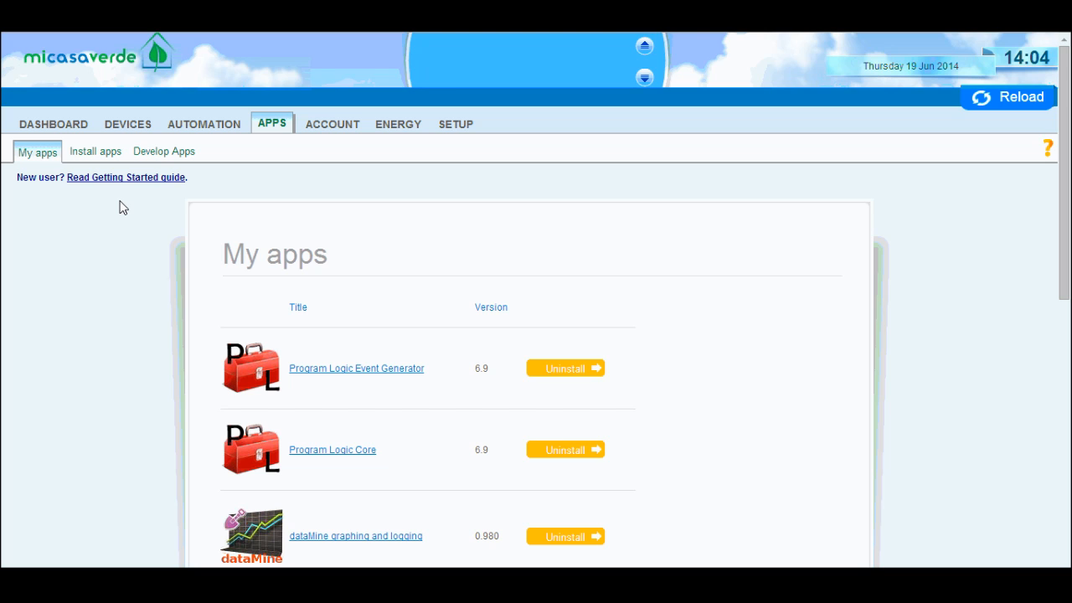
mouse_move(142, 236)
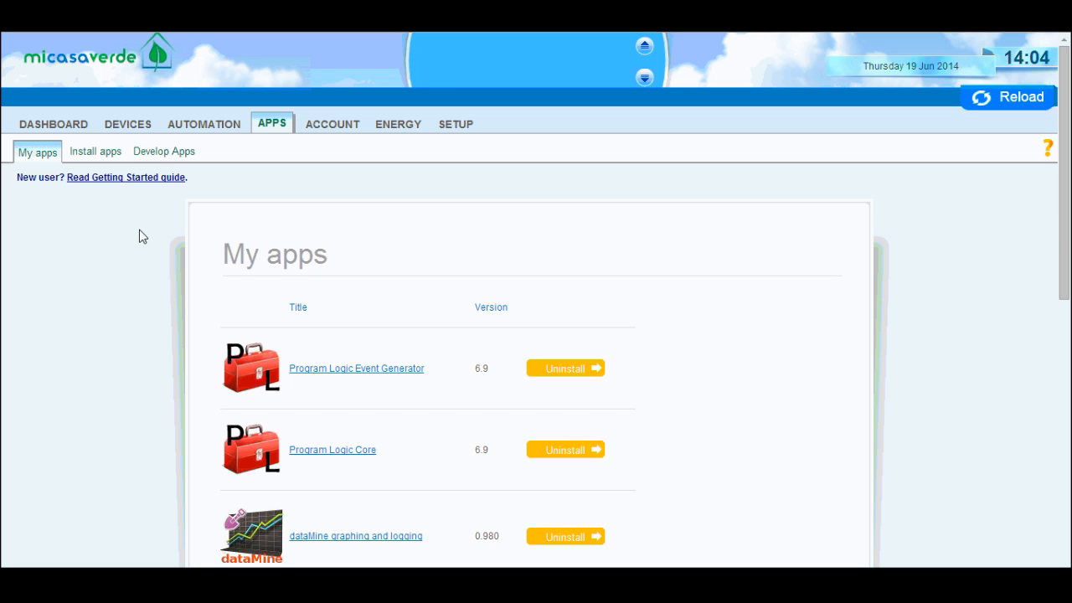
mouse_move(117, 285)
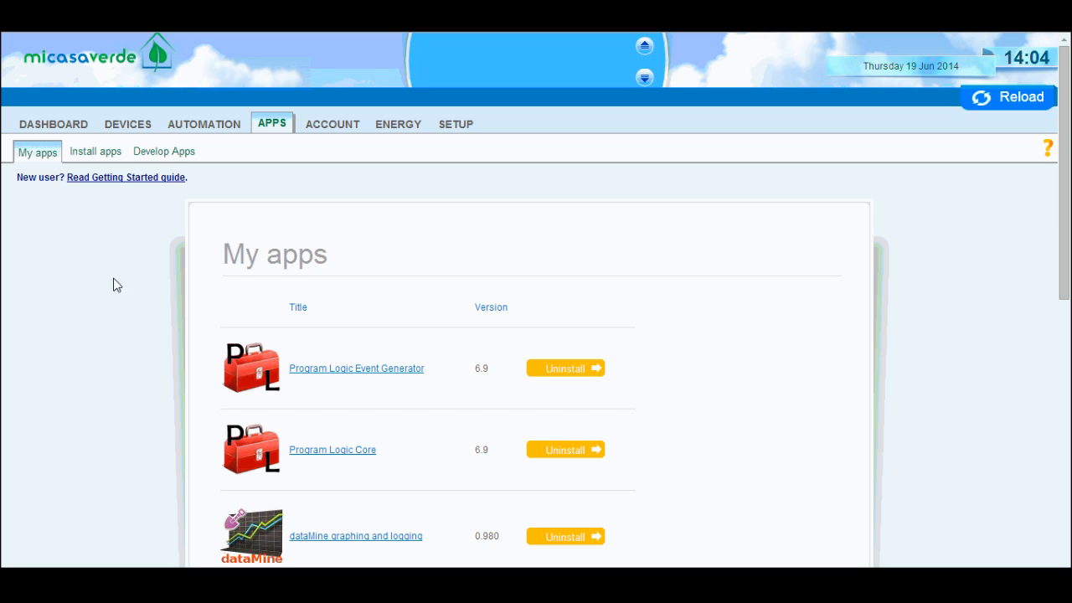
Return to the dashboard of pinned devices.
click(53, 124)
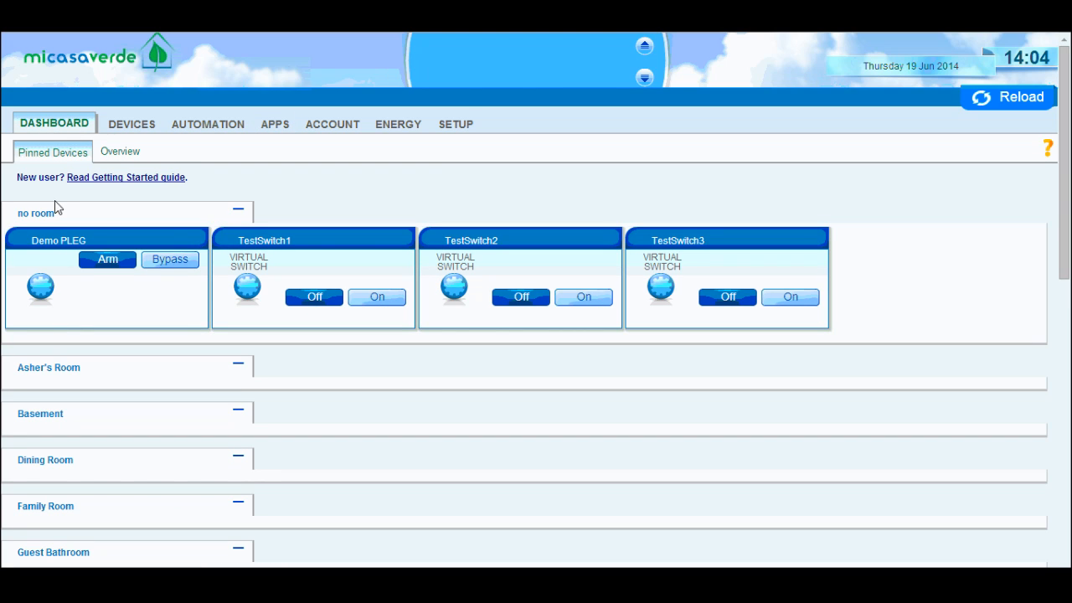
mouse_move(192, 265)
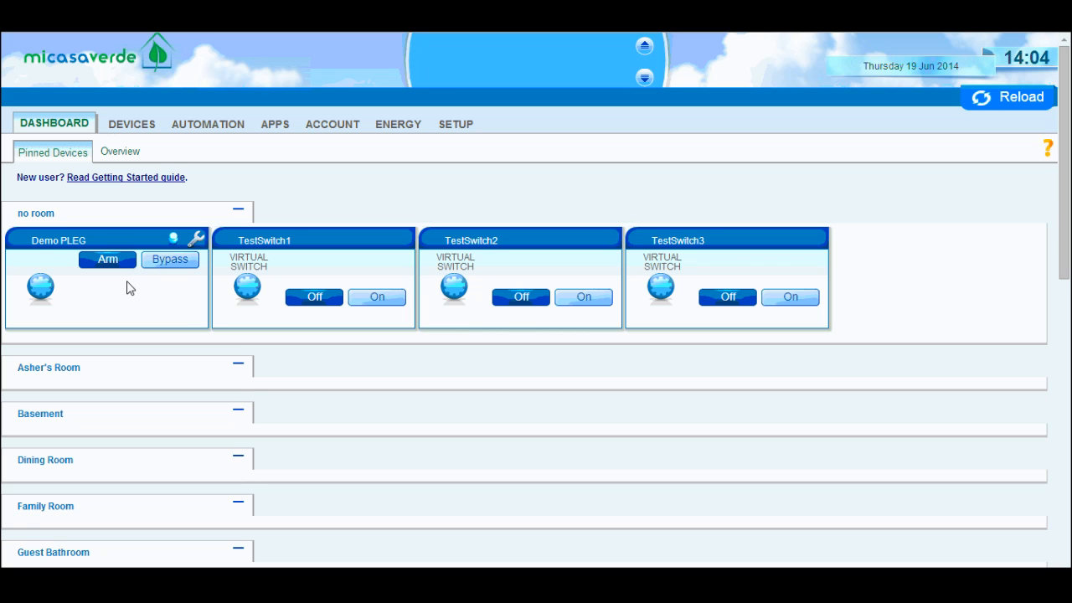
mouse_move(137, 296)
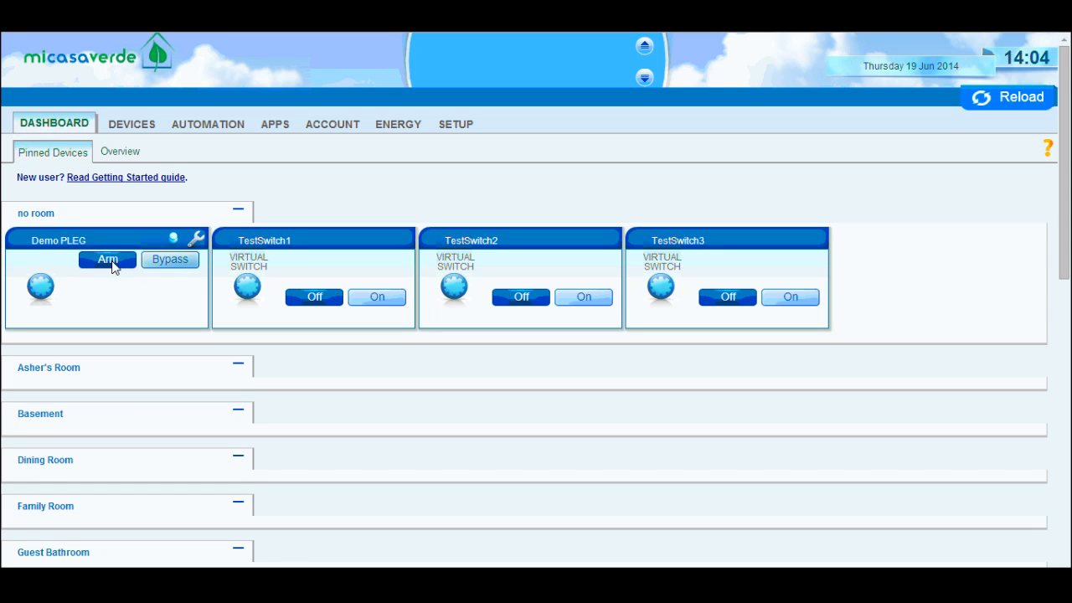
mouse_move(90, 243)
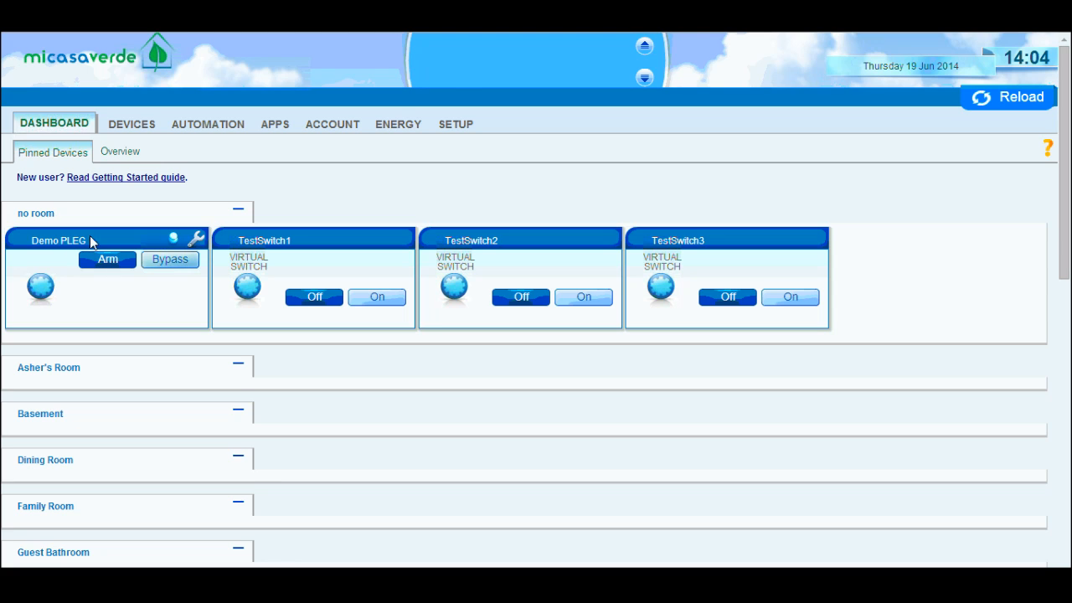
mouse_move(77, 261)
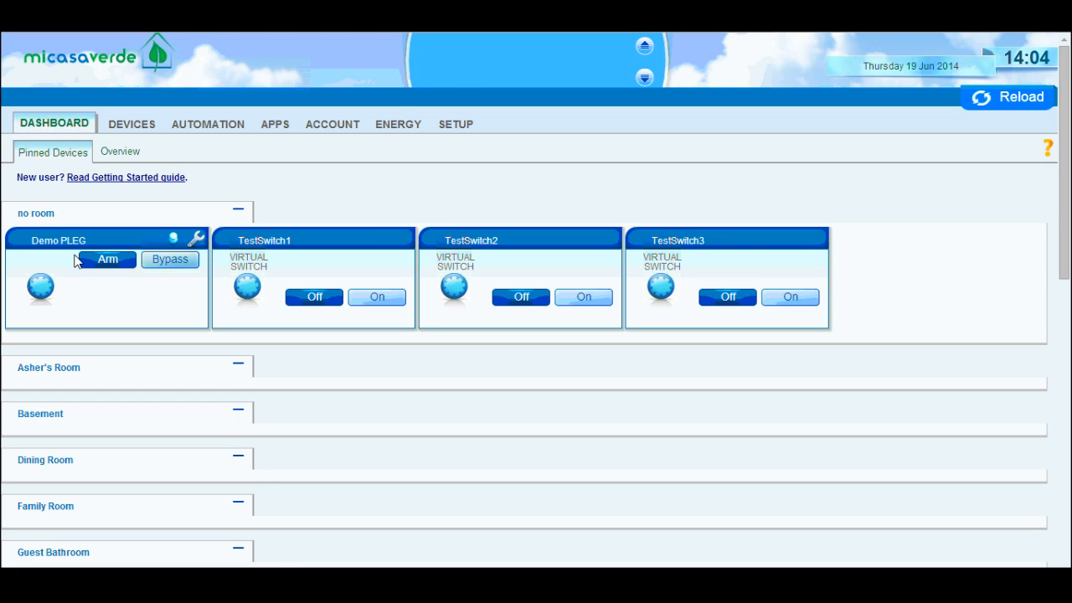
mouse_move(346, 248)
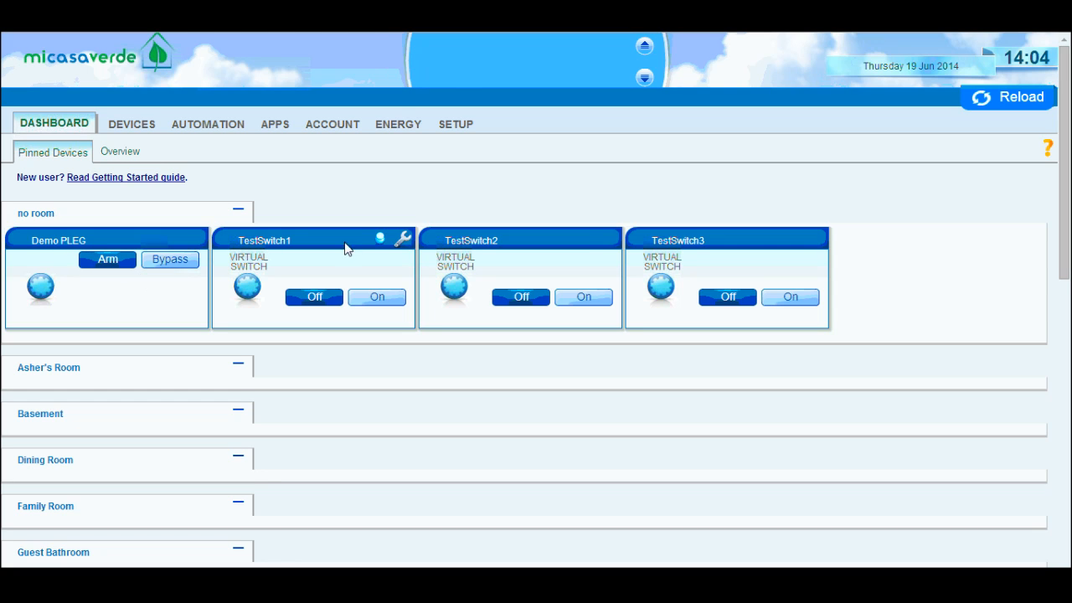
mouse_move(369, 253)
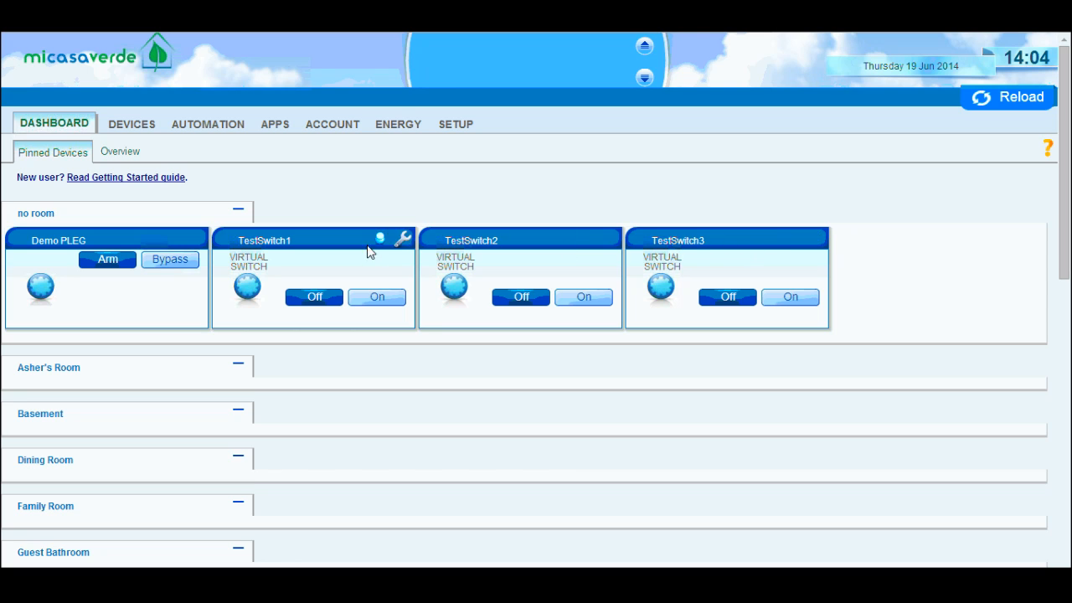
mouse_move(197, 243)
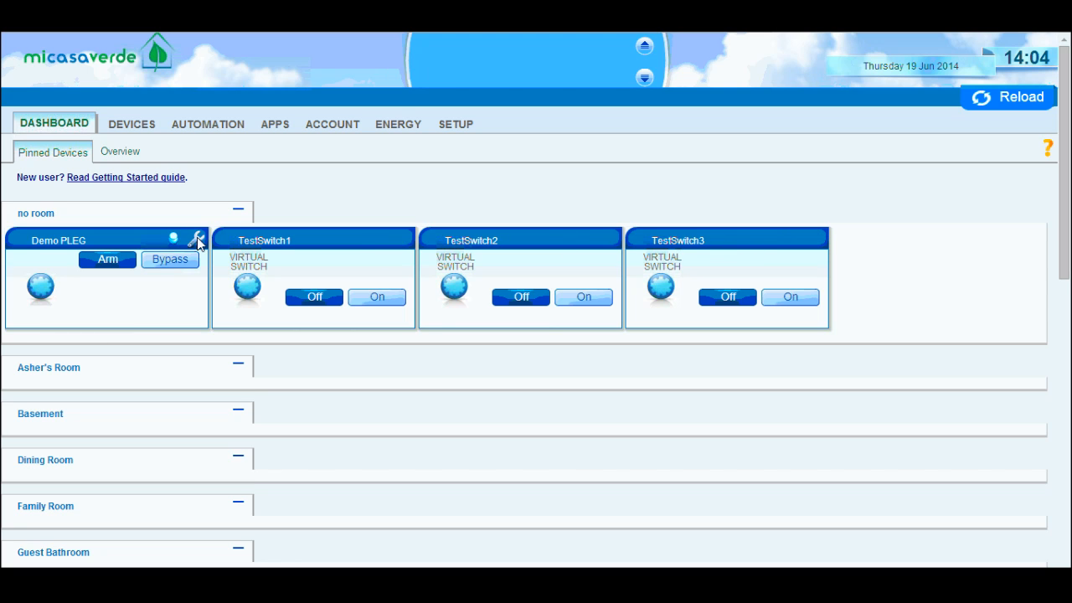
click(198, 240)
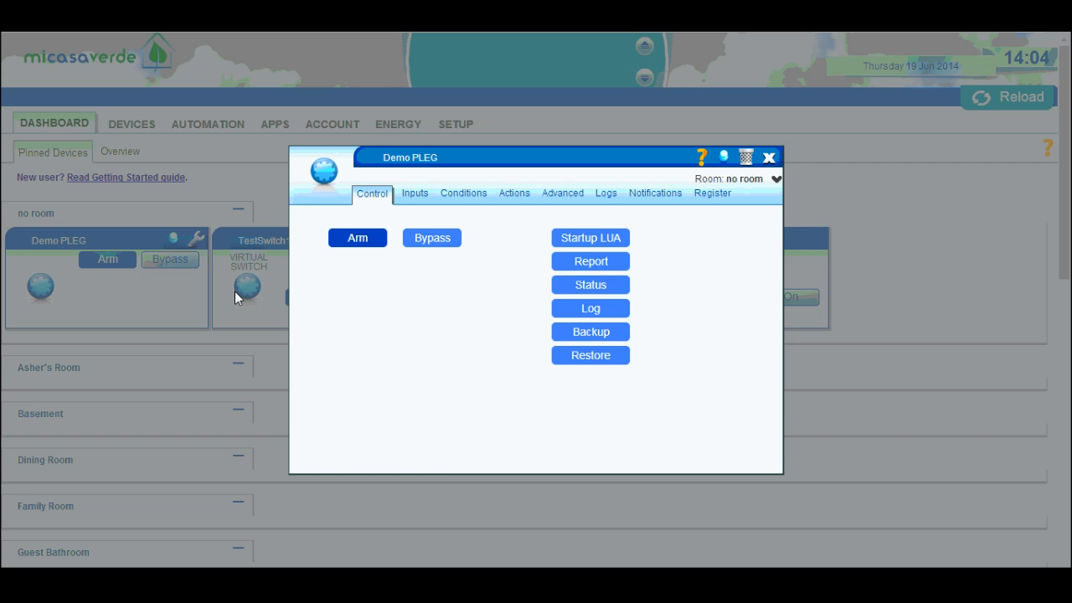
mouse_move(399, 303)
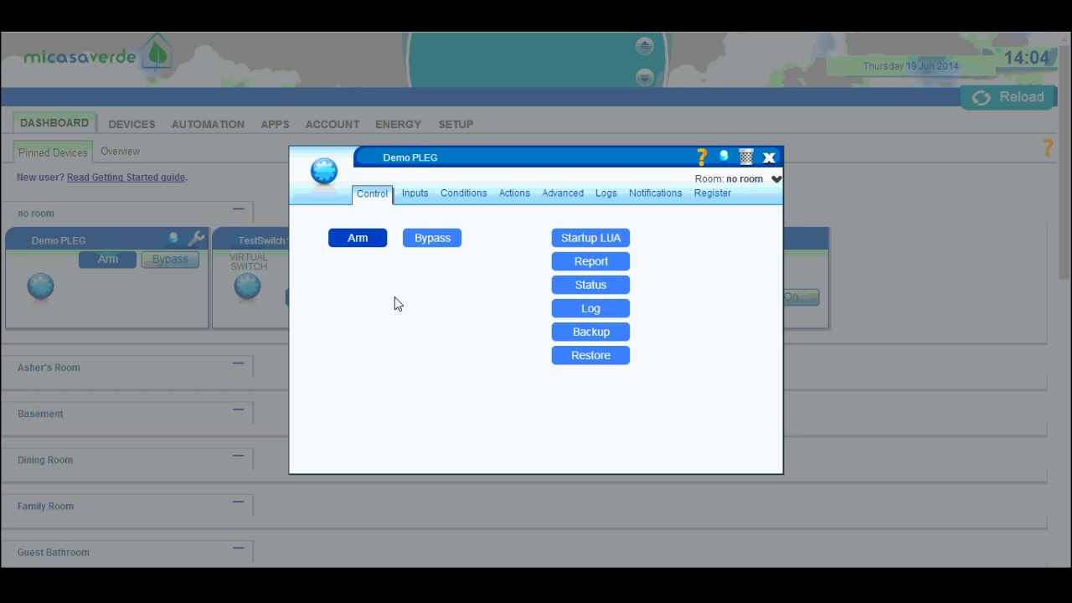
mouse_move(415, 199)
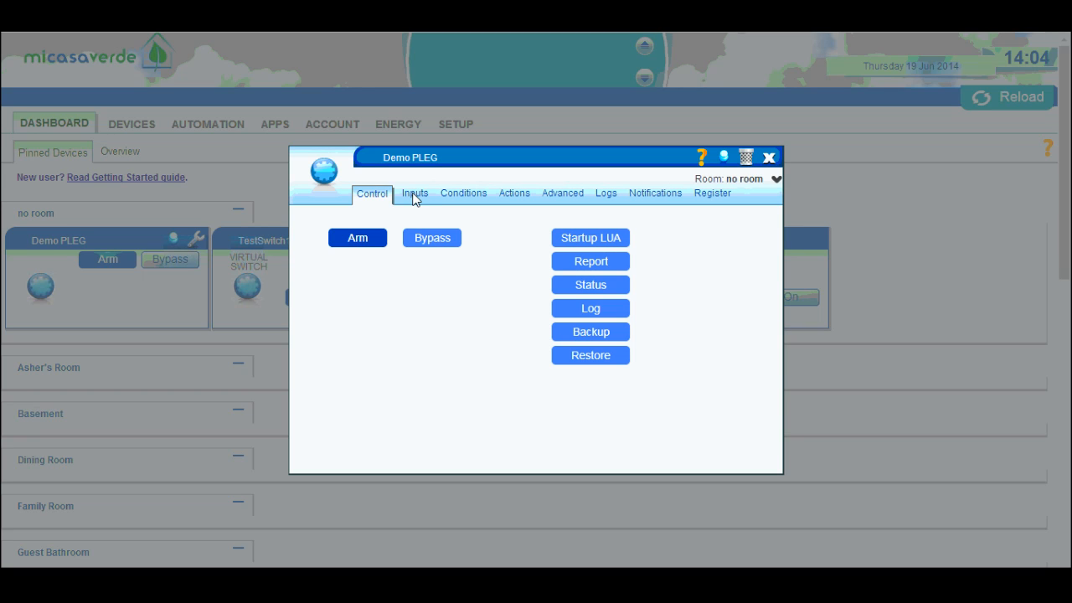
click(413, 193)
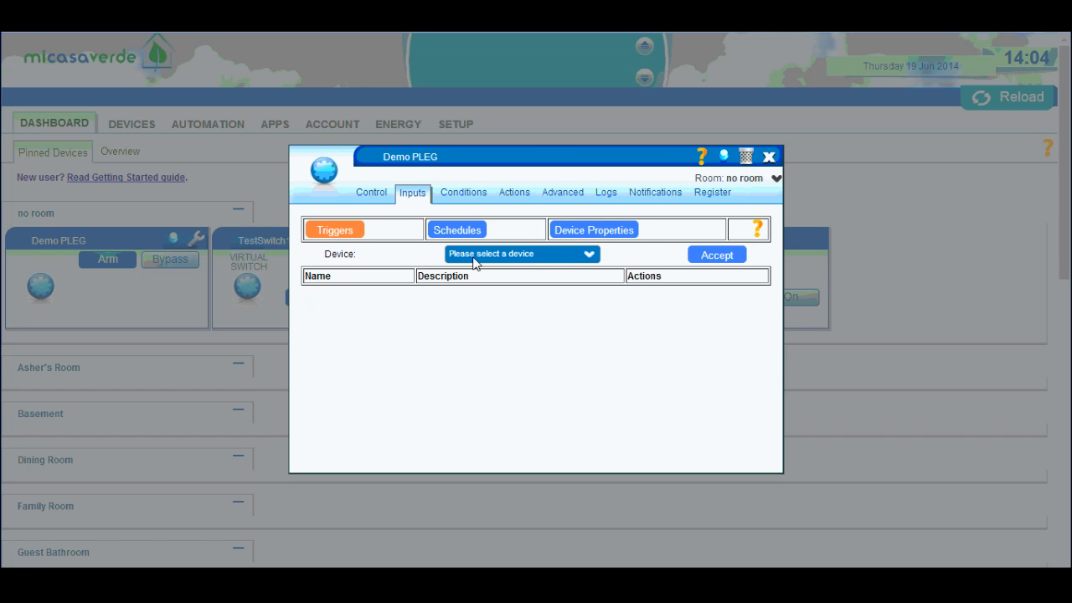
click(462, 191)
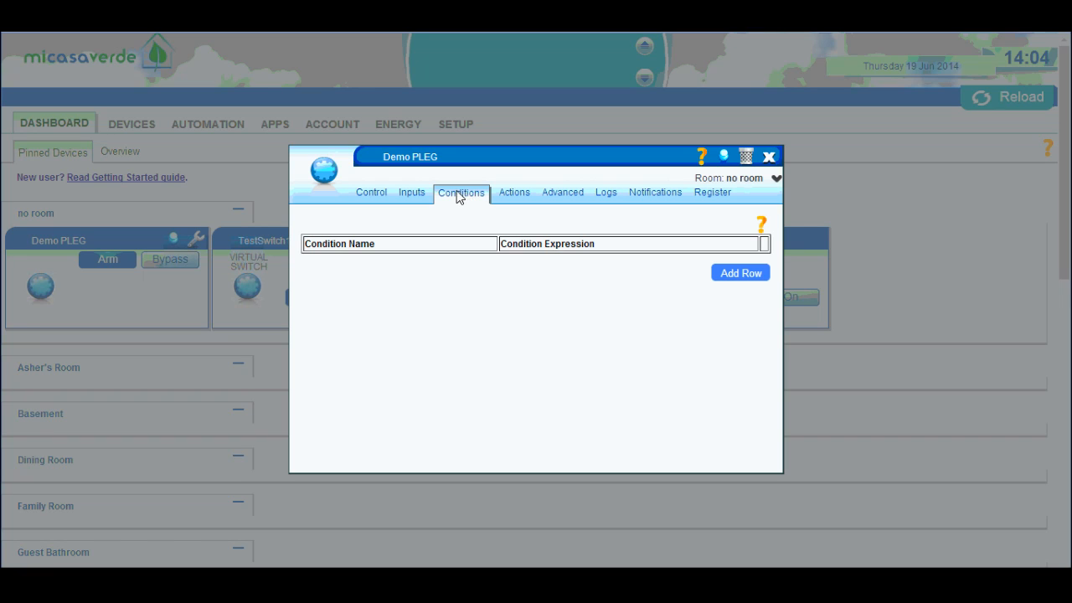
mouse_move(516, 292)
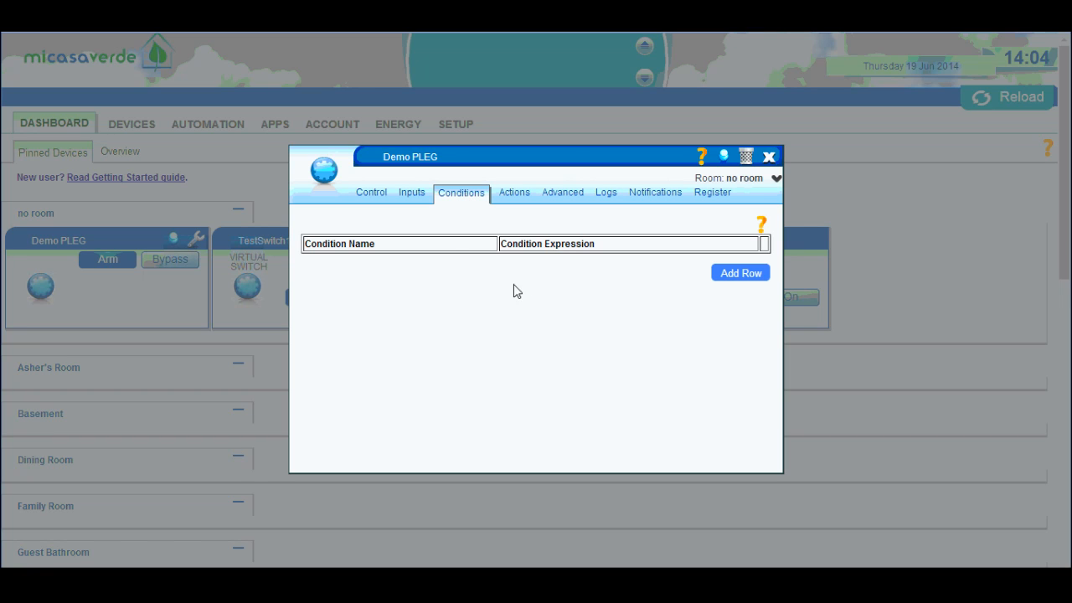
mouse_move(388, 285)
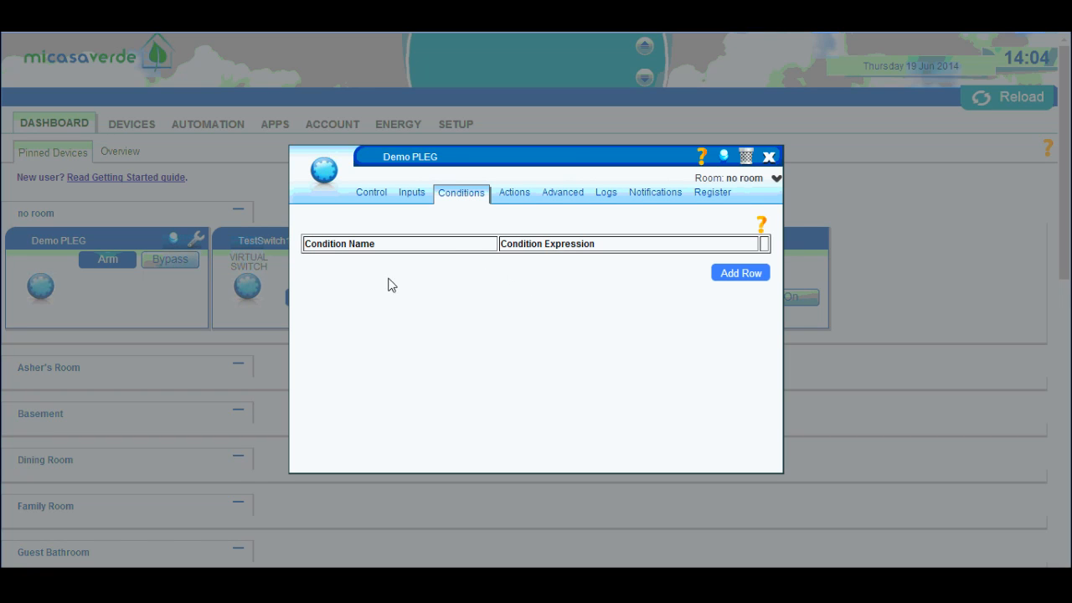
mouse_move(348, 248)
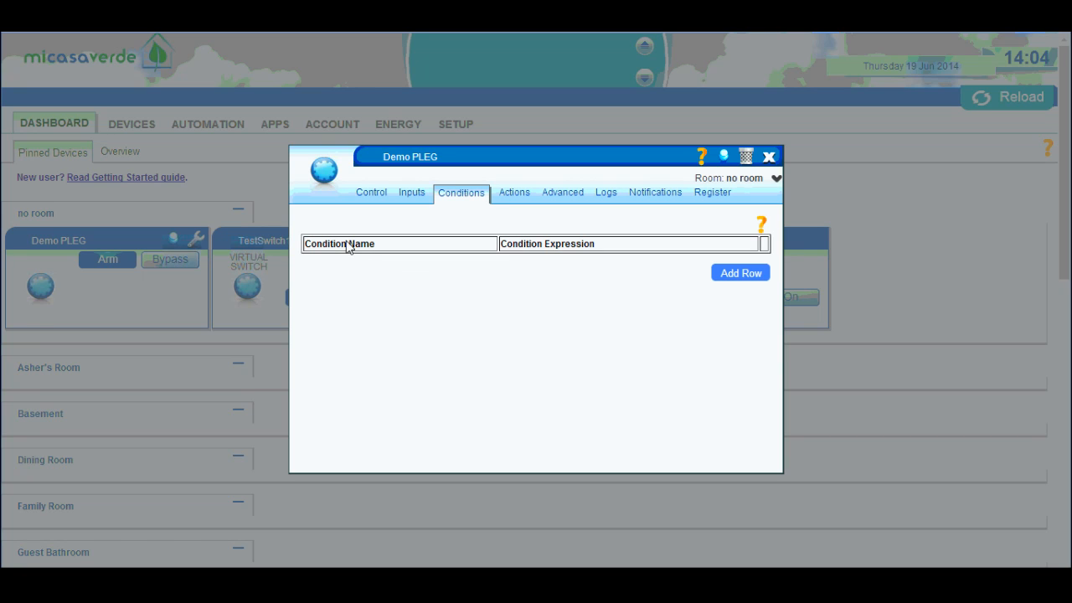
click(512, 190)
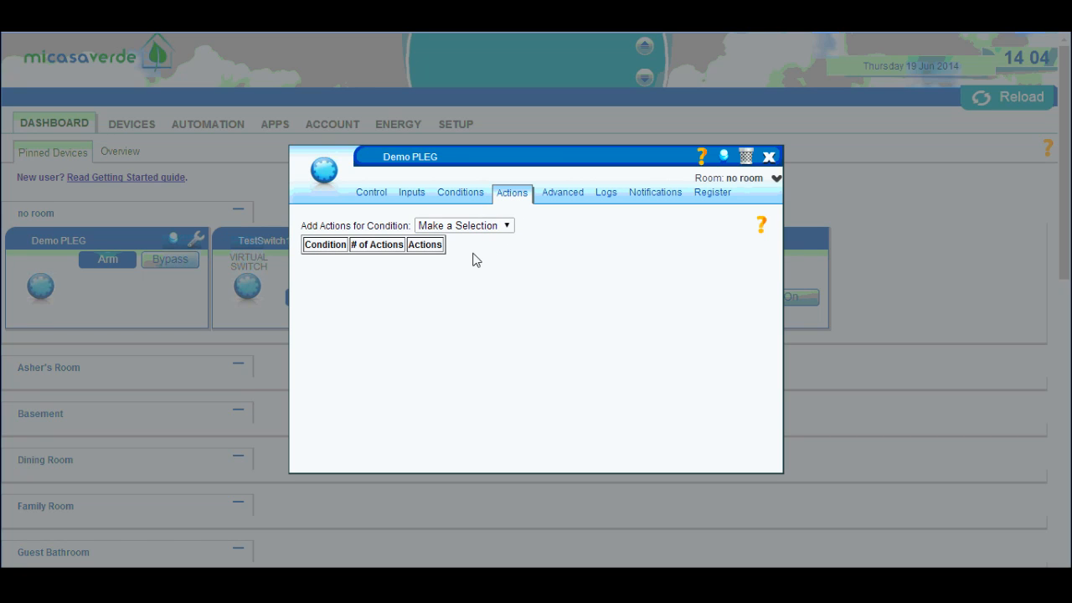
mouse_move(489, 282)
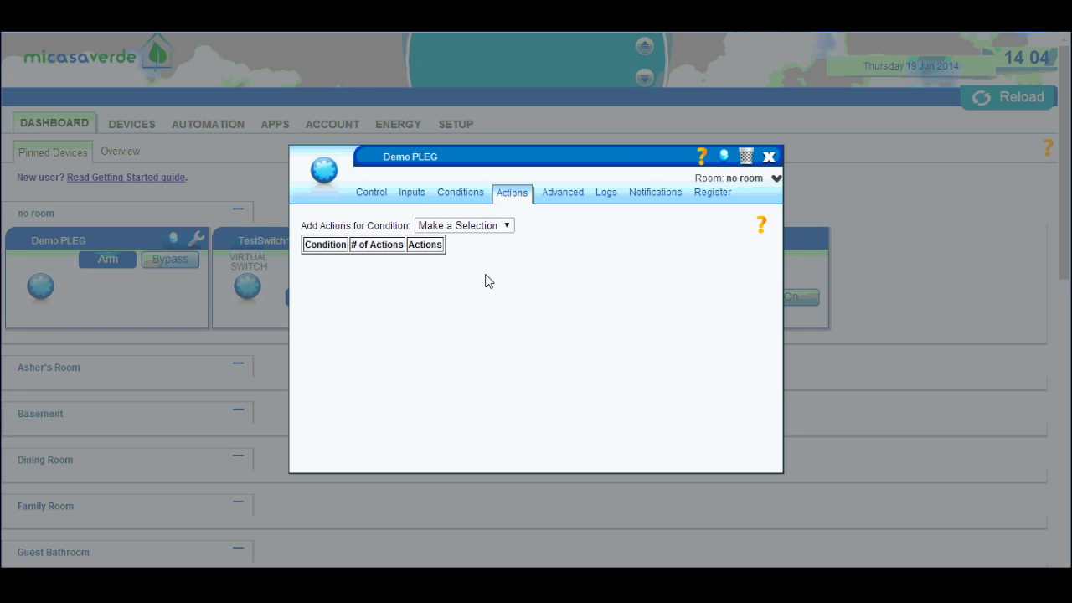
mouse_move(425, 245)
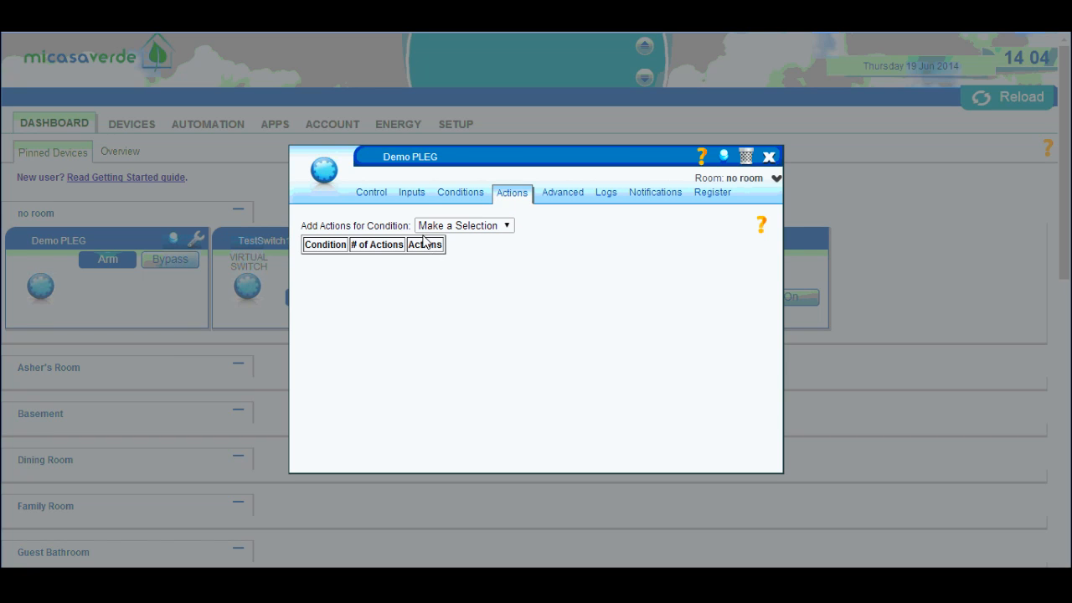
click(411, 191)
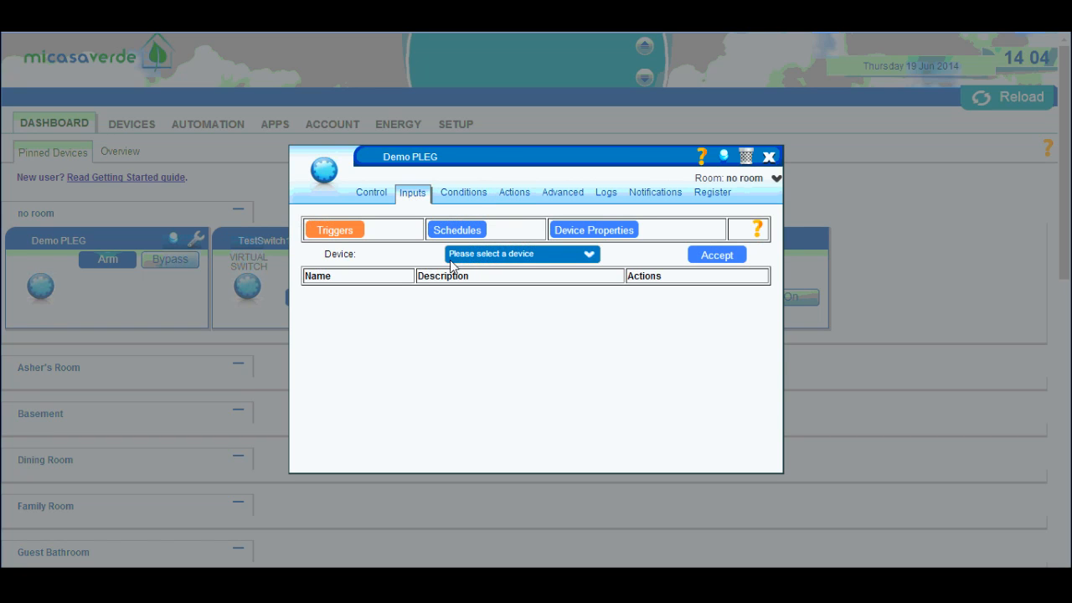
mouse_move(342, 234)
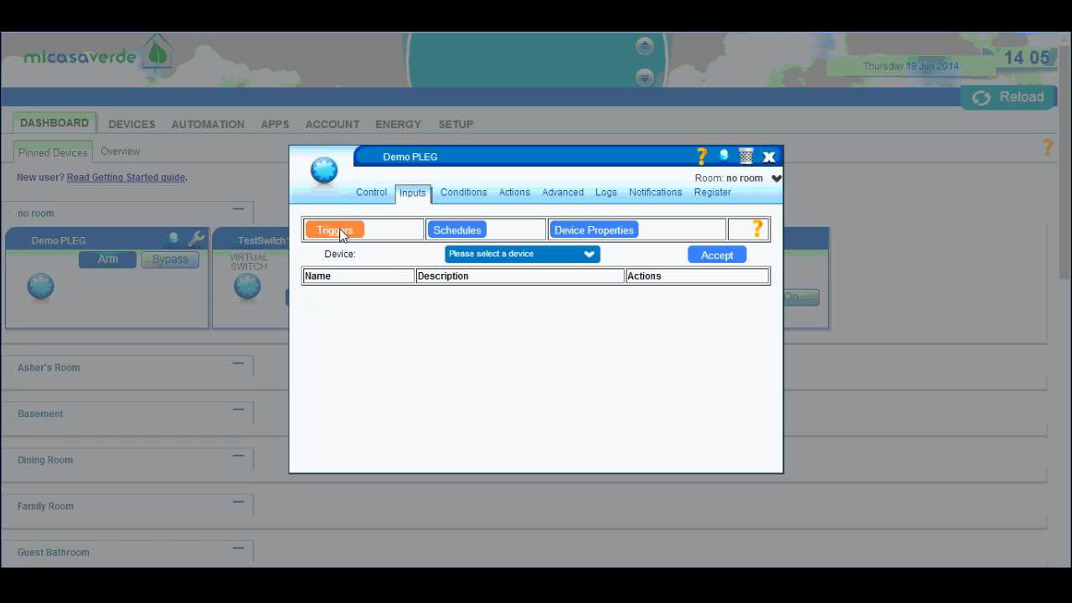
mouse_move(590, 258)
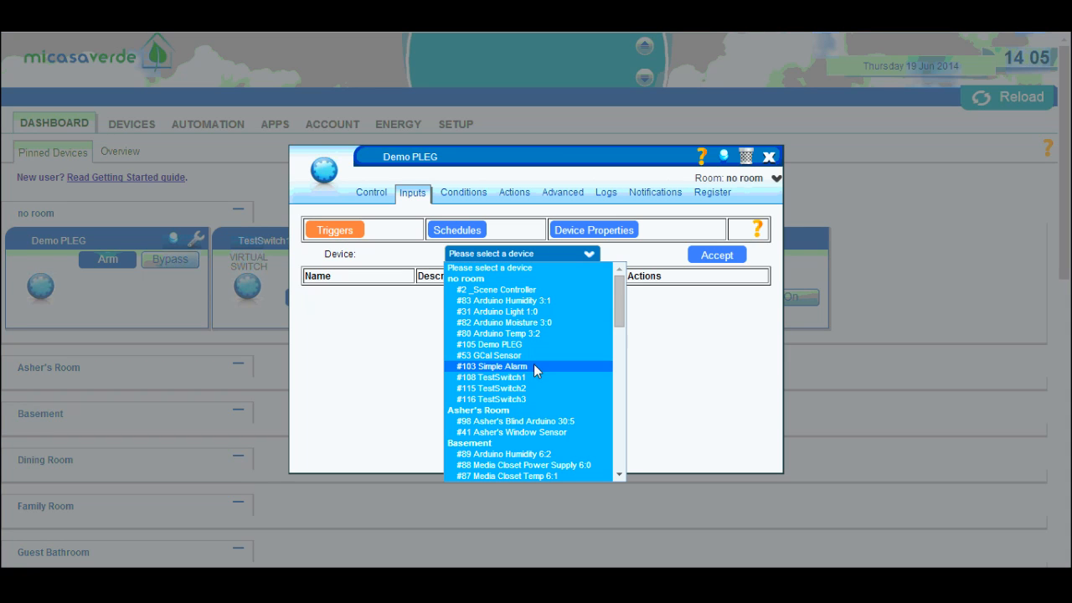
Create trigger tSwitch1 on TestSwitch1, event 'turned on or off', mode 'Device is turned on', and accept it.
click(489, 377)
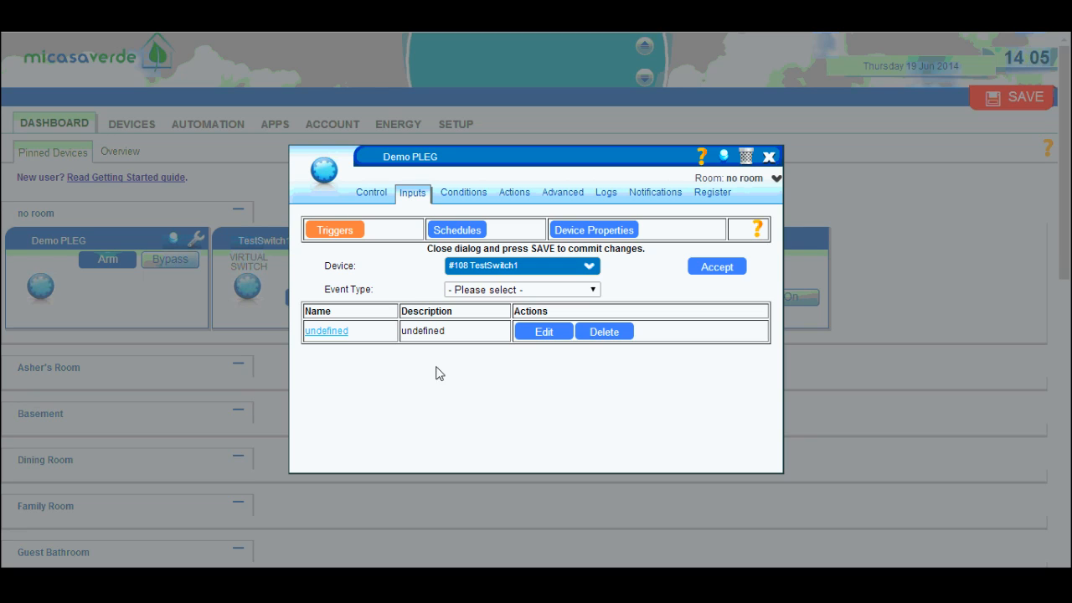
mouse_move(445, 302)
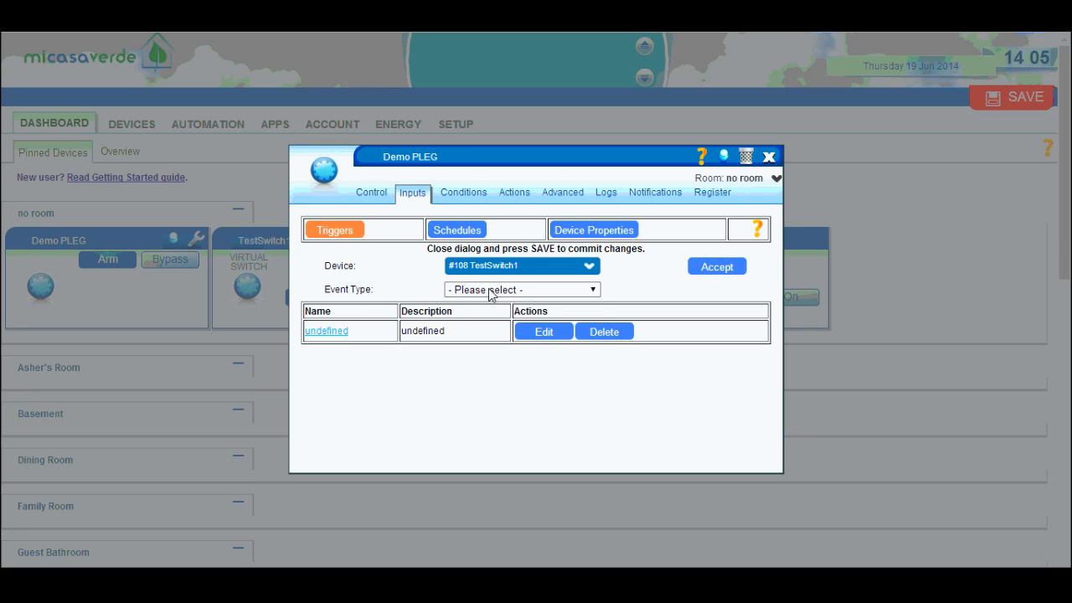
click(522, 288)
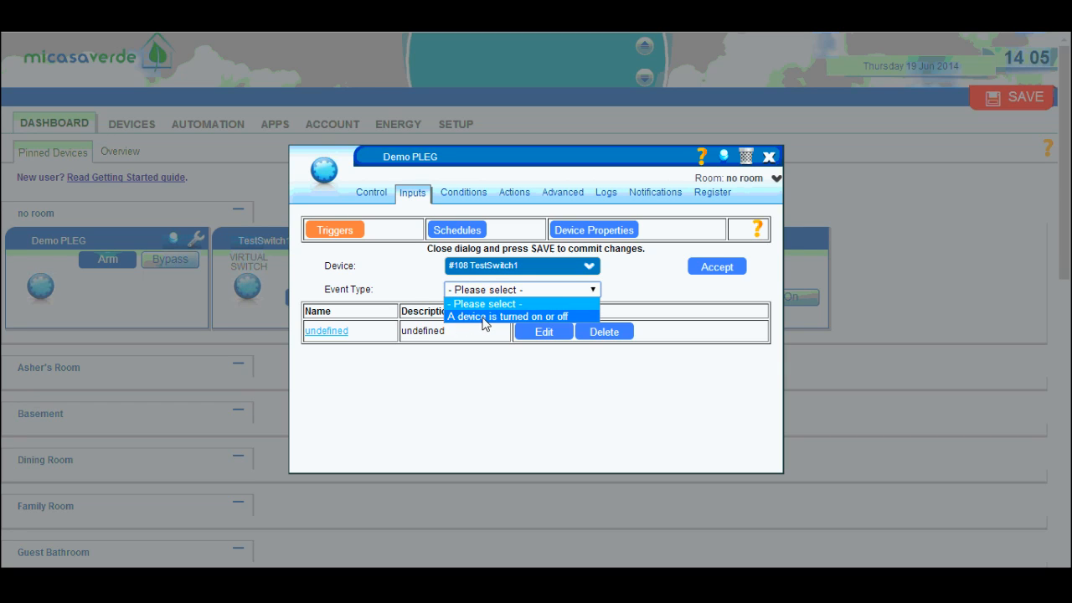
click(509, 317)
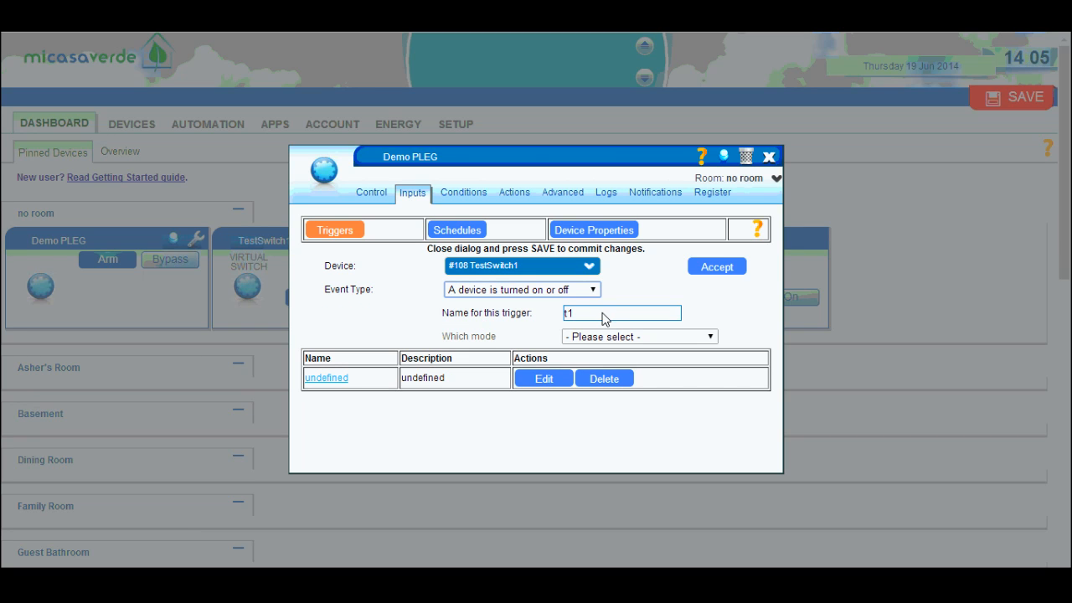
triple_click(621, 313)
text(S)
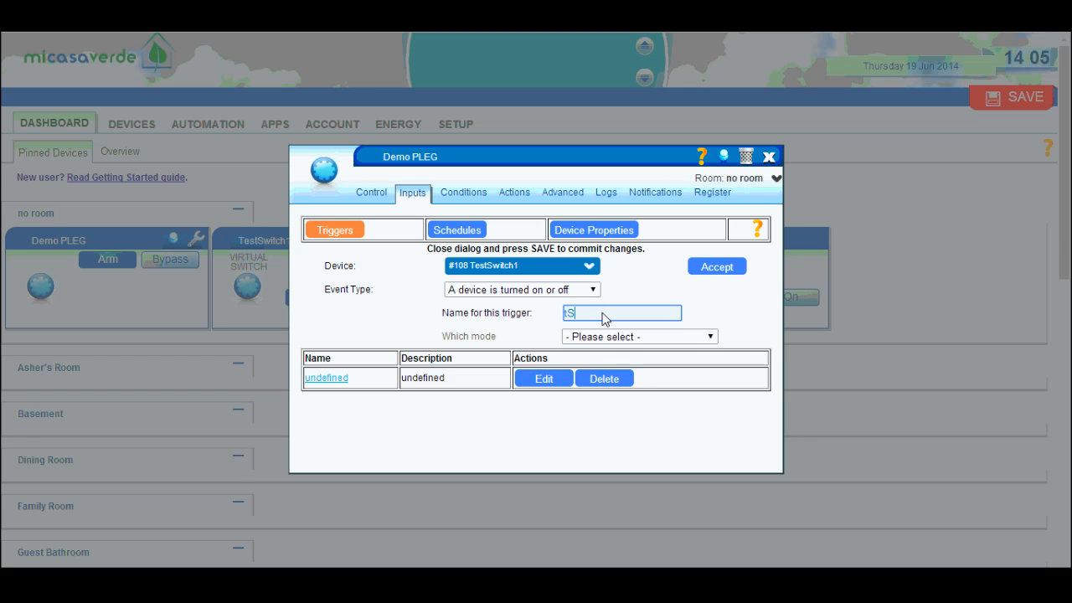
text(wi)
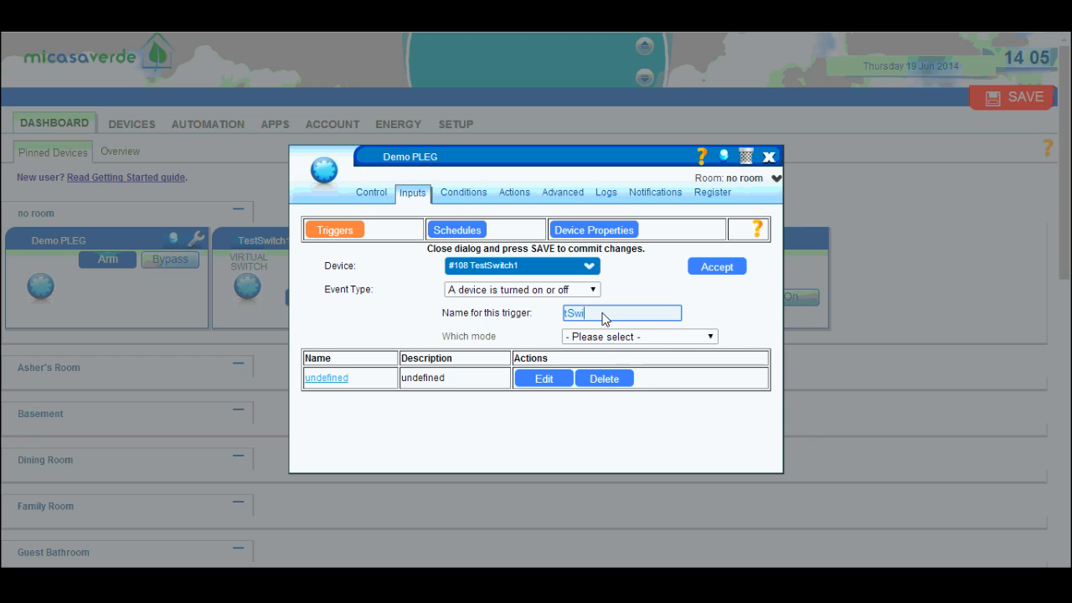
text(tch1)
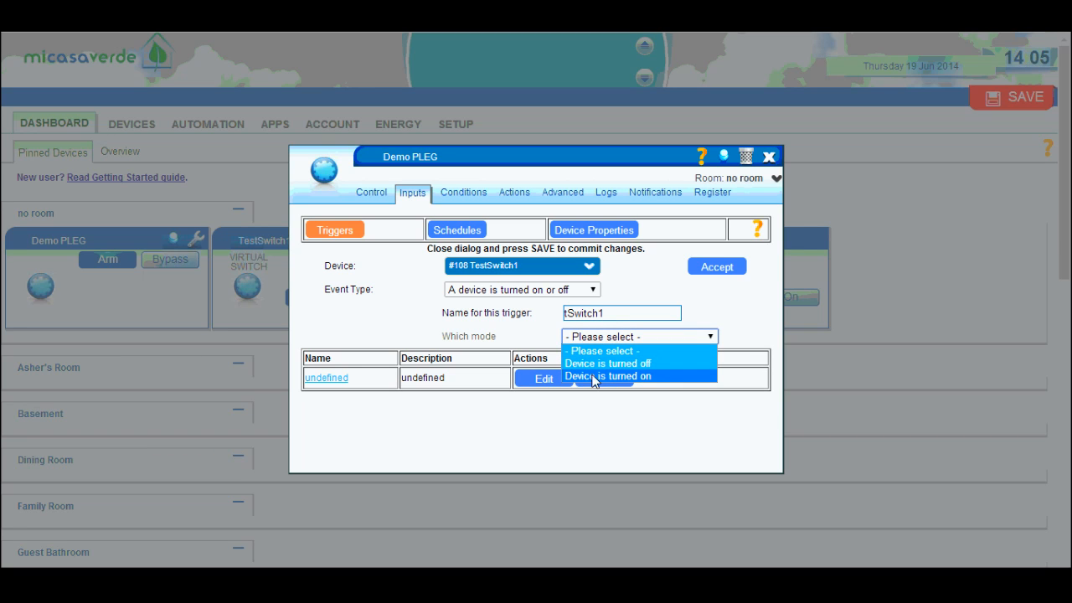
click(613, 375)
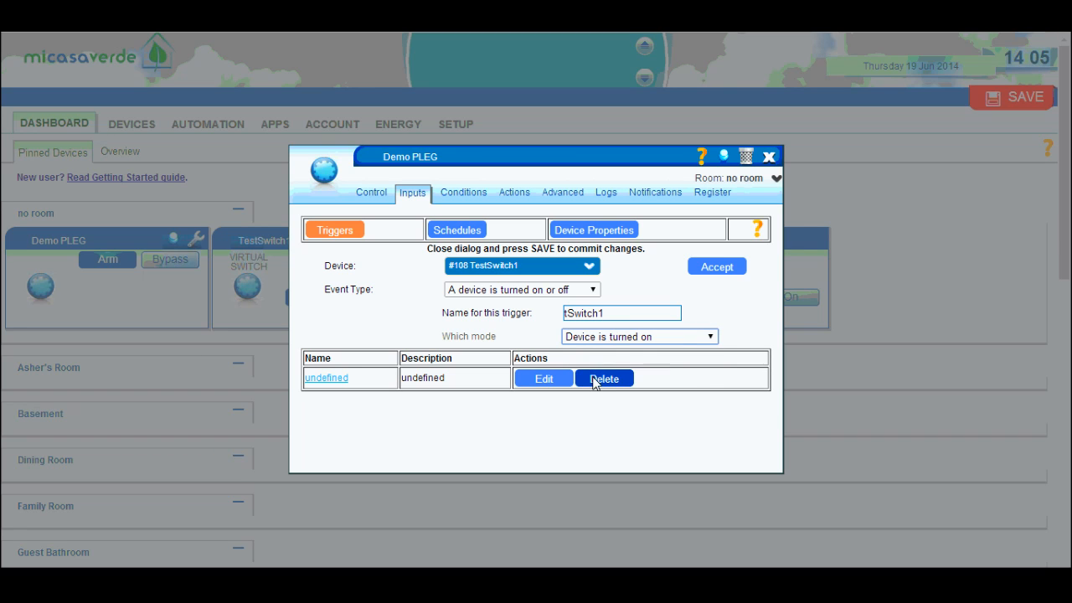
mouse_move(590, 335)
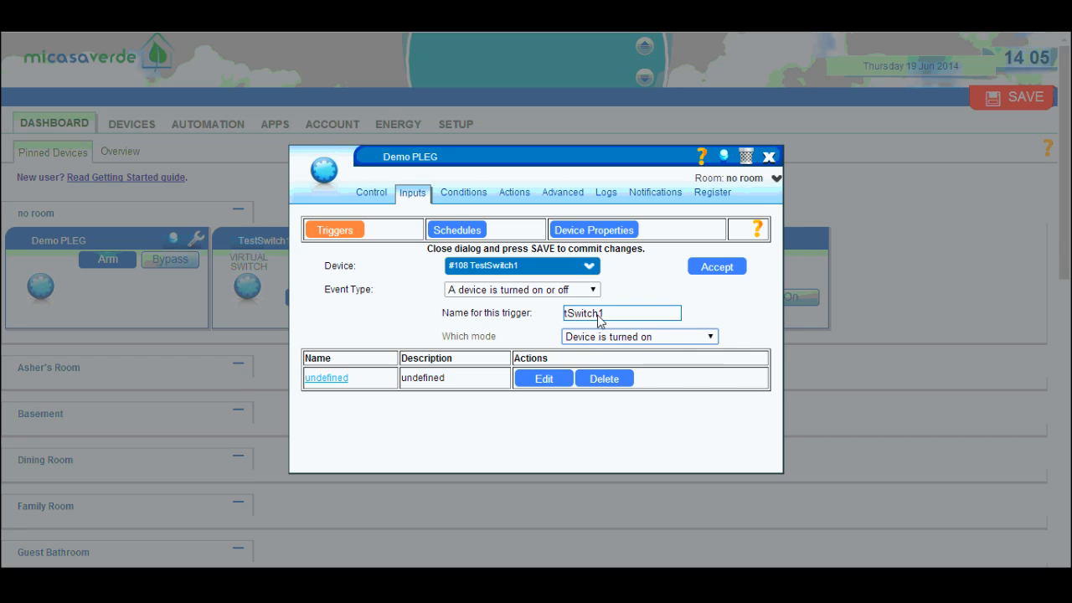
mouse_move(630, 350)
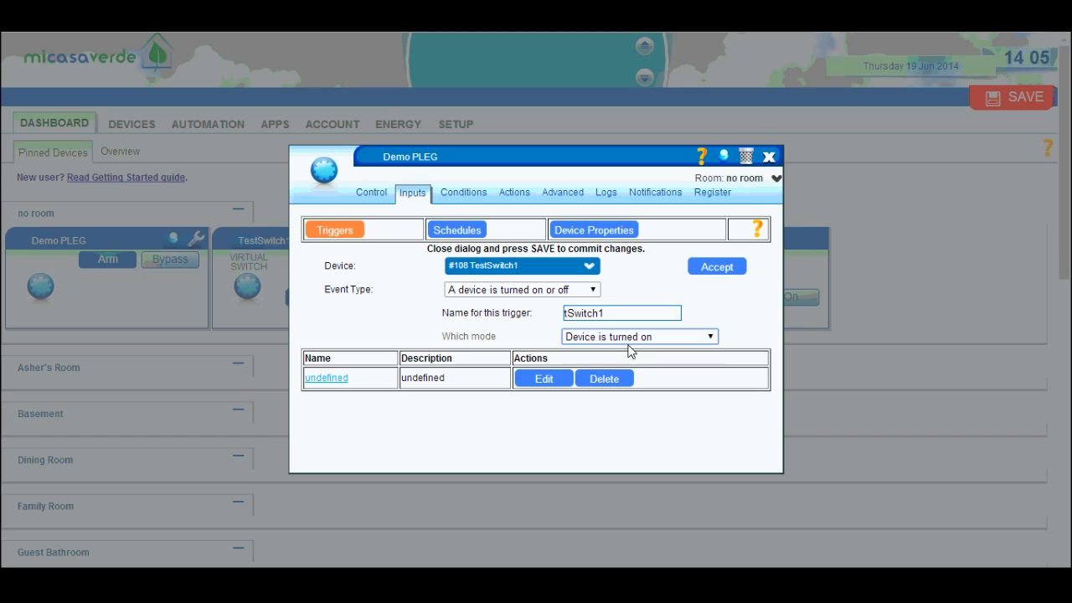
mouse_move(491, 318)
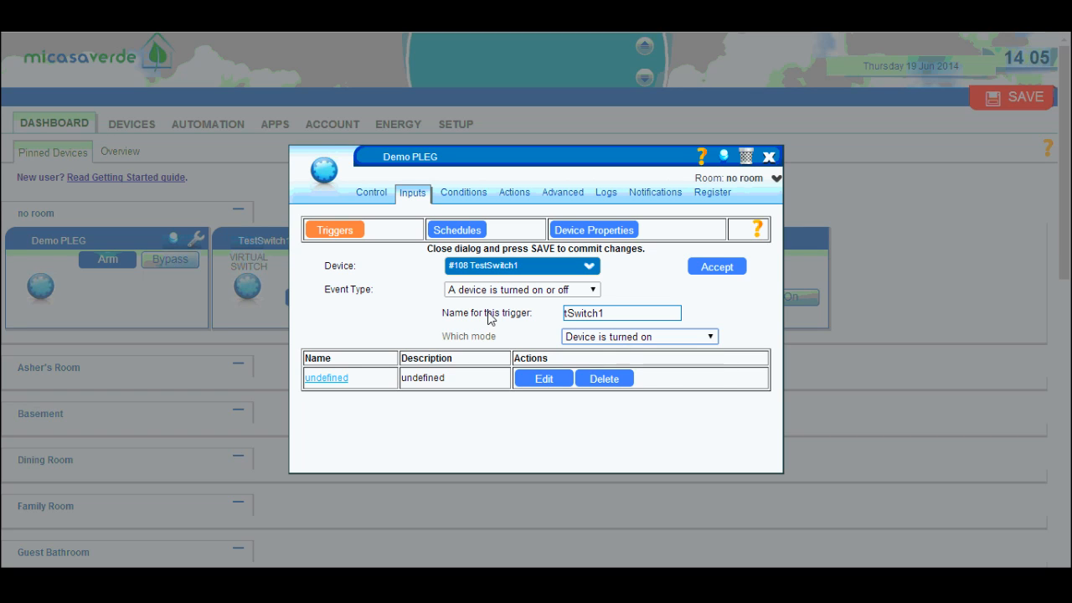
click(717, 264)
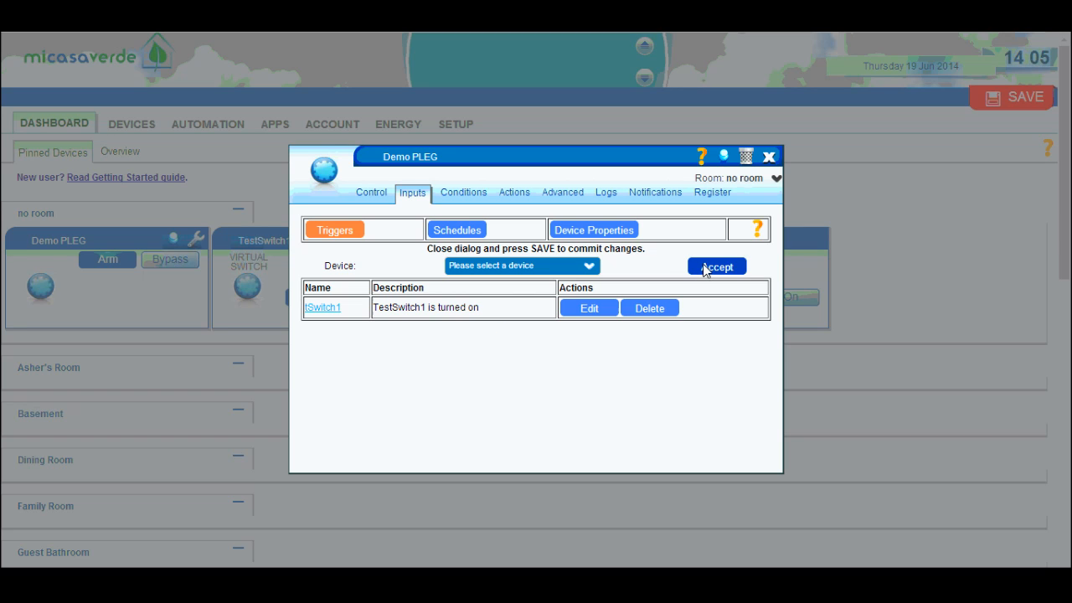
mouse_move(325, 308)
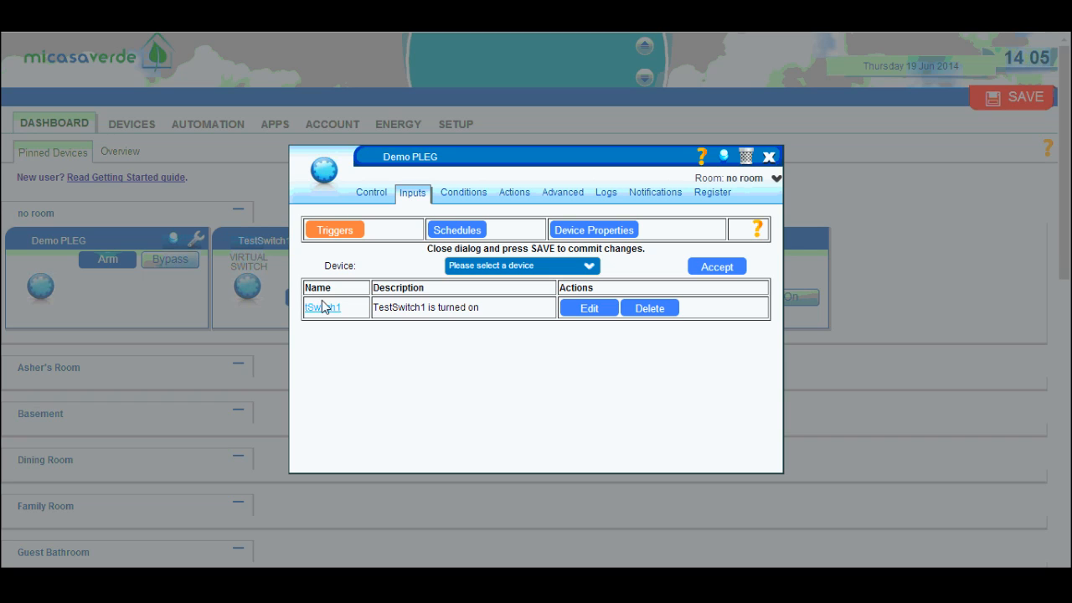
mouse_move(382, 318)
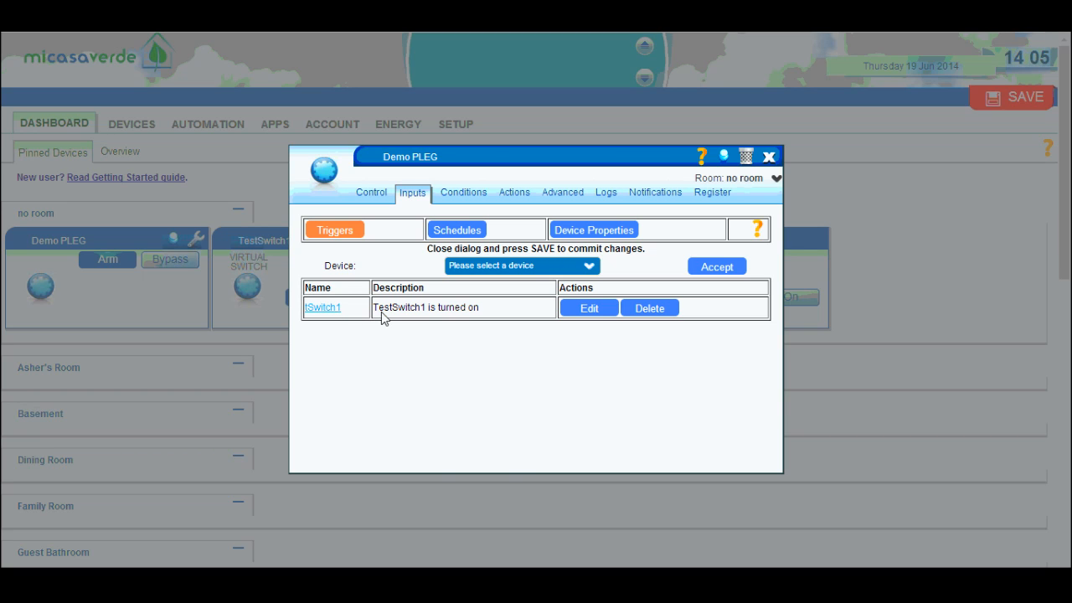
Create trigger tSwitch2 on TestSwitch2 firing when the device is turned on, and accept it.
click(519, 265)
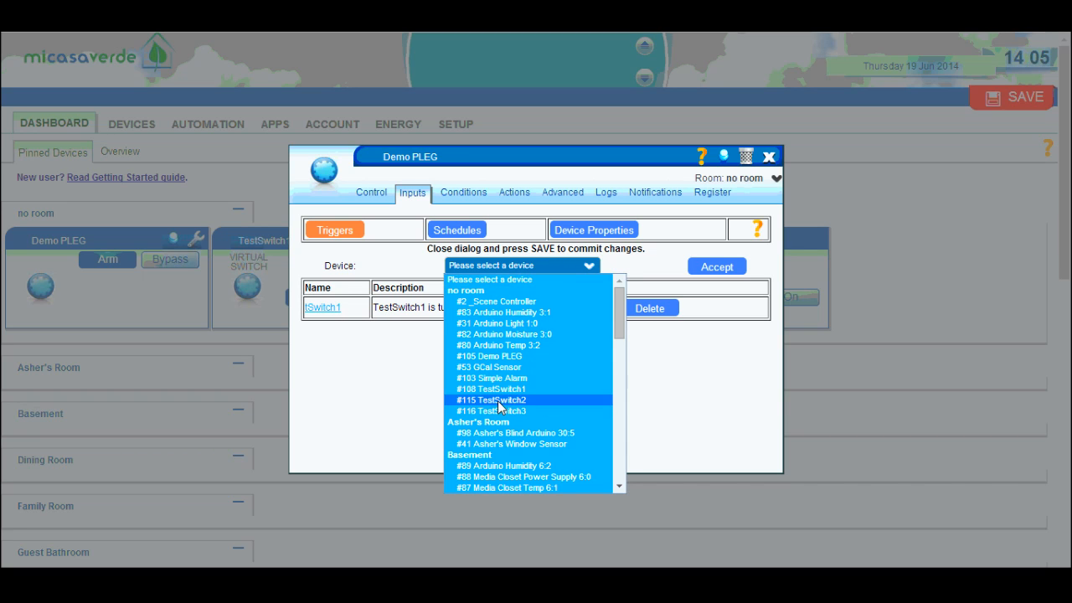
click(492, 399)
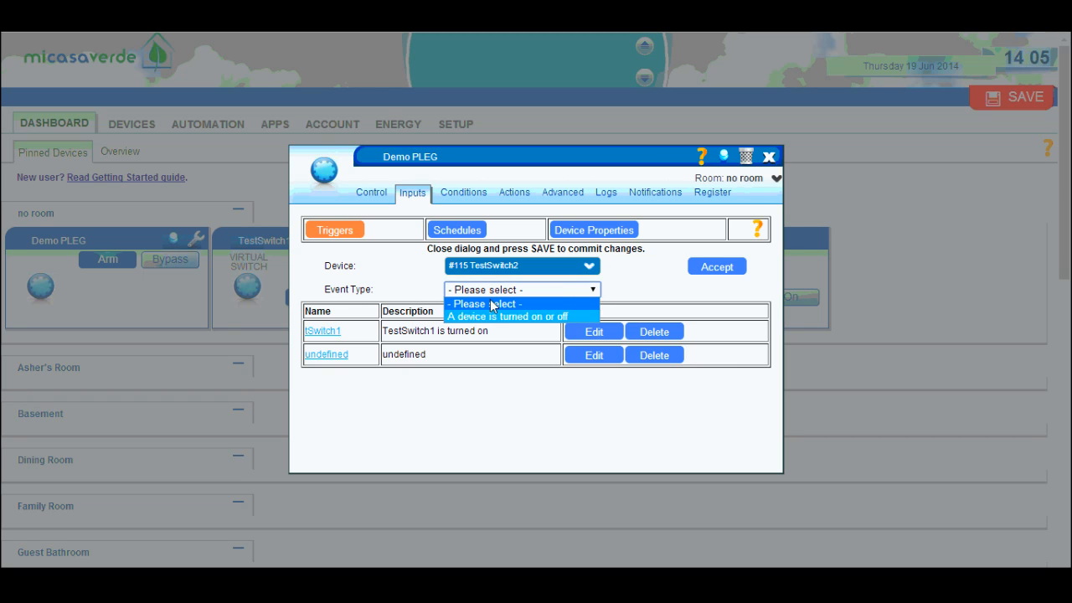
click(509, 316)
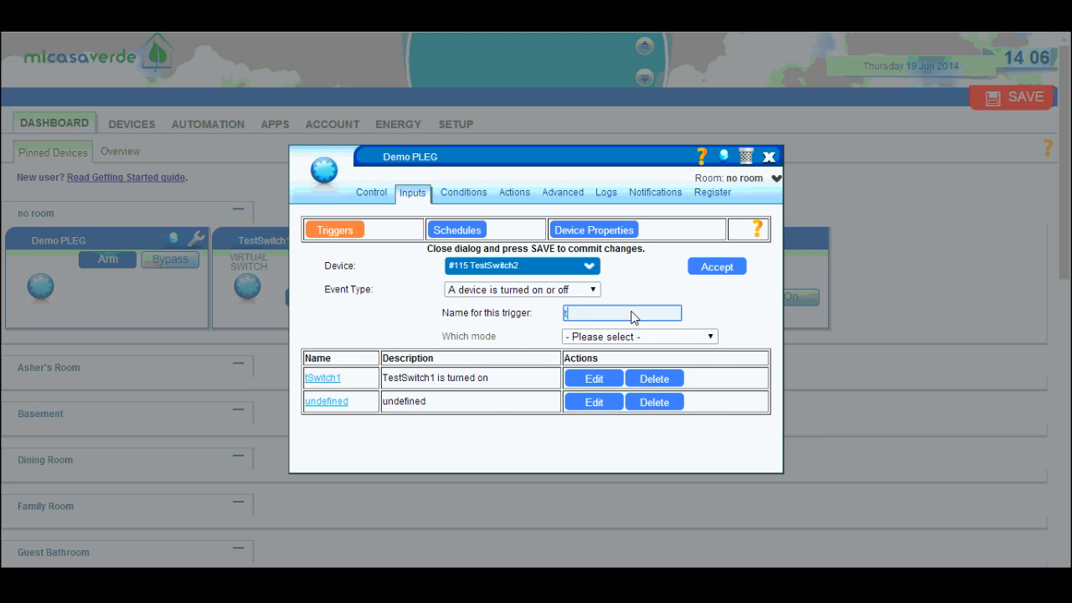
text(tSwitch)
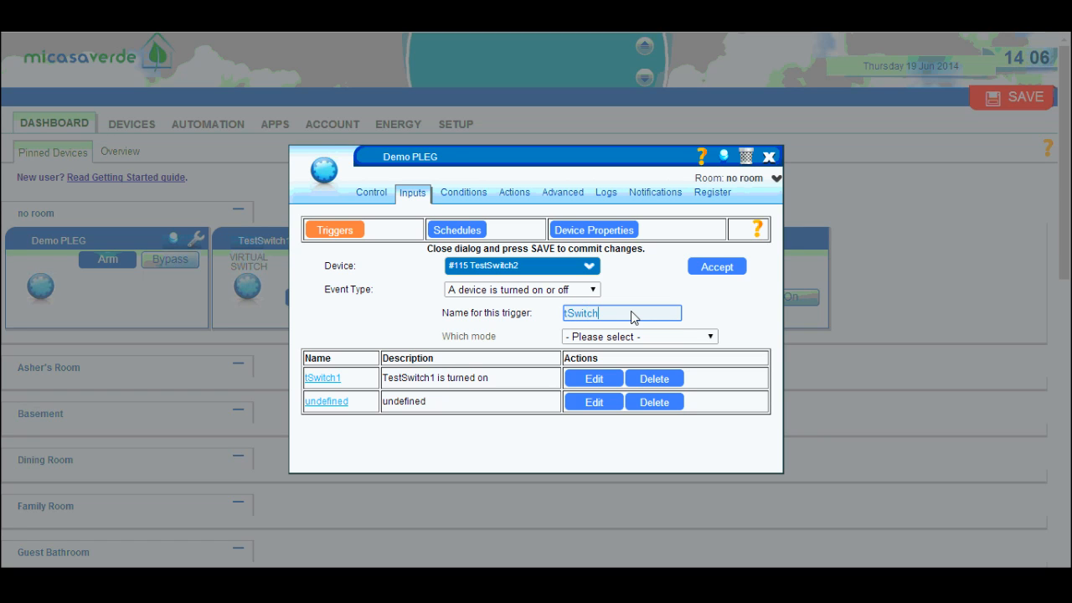
click(638, 335)
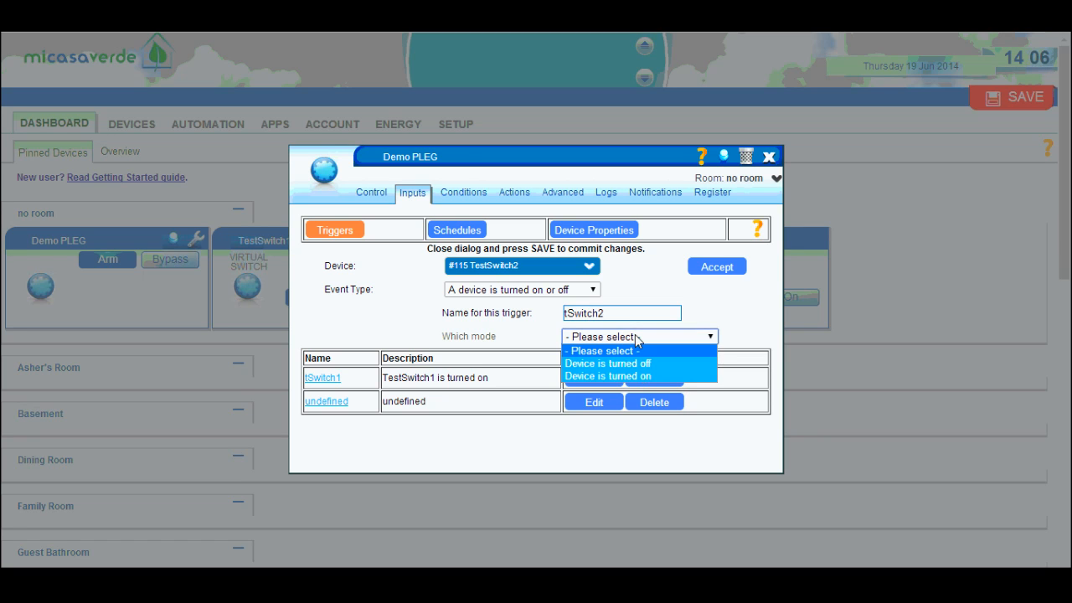
click(717, 265)
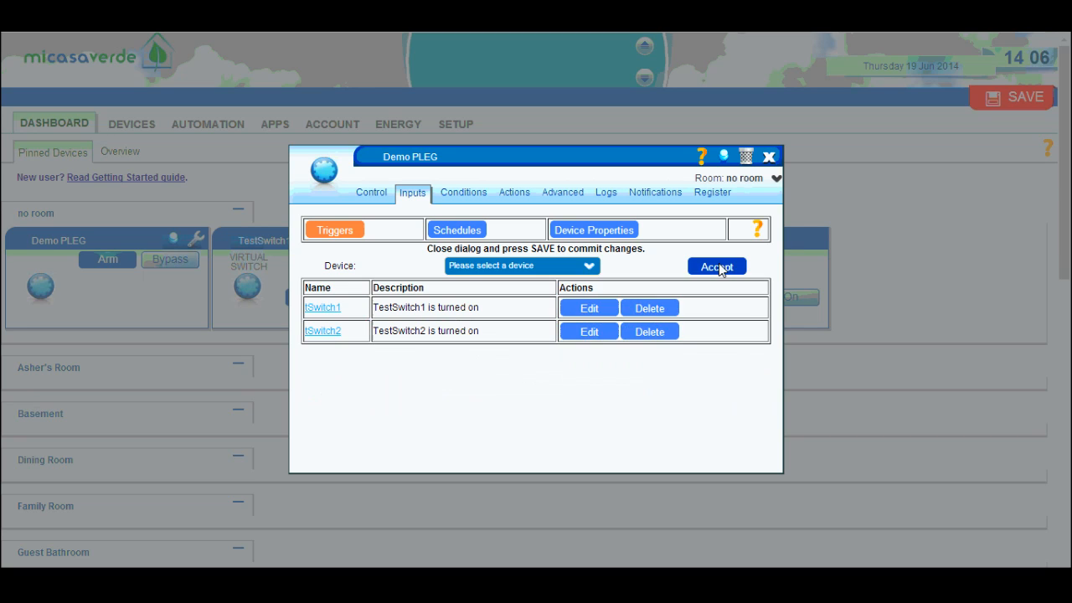
mouse_move(452, 315)
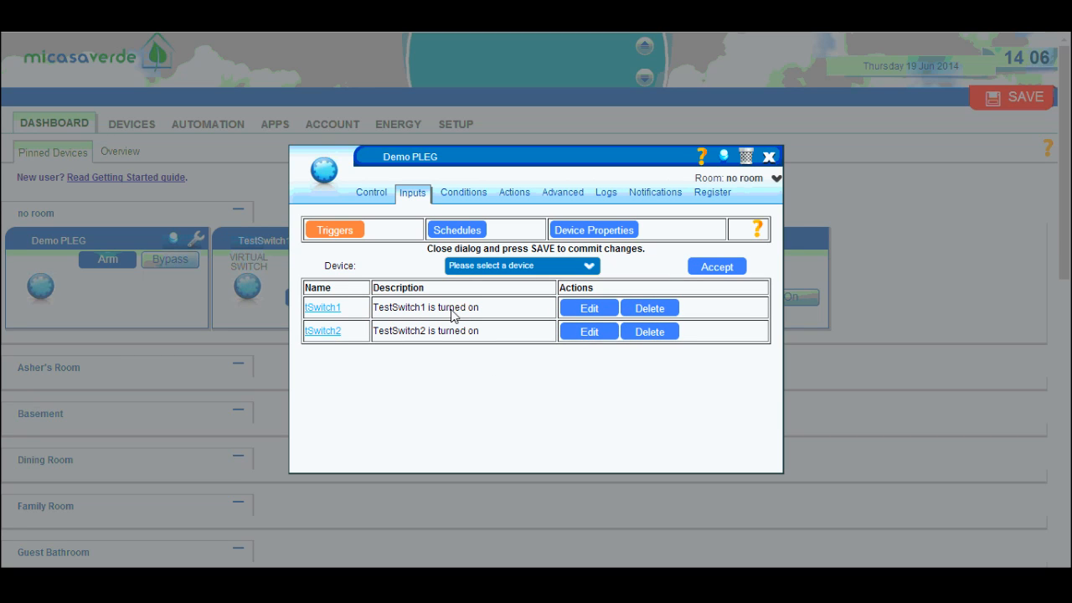
mouse_move(452, 261)
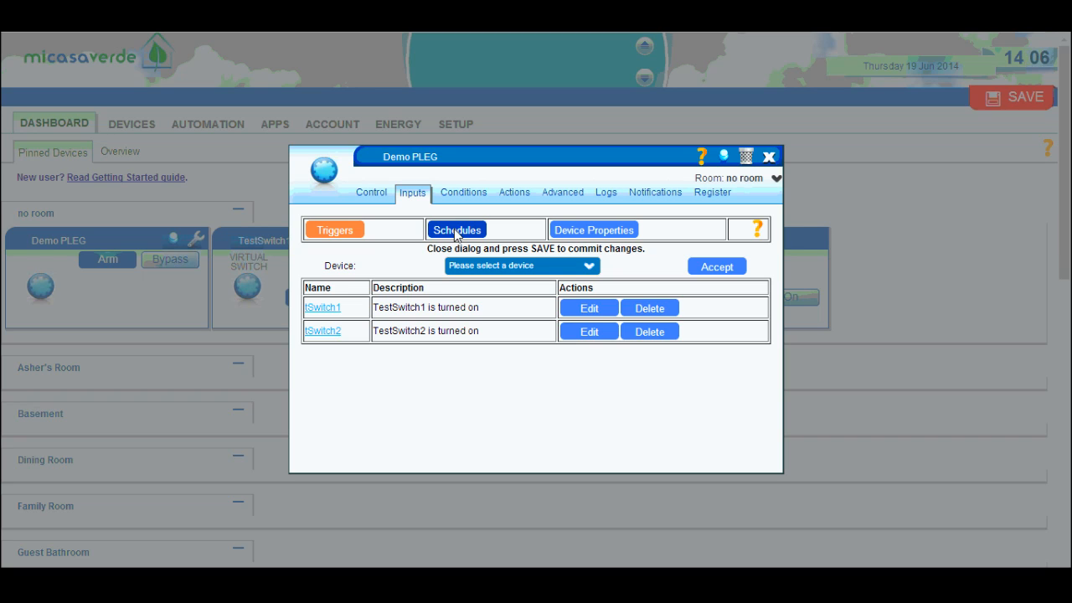
Add schedule sNight with Start Type set to Day of Week.
click(455, 230)
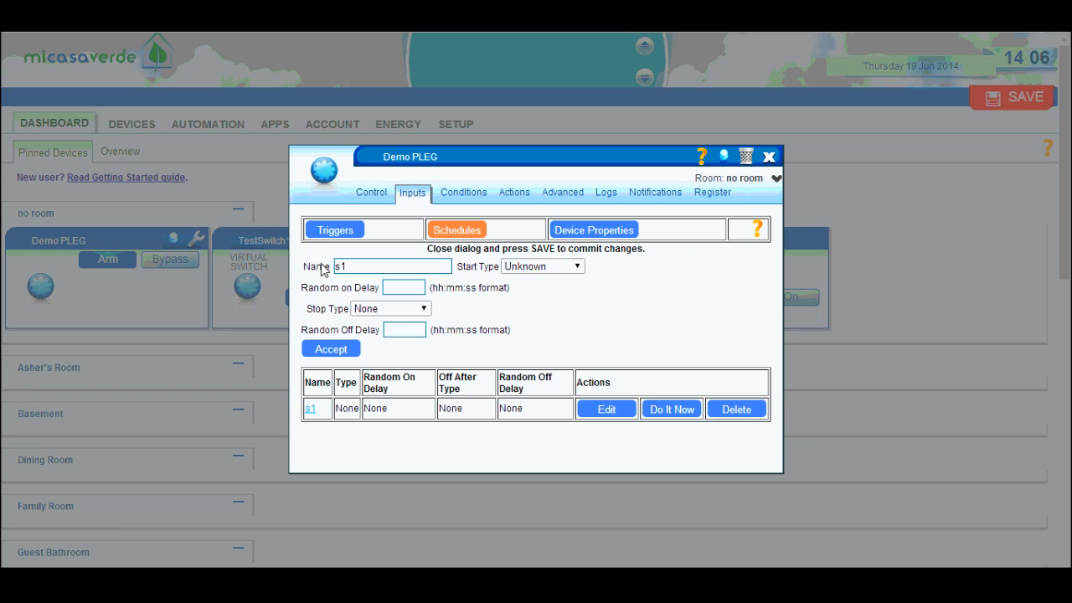
mouse_move(492, 335)
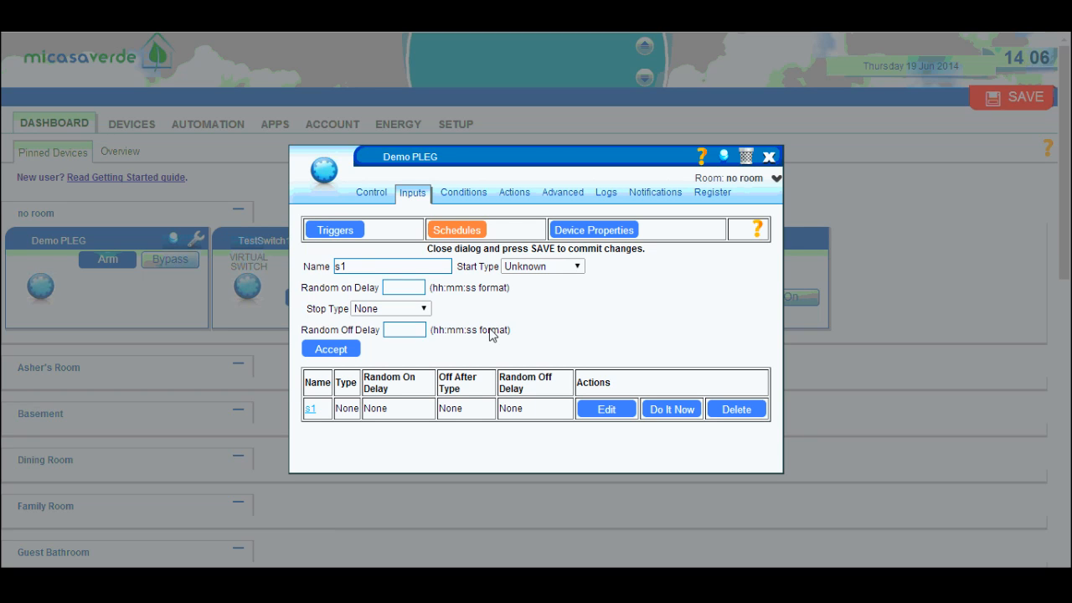
mouse_move(567, 350)
text(Ni)
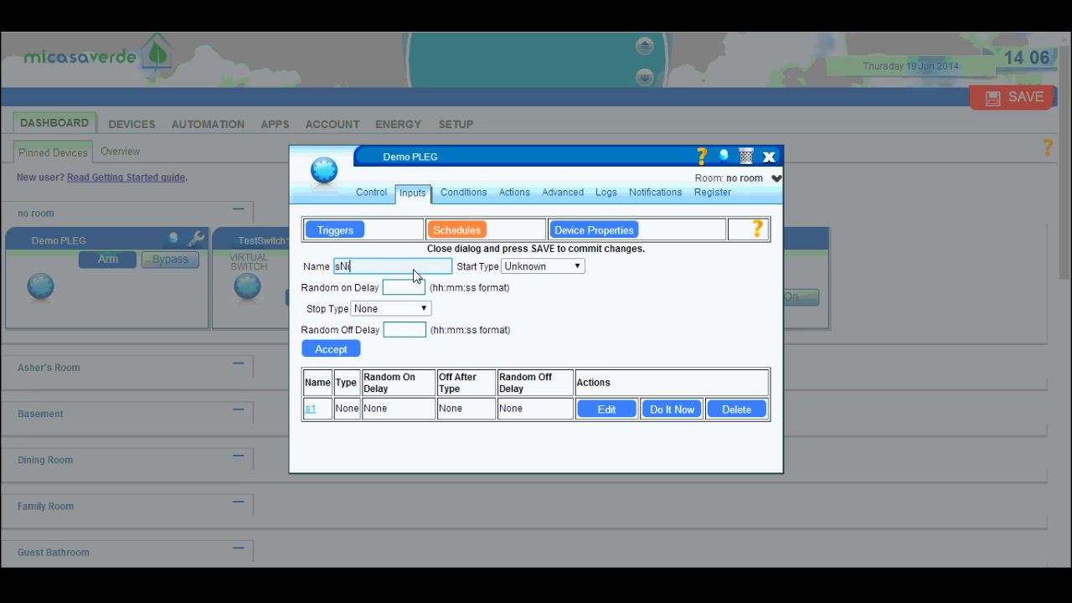
text(ght)
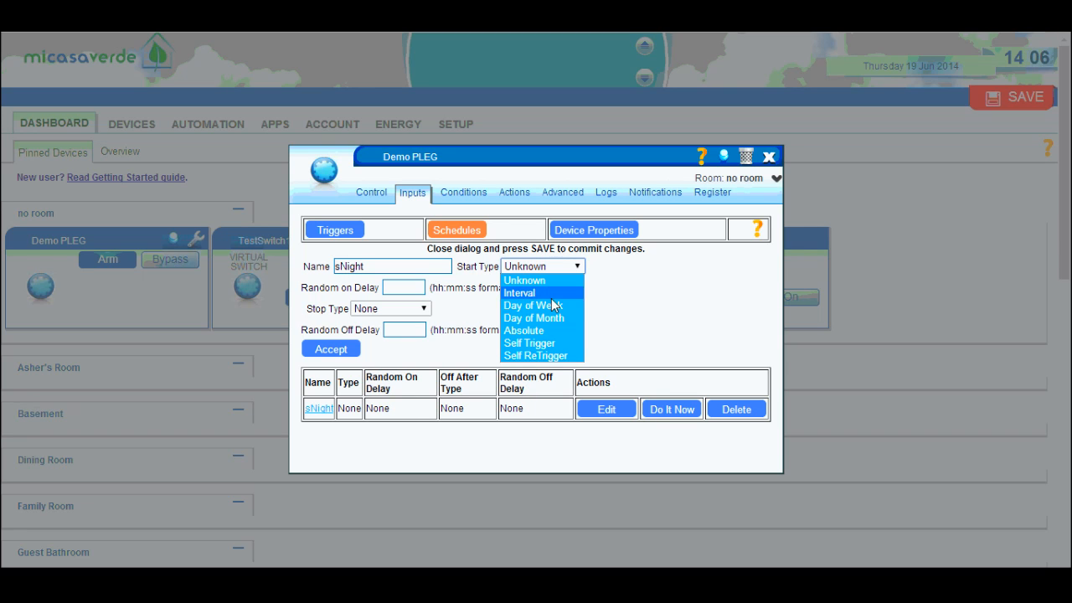
click(532, 305)
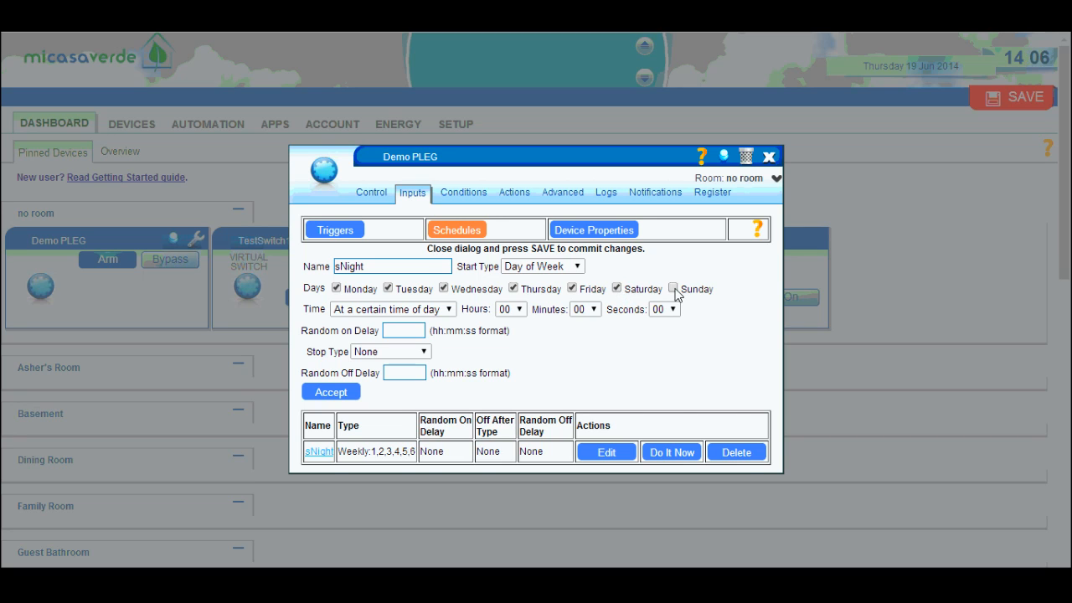
Set sNight's start time to At sunset and reach its stop type options.
click(673, 288)
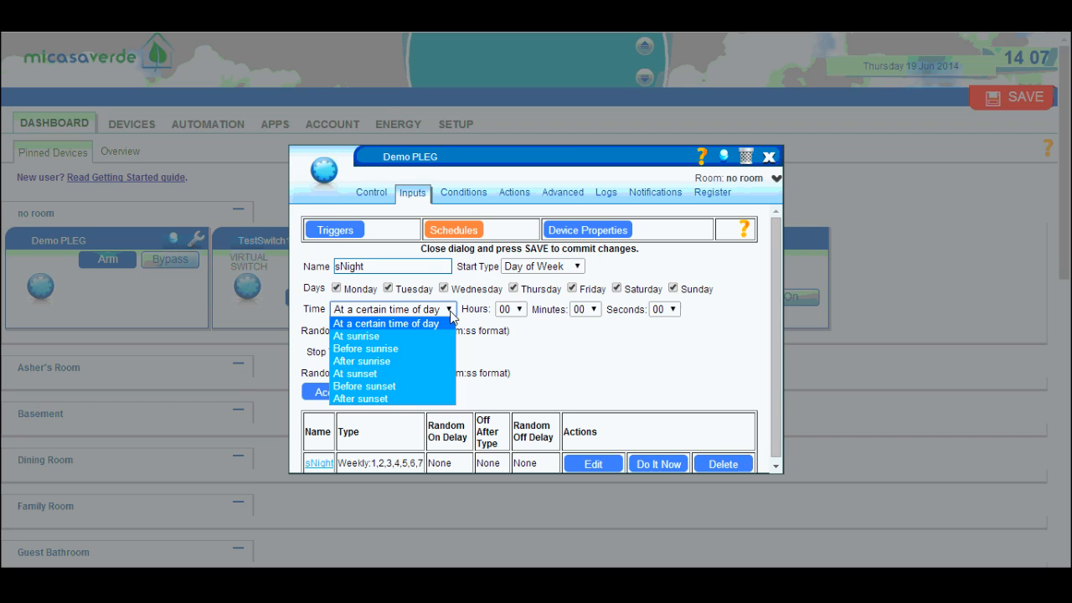
mouse_move(388, 373)
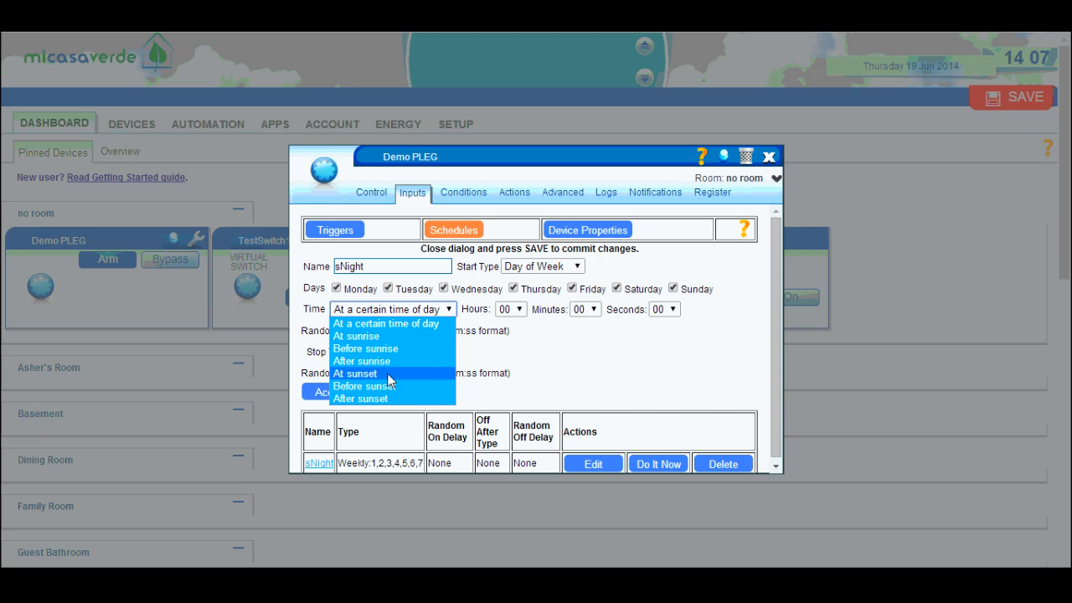
click(355, 373)
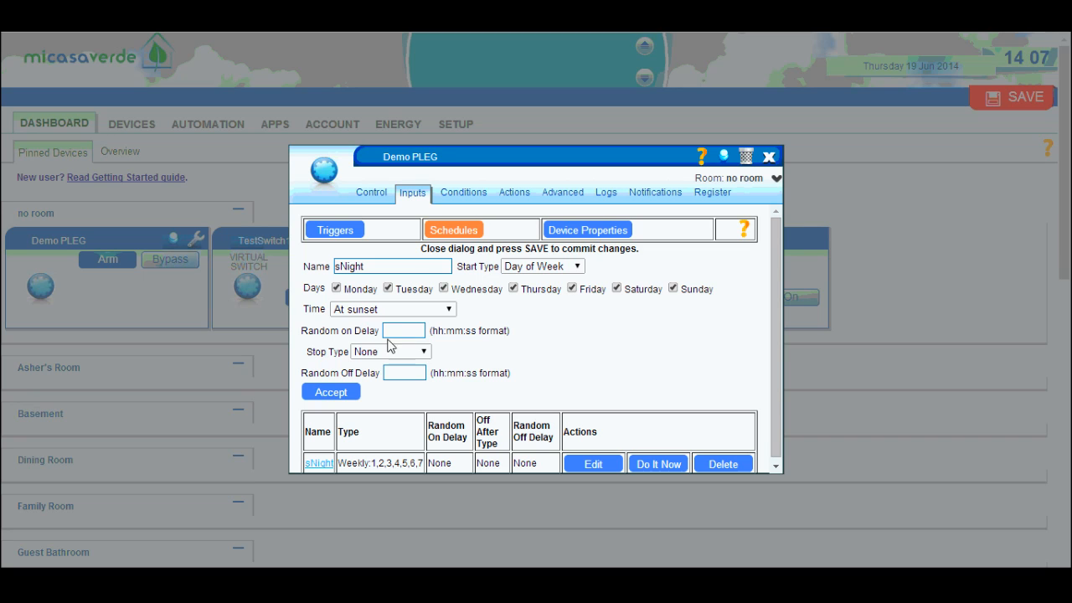
mouse_move(436, 333)
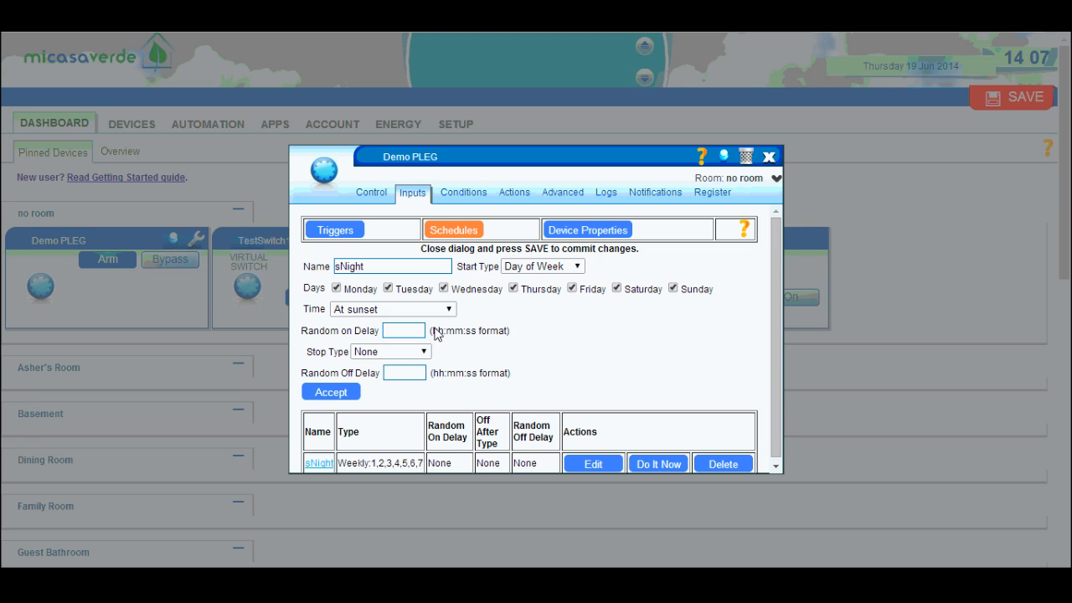
click(390, 352)
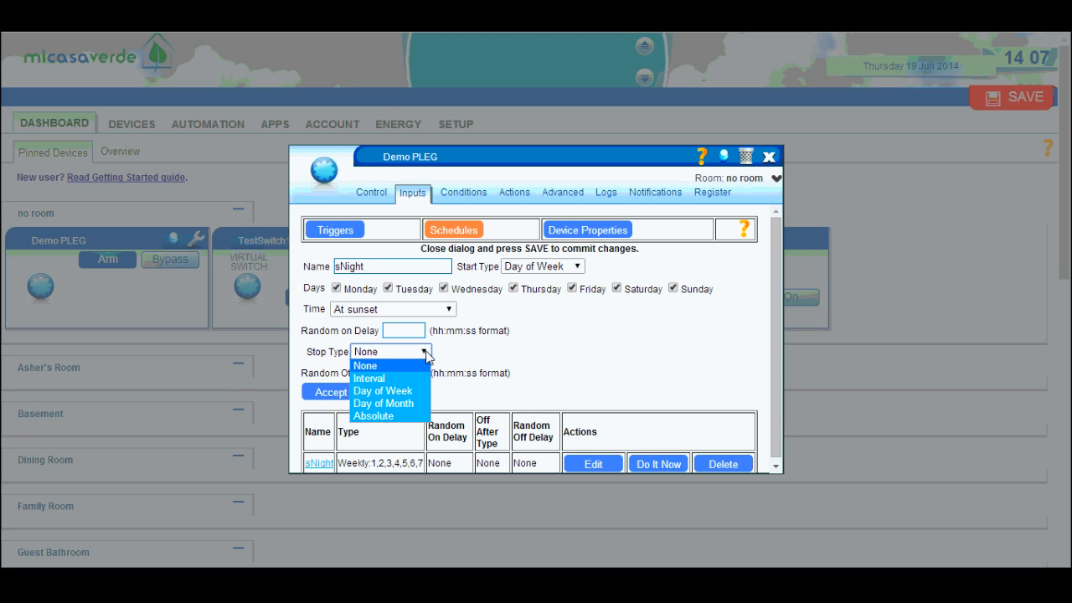
mouse_move(422, 382)
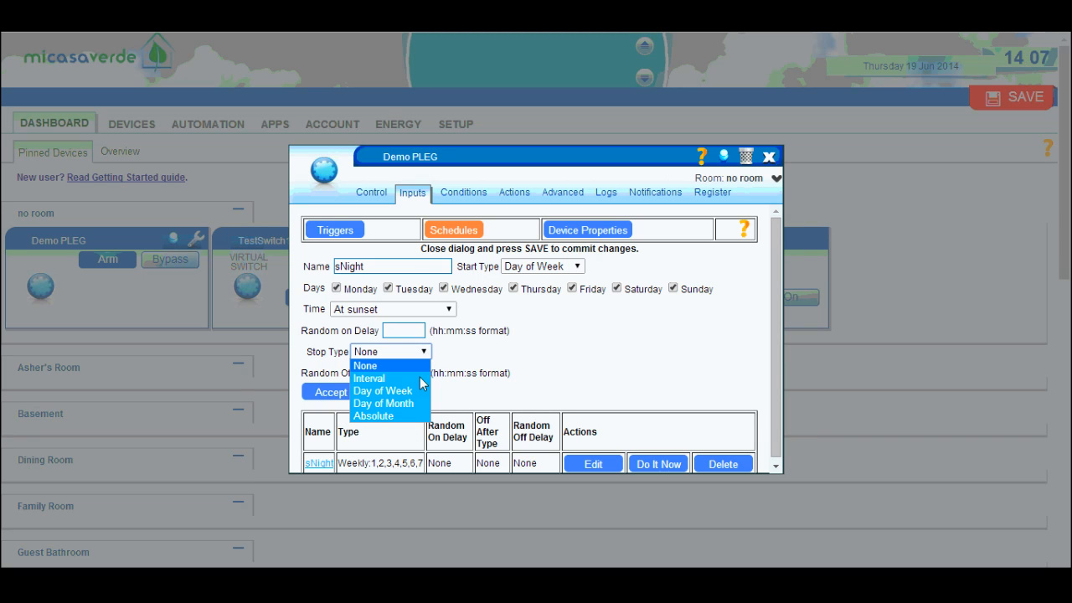
mouse_move(389, 392)
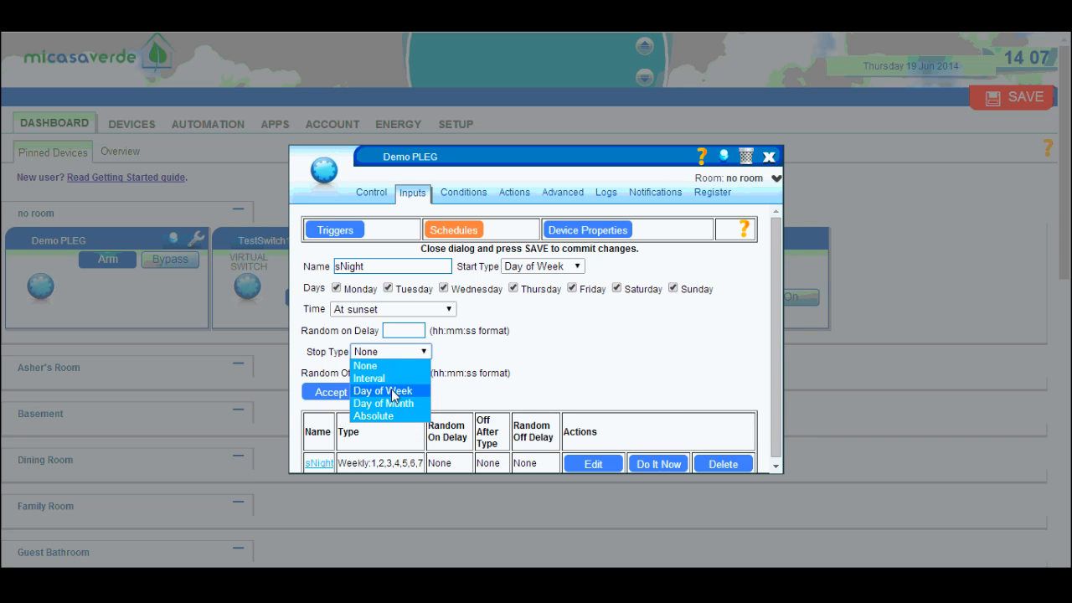
Set sNight to stop by Day of Week at sunrise and accept the schedule.
click(382, 392)
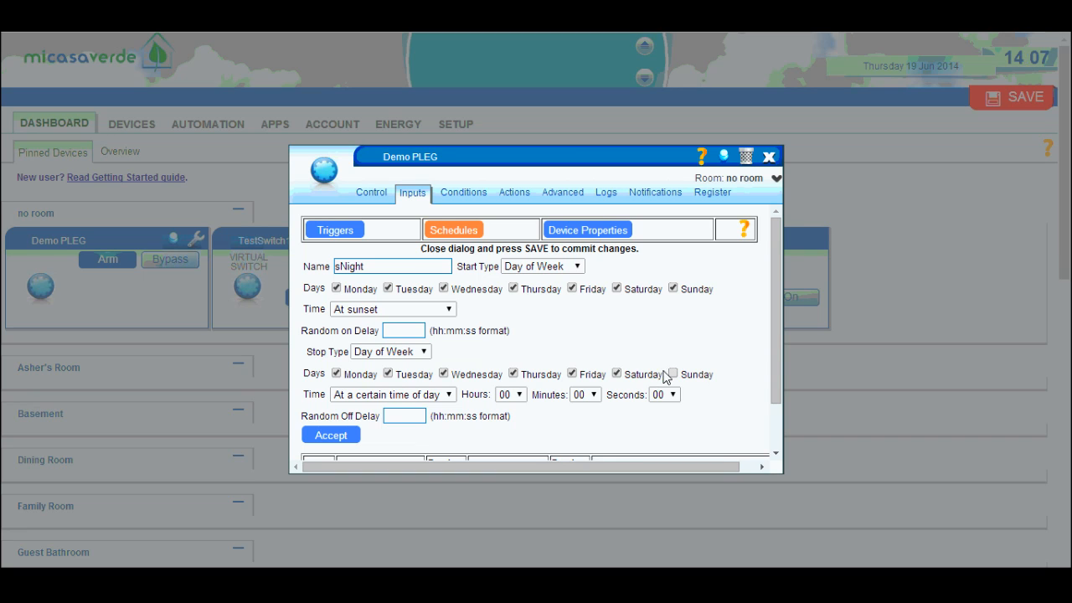
click(449, 395)
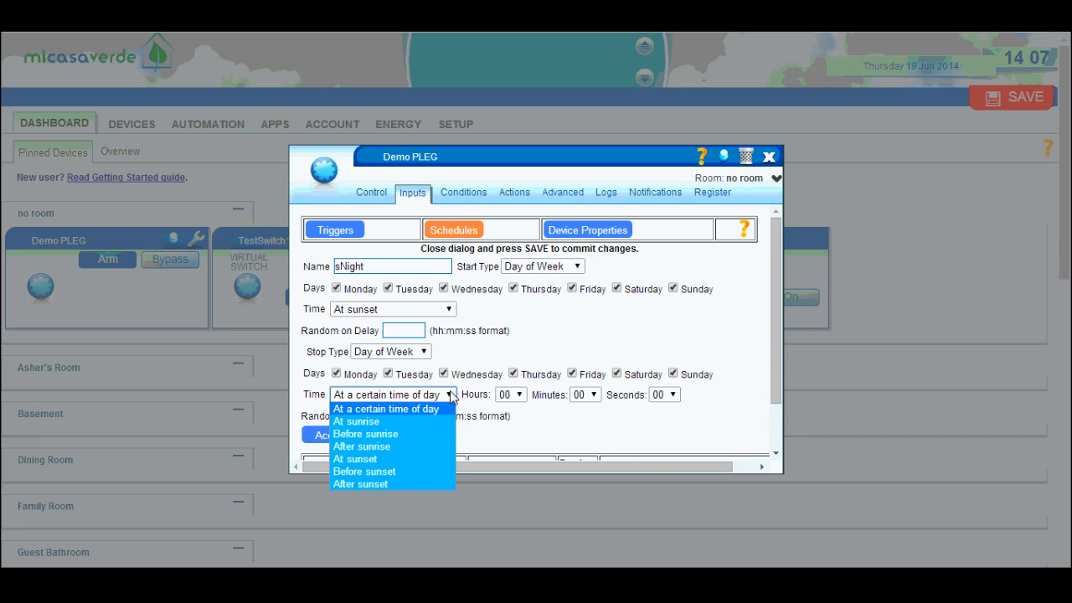
mouse_move(392, 422)
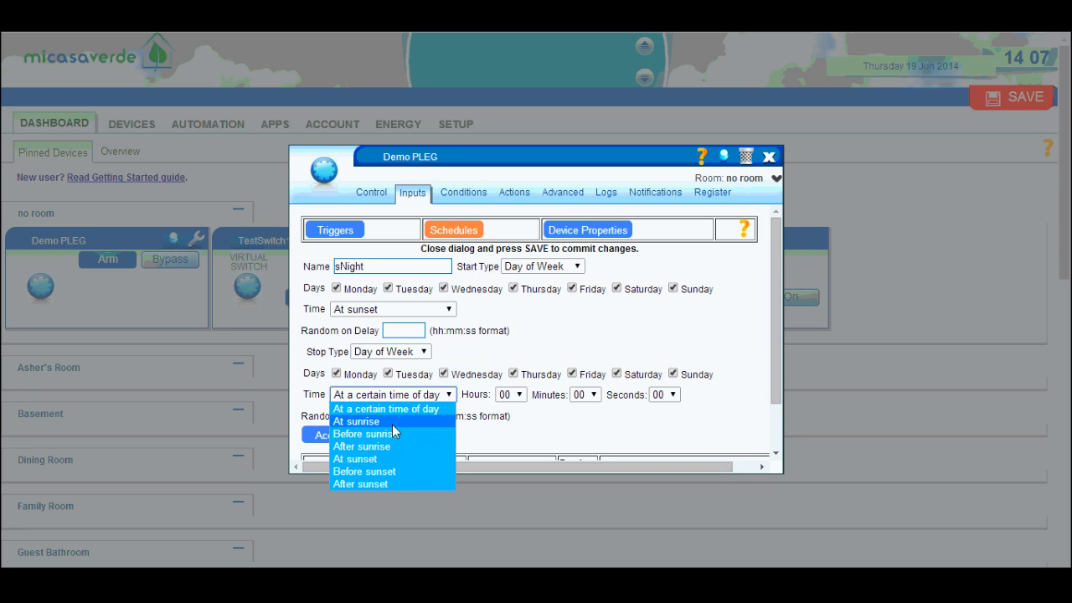
click(355, 422)
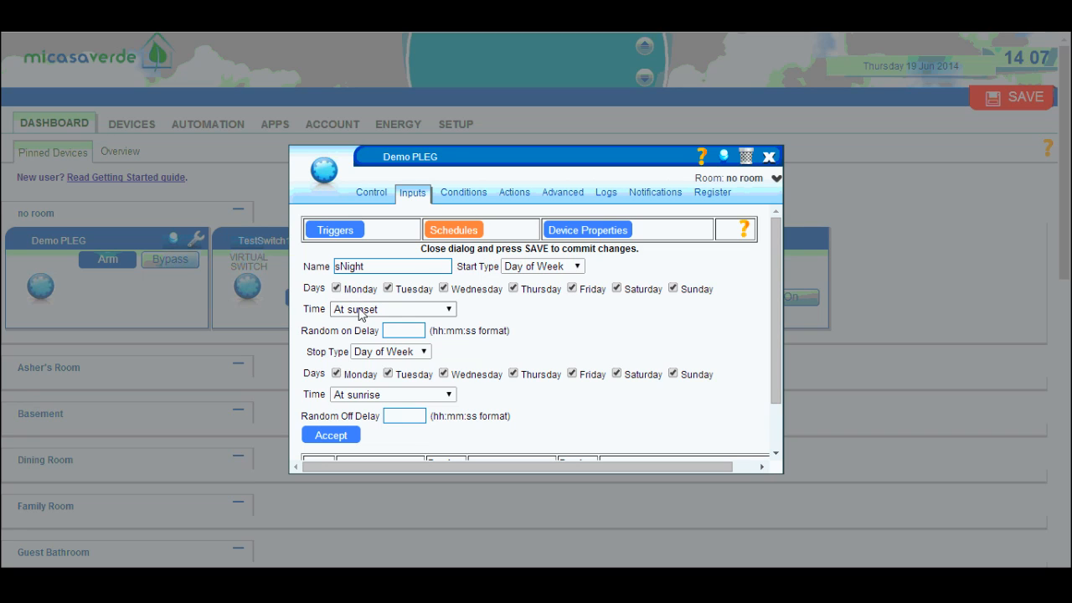
mouse_move(369, 418)
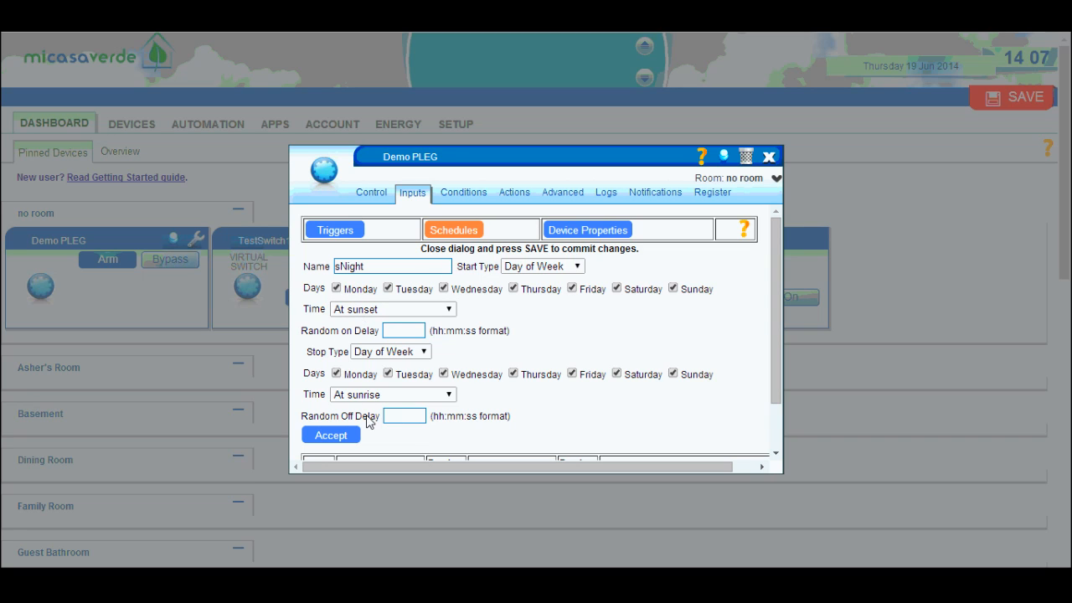
click(329, 435)
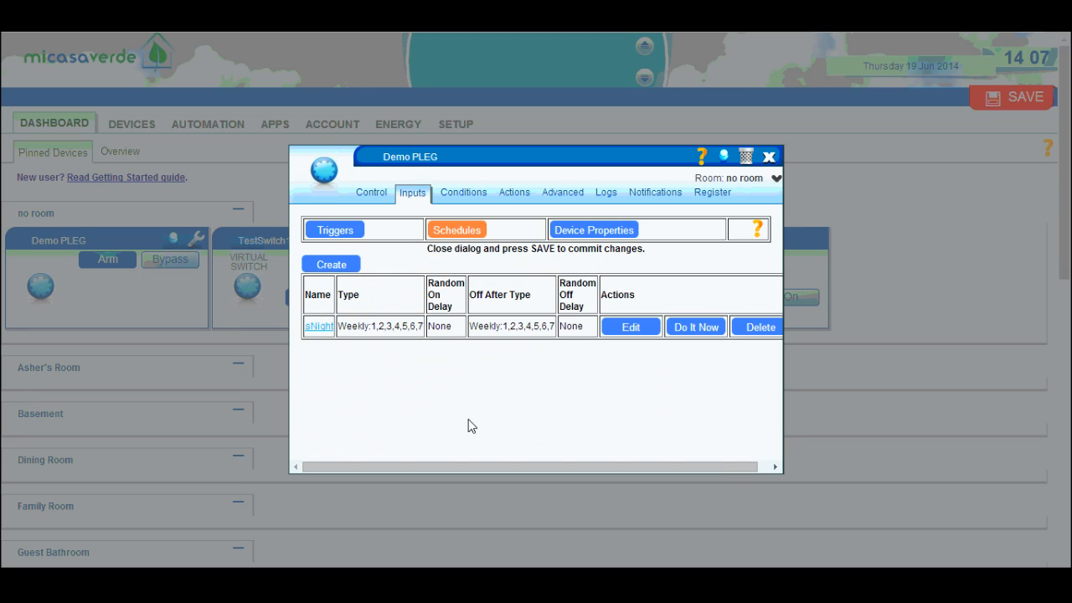
mouse_move(377, 343)
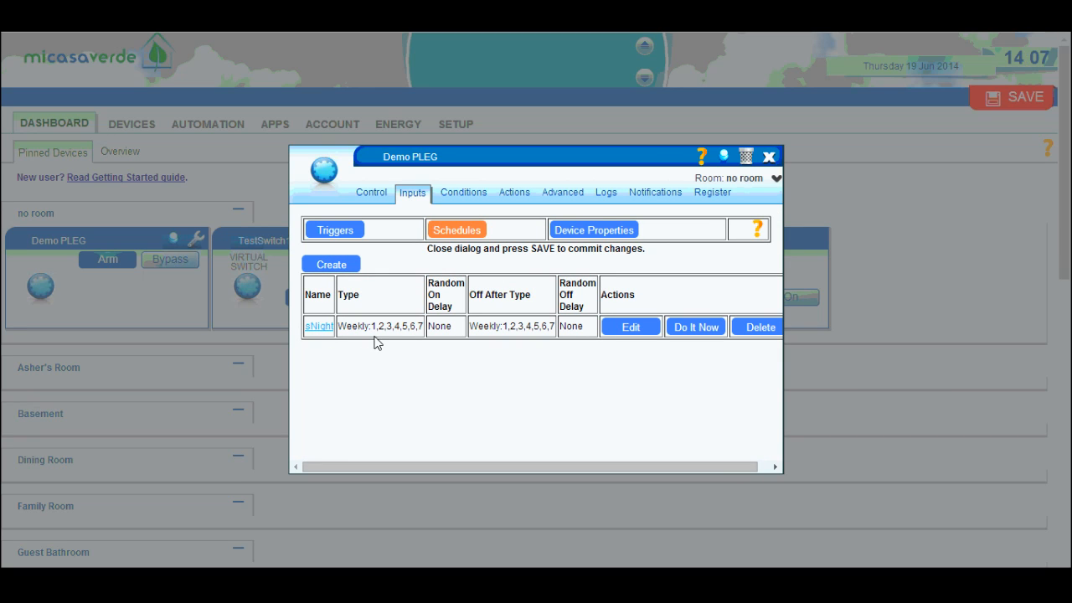
Add device property p1 tracking Light Sensor Arduino 4:4 CurrentLevel and save it.
click(593, 229)
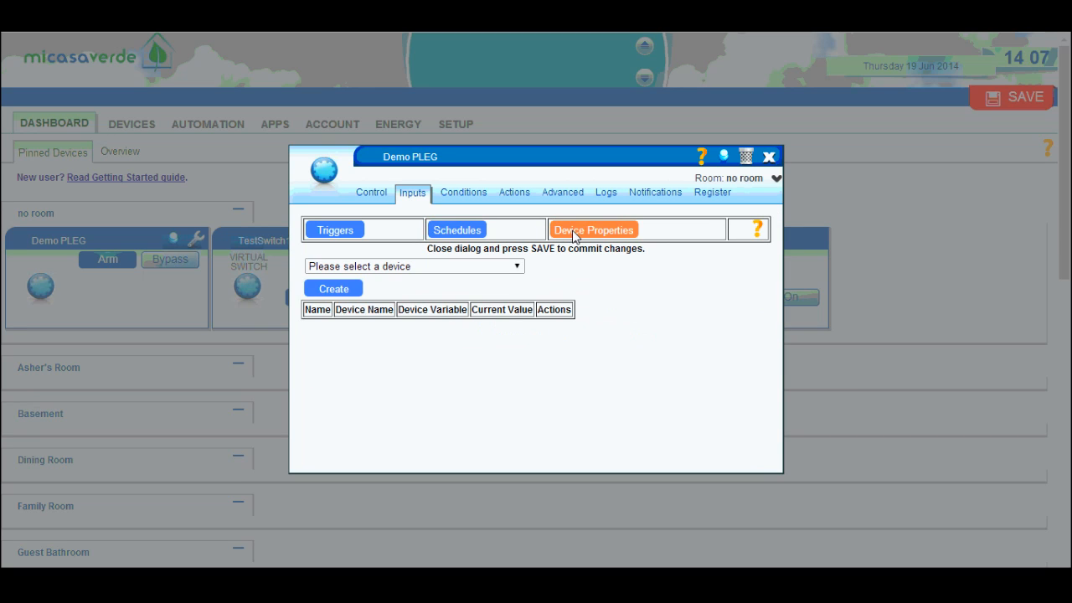
mouse_move(529, 291)
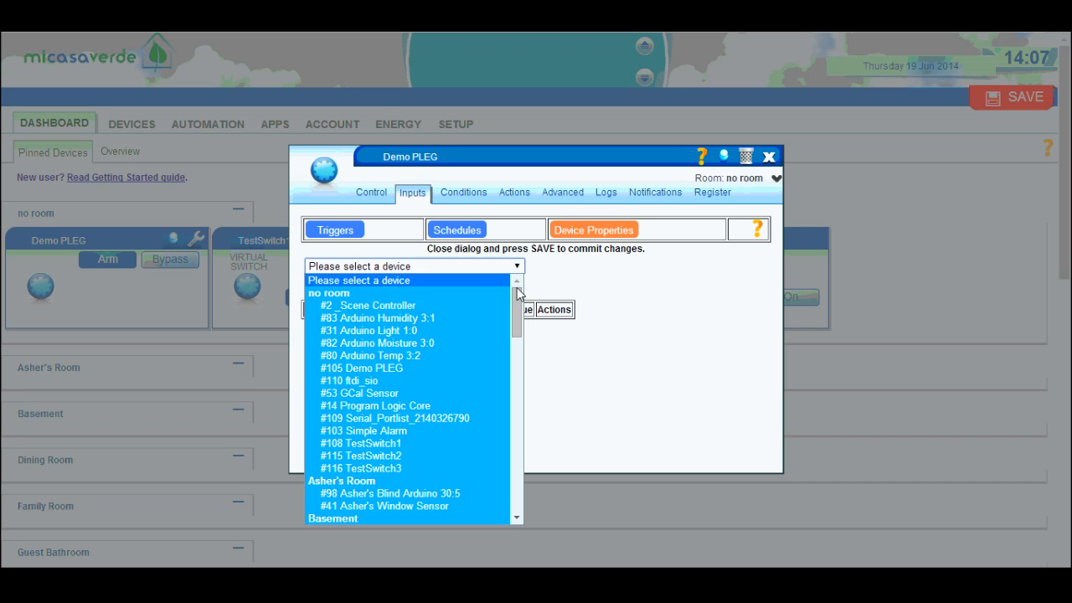
scroll(down, 3)
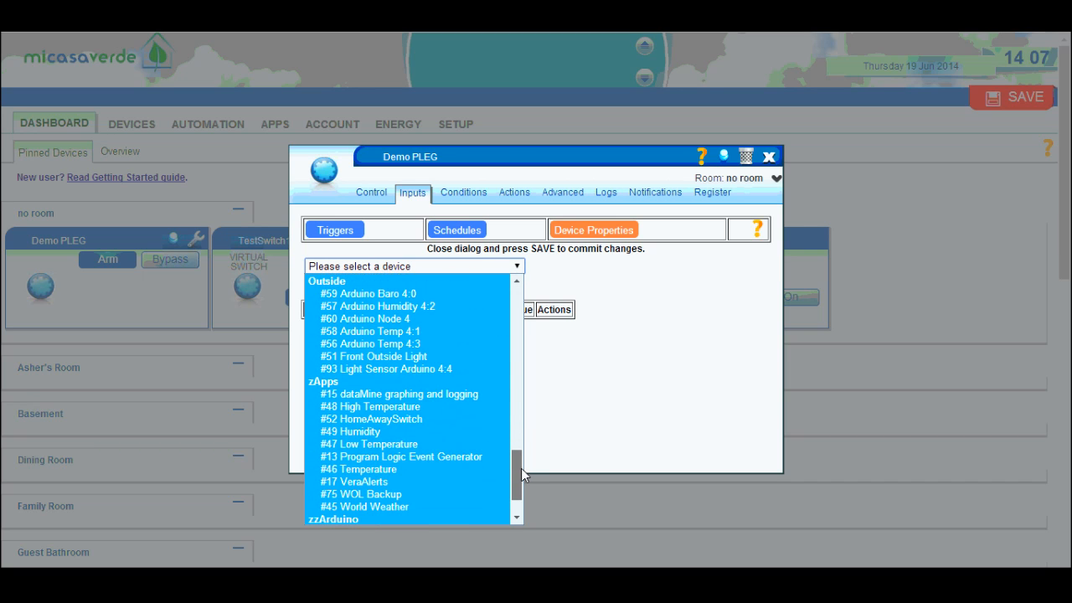
mouse_move(385, 369)
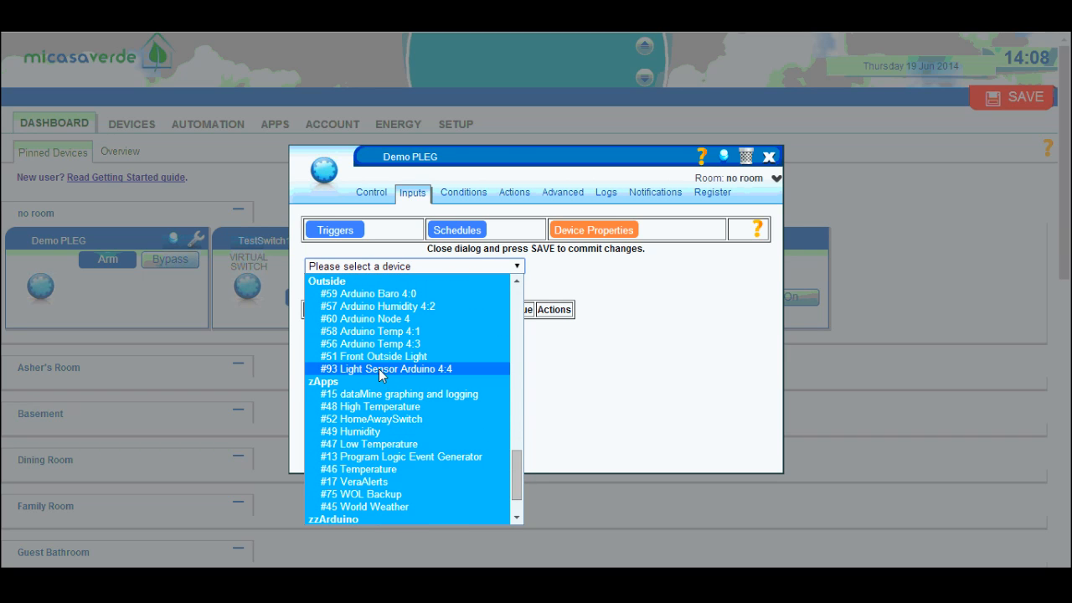
click(385, 368)
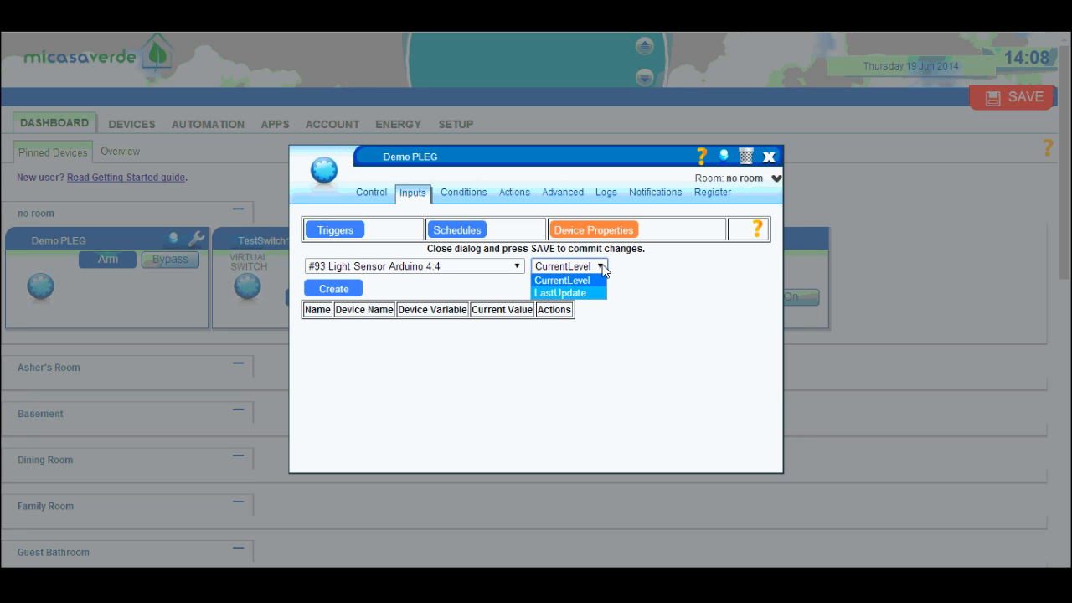
mouse_move(556, 291)
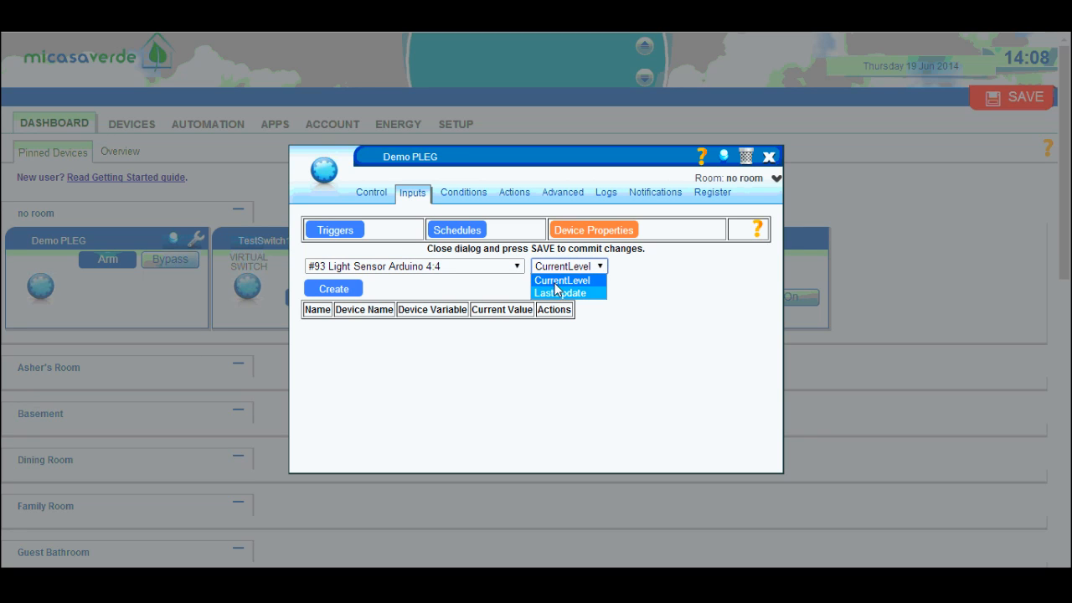
click(562, 280)
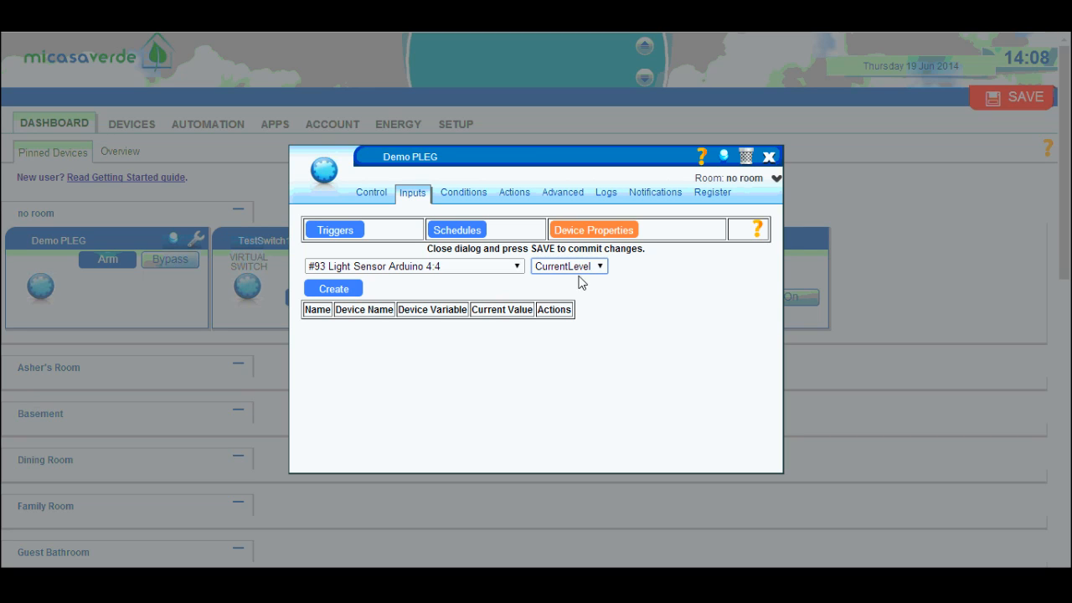
click(331, 288)
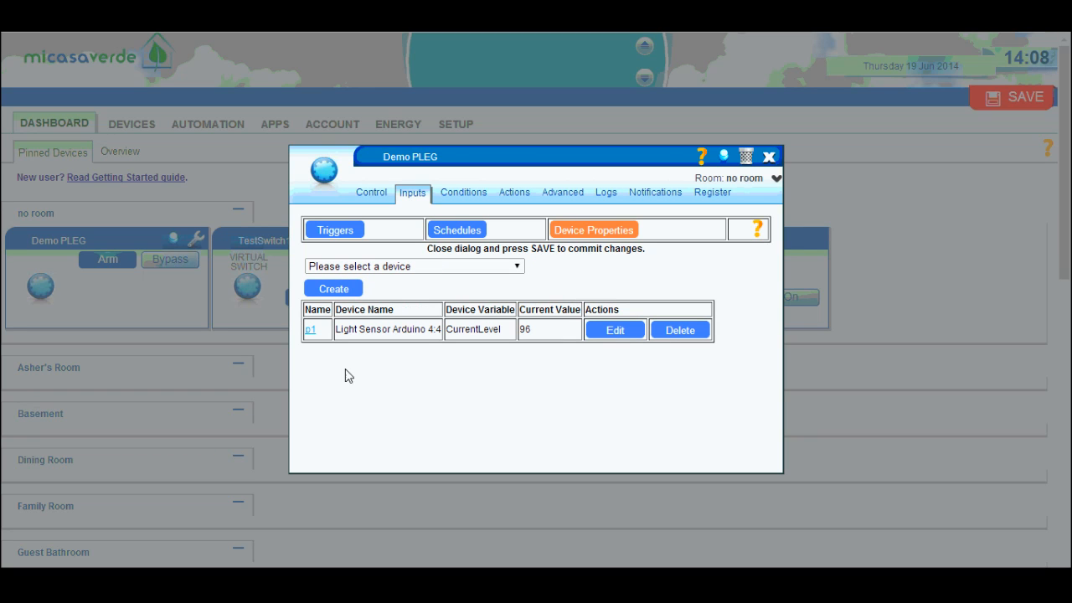
mouse_move(305, 345)
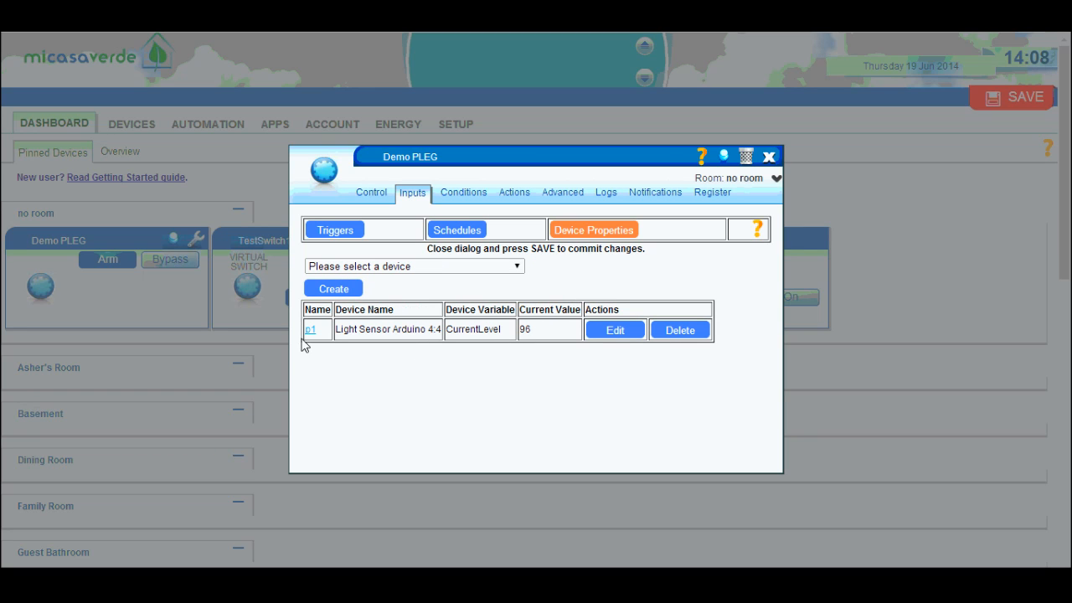
mouse_move(325, 339)
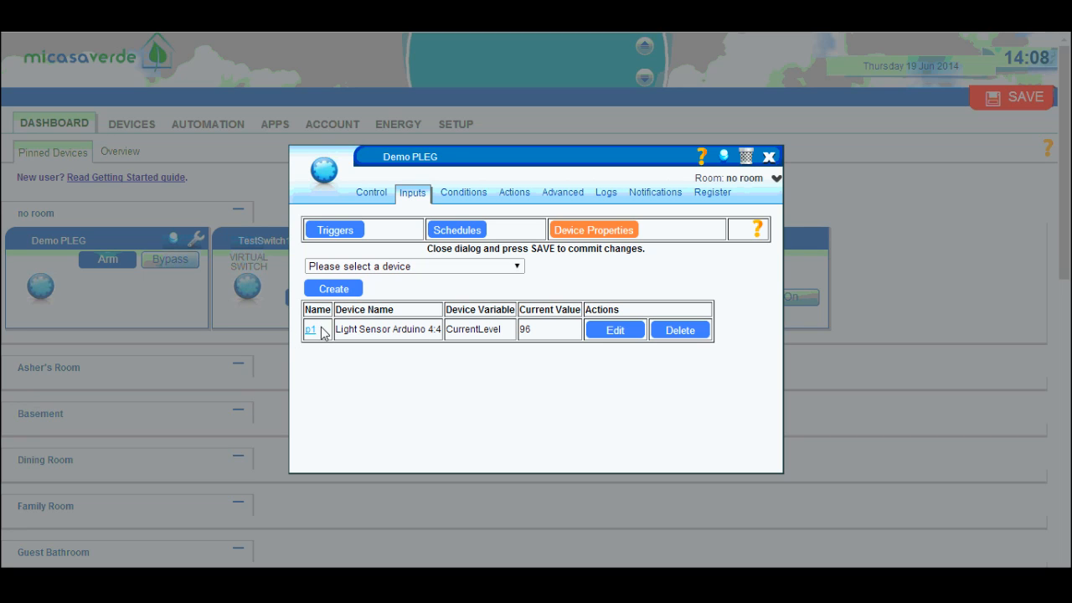
mouse_move(324, 335)
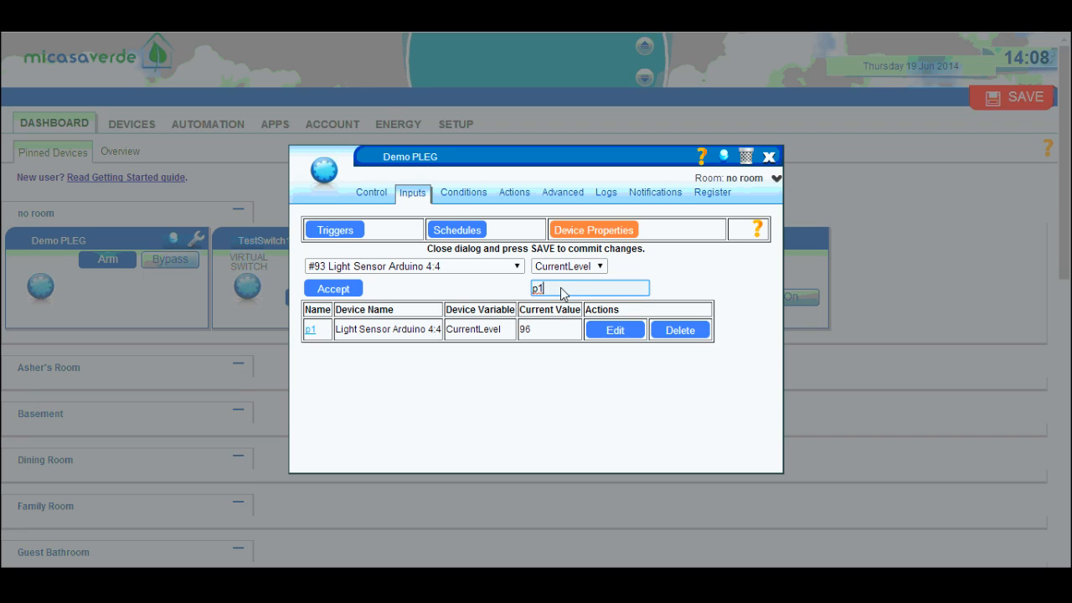
click(331, 288)
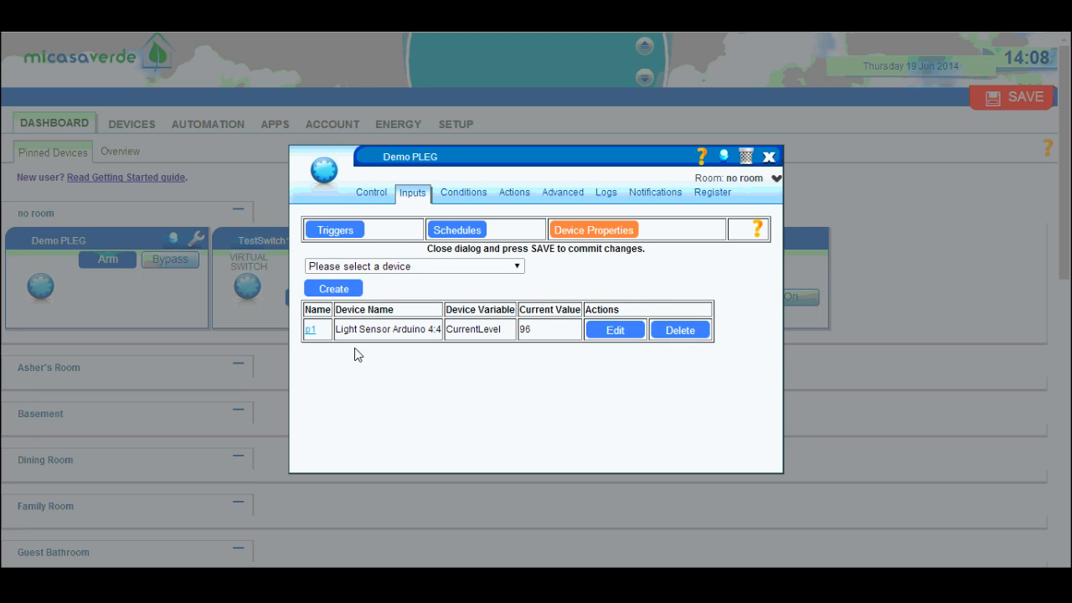
mouse_move(321, 230)
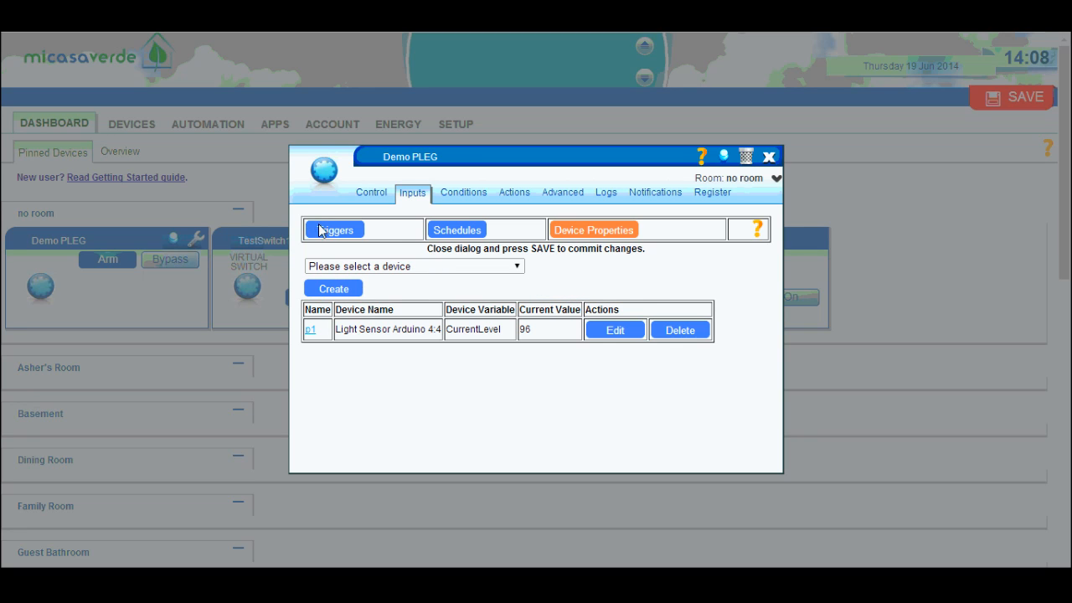
mouse_move(589, 258)
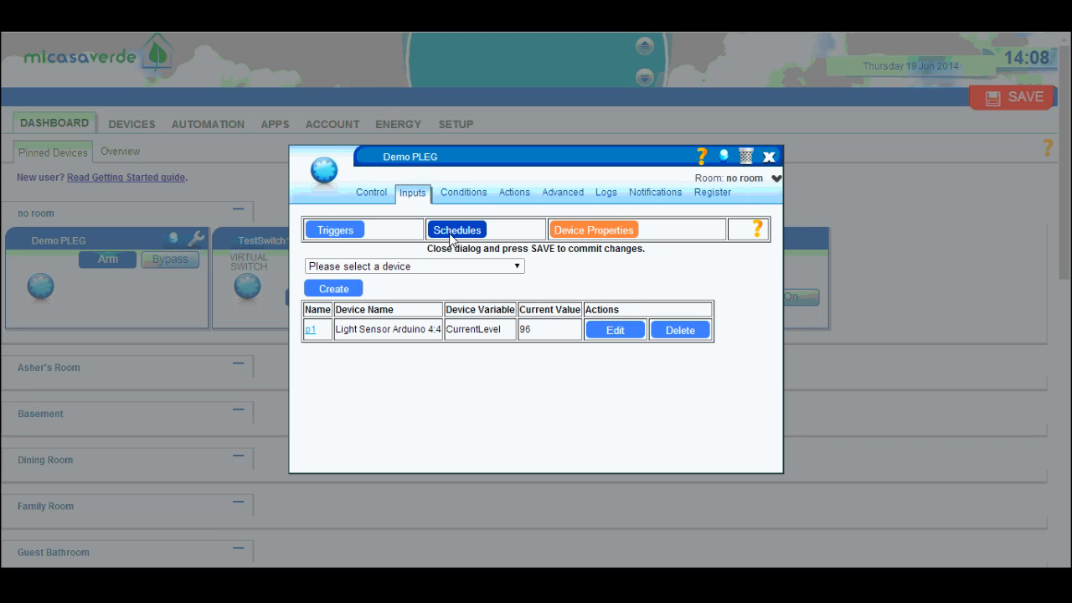
Add a condition row and rename it from c1 to cSwitchOn.
click(462, 190)
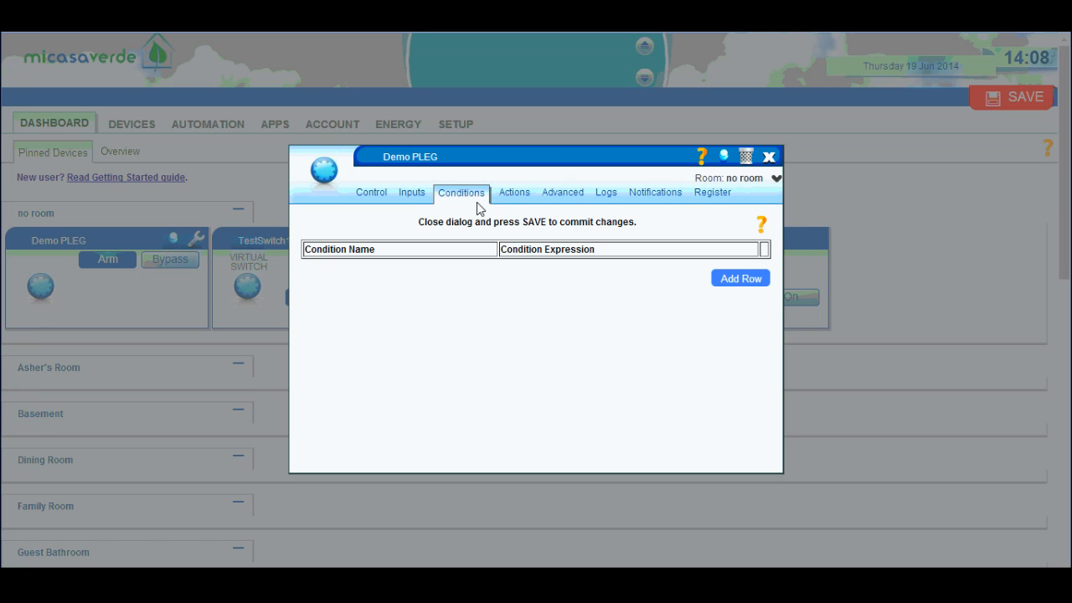
click(740, 278)
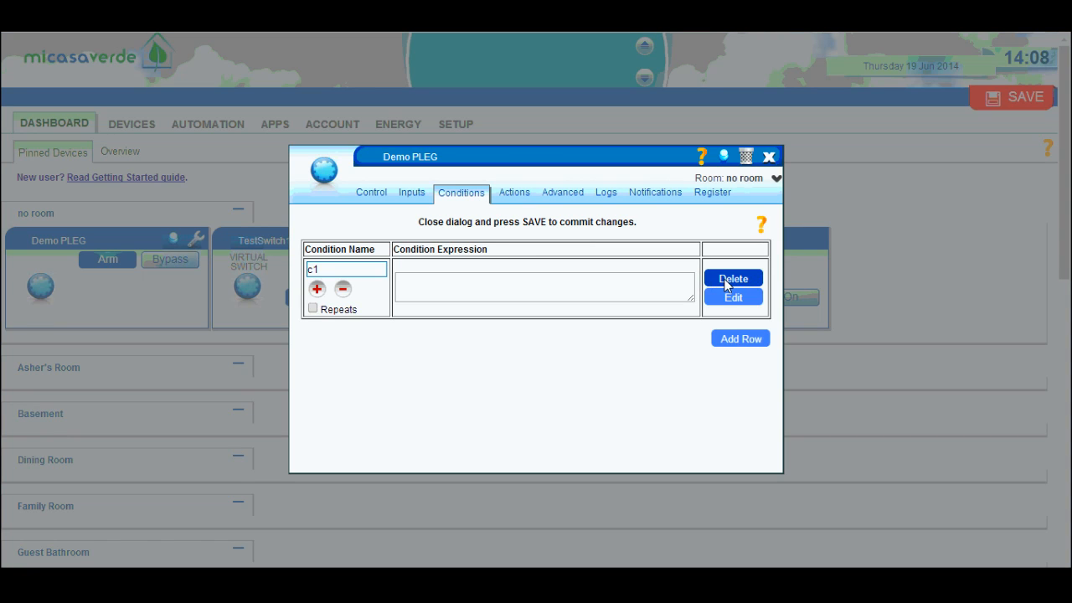
mouse_move(428, 285)
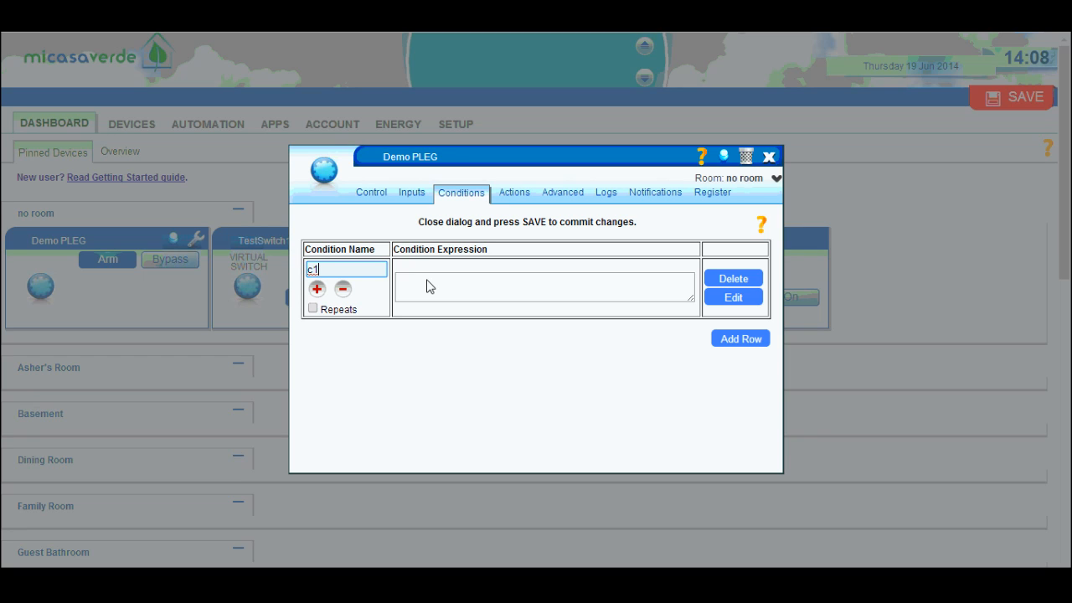
key(Backspace)
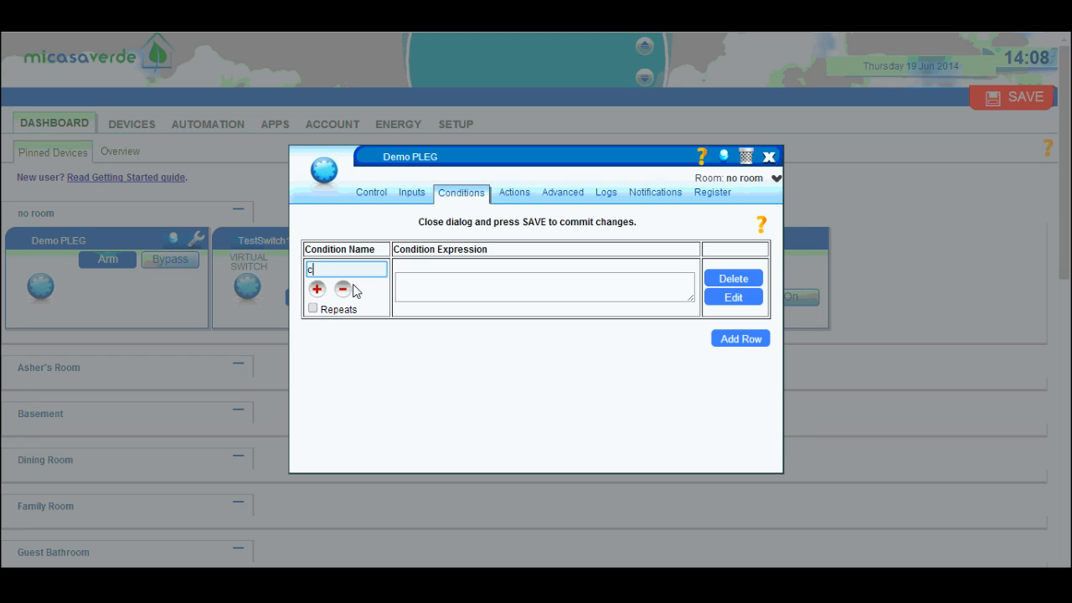
text(Swit)
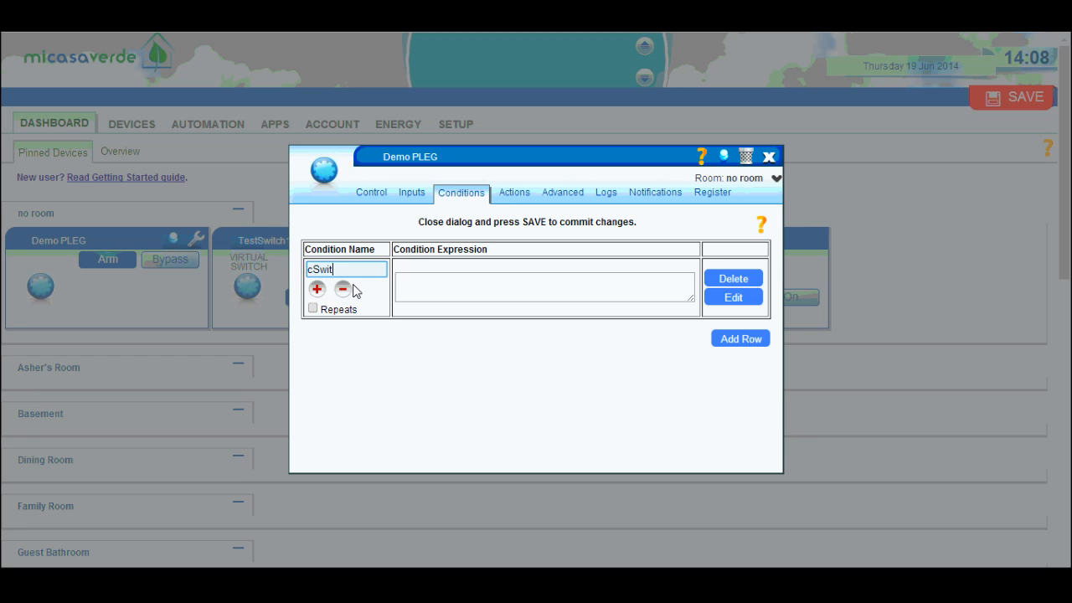
text(chOn)
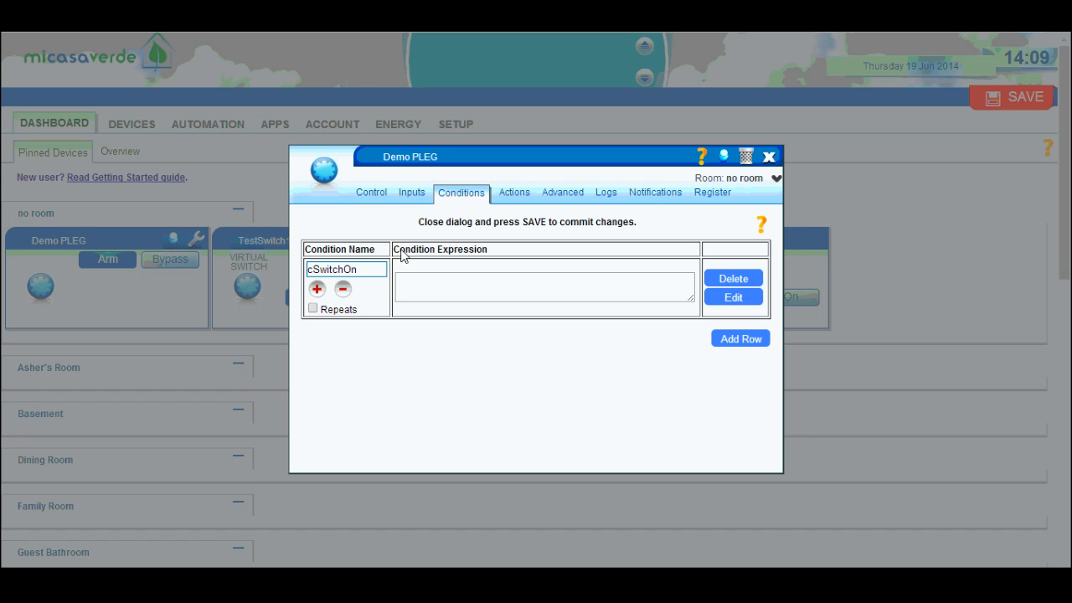
Check trigger names and enter 'tSwitch1 or tSwitch2' as cSwitchOn's Condition Expression.
click(412, 191)
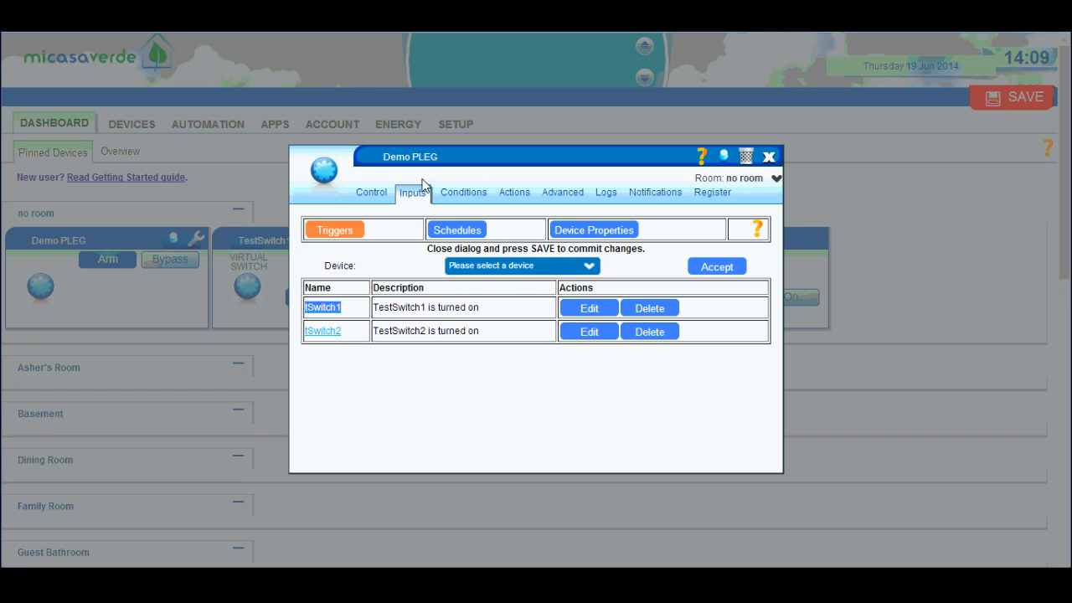
mouse_move(466, 215)
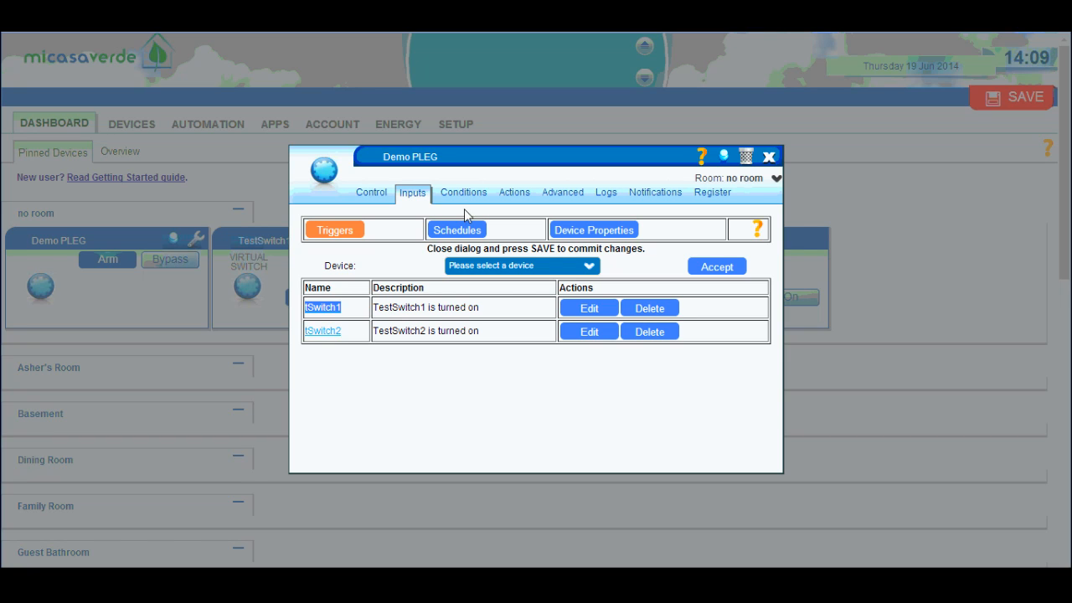
click(462, 191)
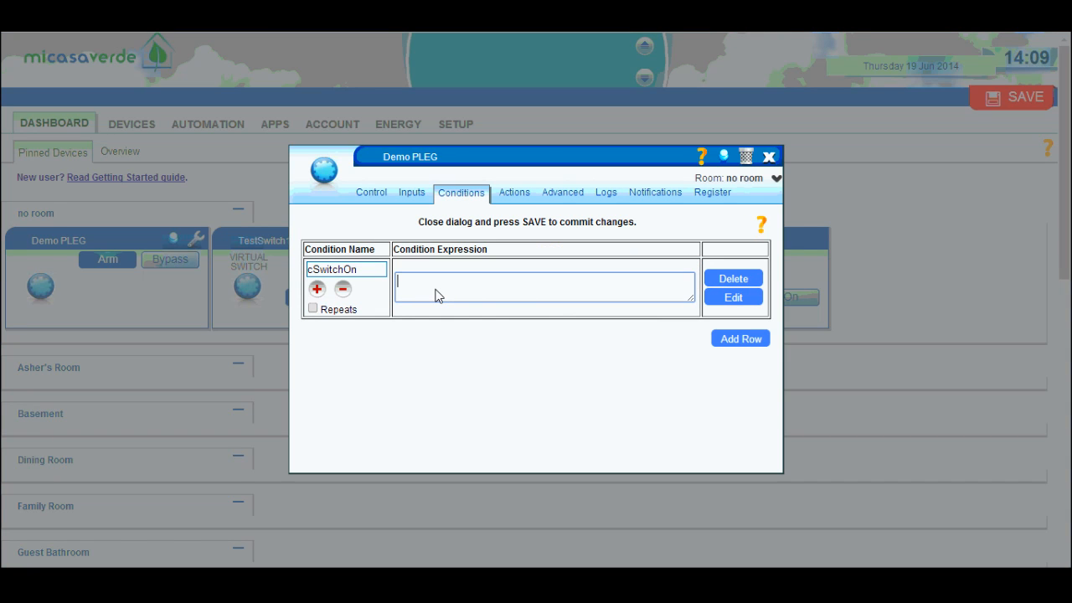
text(tSwitch1)
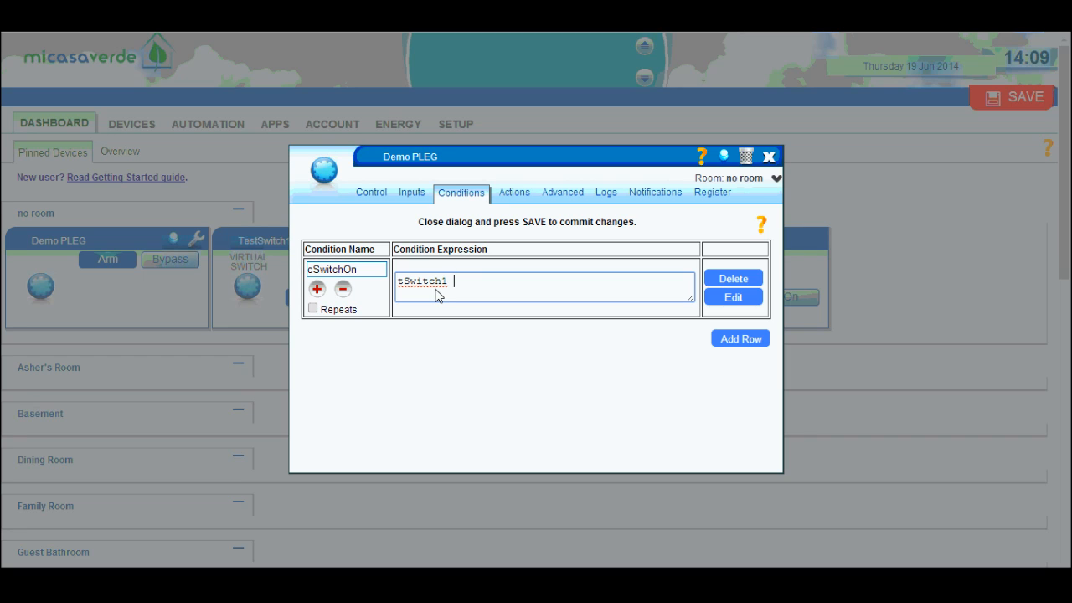
text(or tSwitch1)
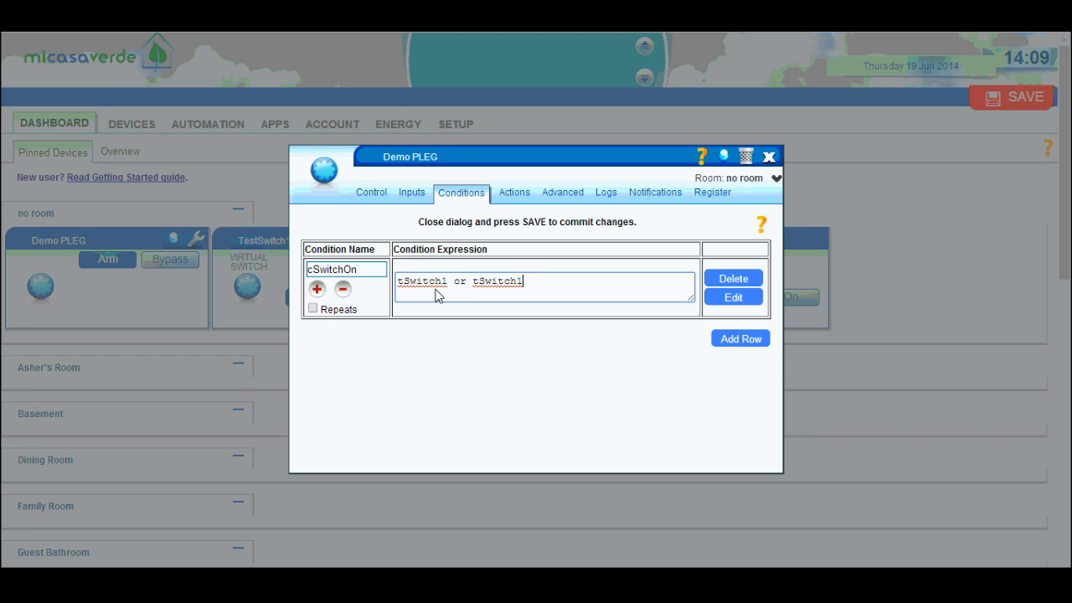
text(2)
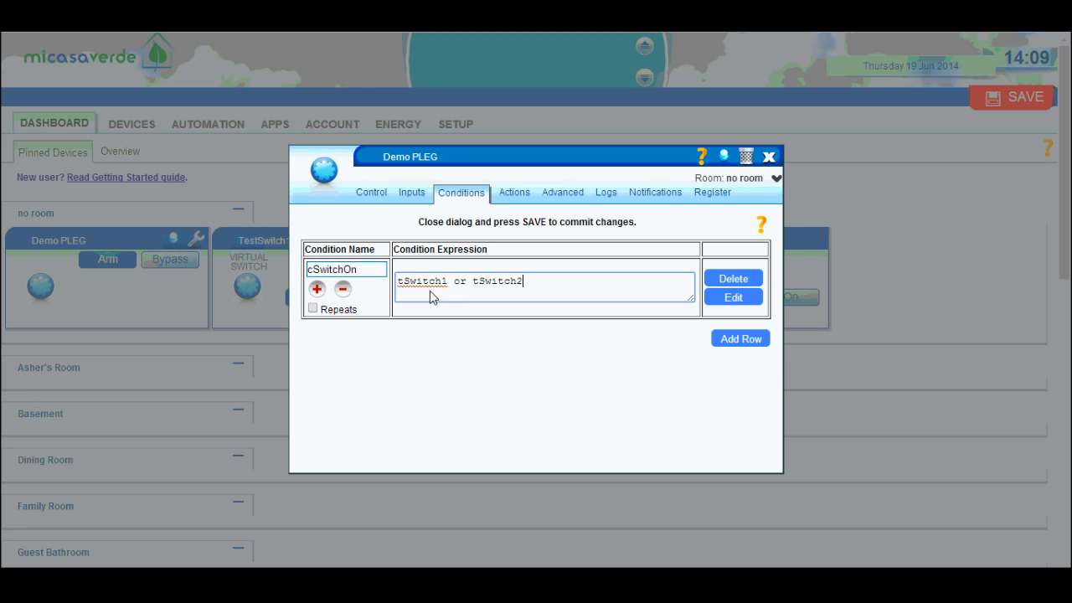
mouse_move(359, 313)
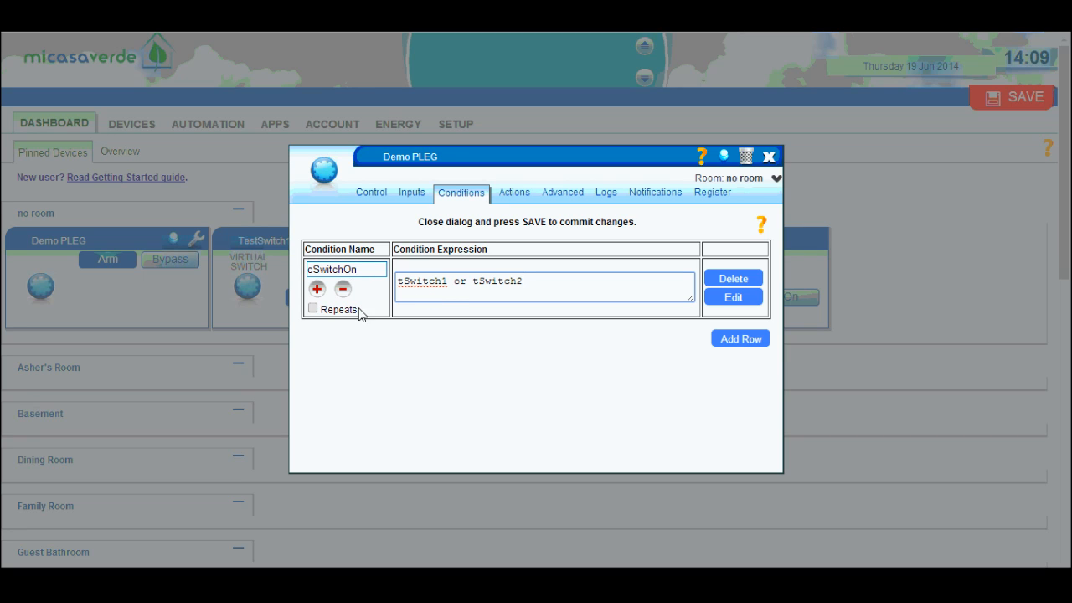
mouse_move(436, 288)
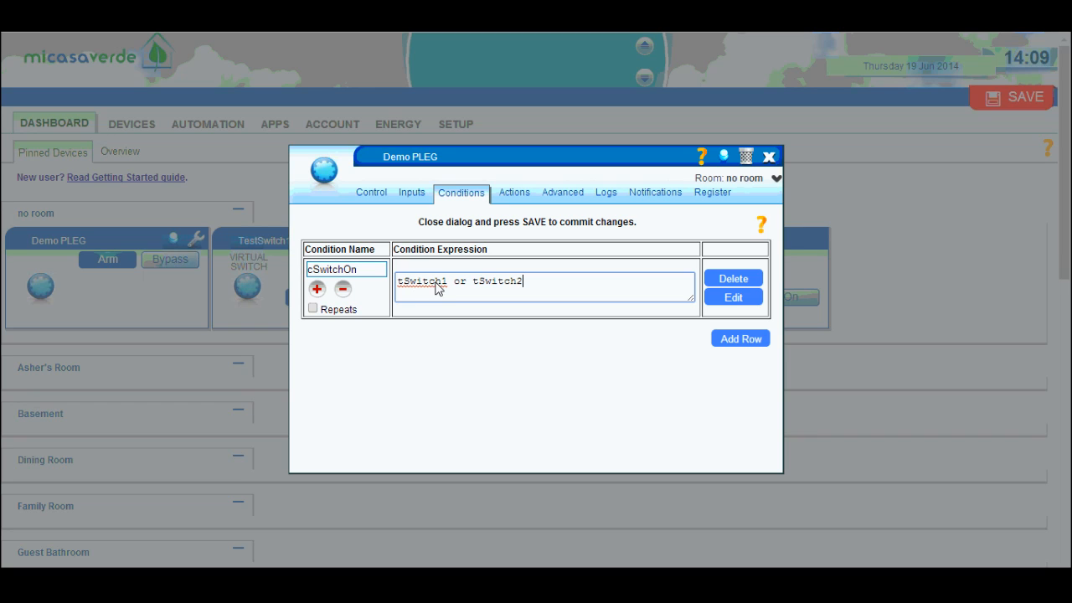
mouse_move(534, 286)
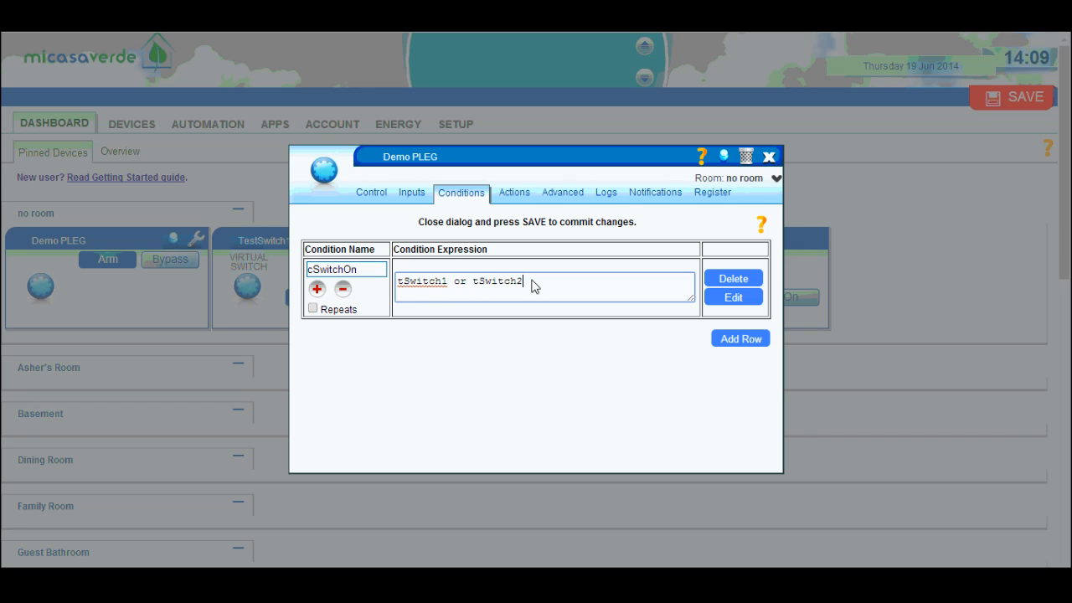
Review the tSwitch2 term against the trigger inputs and select the condition name cSwitchOn.
double_click(422, 281)
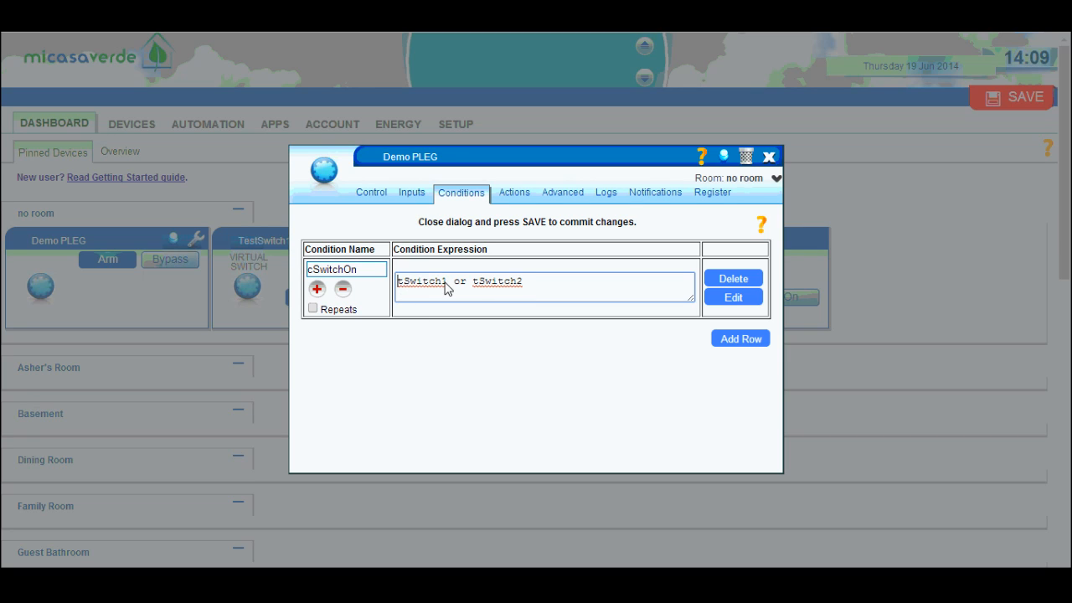
double_click(519, 282)
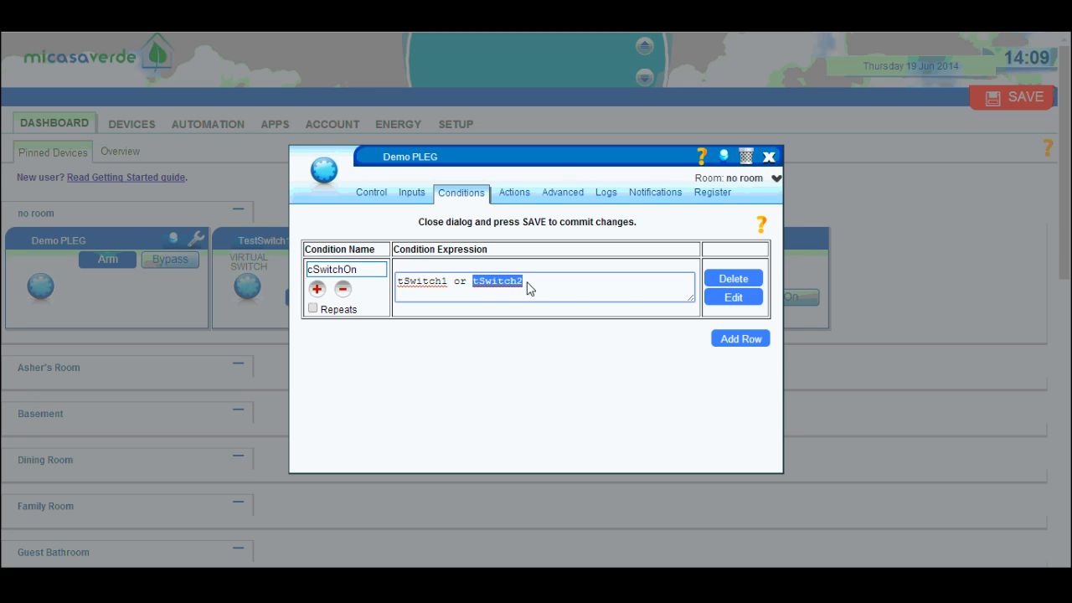
click(412, 191)
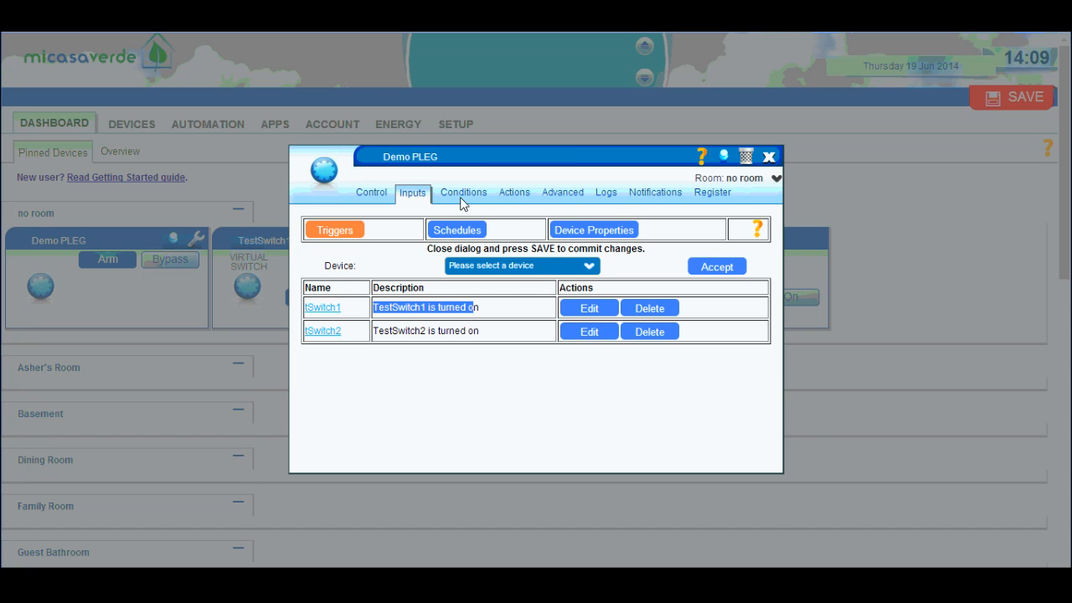
click(462, 191)
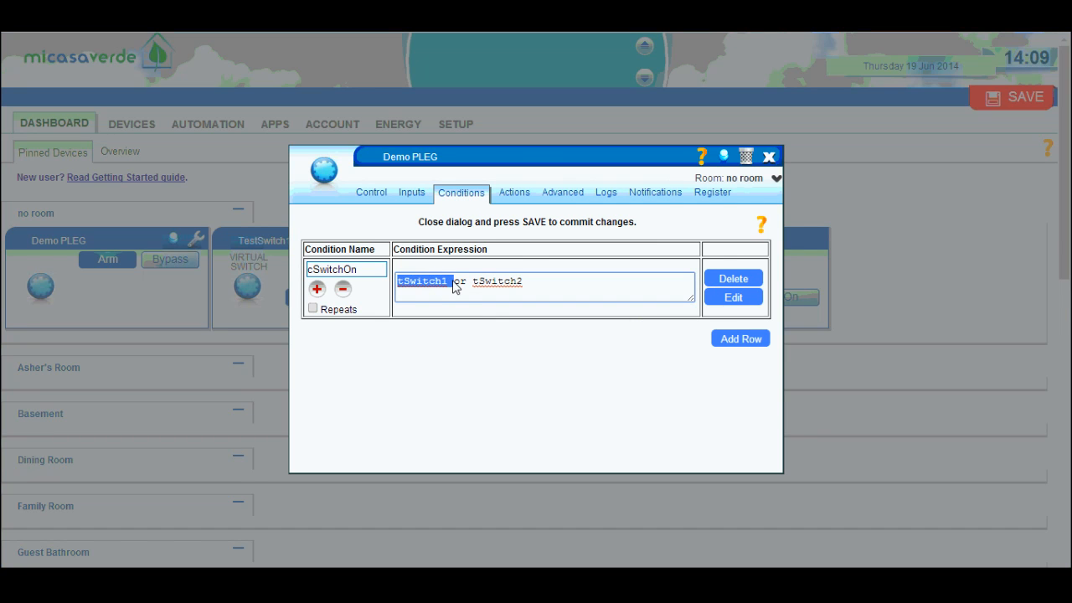
double_click(499, 281)
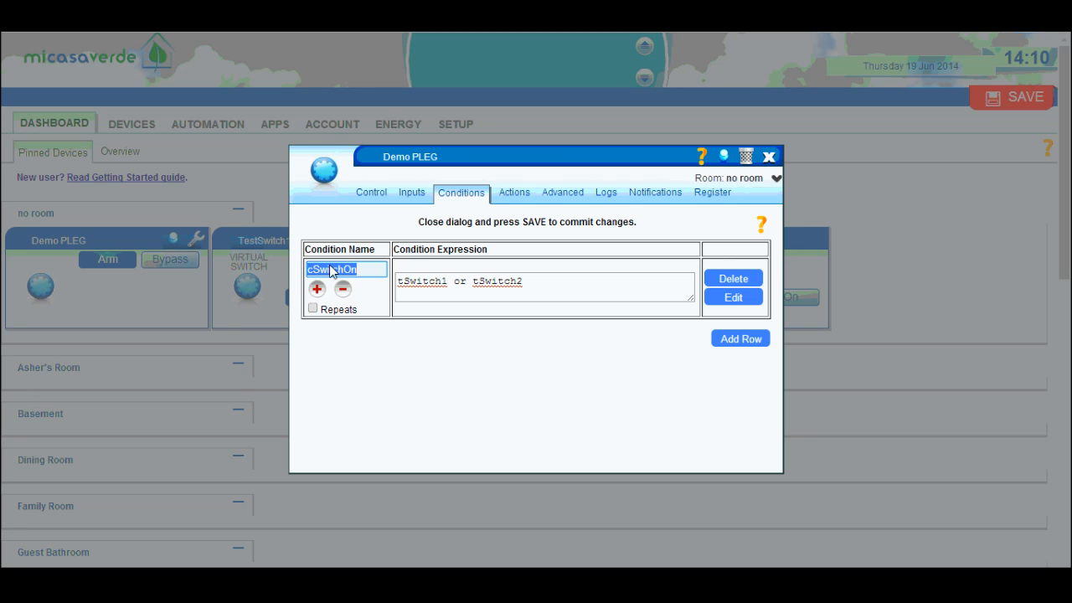
mouse_move(336, 264)
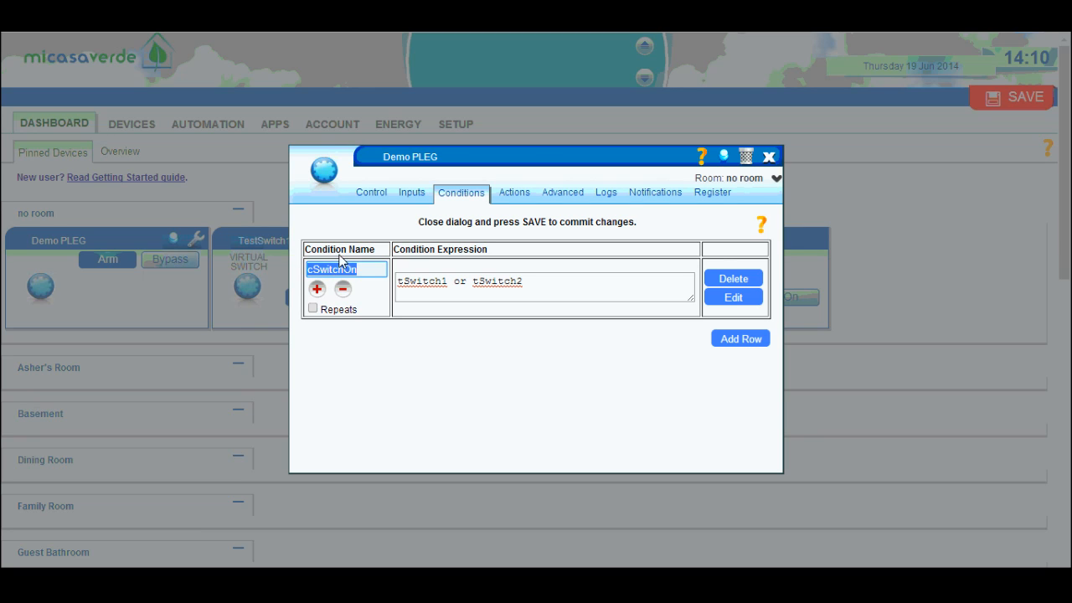
mouse_move(486, 208)
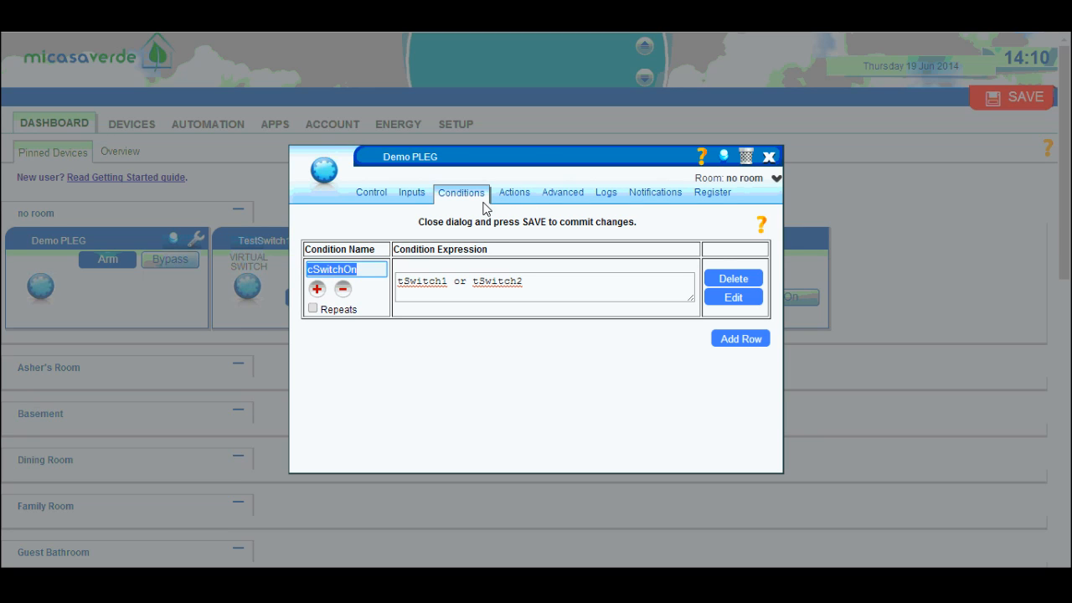
mouse_move(515, 196)
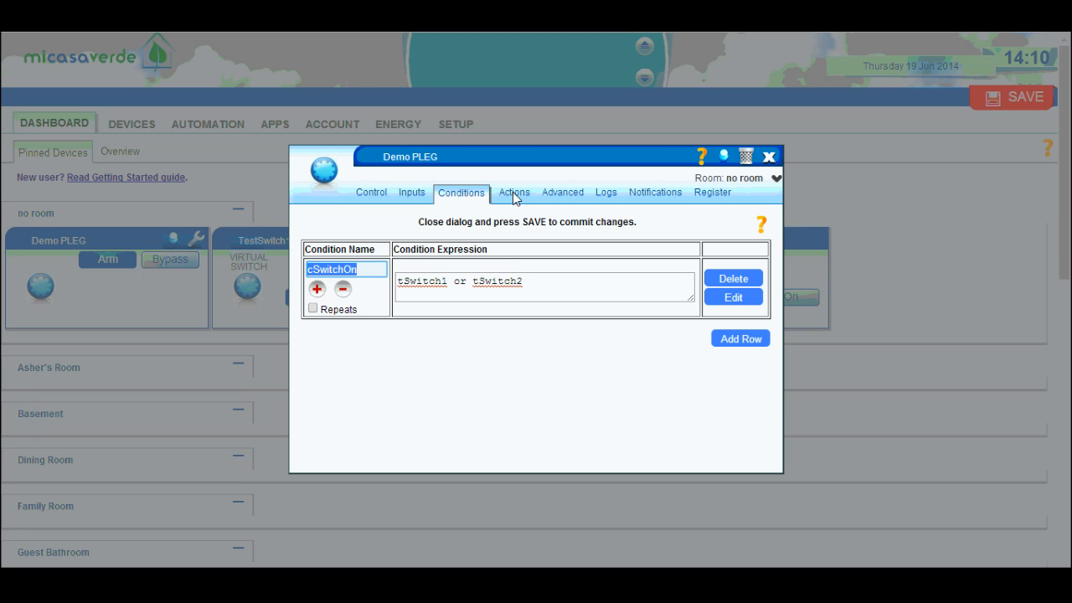
Show the Actions list and peek at the 'Add Actions for Condition' choices without picking one.
click(512, 190)
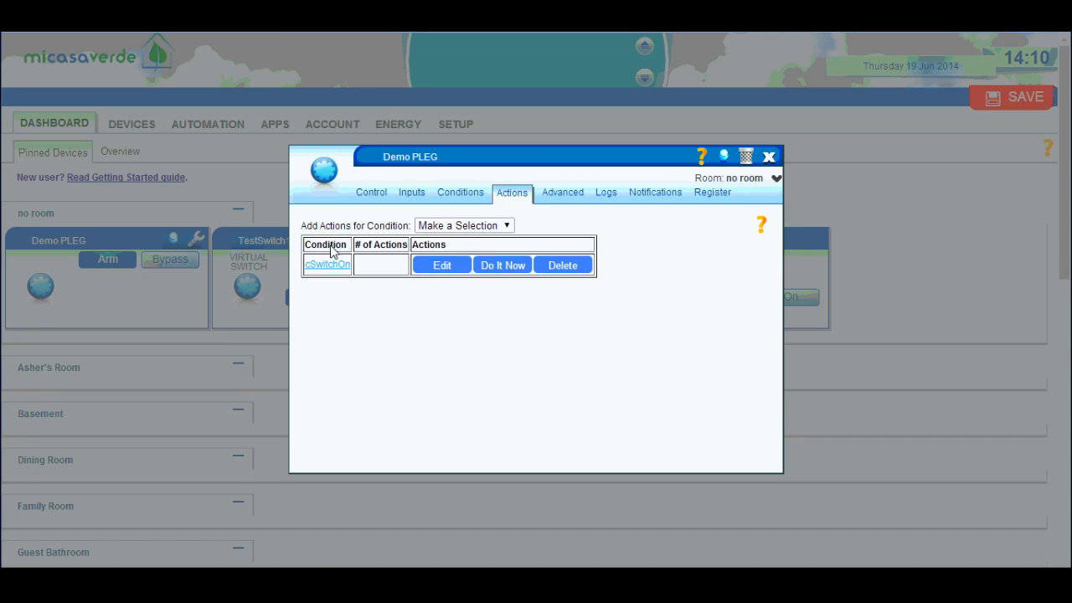
mouse_move(326, 281)
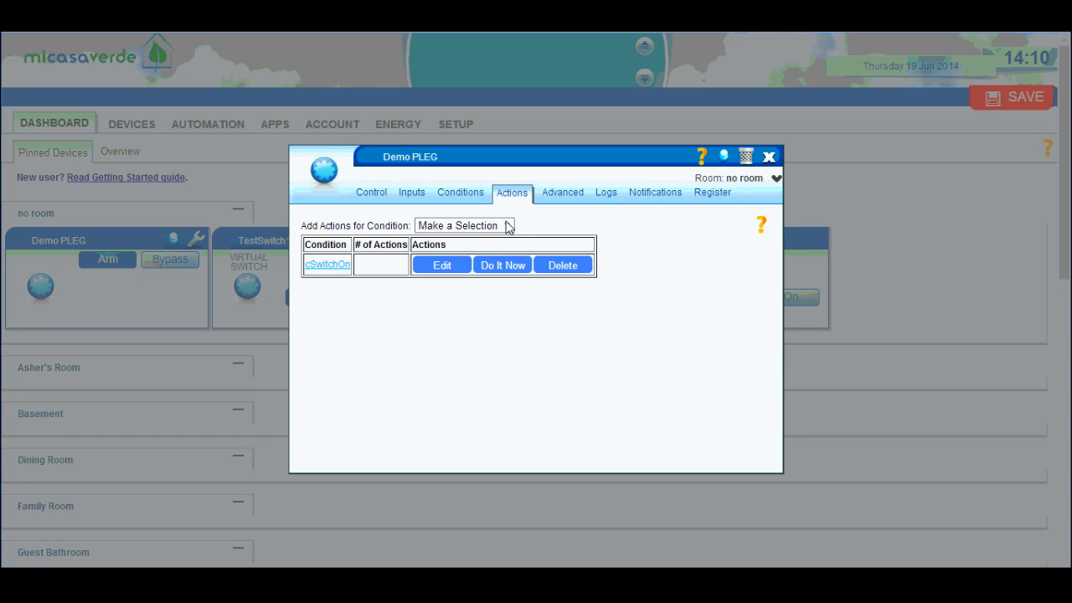
click(462, 224)
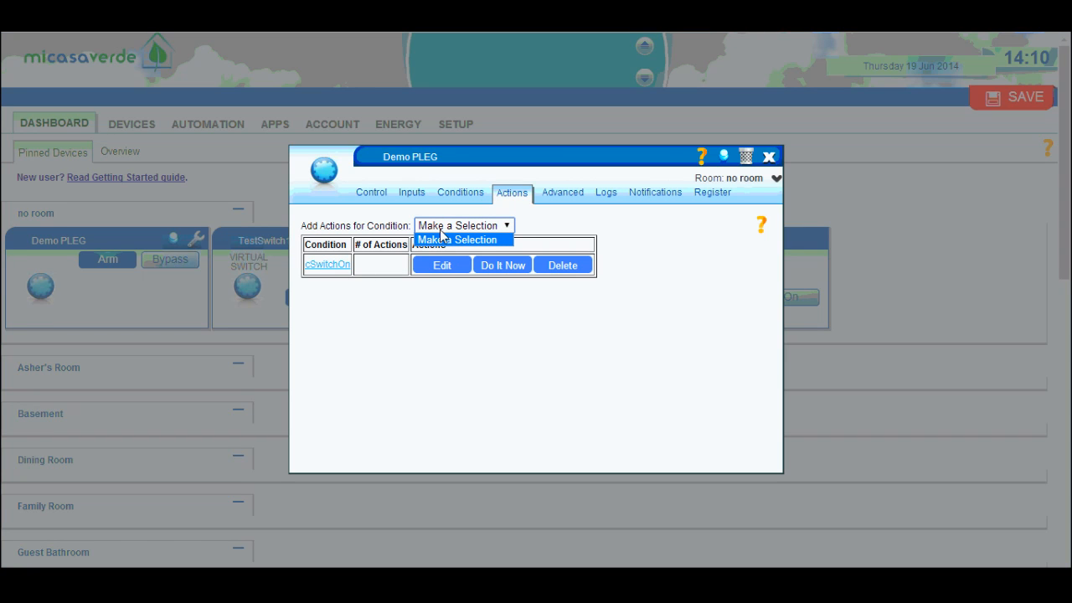
click(462, 224)
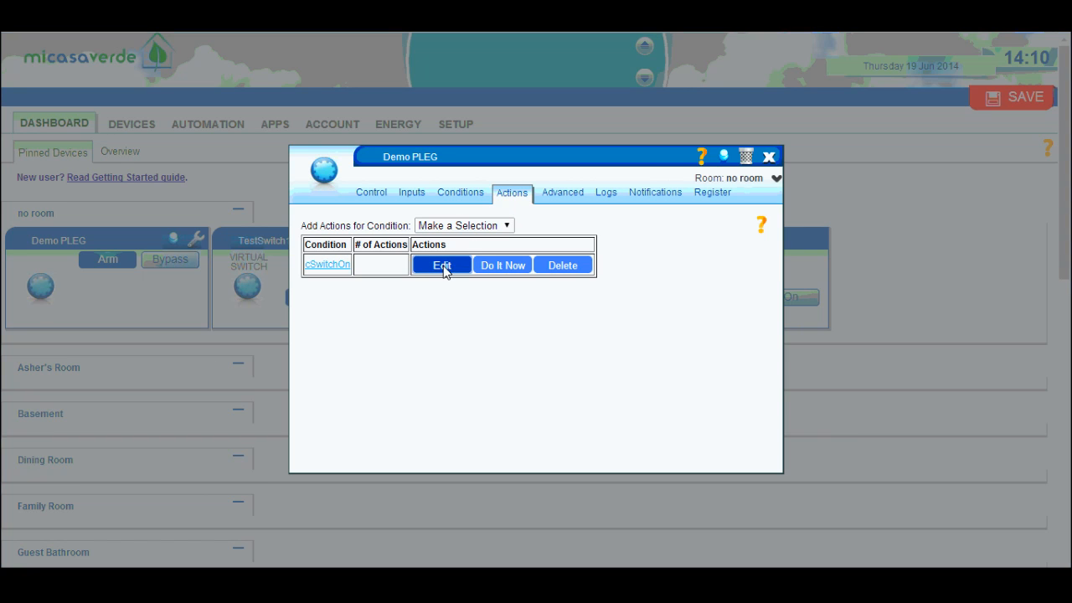
Define TestSwitch3 turning On as the Immediate action for cSwitchOn.
click(442, 265)
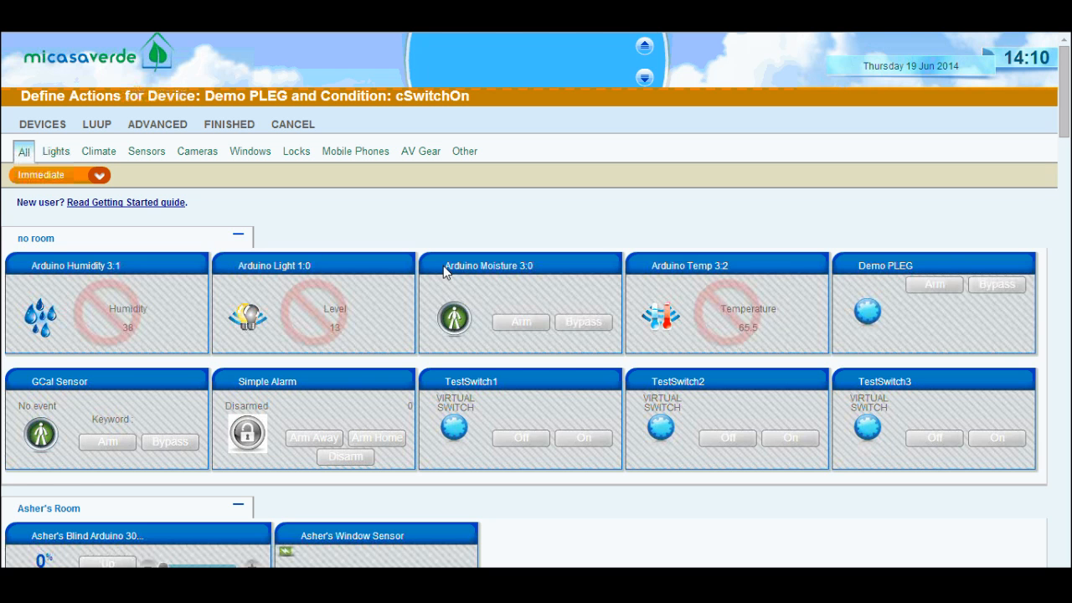
mouse_move(410, 211)
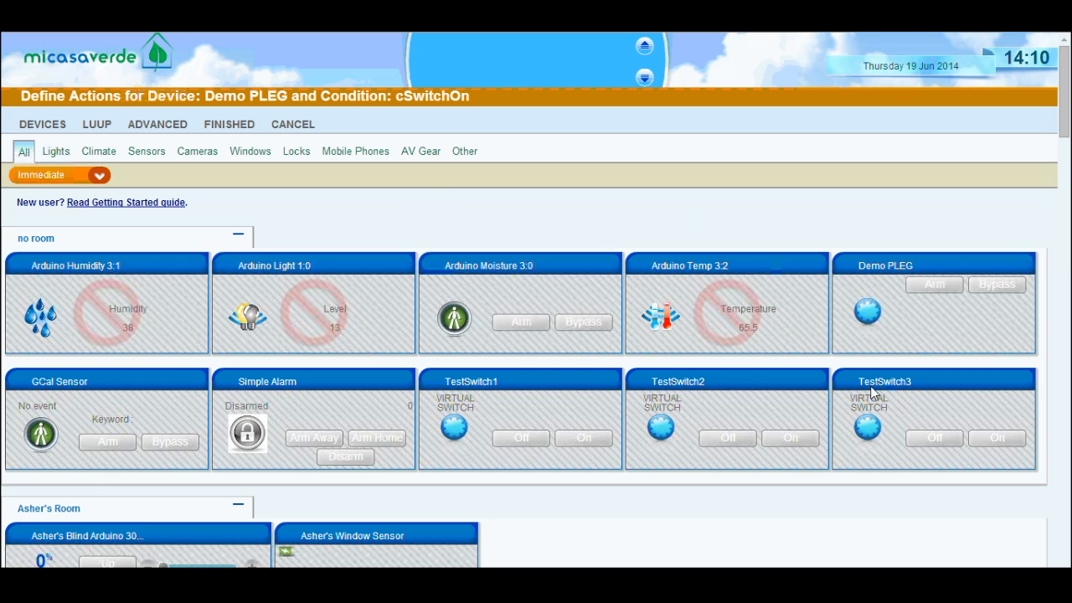
click(996, 439)
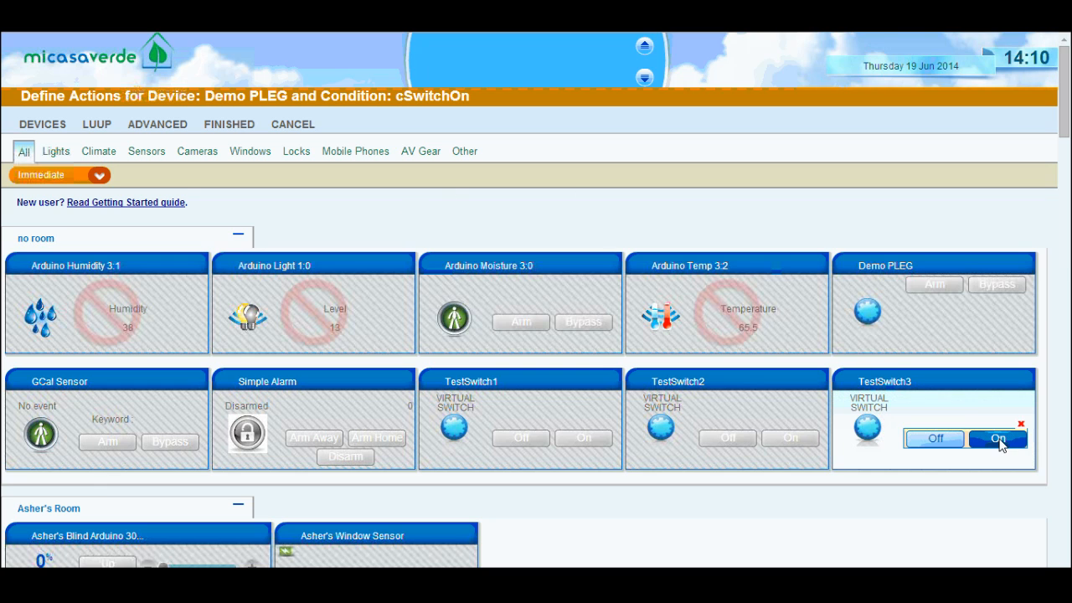
mouse_move(996, 449)
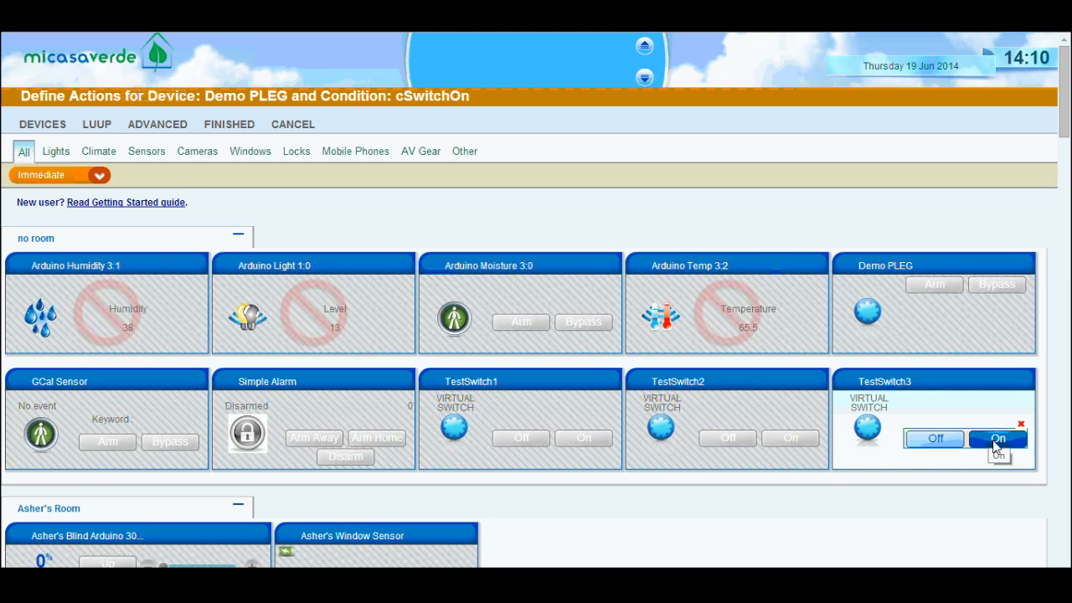
mouse_move(352, 207)
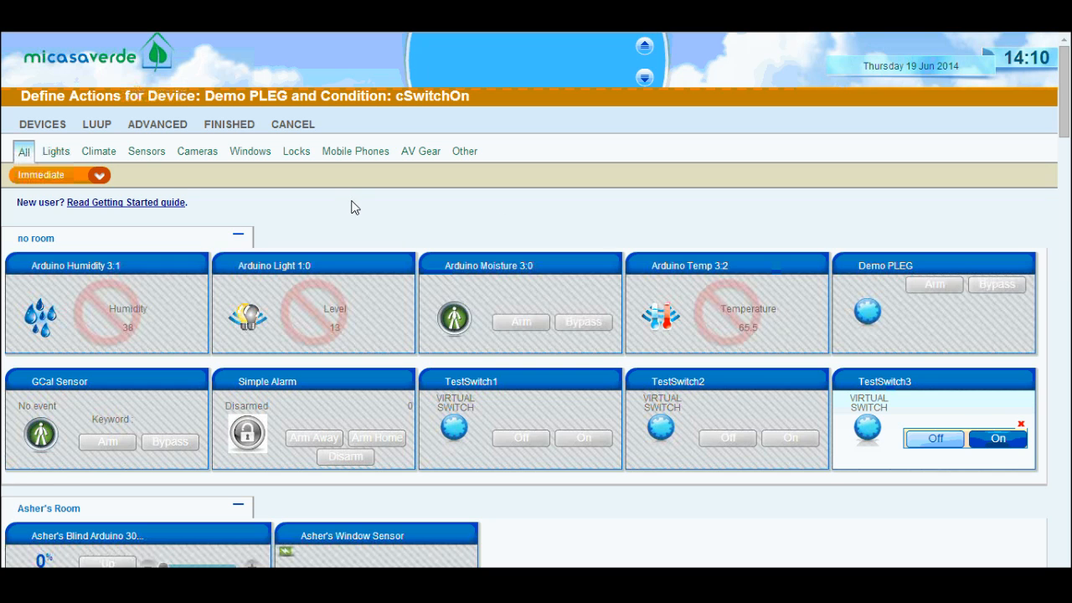
click(99, 176)
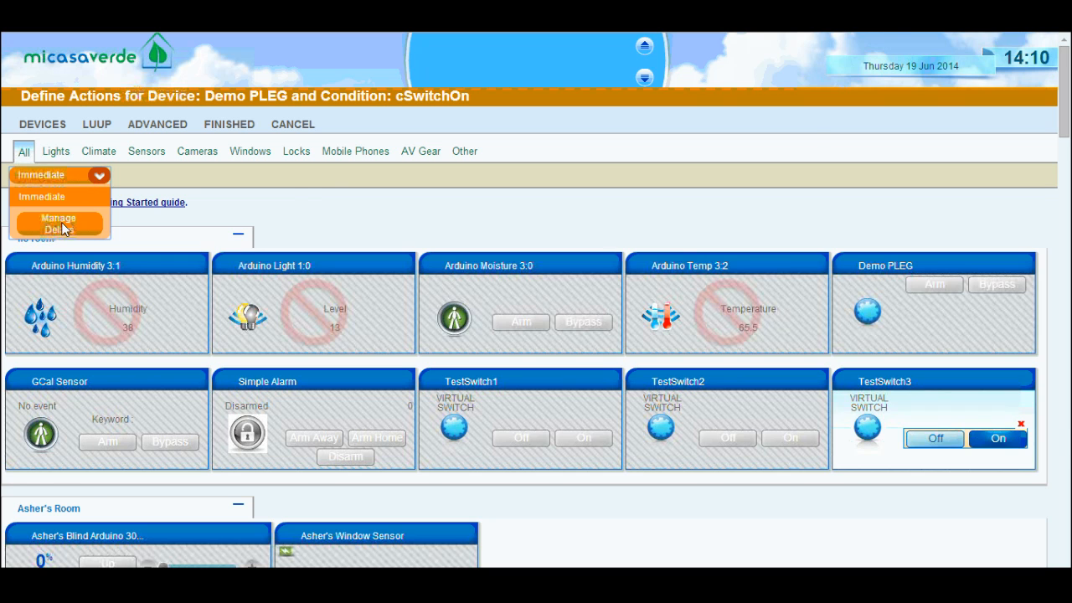
Create a 10 seconds delay via Manage Delays and leave it selected.
click(58, 225)
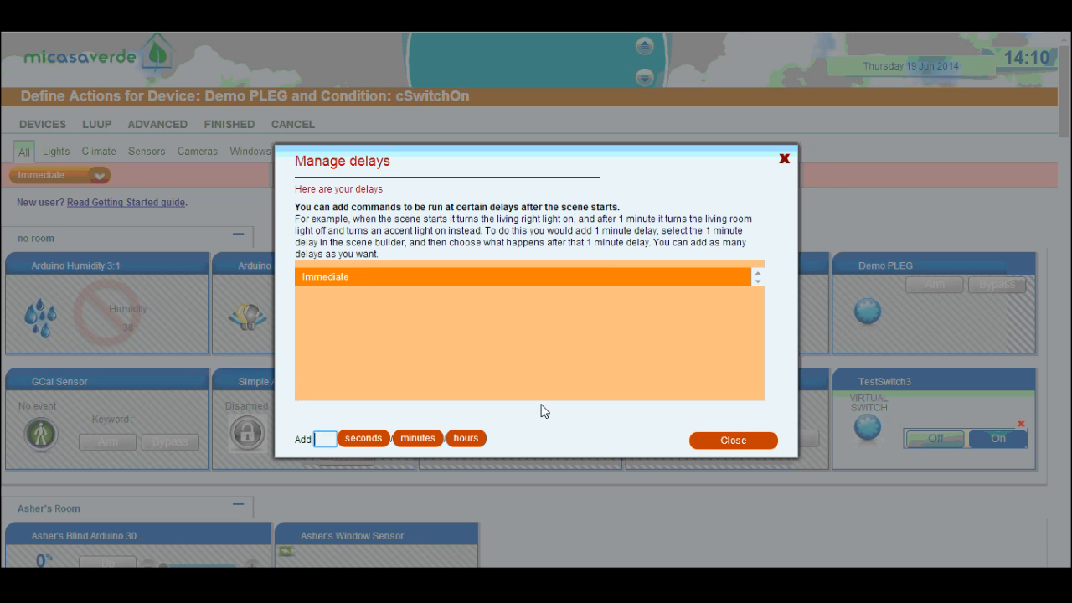
text(10)
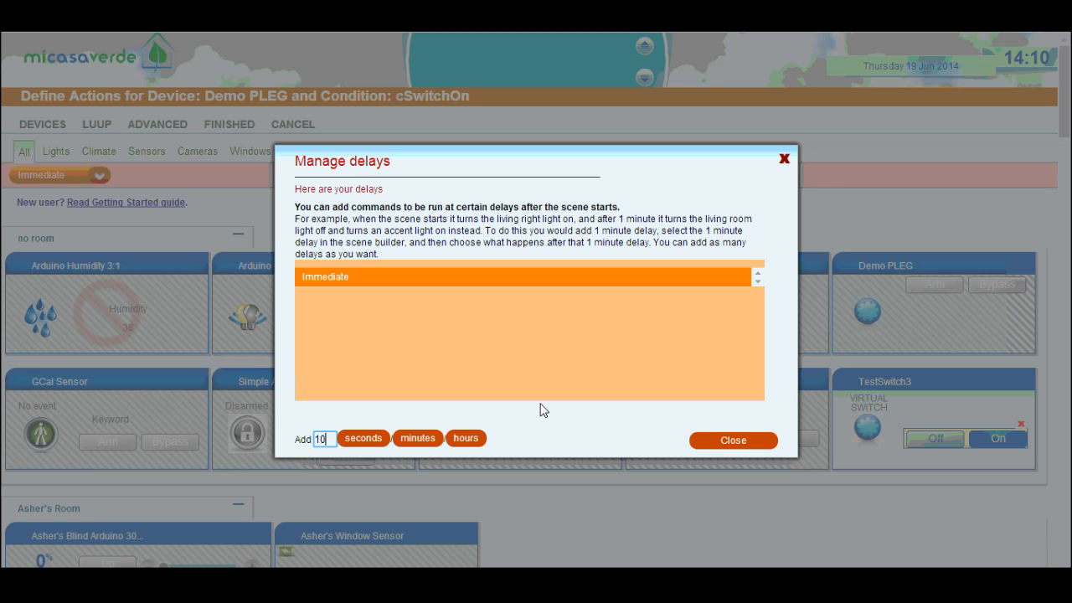
click(362, 439)
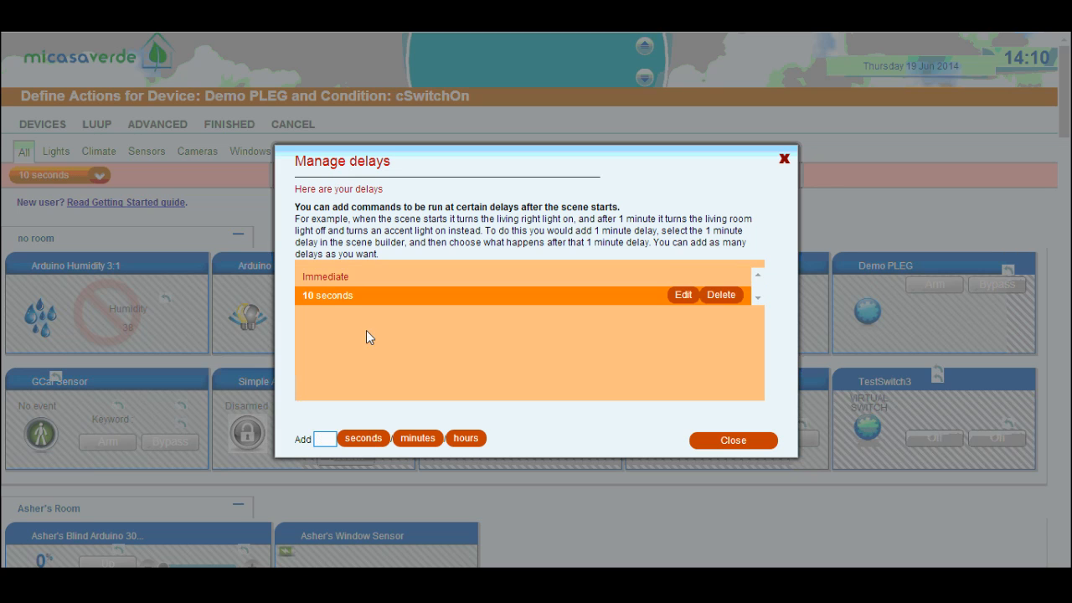
mouse_move(546, 333)
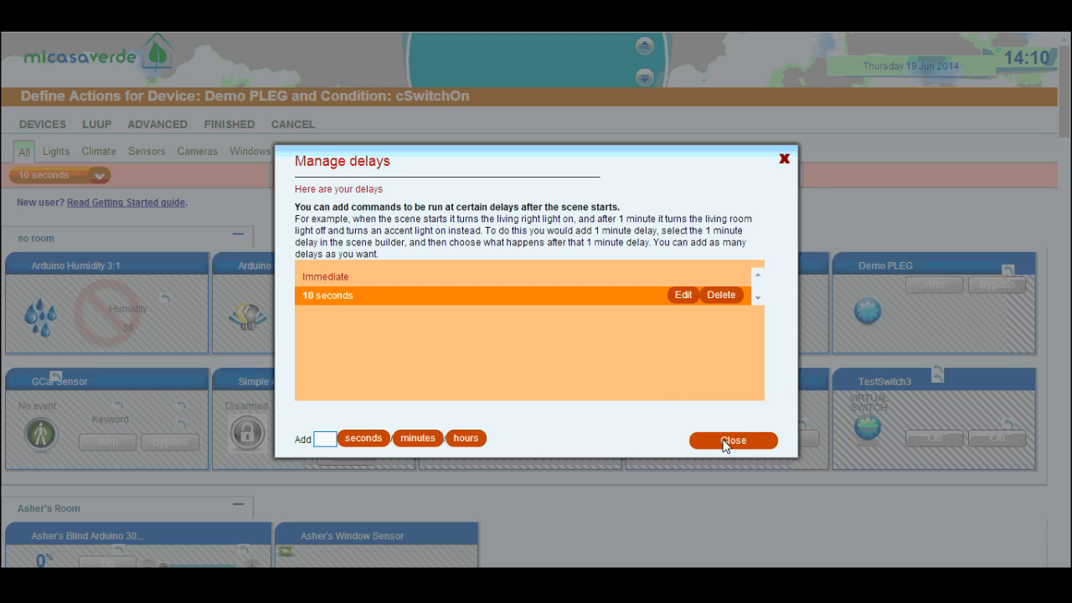
click(733, 440)
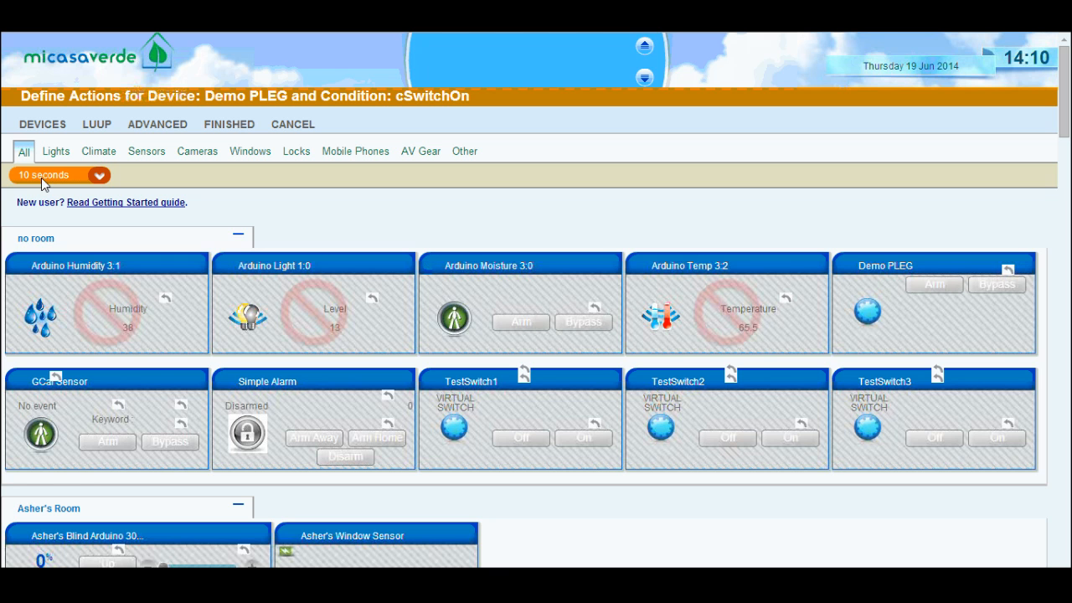
mouse_move(928, 439)
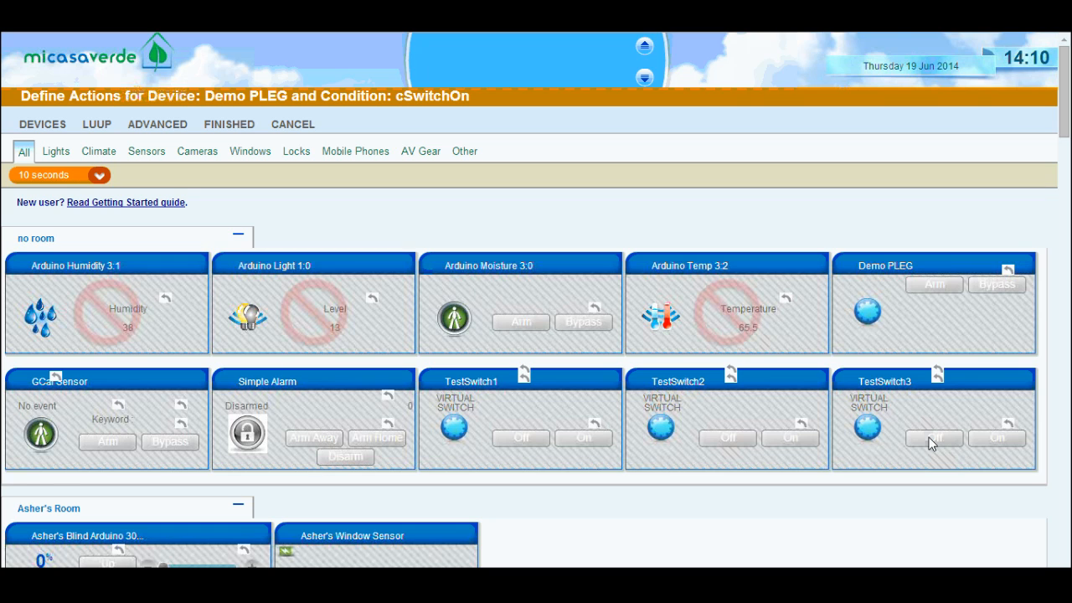
Set TestSwitch3 to turn Off in the 10-second delay step.
click(934, 439)
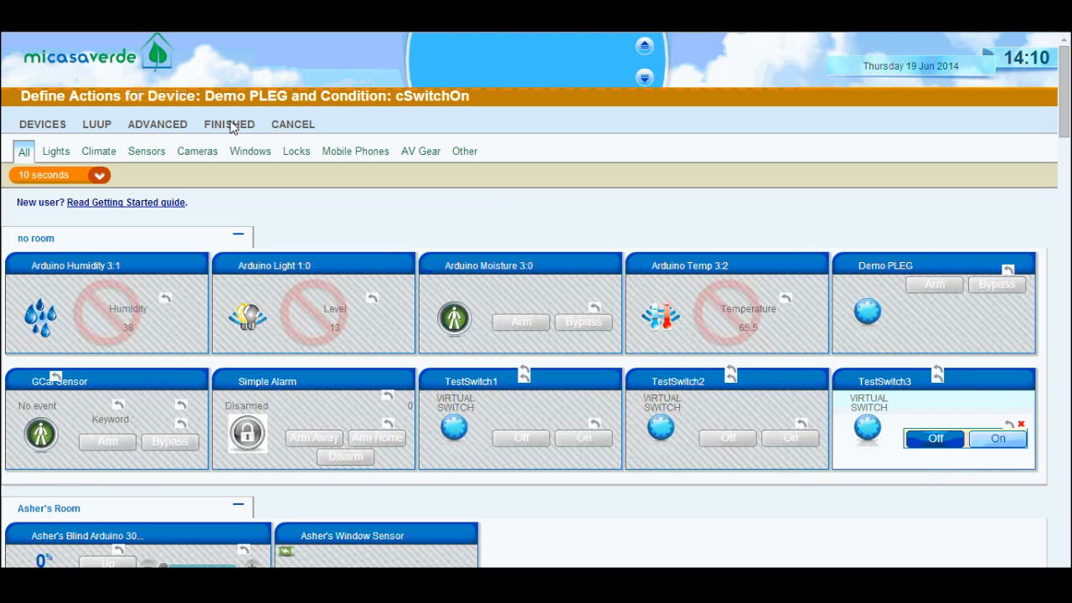
Finish the cSwitchOn actions and review the expression and the immediate/10-second action summary.
click(228, 124)
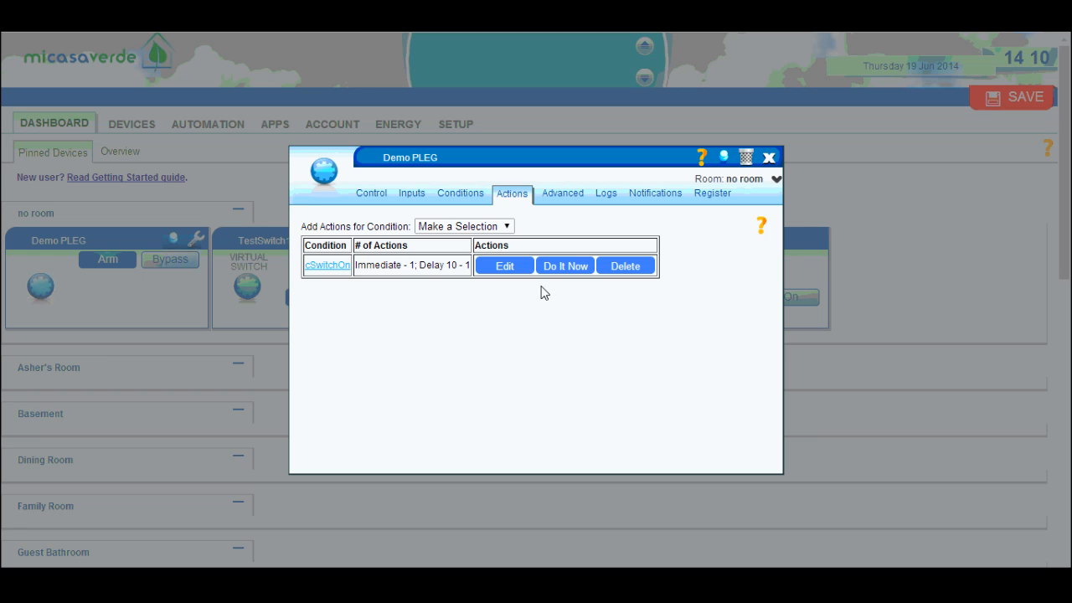
mouse_move(405, 201)
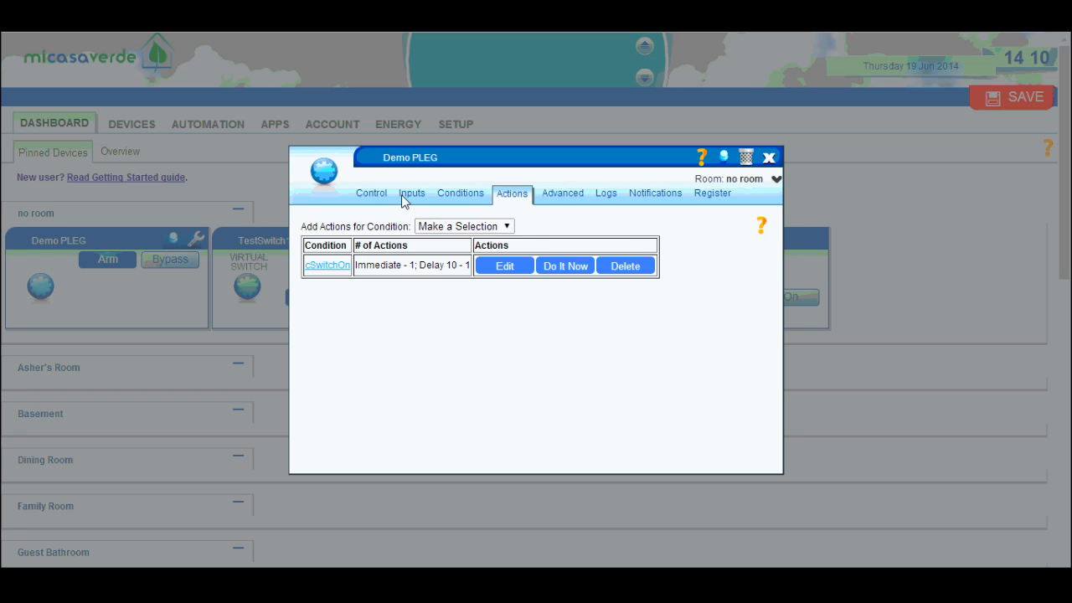
click(461, 192)
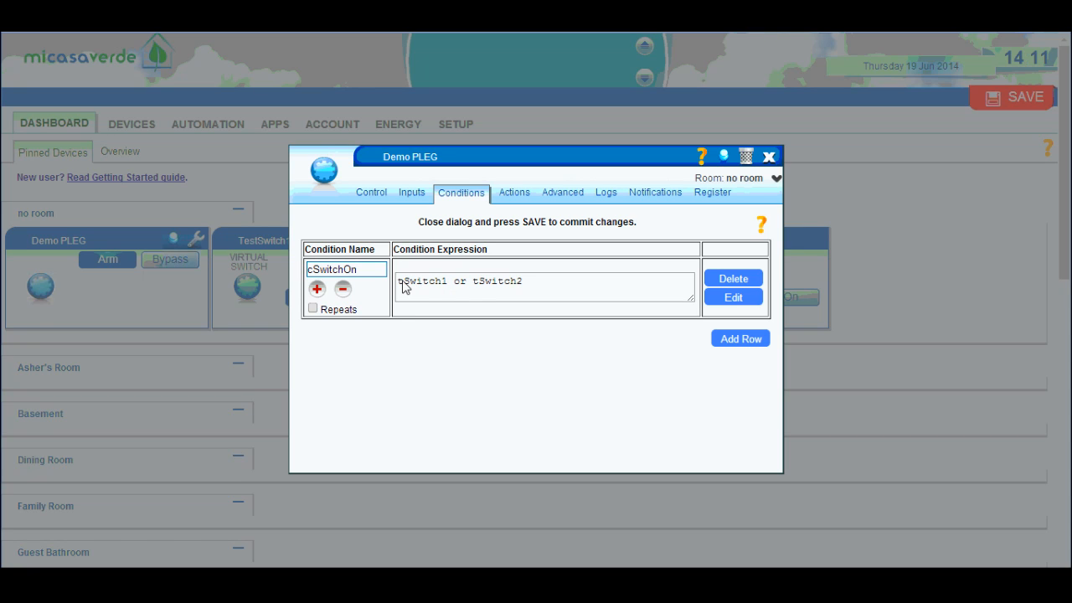
mouse_move(516, 293)
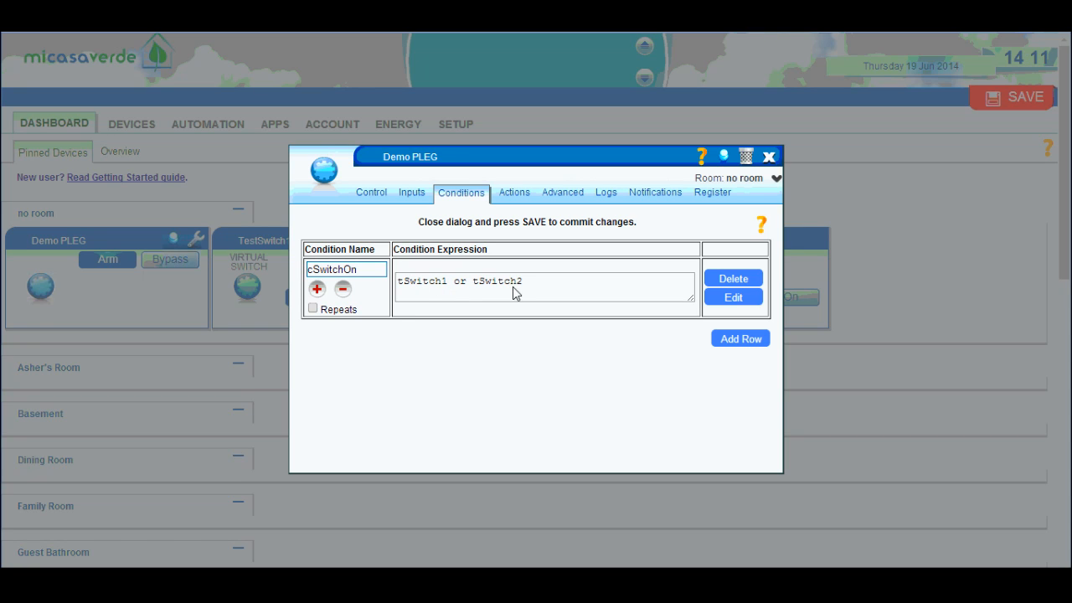
mouse_move(337, 272)
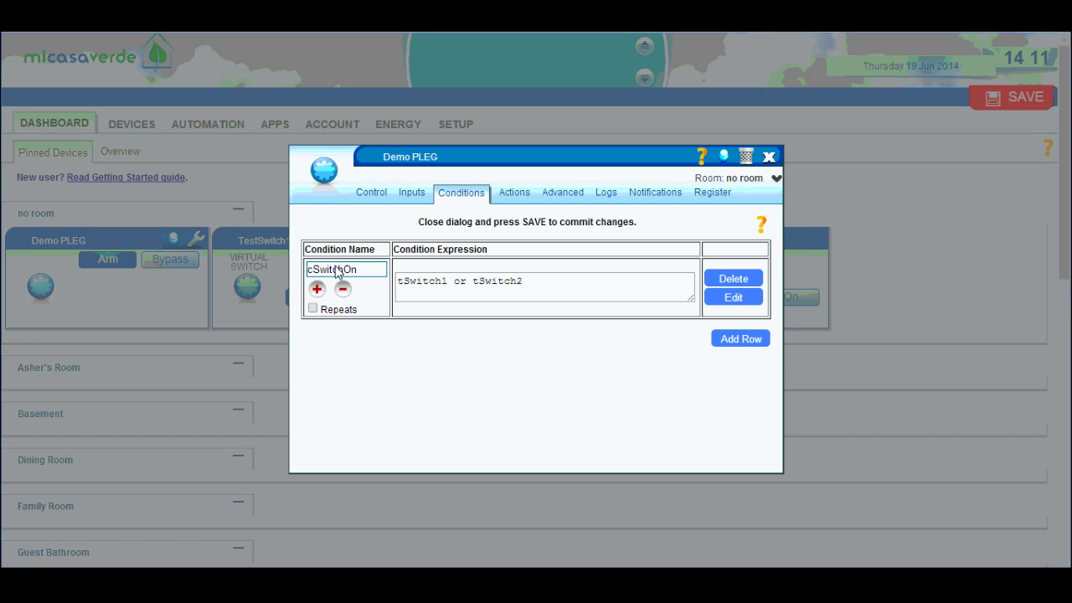
click(513, 191)
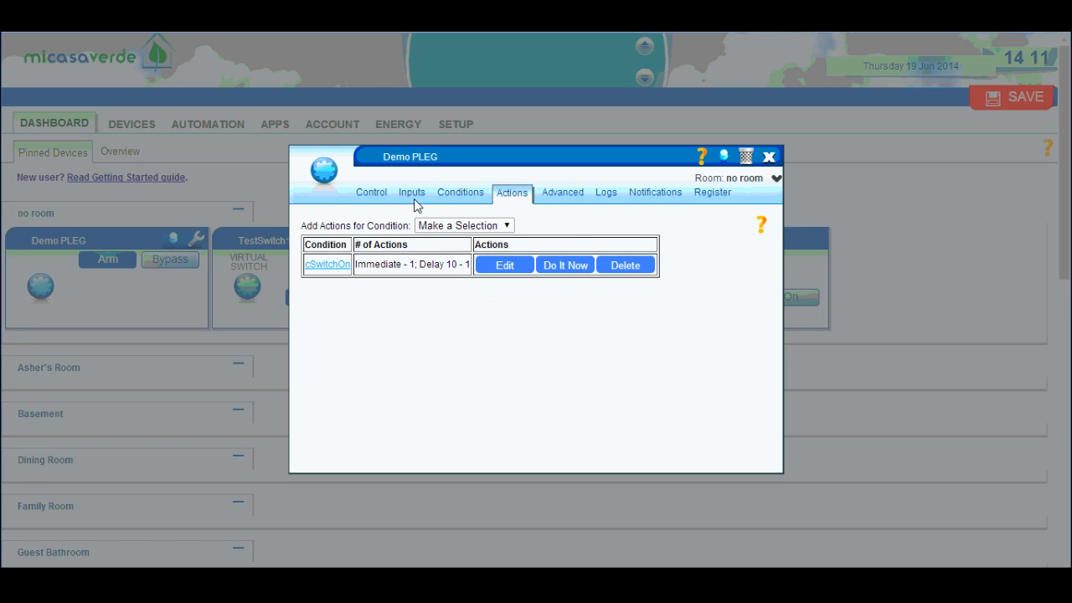
mouse_move(408, 276)
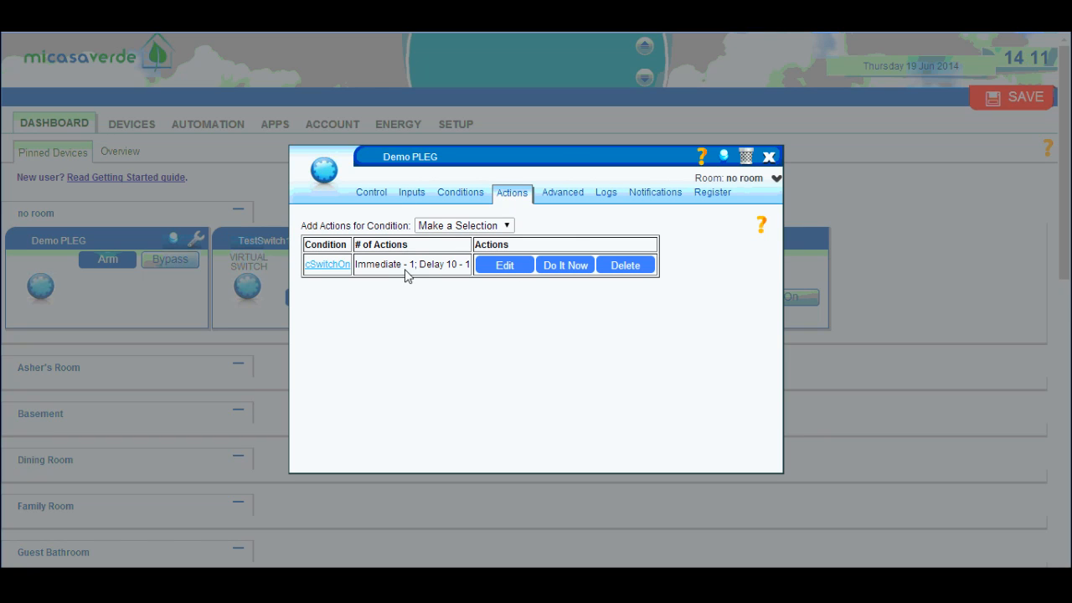
mouse_move(466, 266)
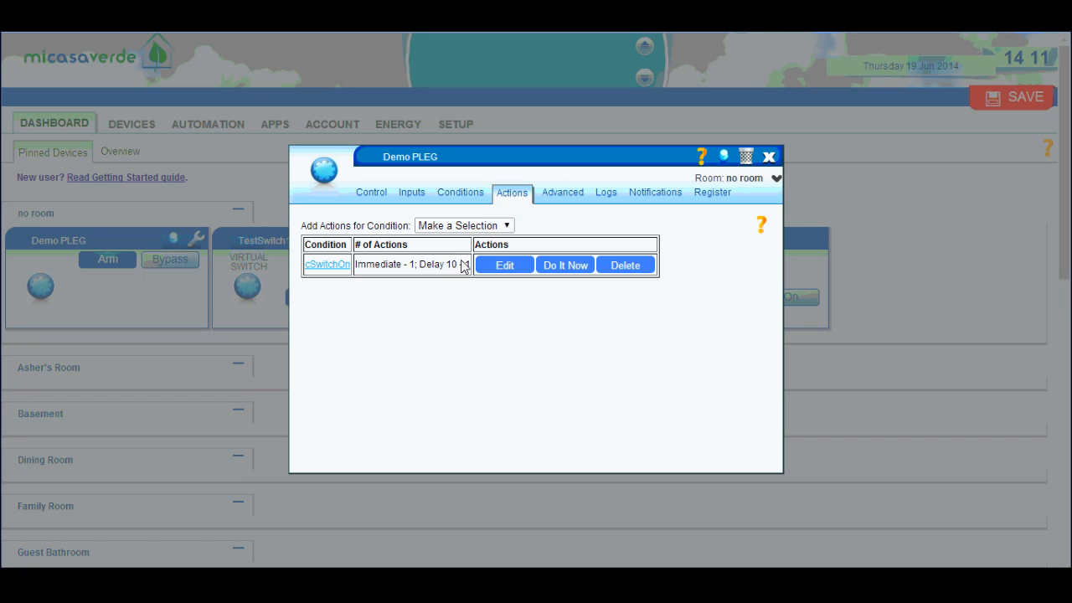
mouse_move(446, 292)
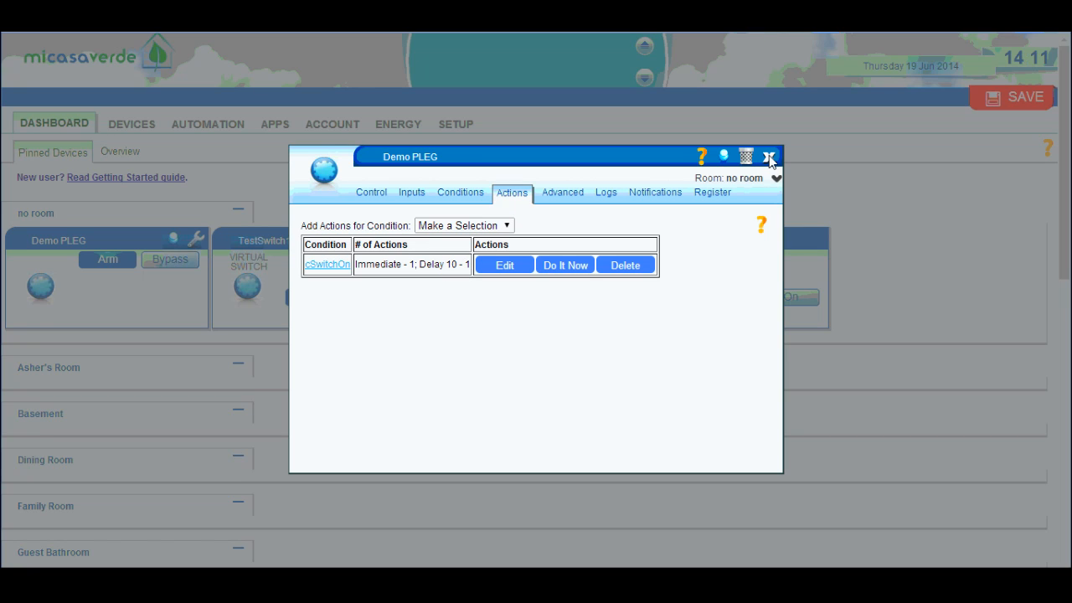
Close Demo PLEG settings, SAVE to the controller and Continue so the unit restarts.
click(767, 158)
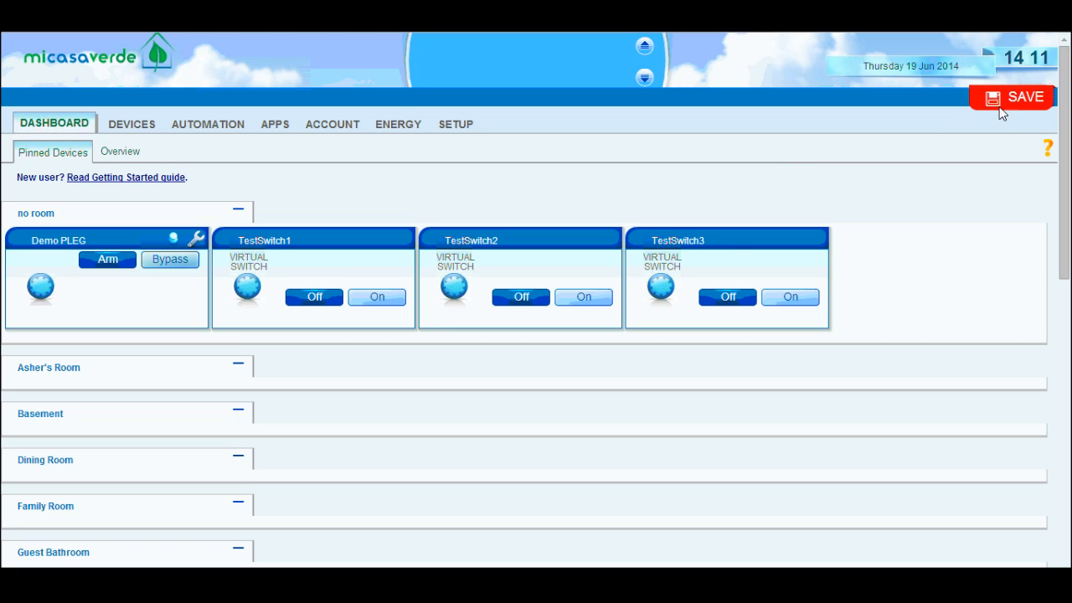
click(1012, 95)
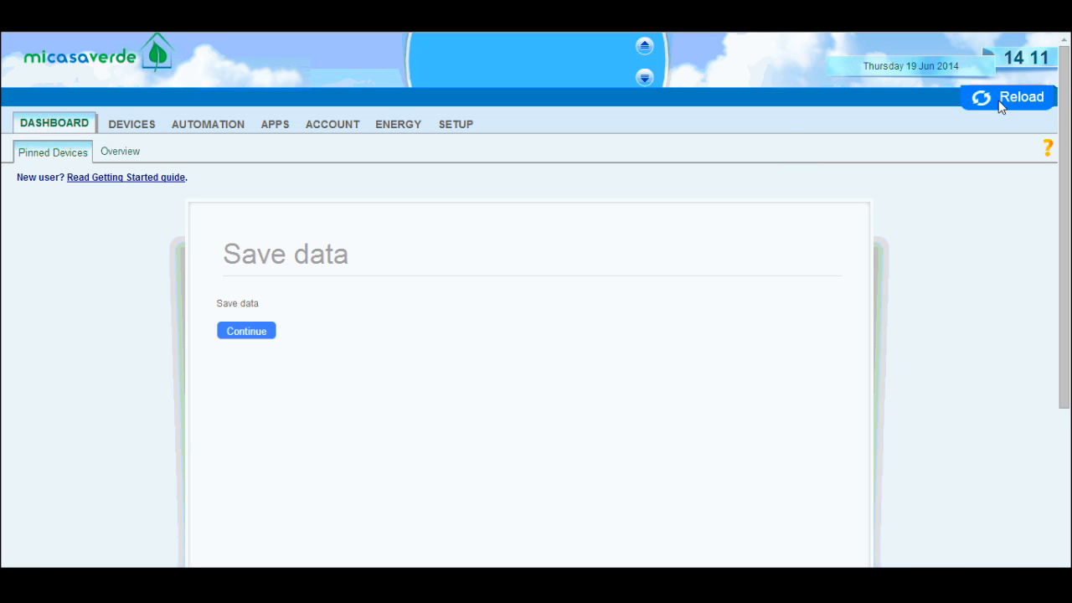
mouse_move(467, 360)
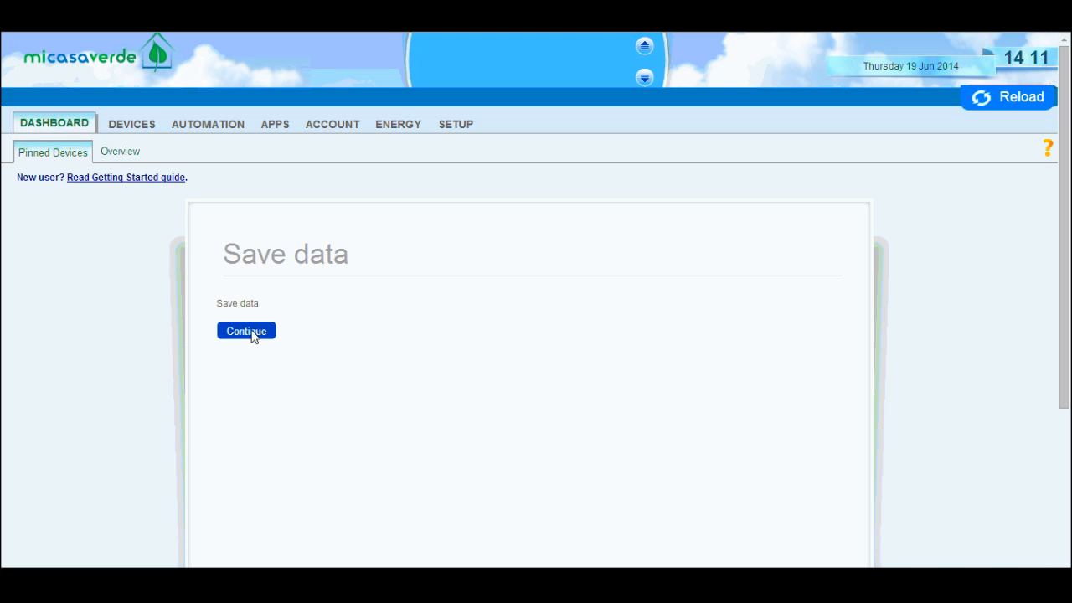
click(244, 331)
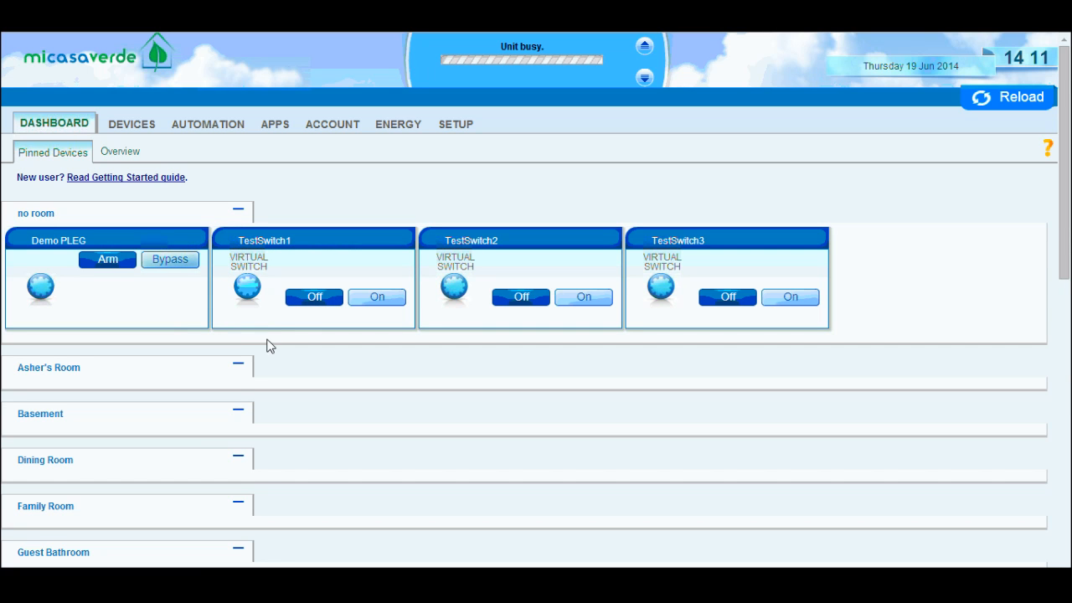
mouse_move(506, 417)
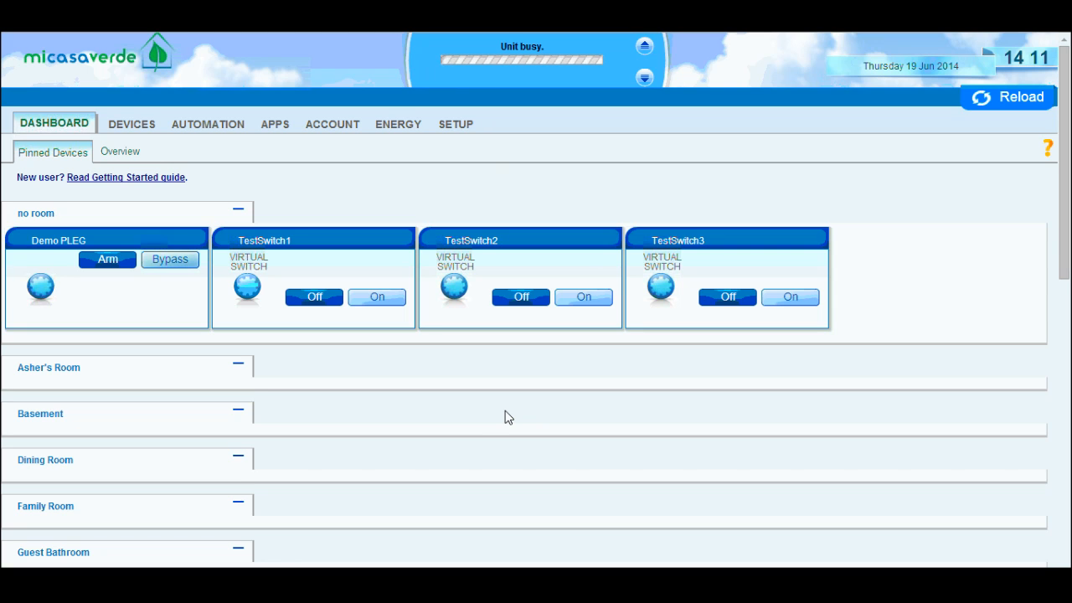
mouse_move(471, 70)
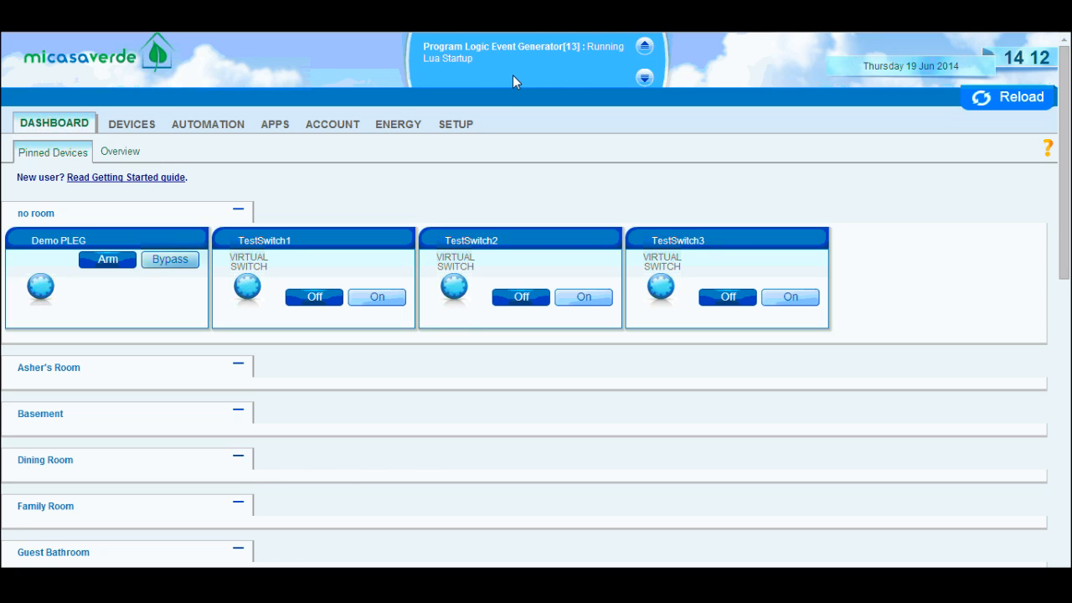
mouse_move(515, 84)
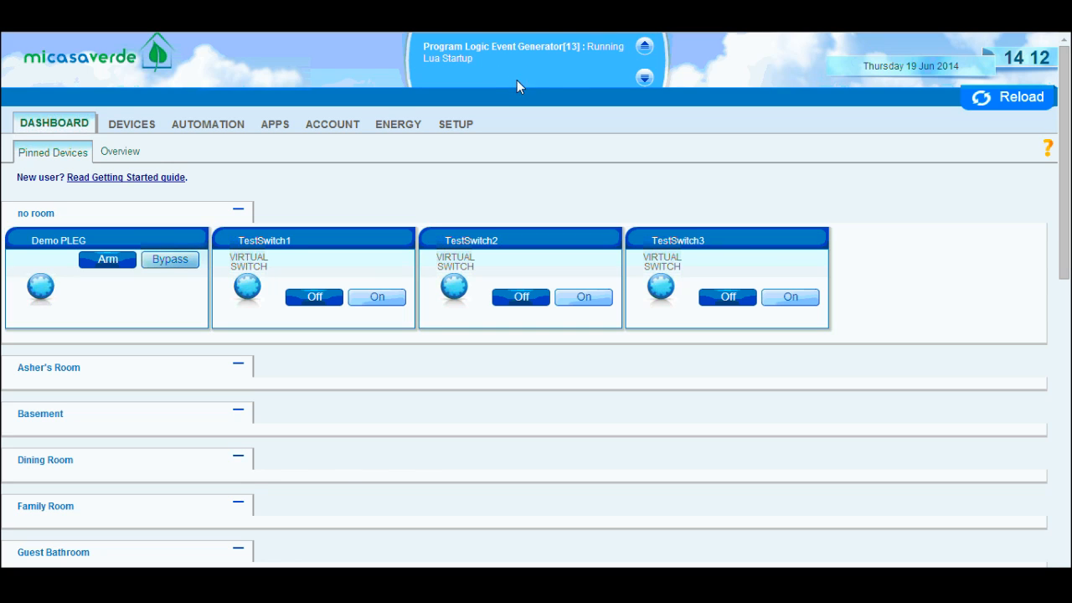
mouse_move(496, 61)
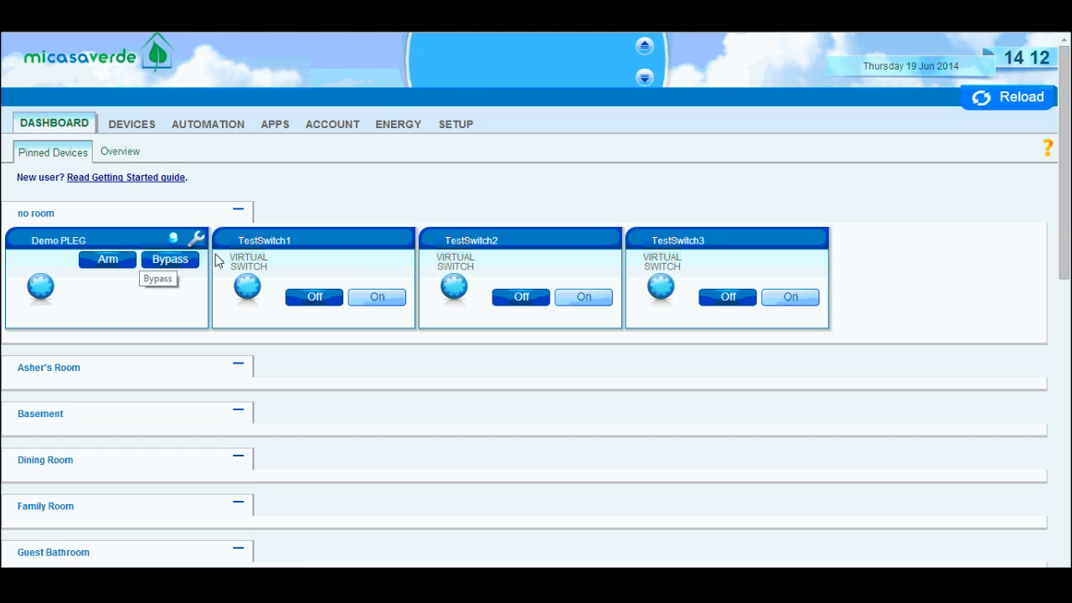
mouse_move(513, 255)
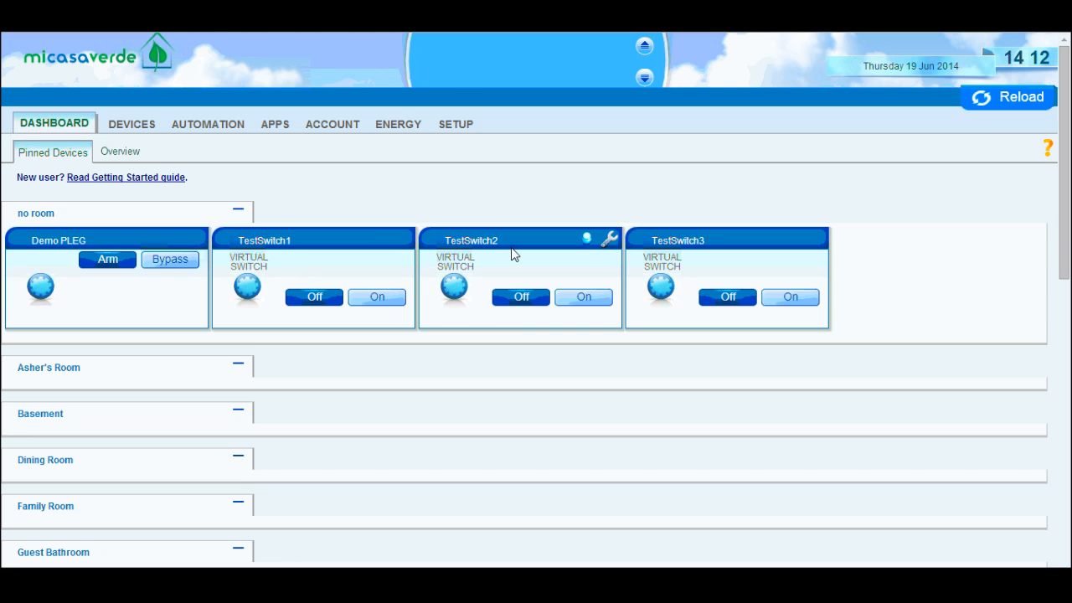
Turn TestSwitch1 on to fire Demo PLEG, then switch TestSwitch3 back Off on the dashboard.
click(377, 296)
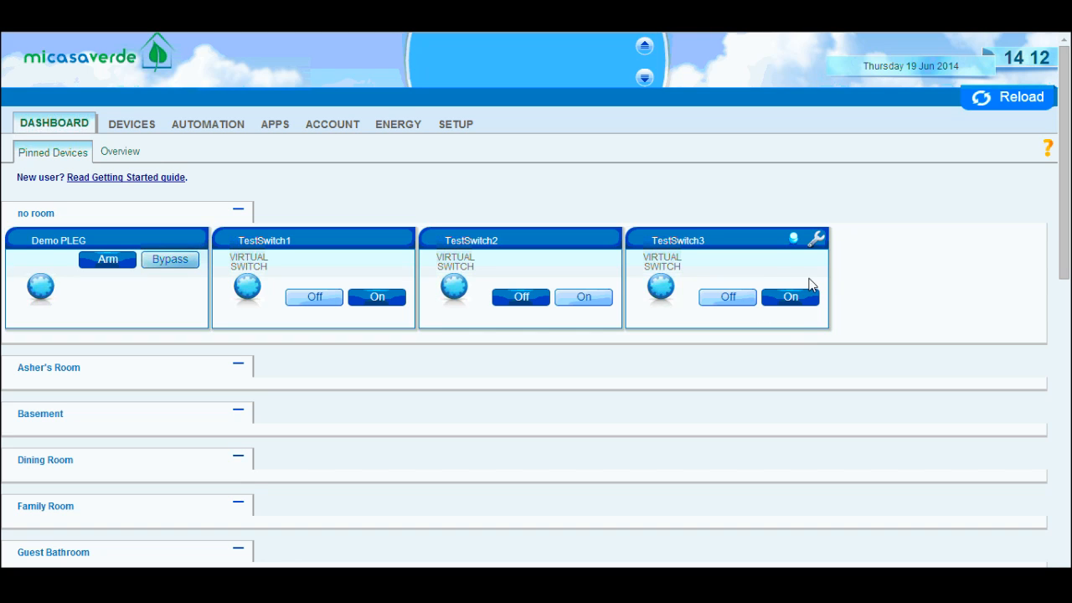
mouse_move(773, 308)
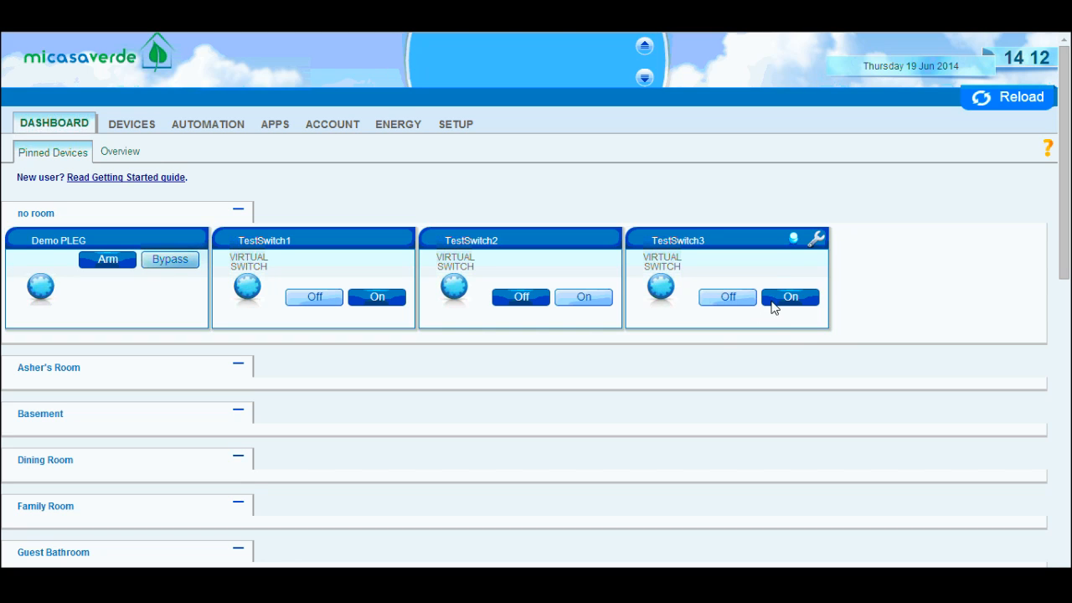
mouse_move(802, 345)
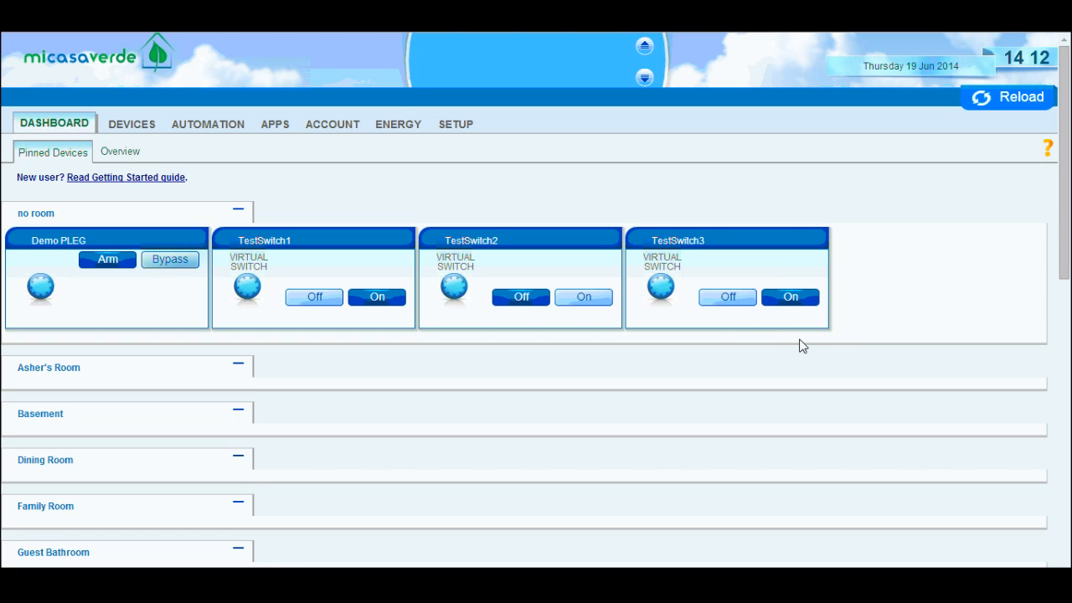
mouse_move(800, 350)
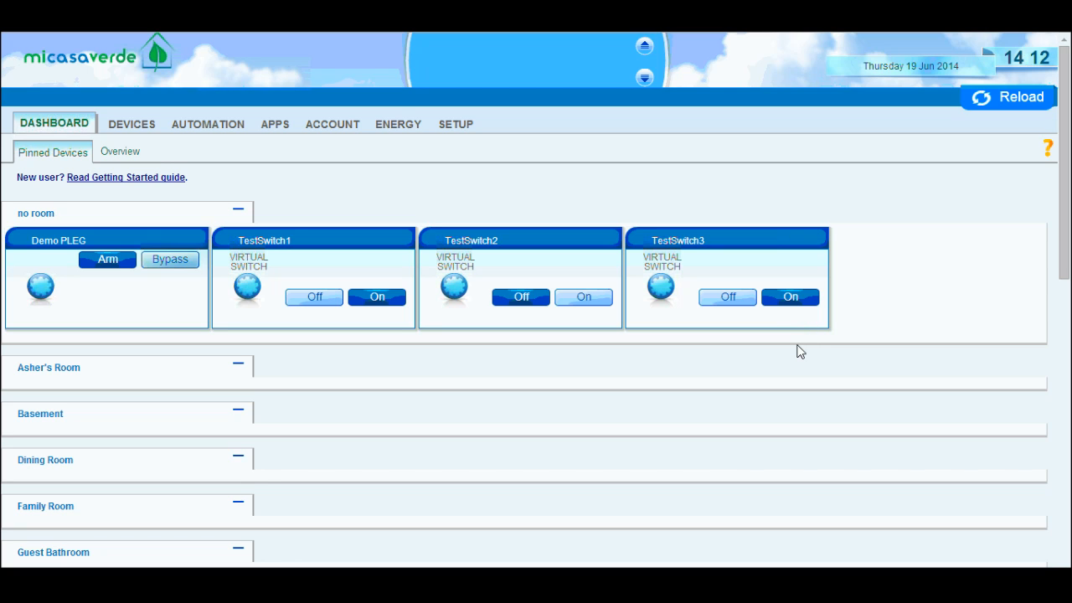
mouse_move(801, 342)
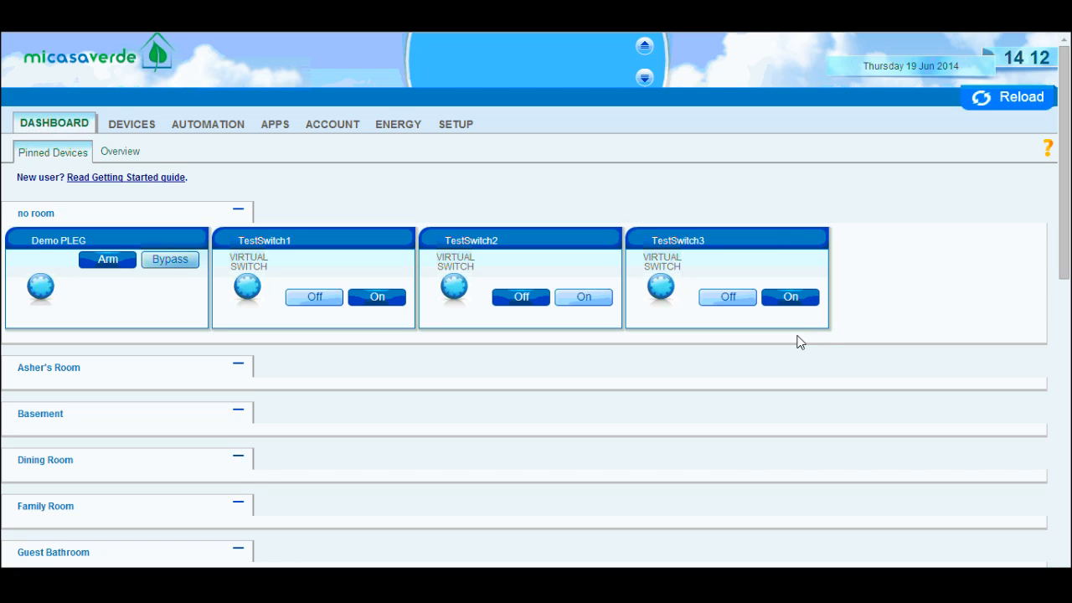
click(726, 296)
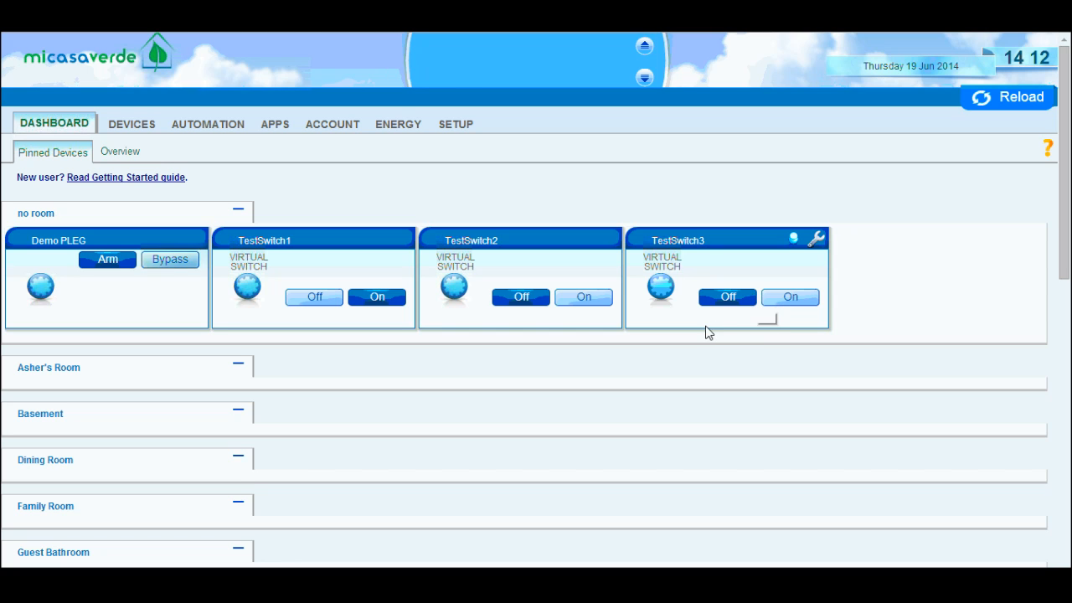
mouse_move(278, 268)
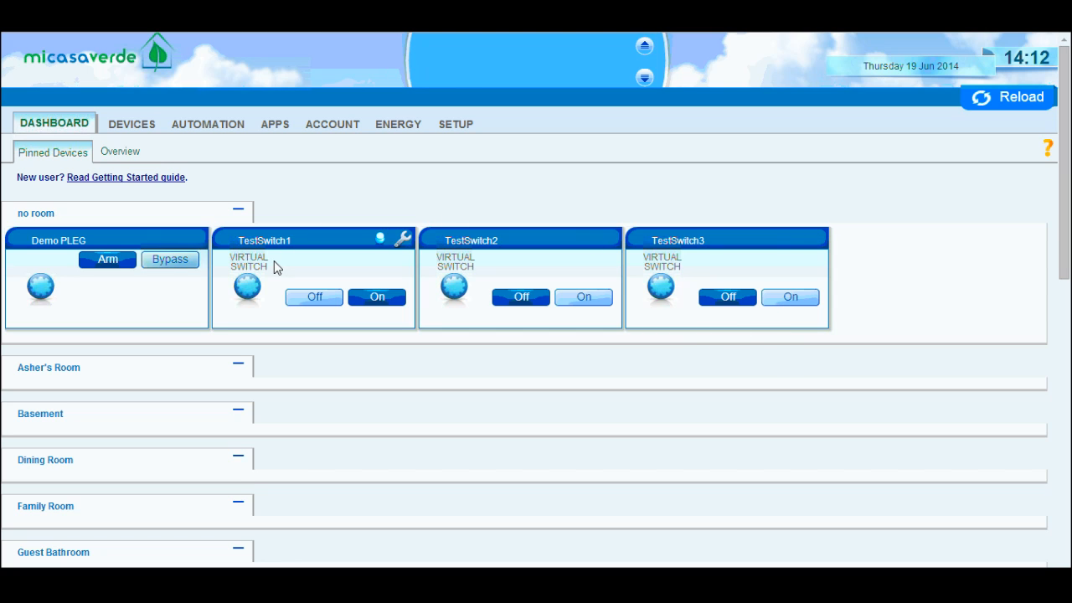
mouse_move(673, 231)
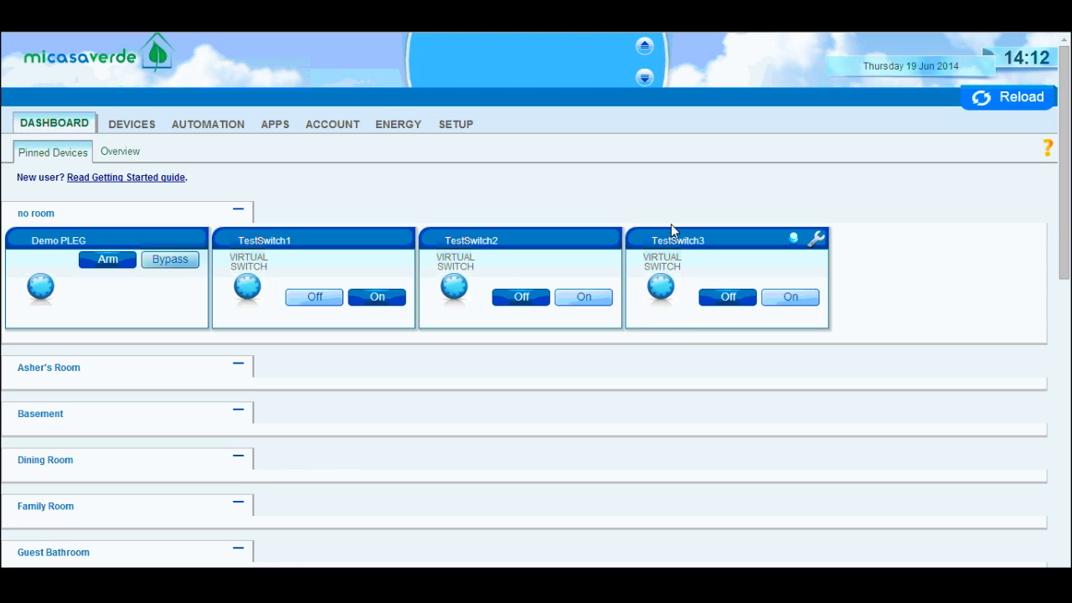
mouse_move(268, 251)
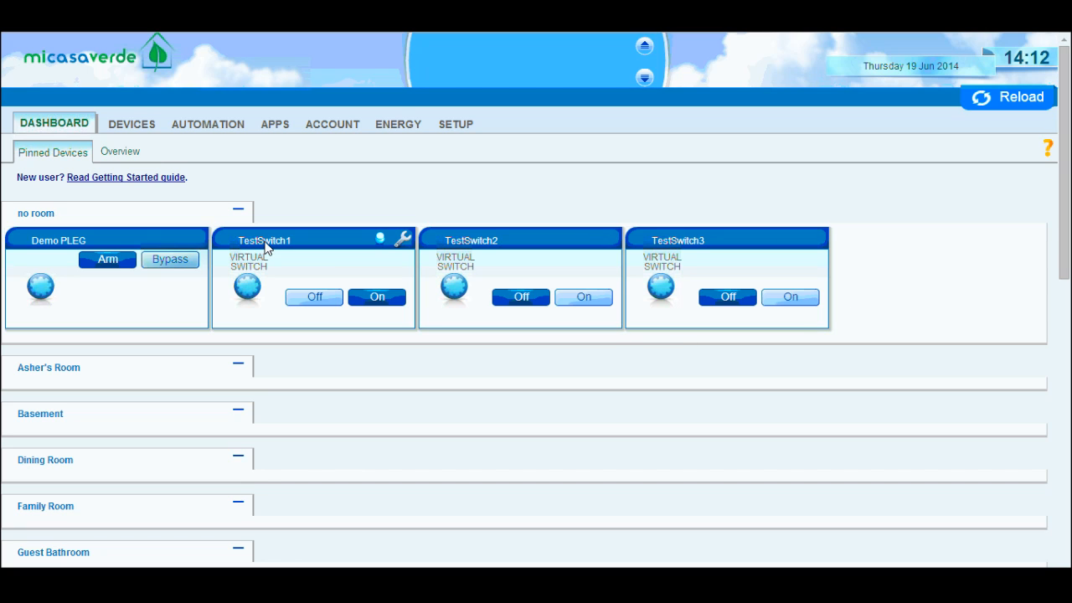
mouse_move(493, 335)
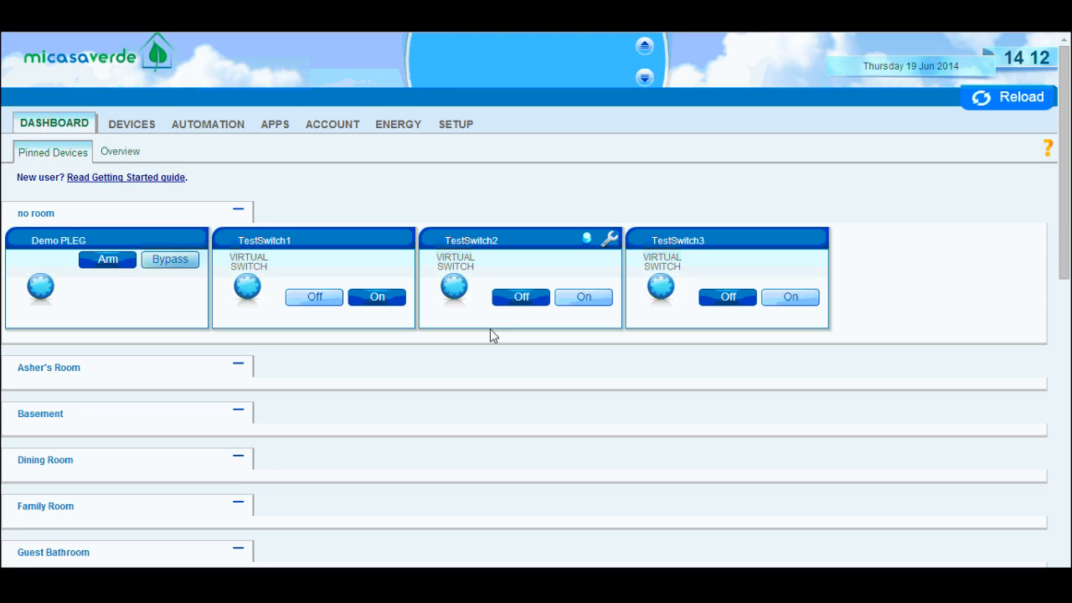
Reopen Demo PLEG, review inputs tSwitch1/tSwitch2, and negate tSwitch2 so cSwitchOn reads 'tSwitch1 or !tSwitch2'.
click(197, 238)
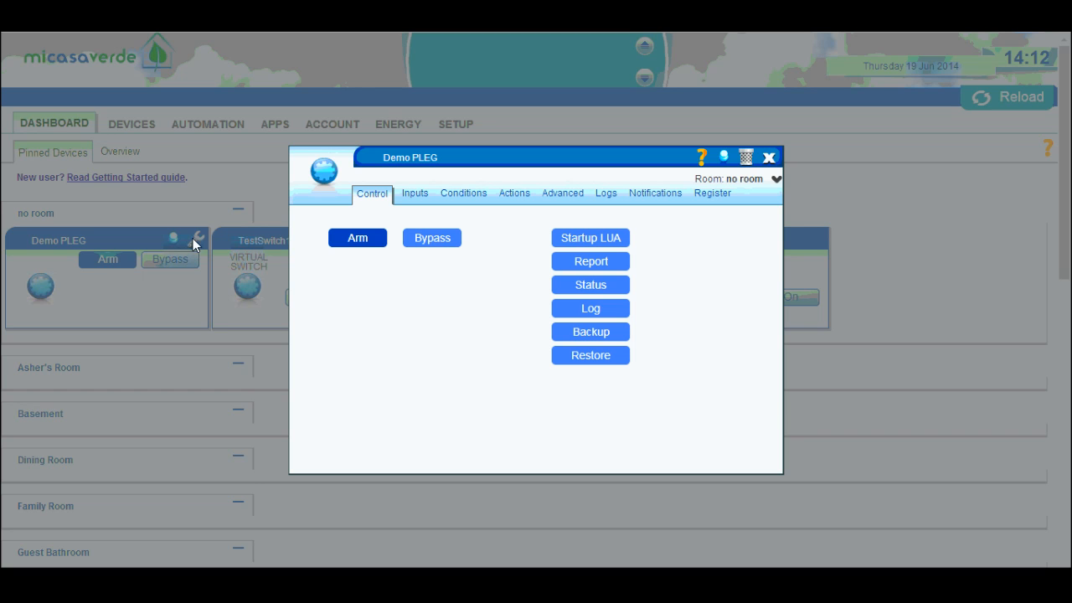
mouse_move(496, 191)
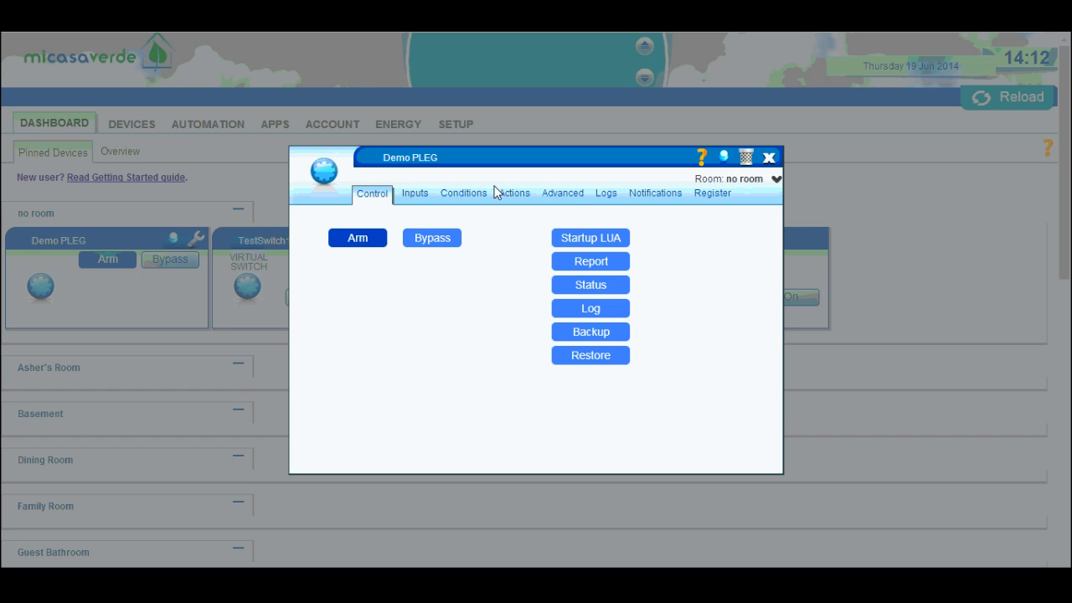
click(412, 193)
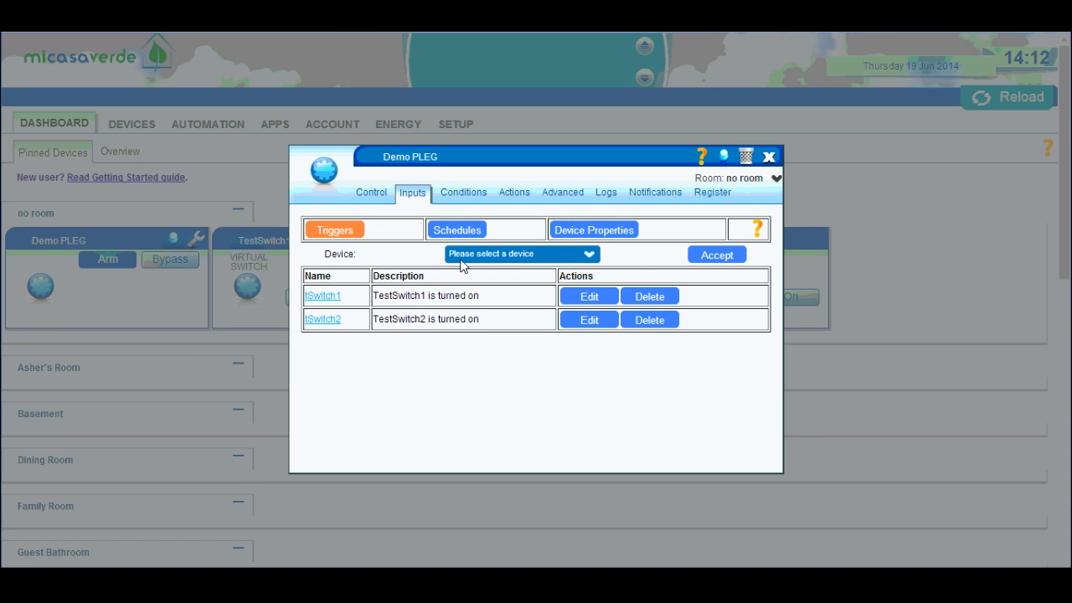
mouse_move(429, 201)
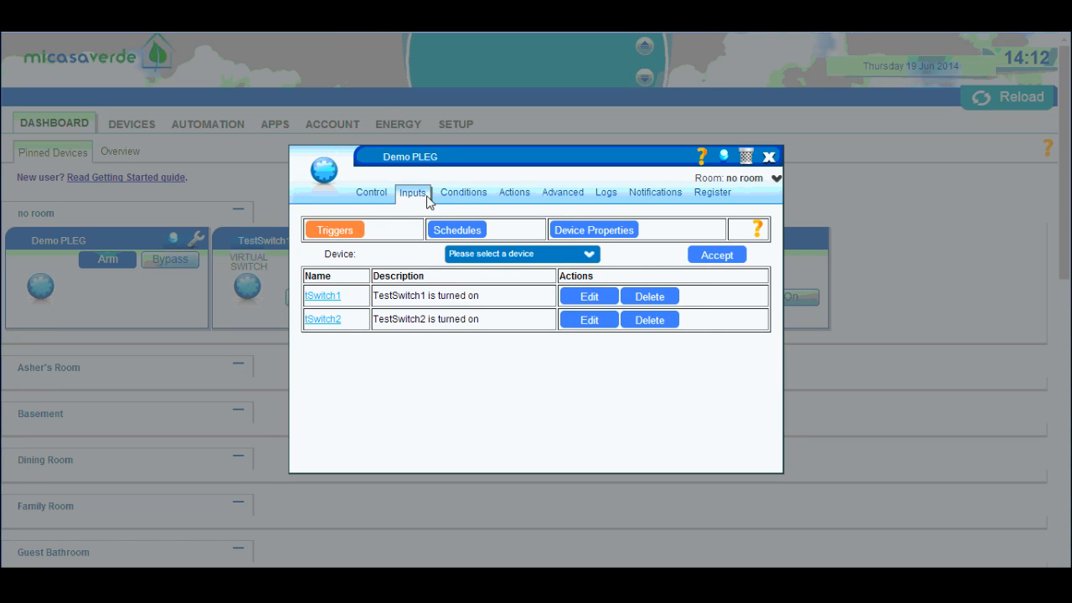
click(461, 191)
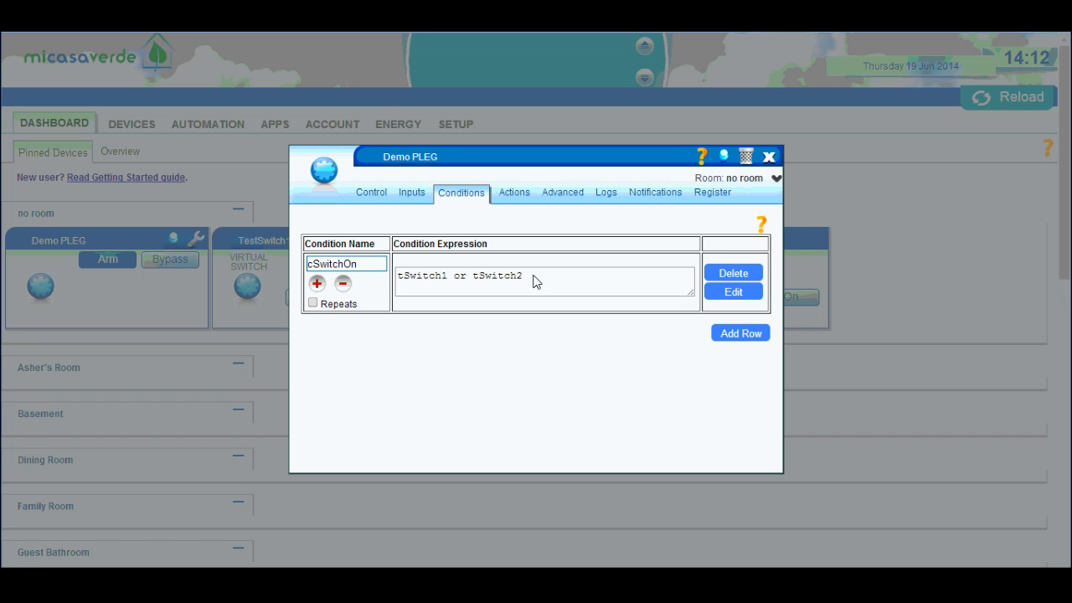
mouse_move(584, 352)
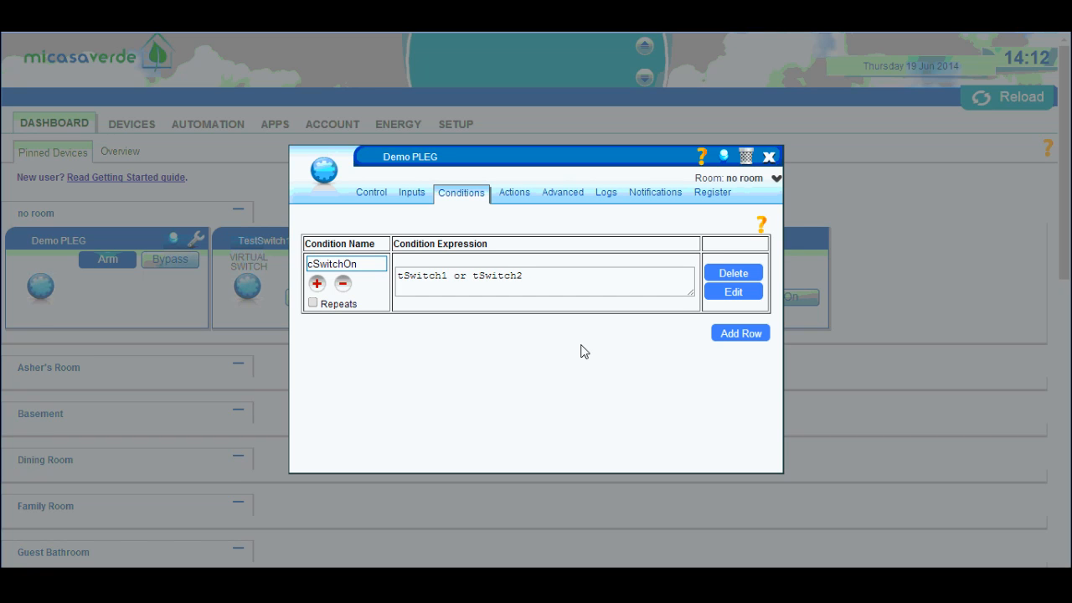
mouse_move(477, 285)
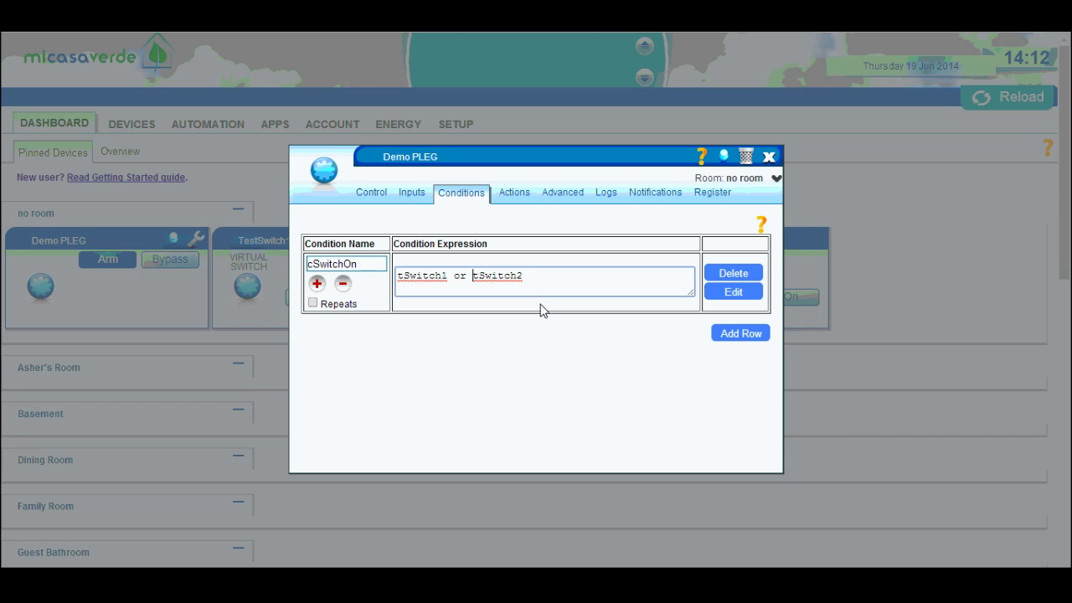
text(!)
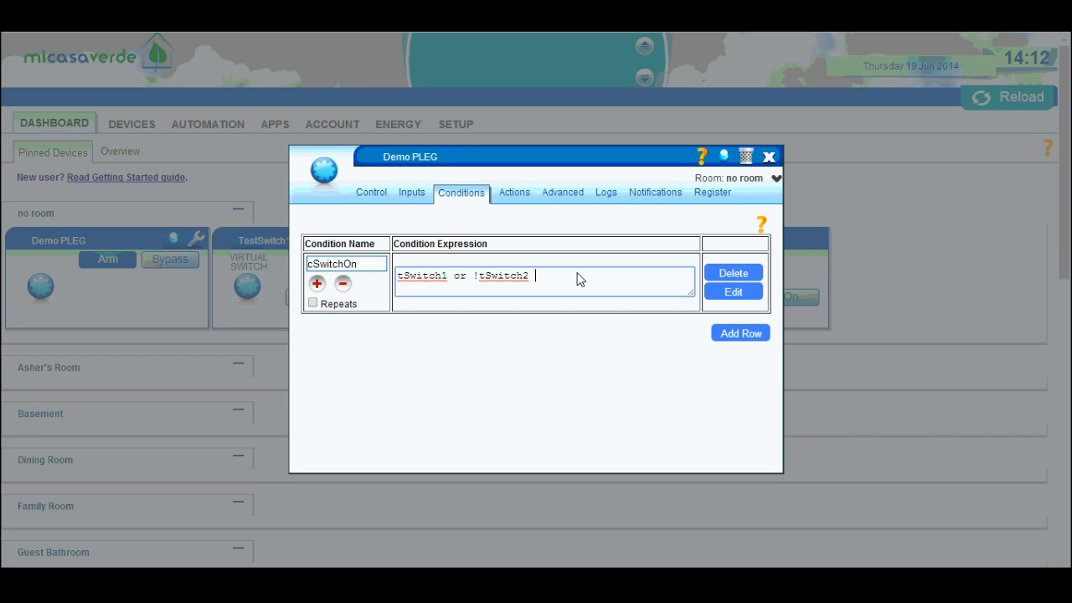
Append 'or p1 < 20' so cSwitchOn reads 'tSwitch1 or !tSwitch2 or p1 < 20'.
text(p1)
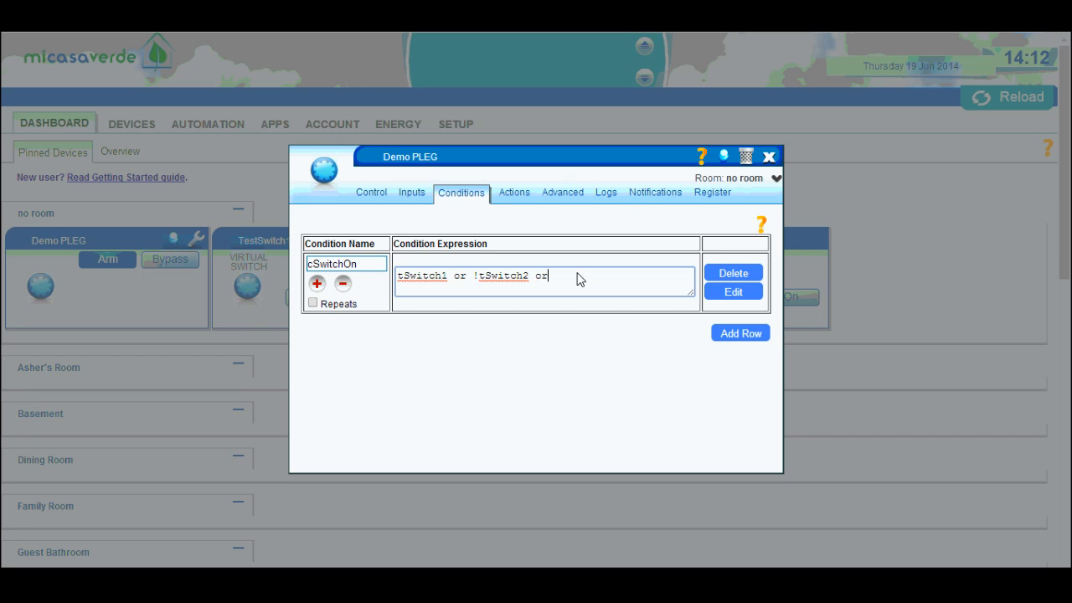
text(p1 < 20)
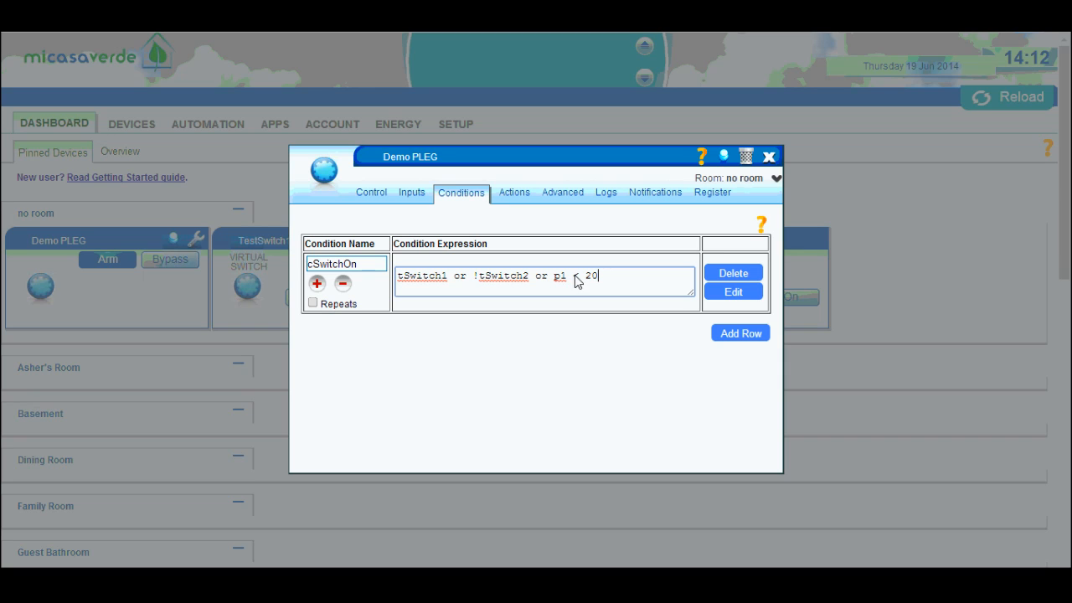
double_click(573, 275)
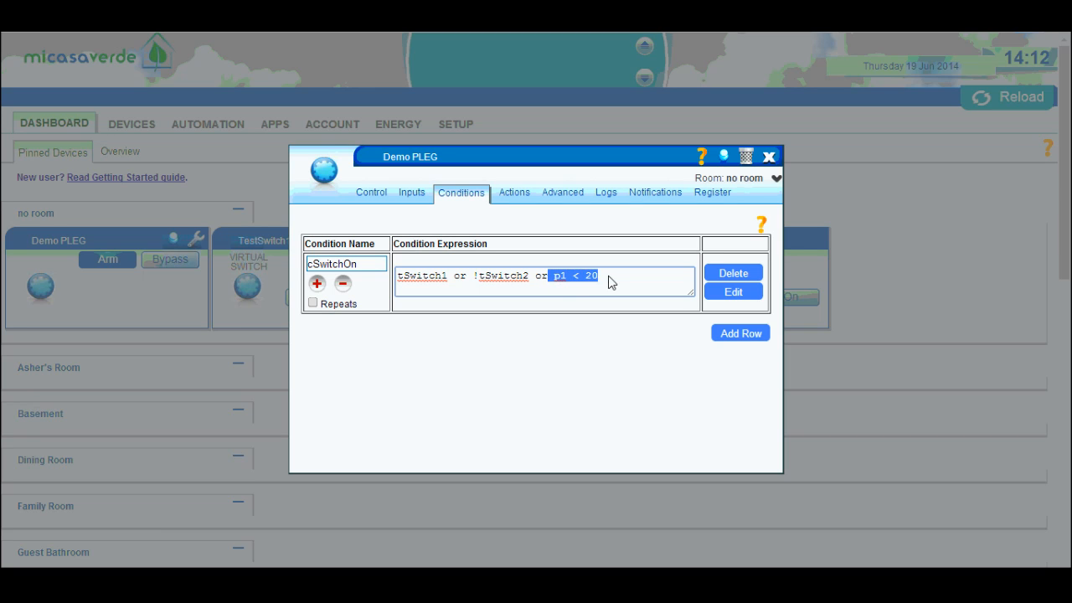
mouse_move(361, 248)
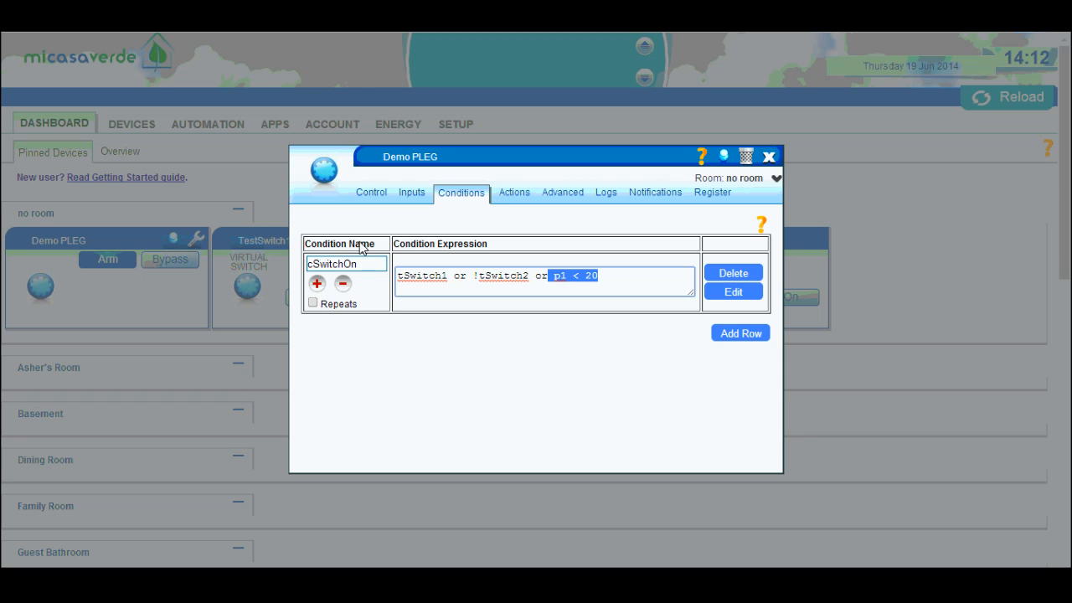
mouse_move(392, 296)
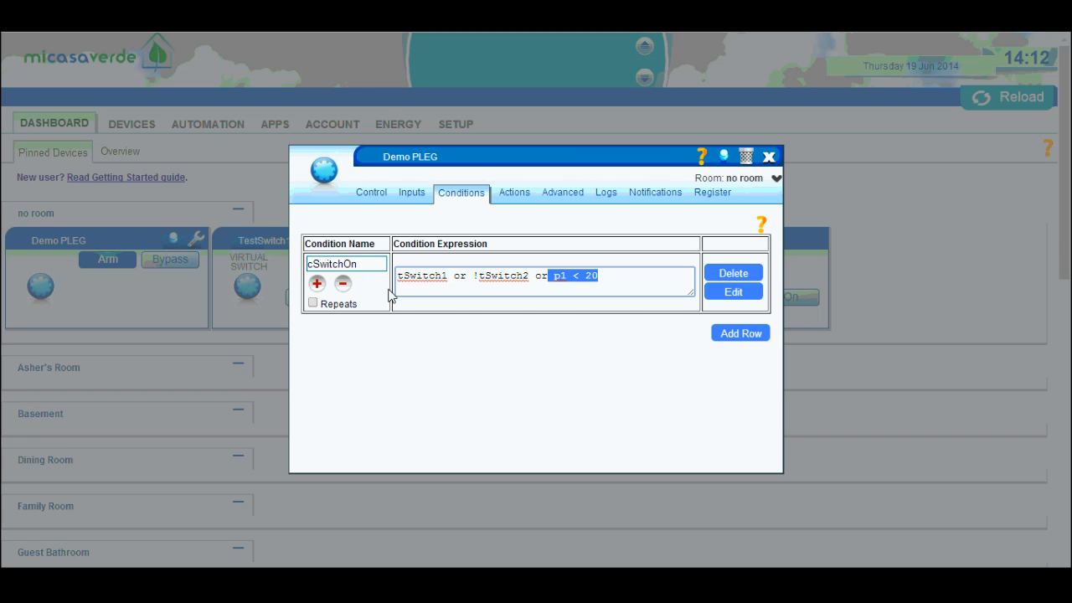
mouse_move(740, 332)
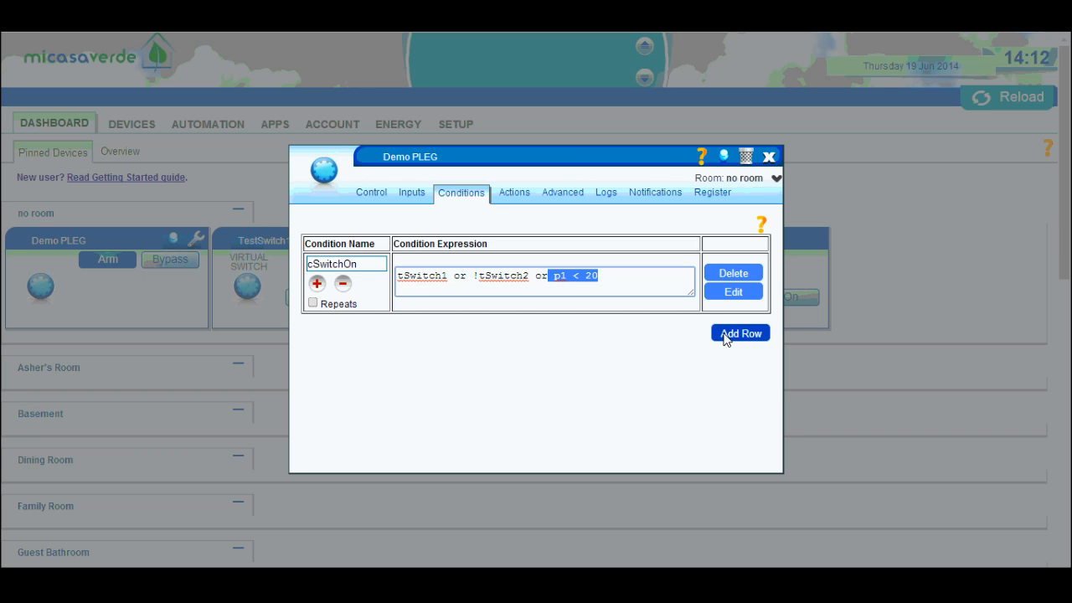
Commit the cSwitchOn expression and add a new condition named ctest.
click(740, 331)
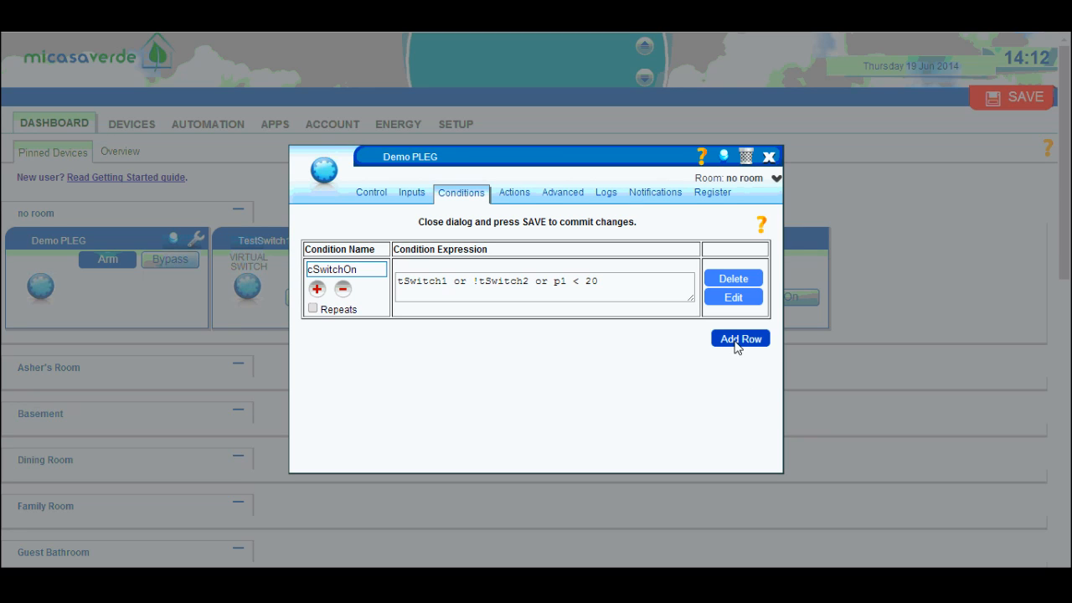
click(740, 338)
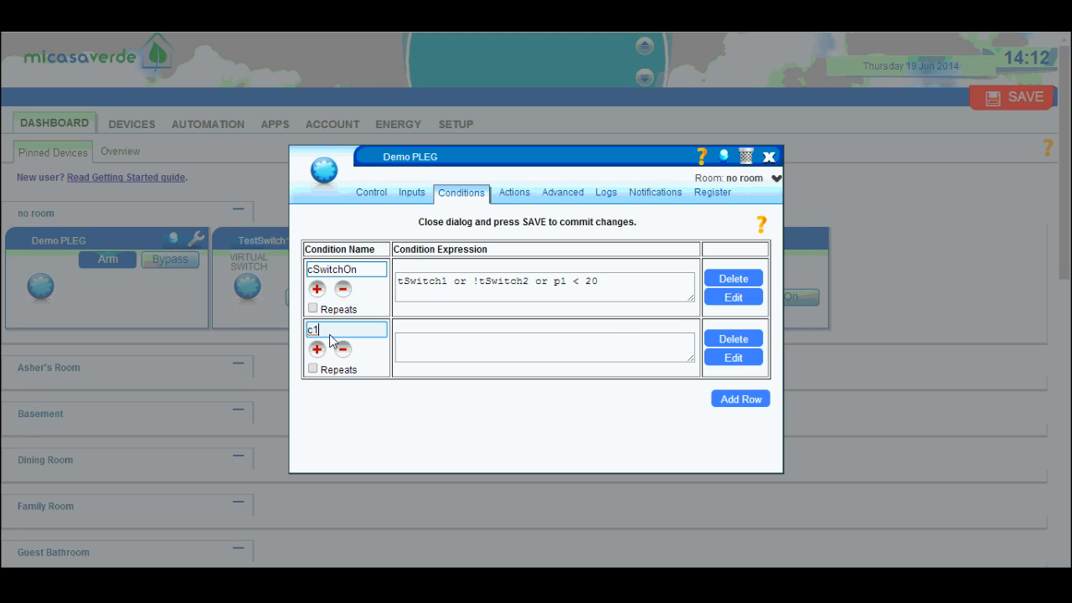
key(Backspace)
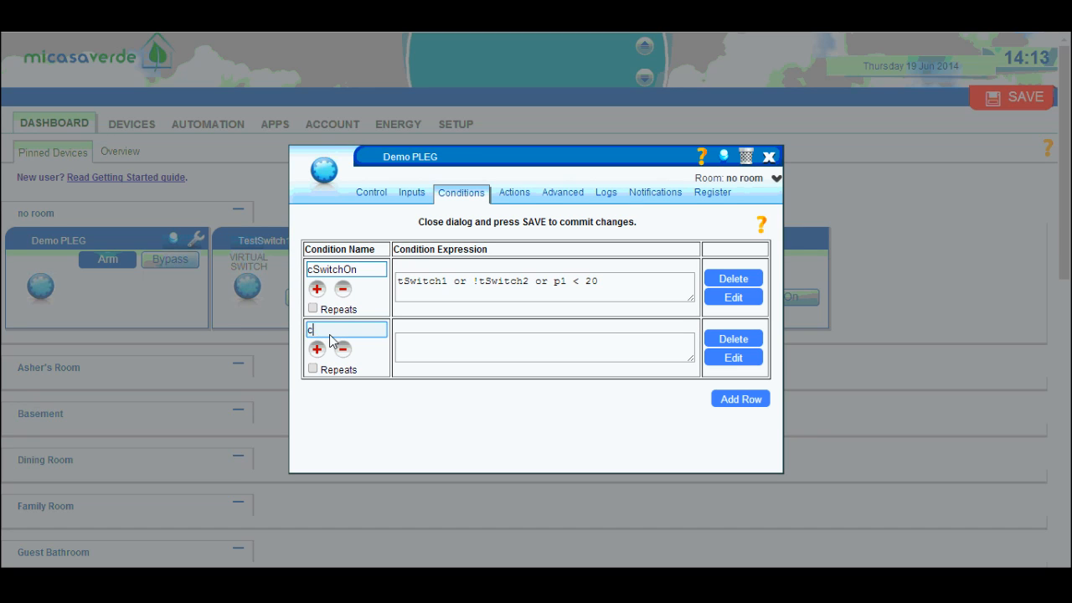
text(test)
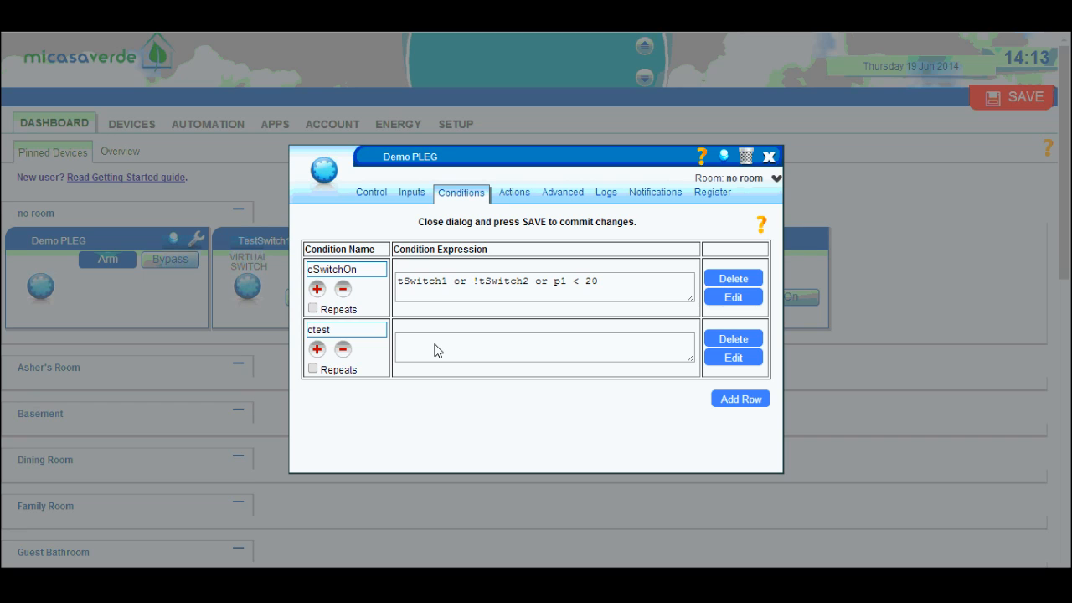
Give ctest the expression 'cSwitchOn or p1 >40', then show the device's arming and backup options.
text(cs)
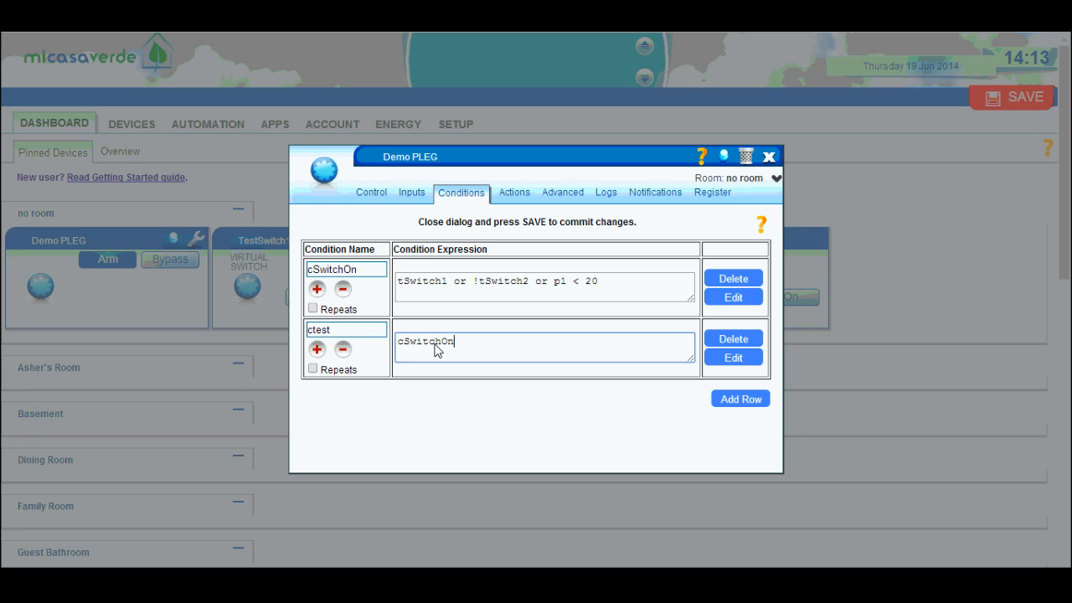
mouse_move(410, 324)
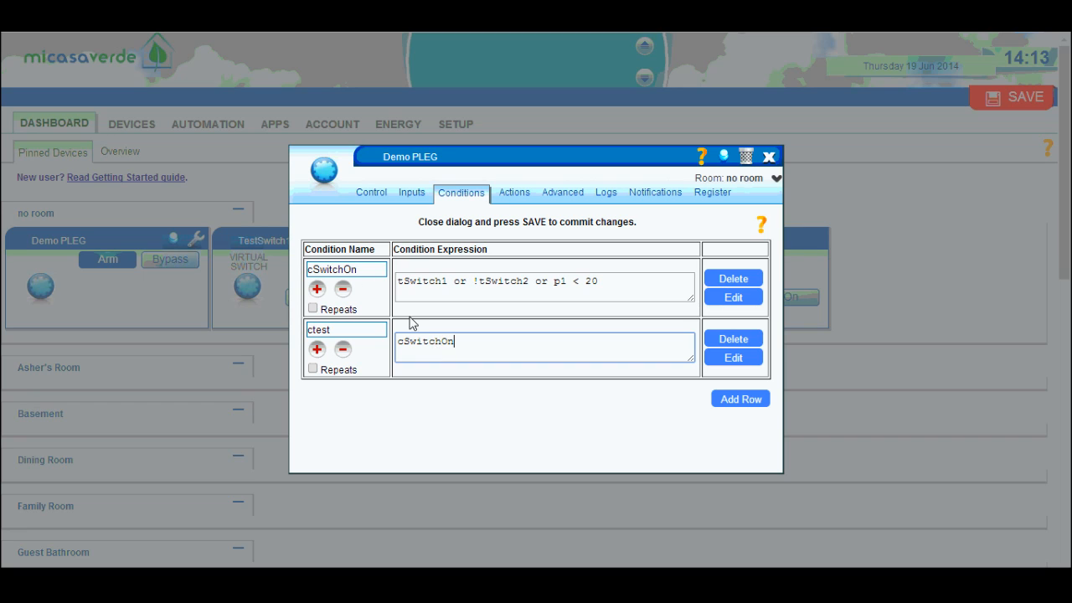
text(or)
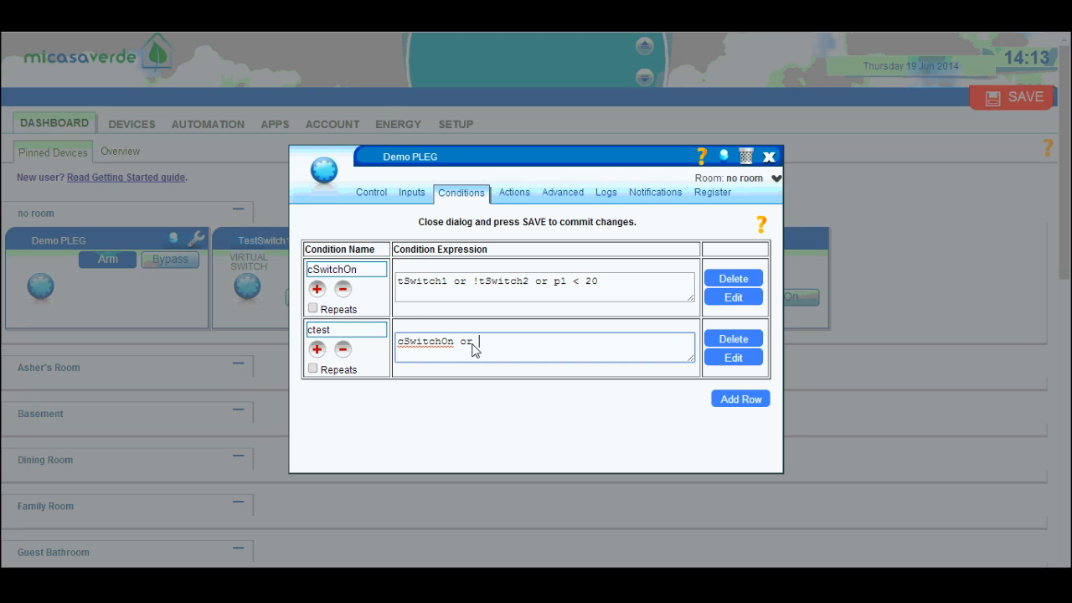
text(p1 >)
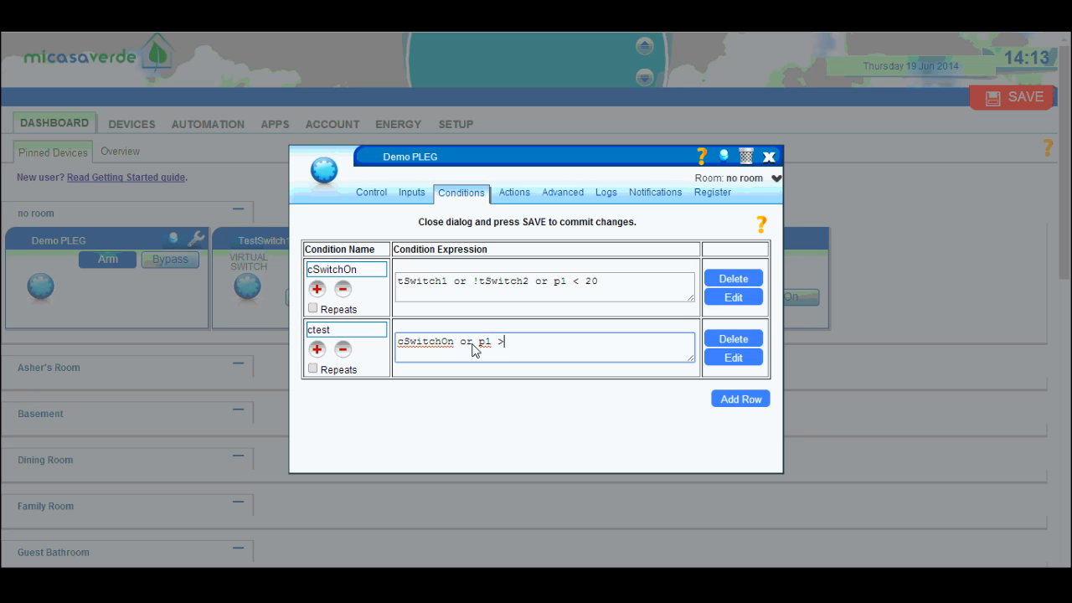
text(40)
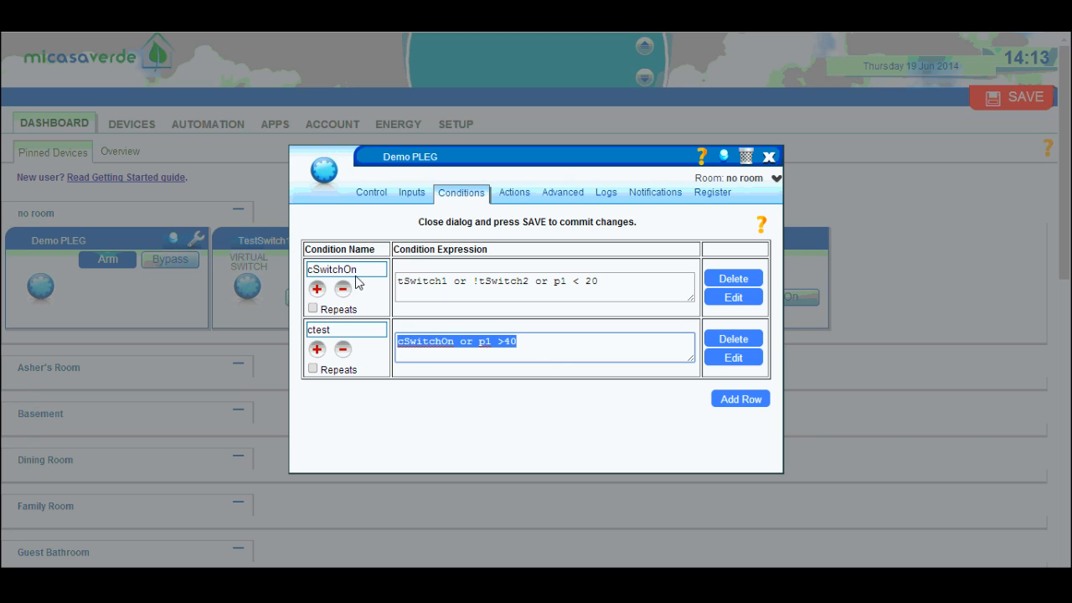
mouse_move(375, 355)
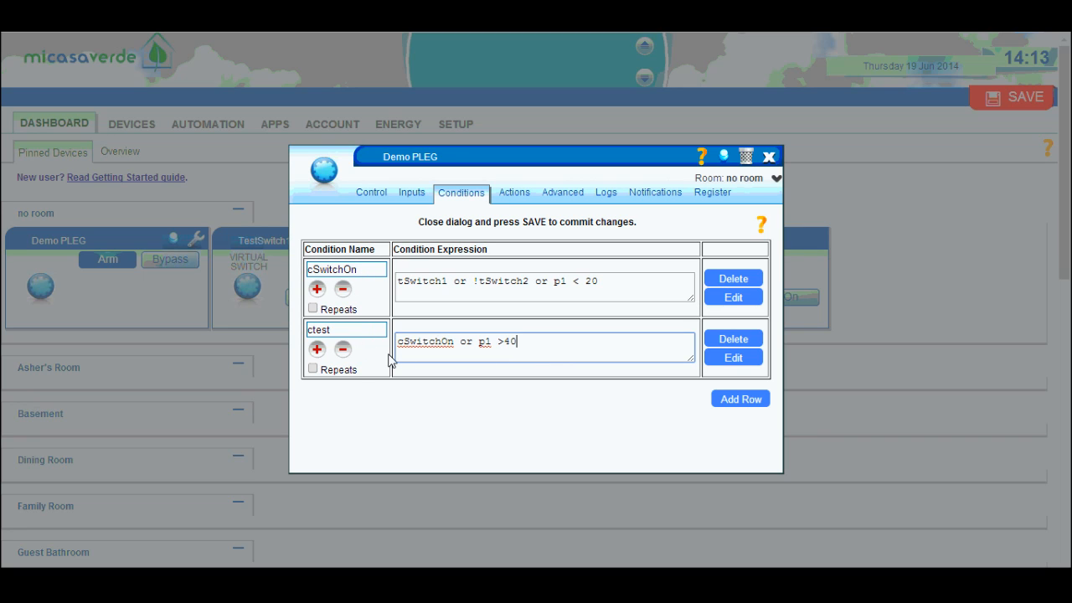
double_click(425, 341)
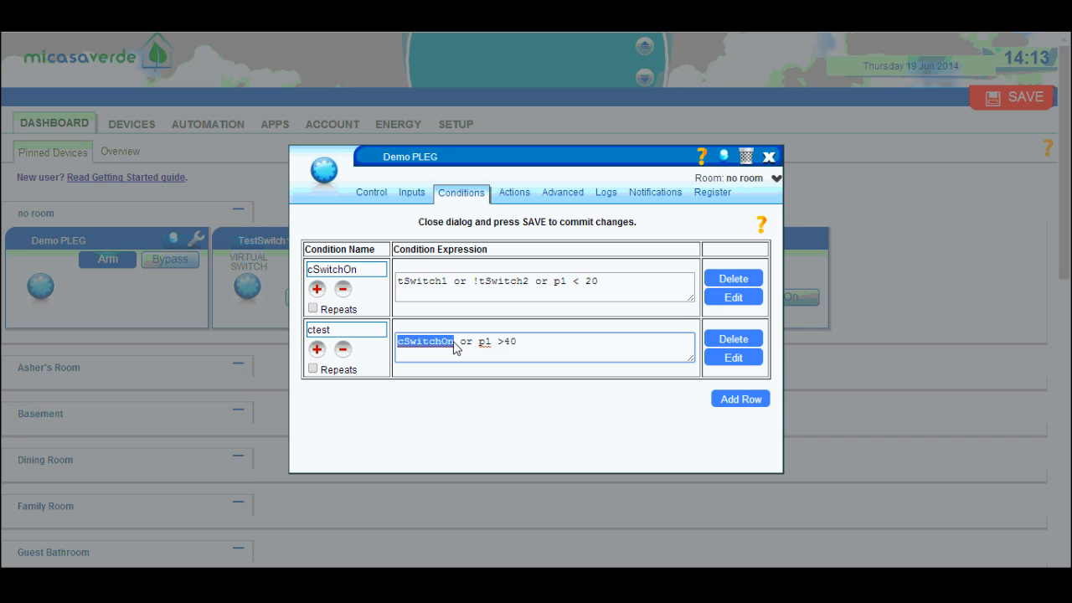
mouse_move(409, 355)
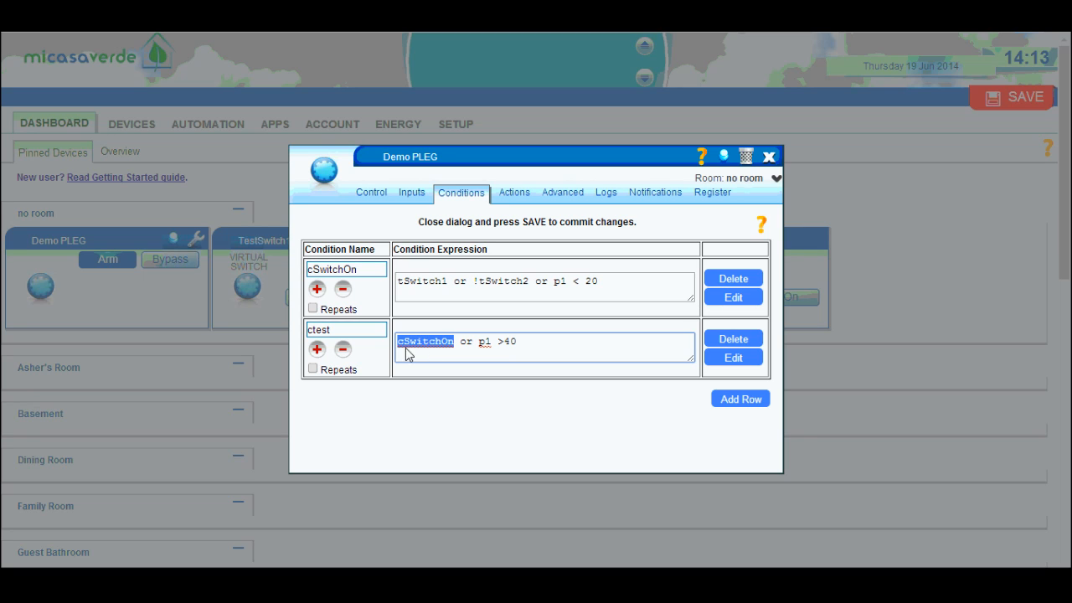
mouse_move(351, 278)
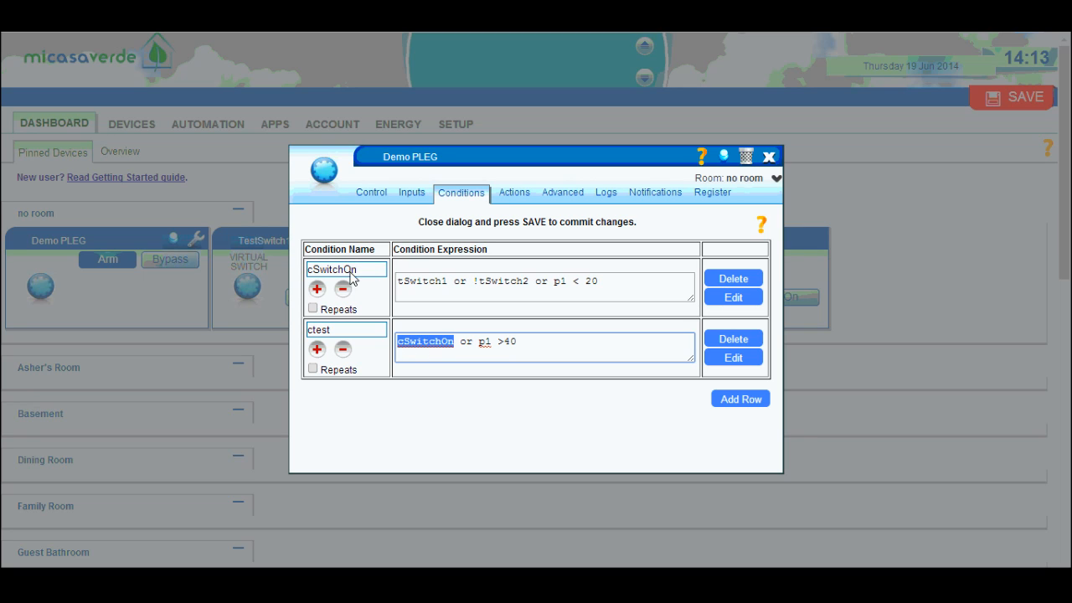
mouse_move(386, 326)
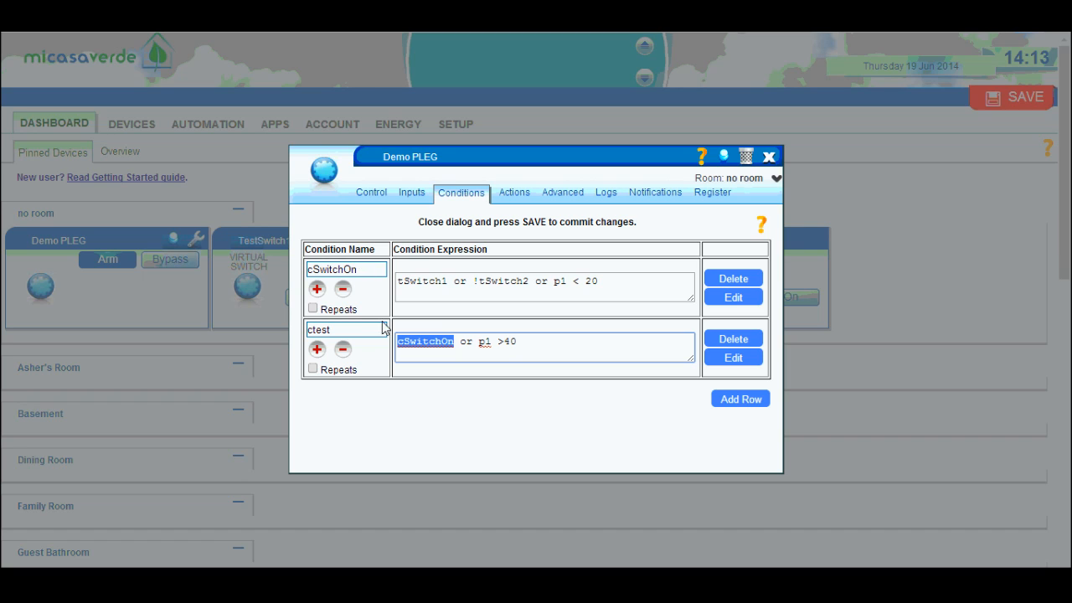
mouse_move(352, 351)
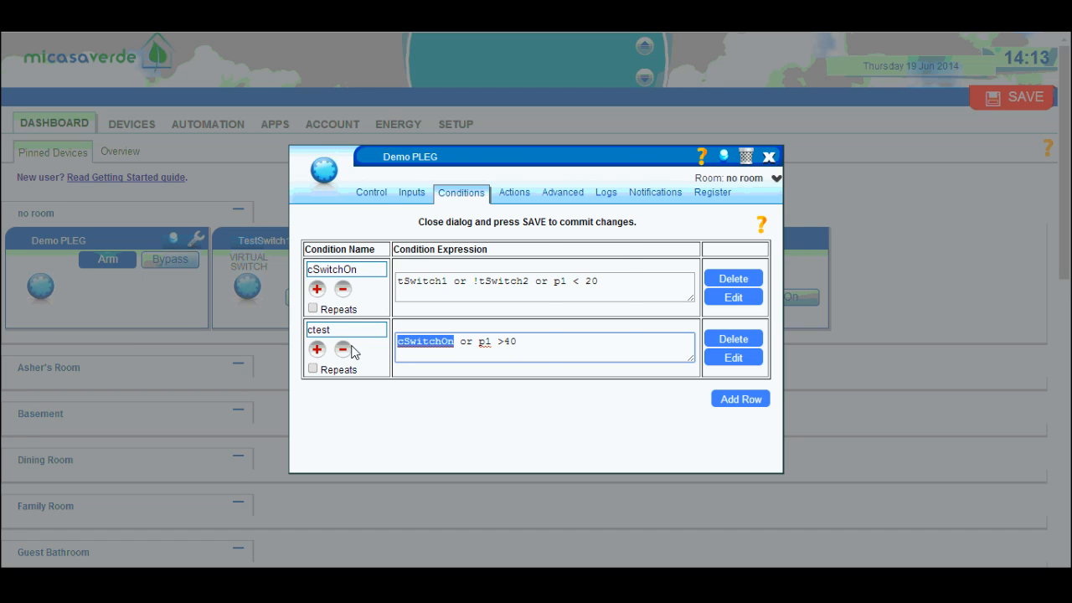
click(372, 191)
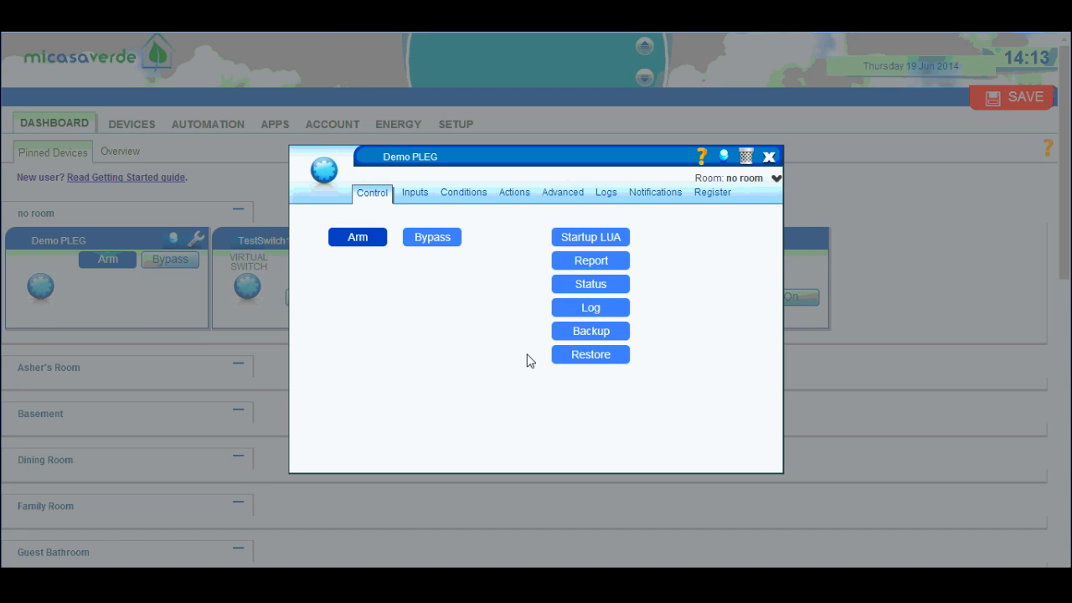
mouse_move(506, 314)
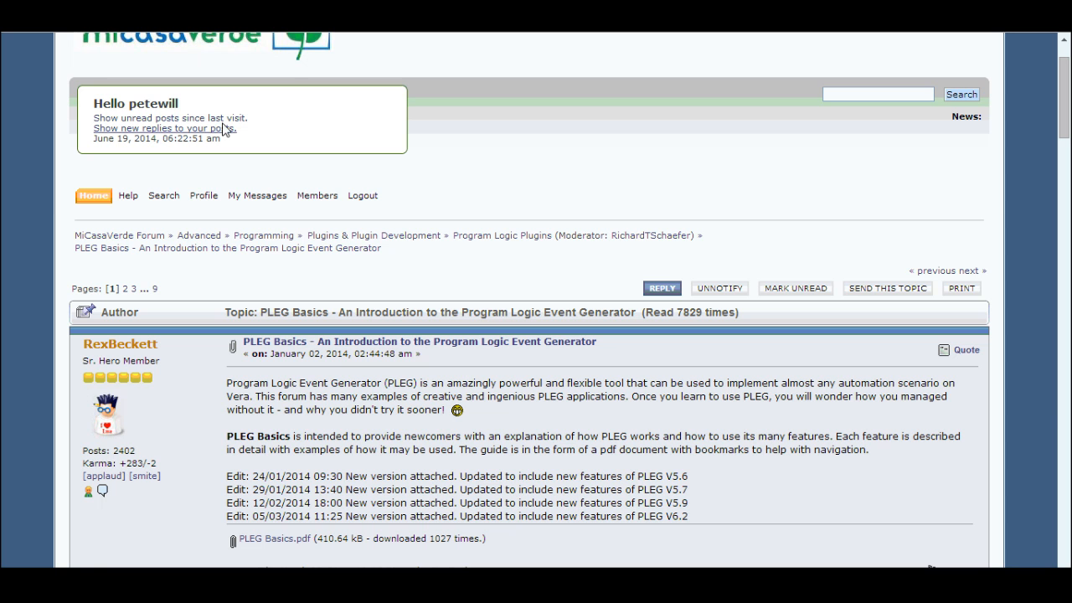
mouse_move(159, 362)
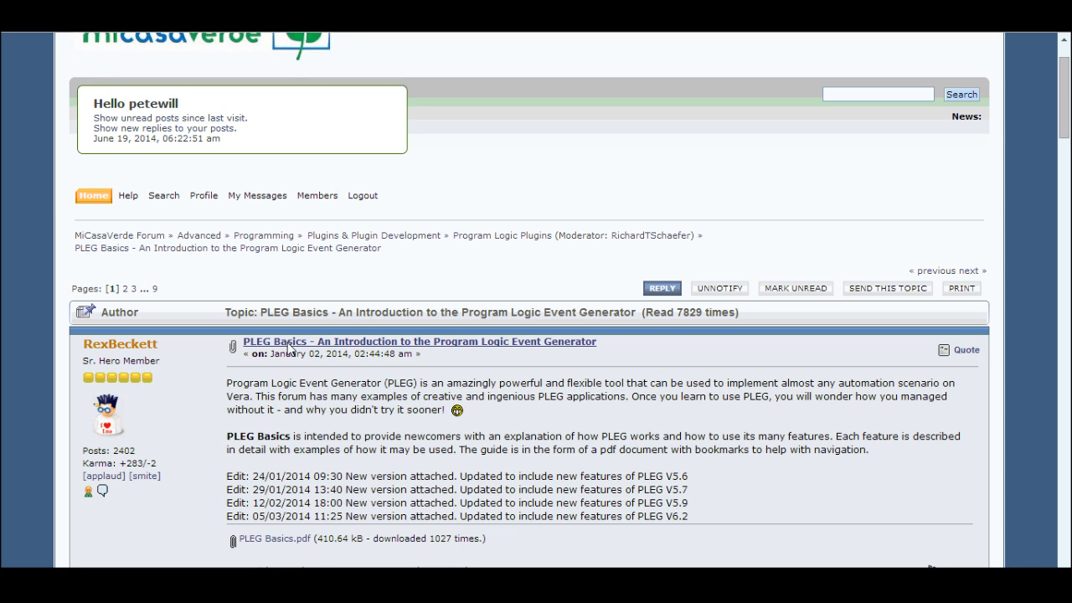
mouse_move(670, 425)
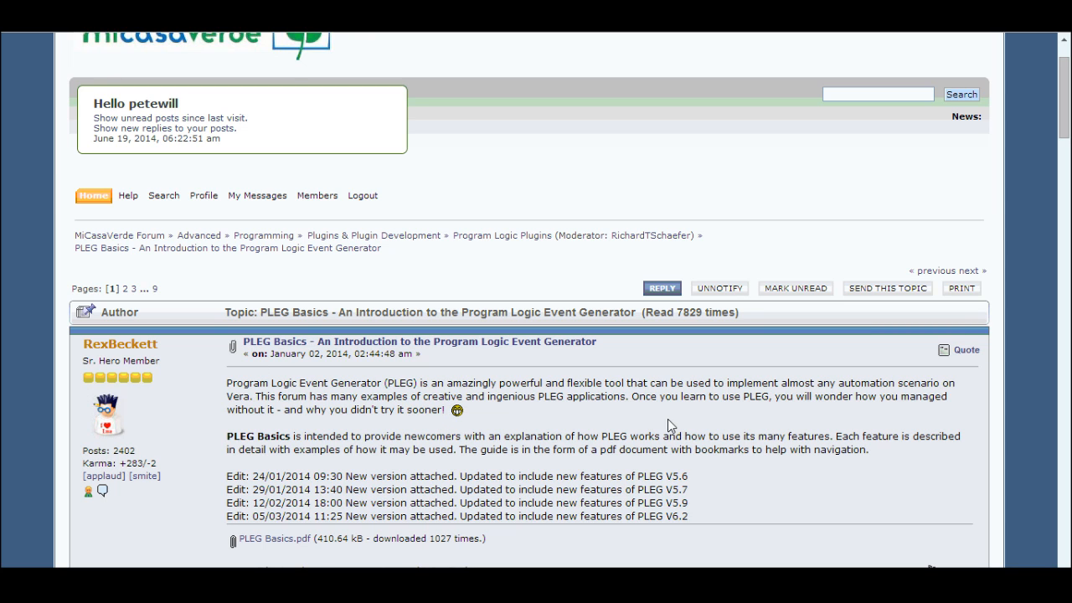
mouse_move(667, 444)
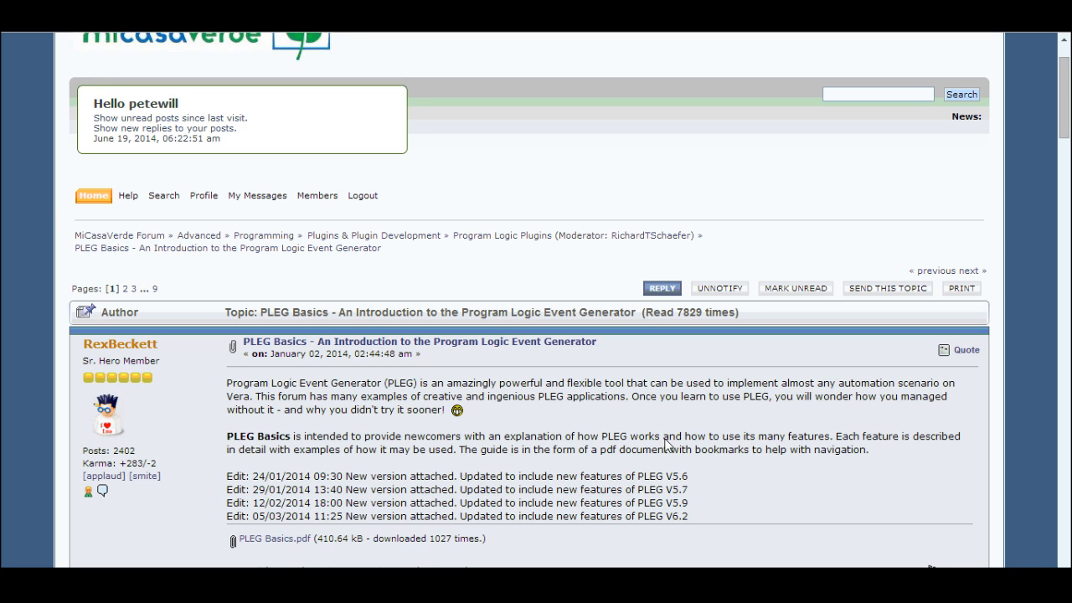
mouse_move(498, 429)
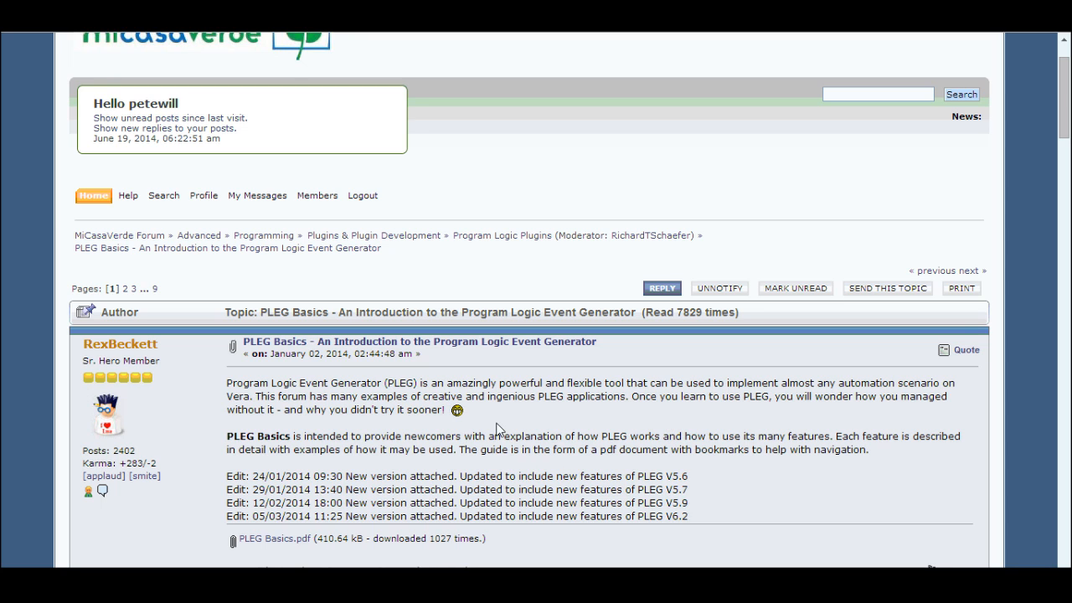
mouse_move(475, 432)
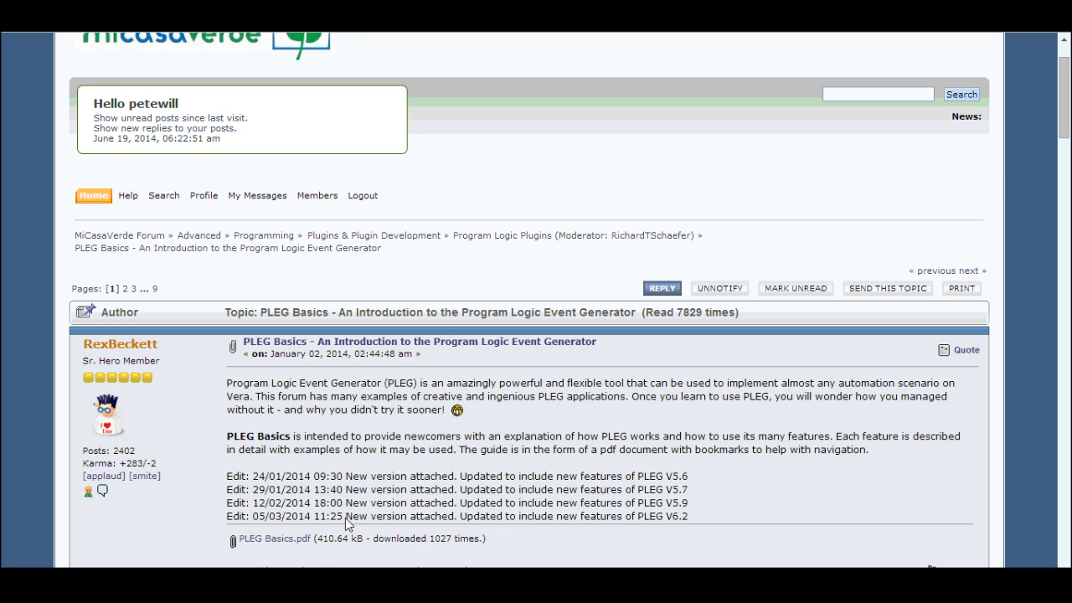
mouse_move(276, 539)
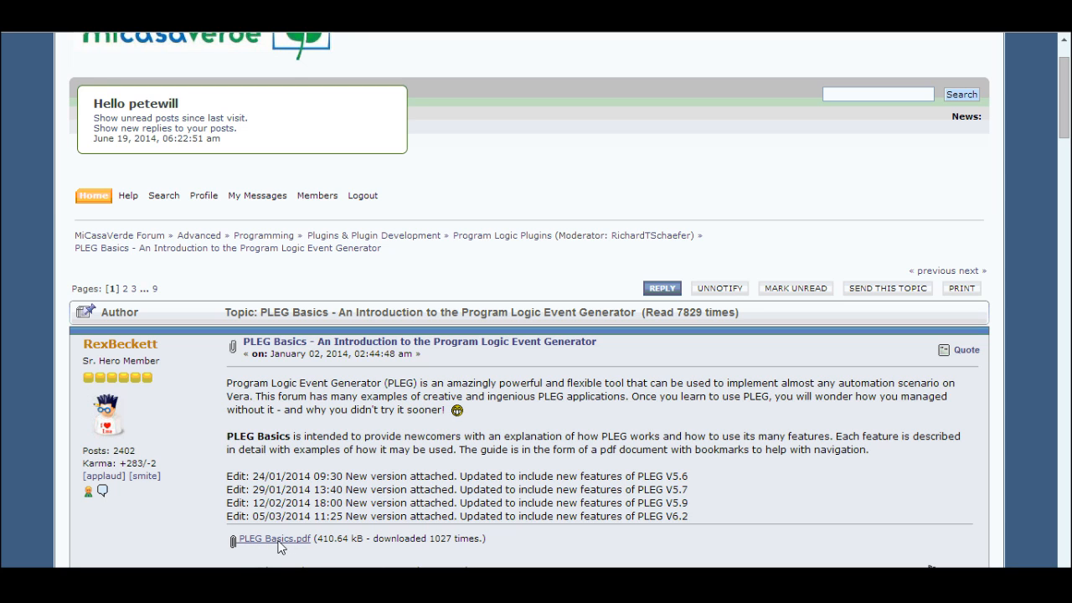
mouse_move(314, 493)
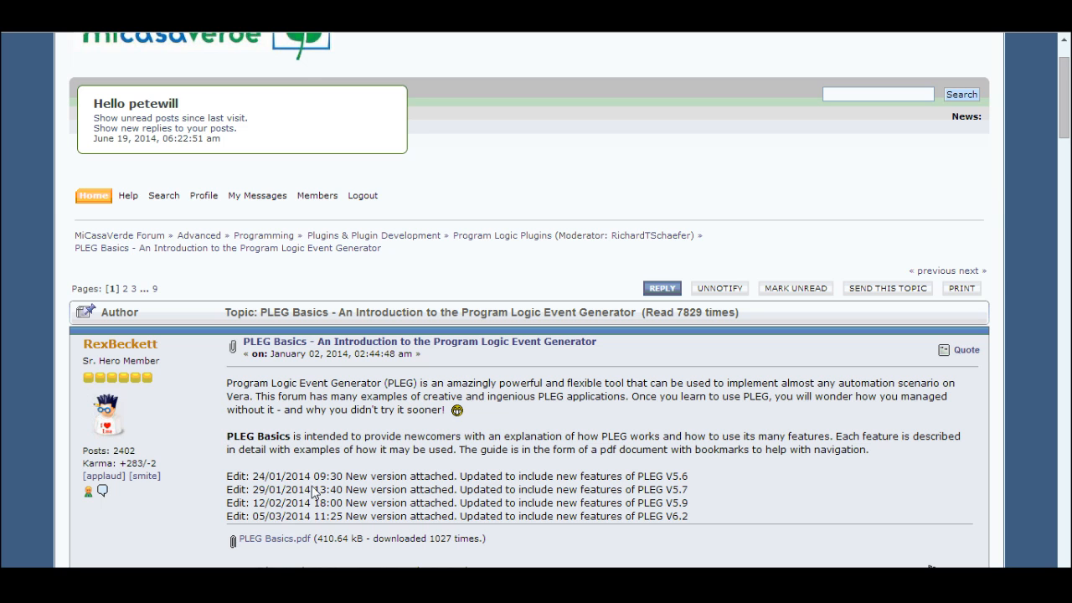
mouse_move(307, 502)
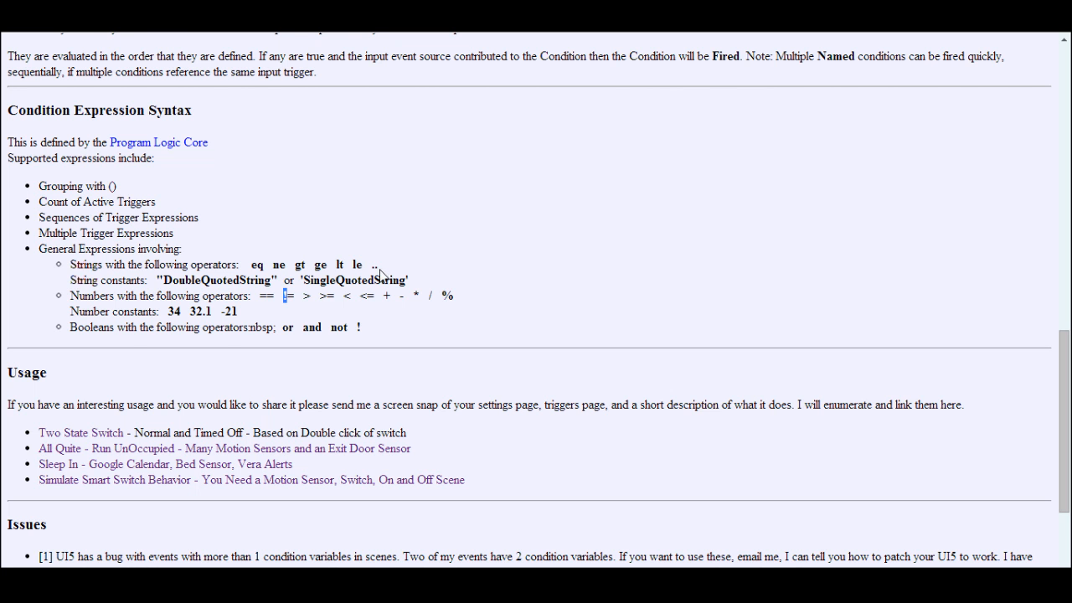
Scroll to the Operation section and cycle the example through schedules, device properties, conditions and notifications.
scroll(up, 3)
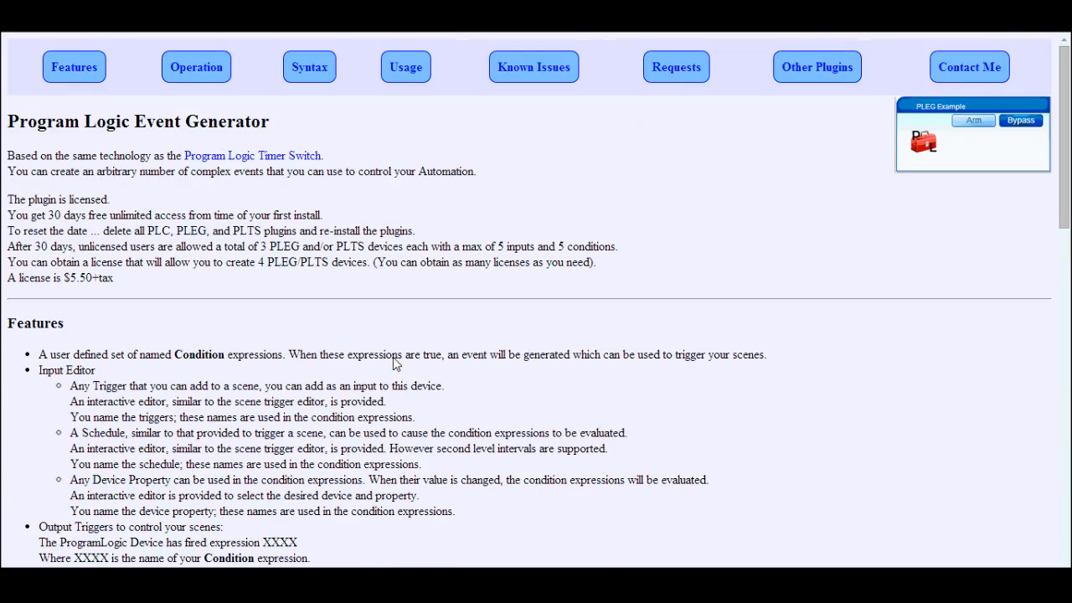
scroll(down, 3)
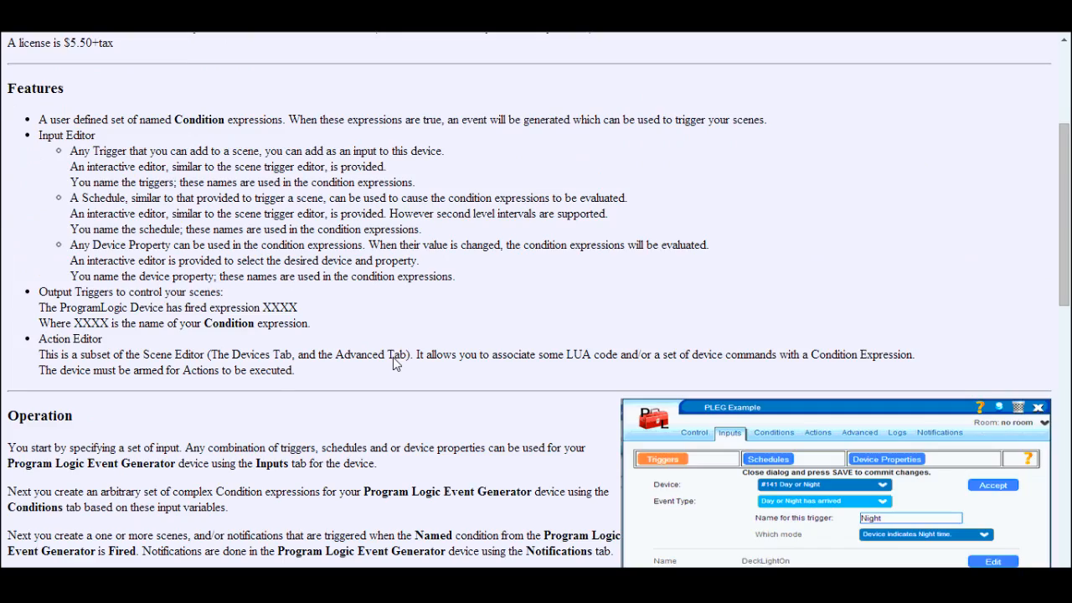
scroll(down, 3)
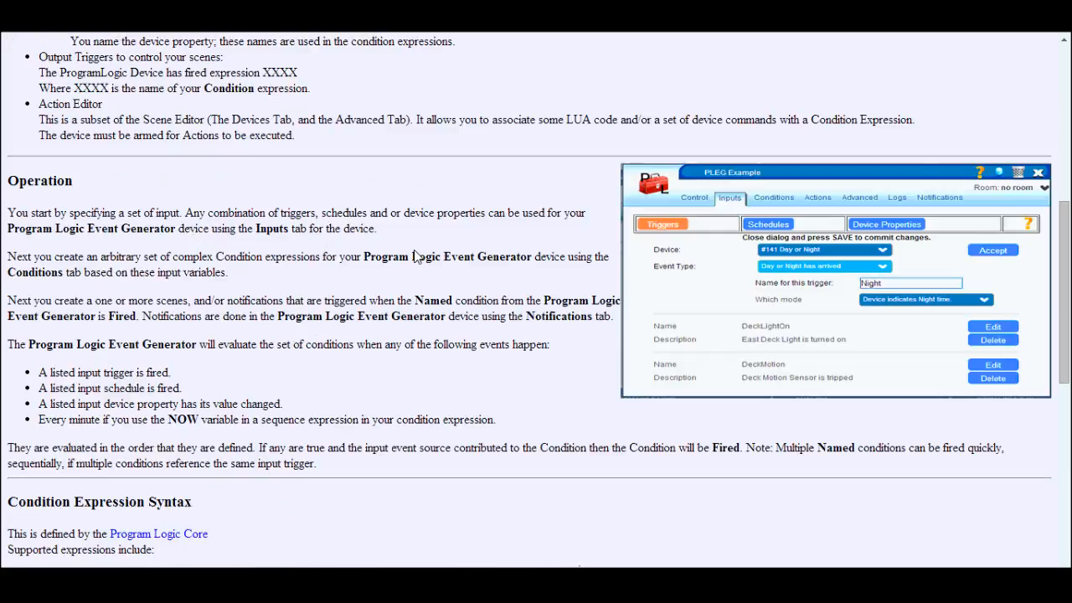
click(767, 224)
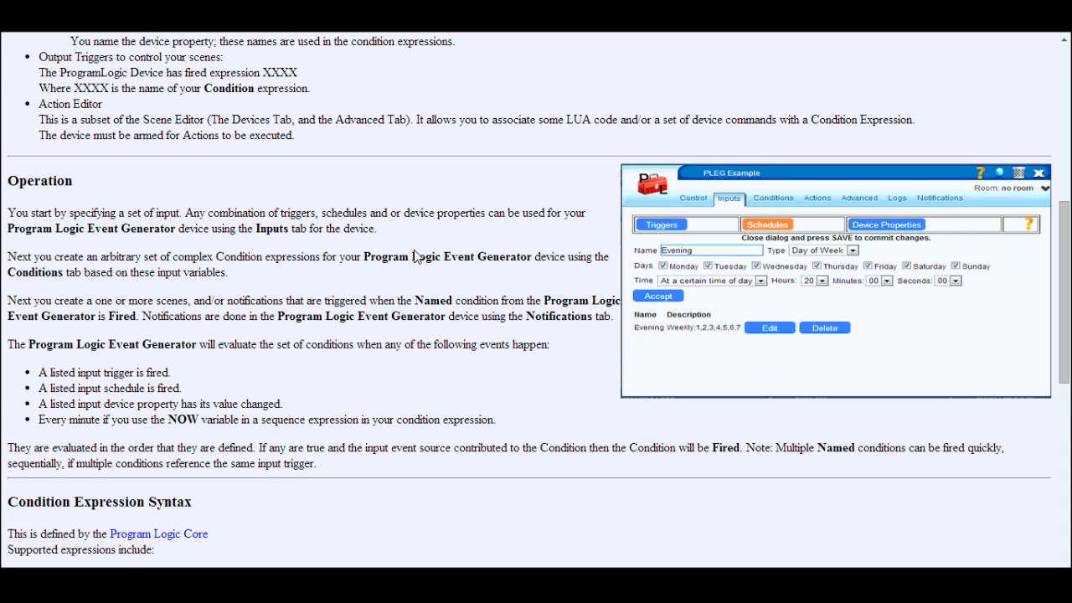
mouse_move(308, 123)
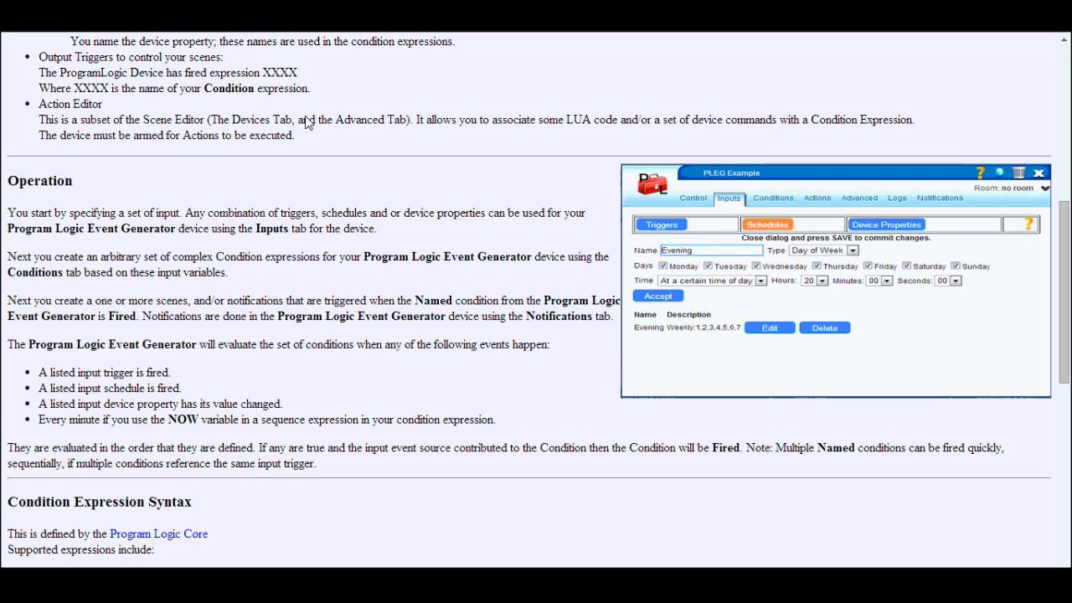
click(886, 225)
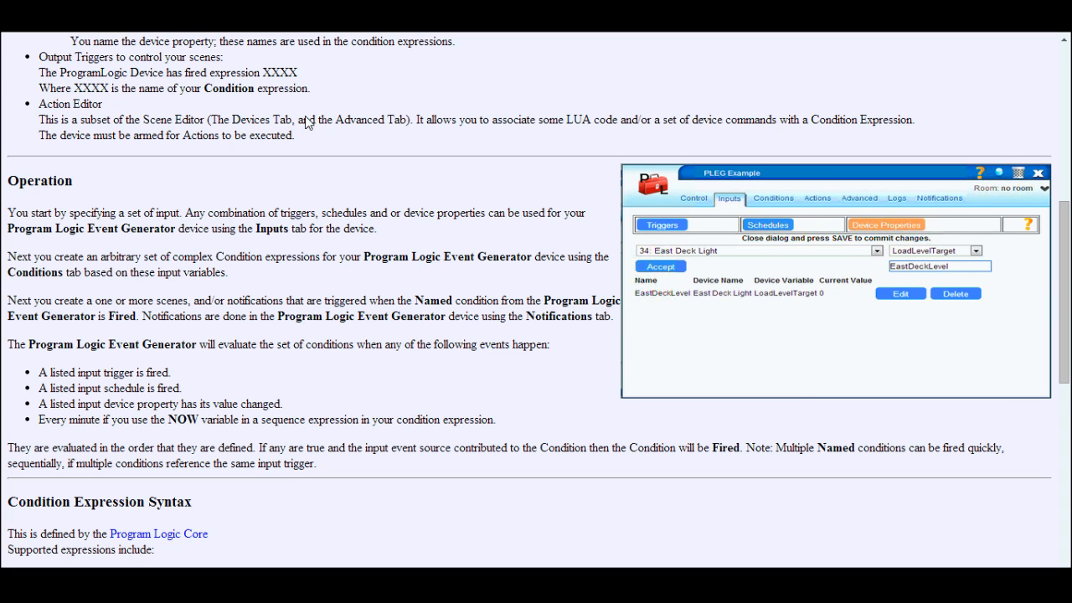
click(770, 198)
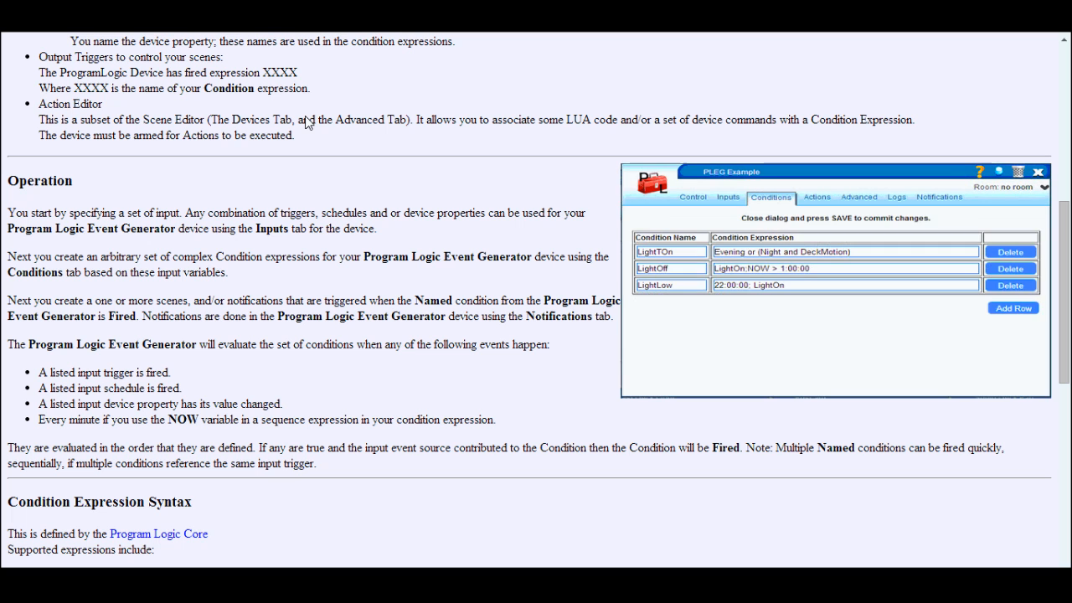
mouse_move(283, 124)
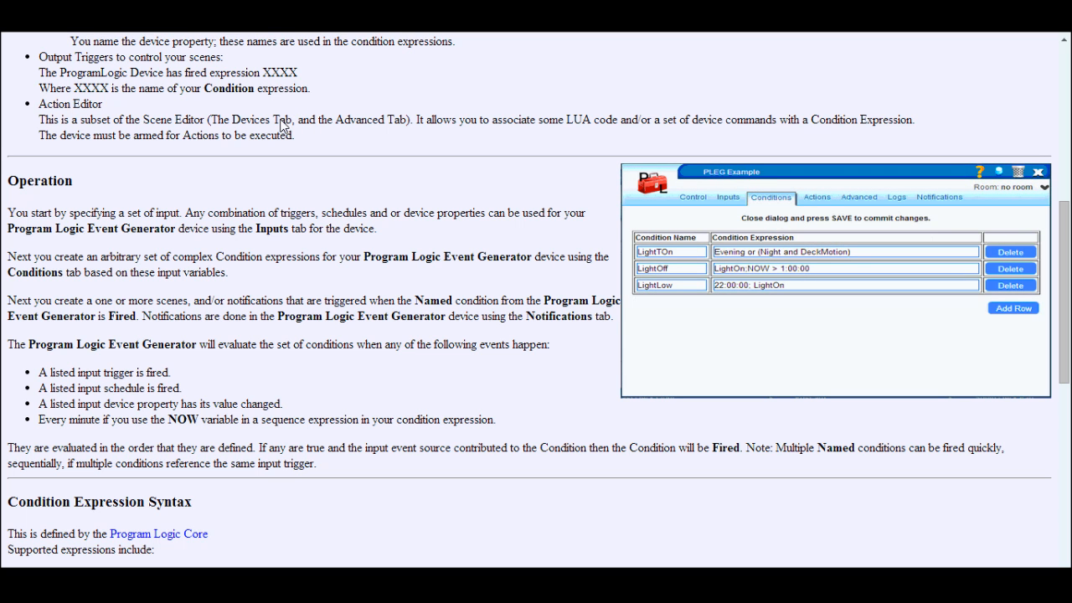
mouse_move(394, 300)
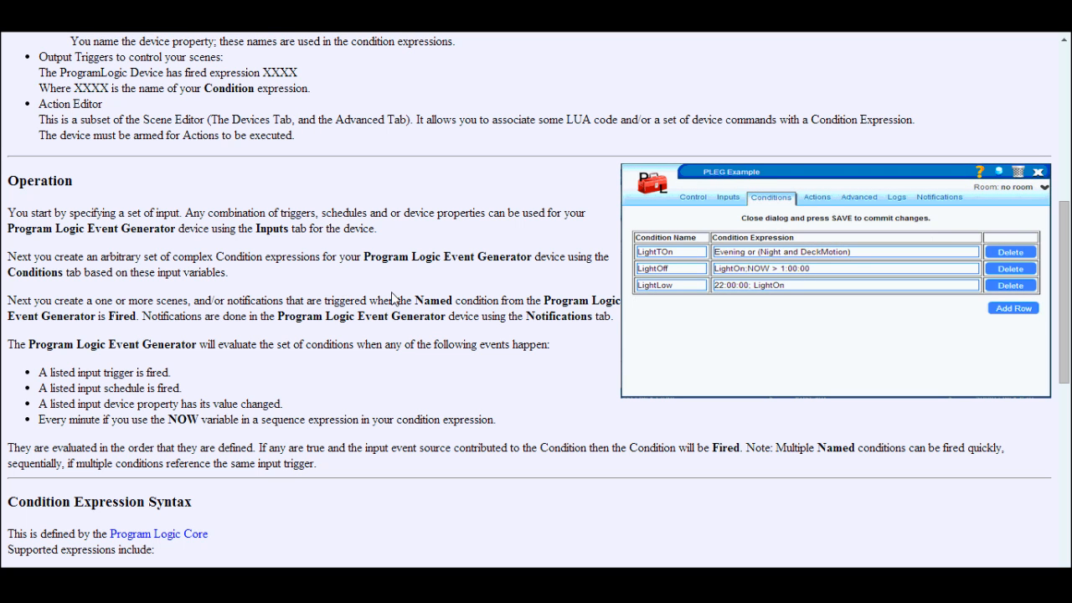
click(938, 197)
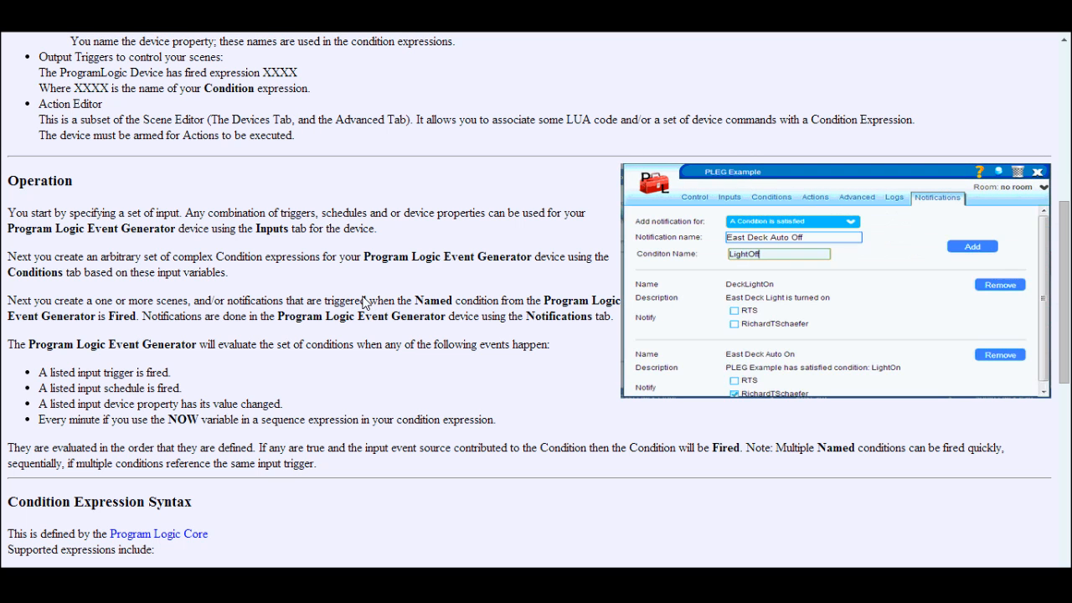